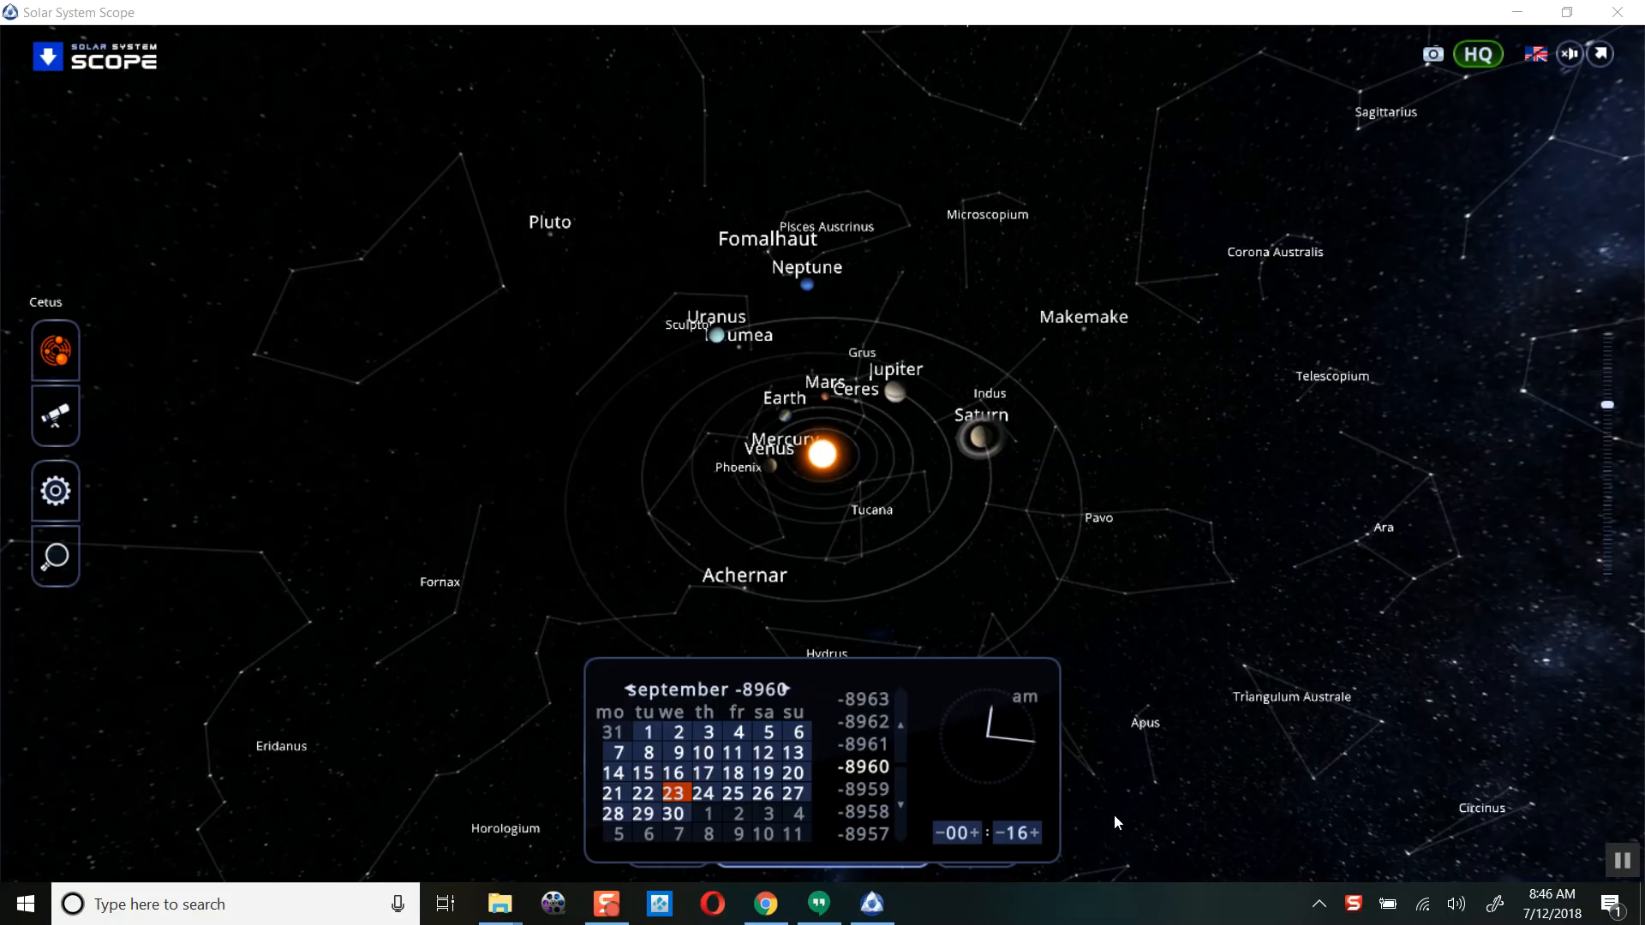
pyautogui.moveTo(331, 554)
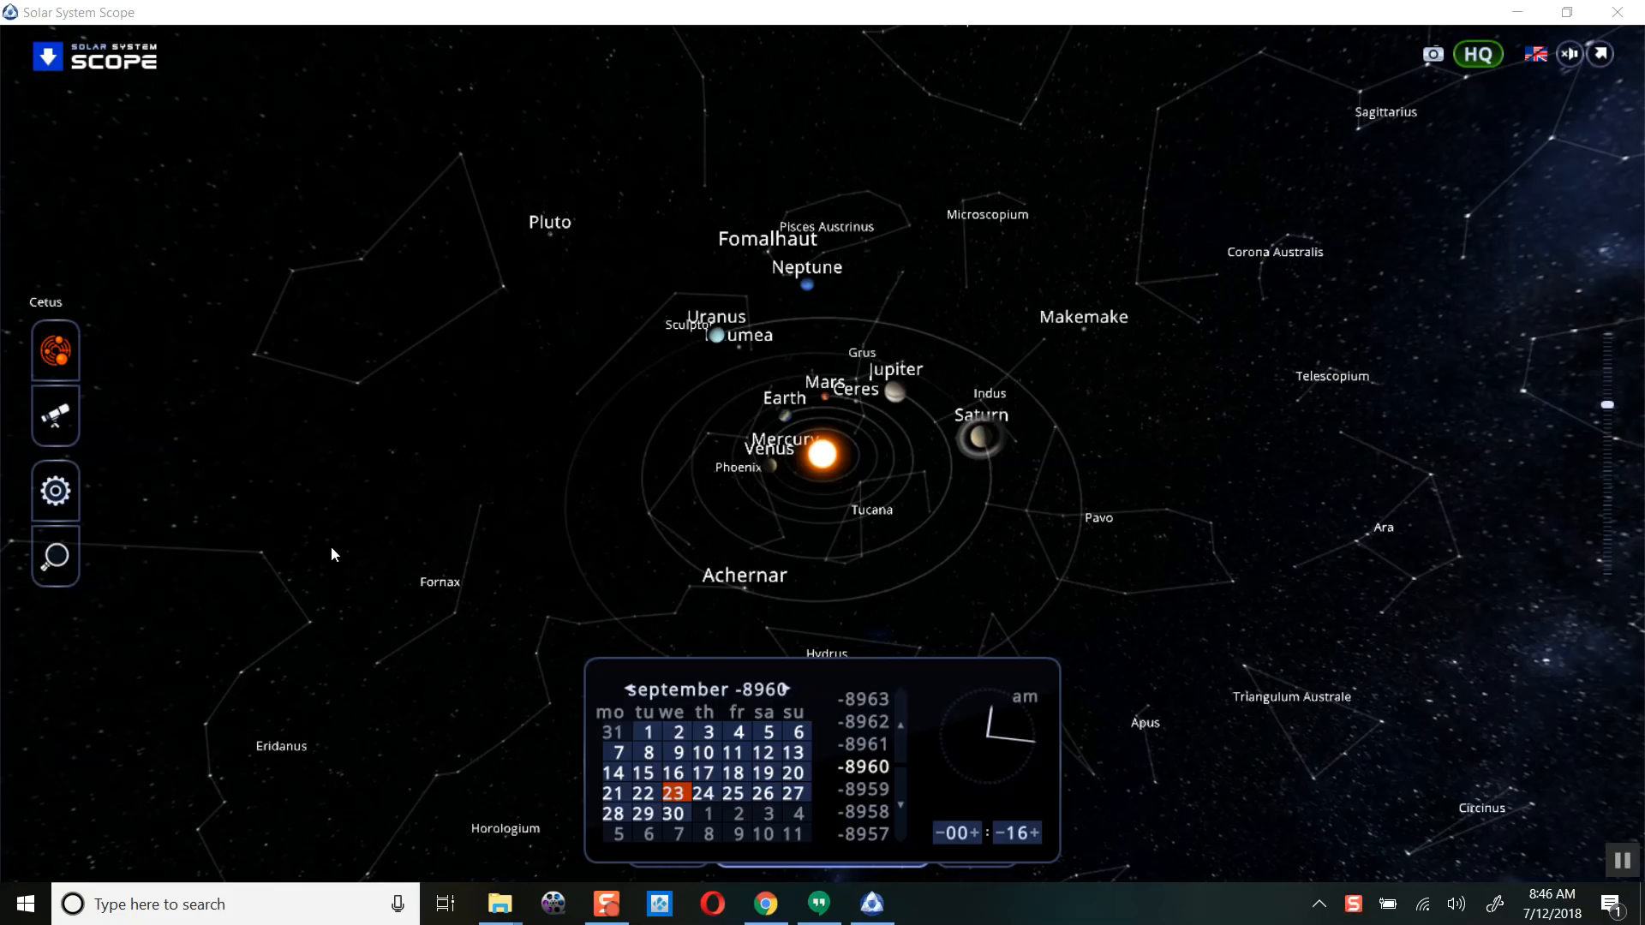
pyautogui.moveTo(510, 411)
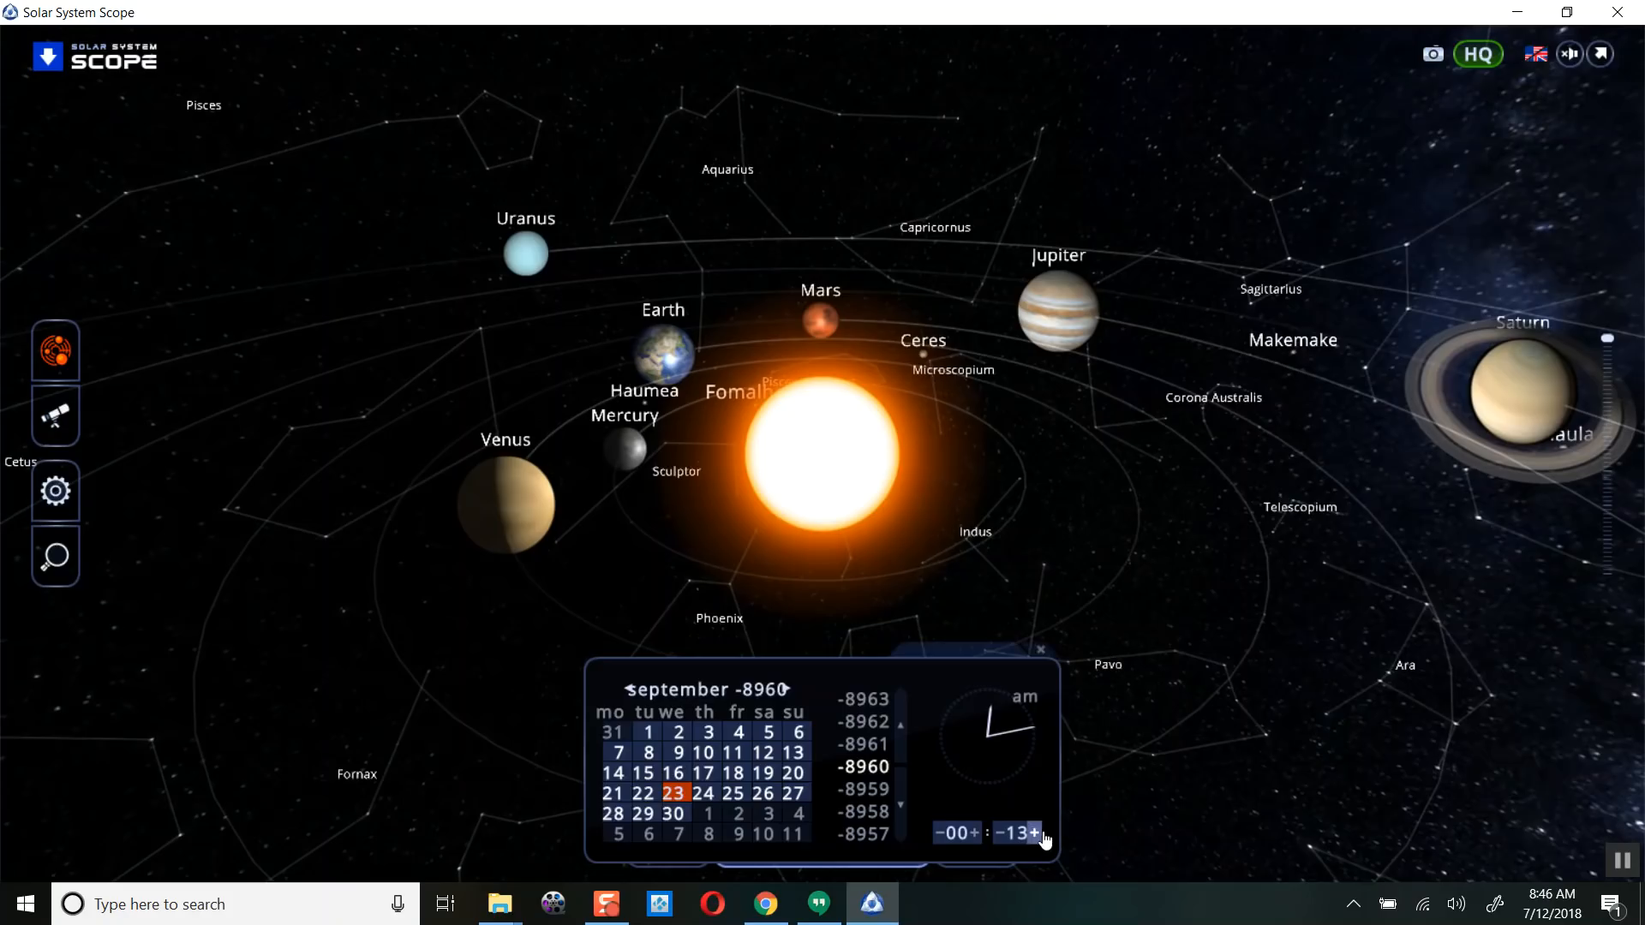
# - Step the simulated minutes up and back to 16, then zoom out to show the whole solar system
pyautogui.click(1033, 833)
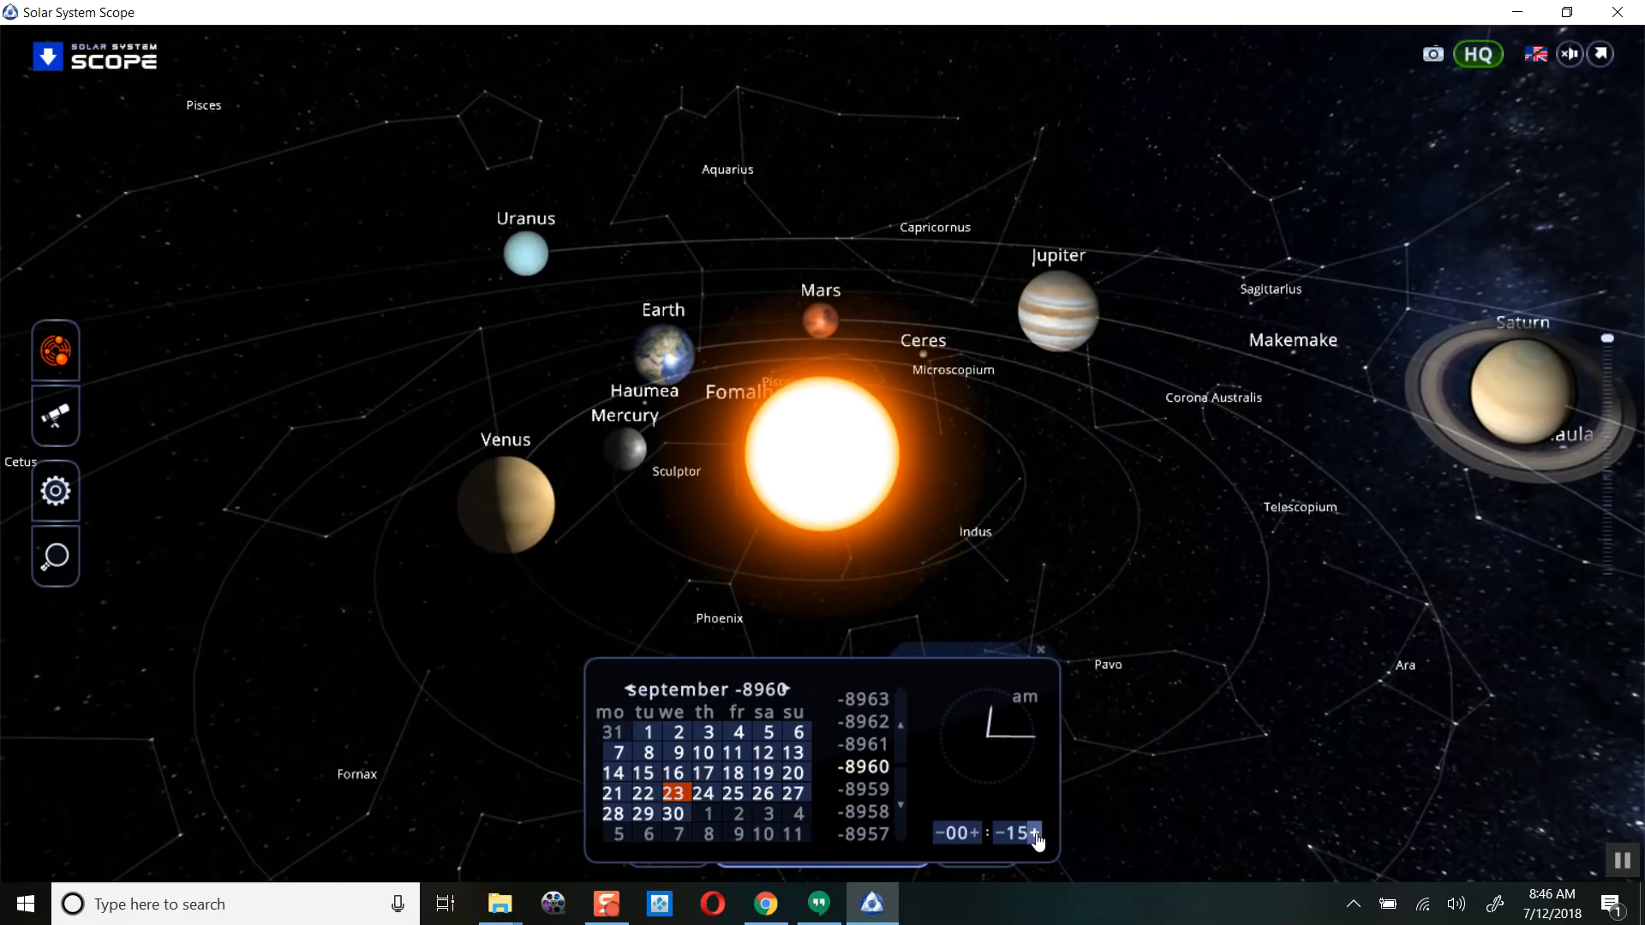
pyautogui.click(1033, 833)
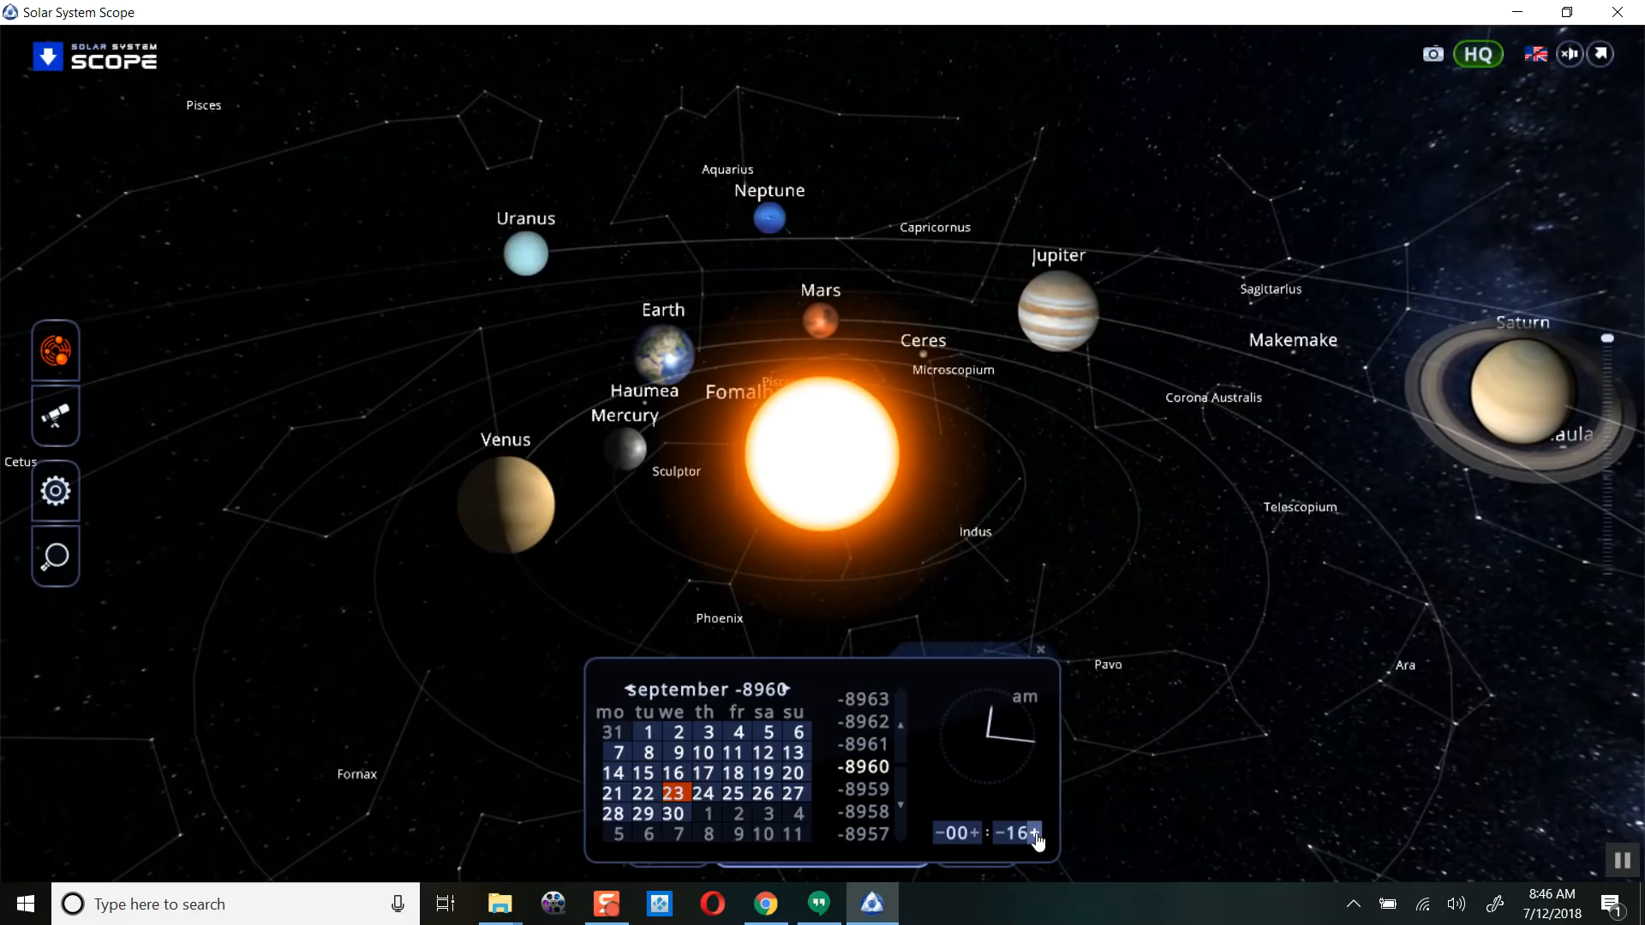
pyautogui.click(1035, 835)
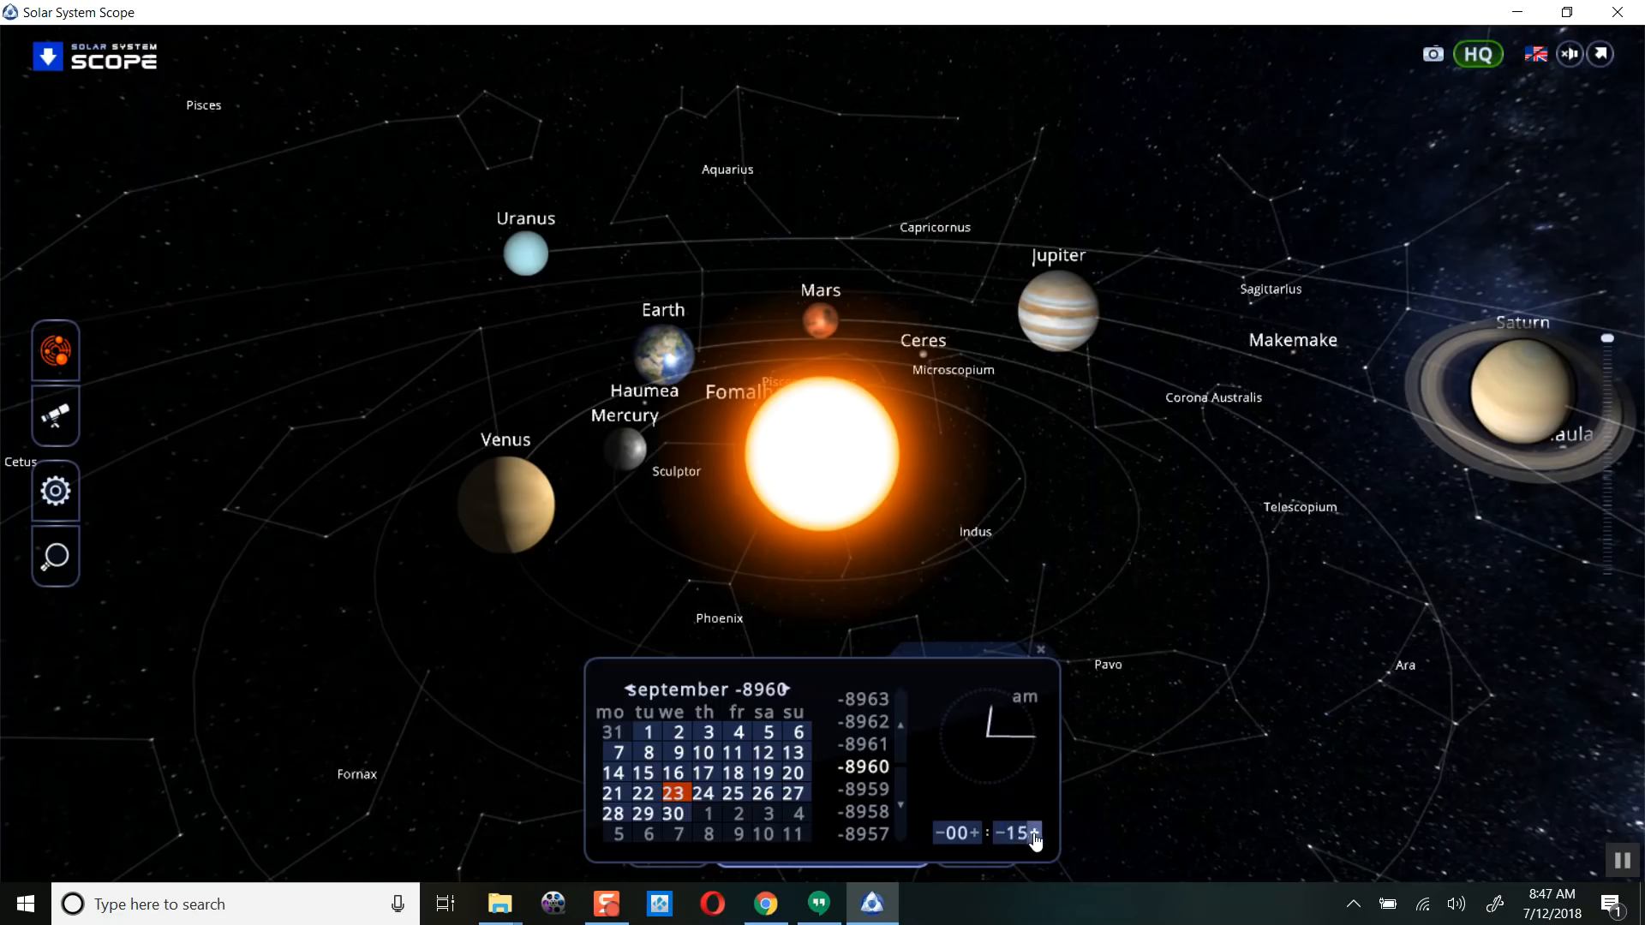
pyautogui.click(1035, 833)
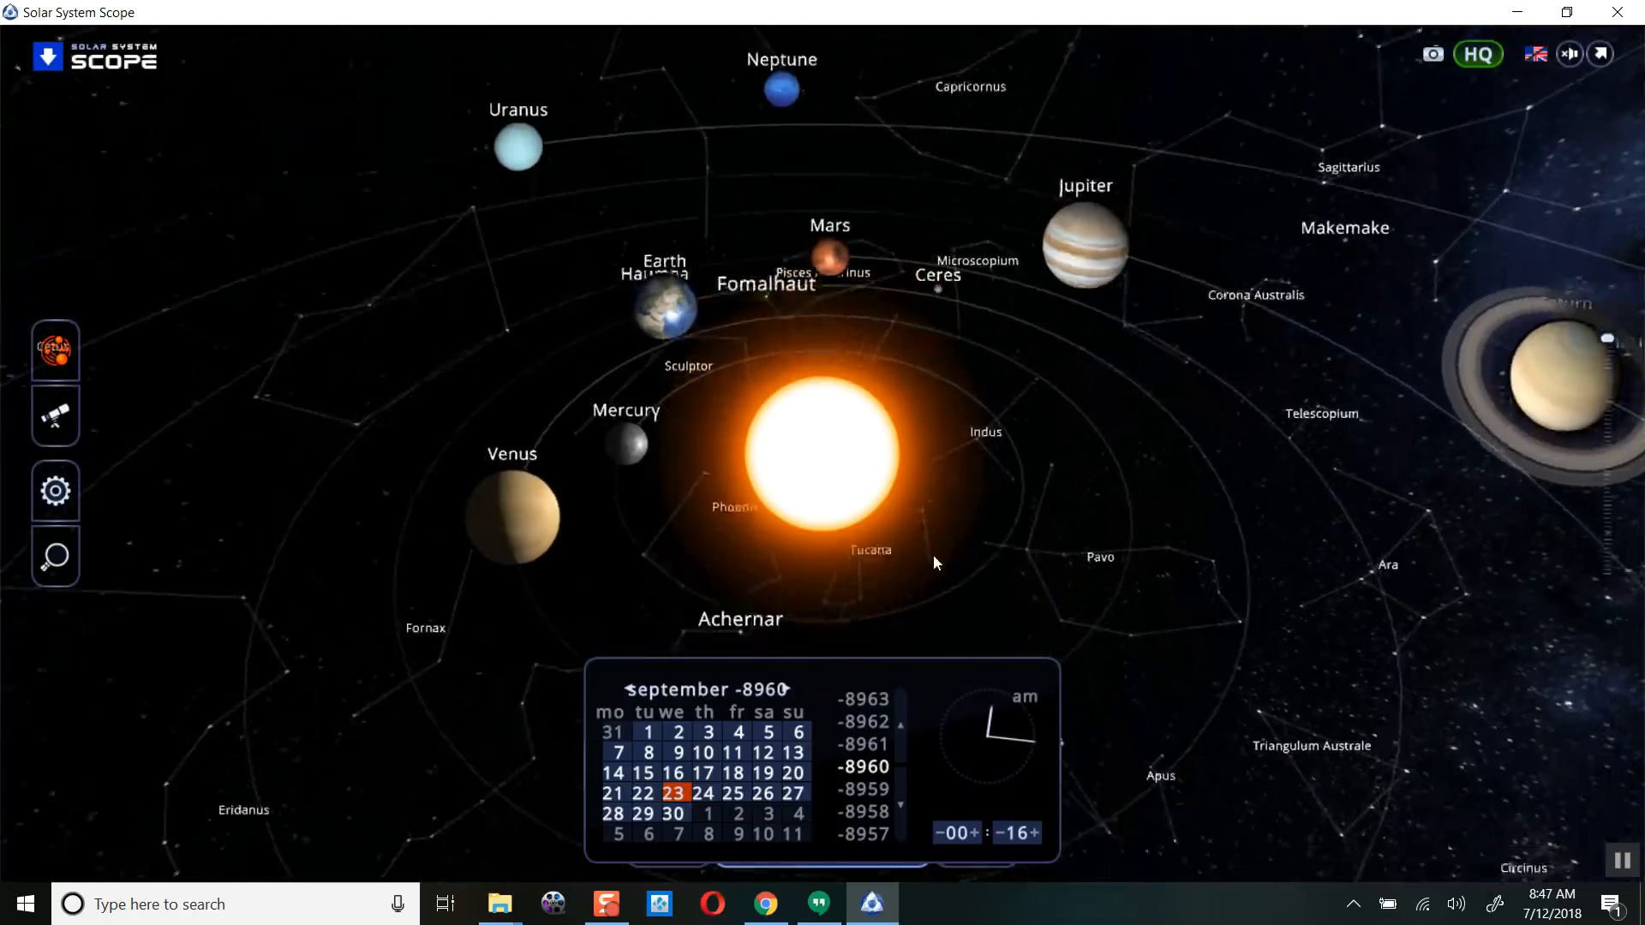
pyautogui.scroll(-3)
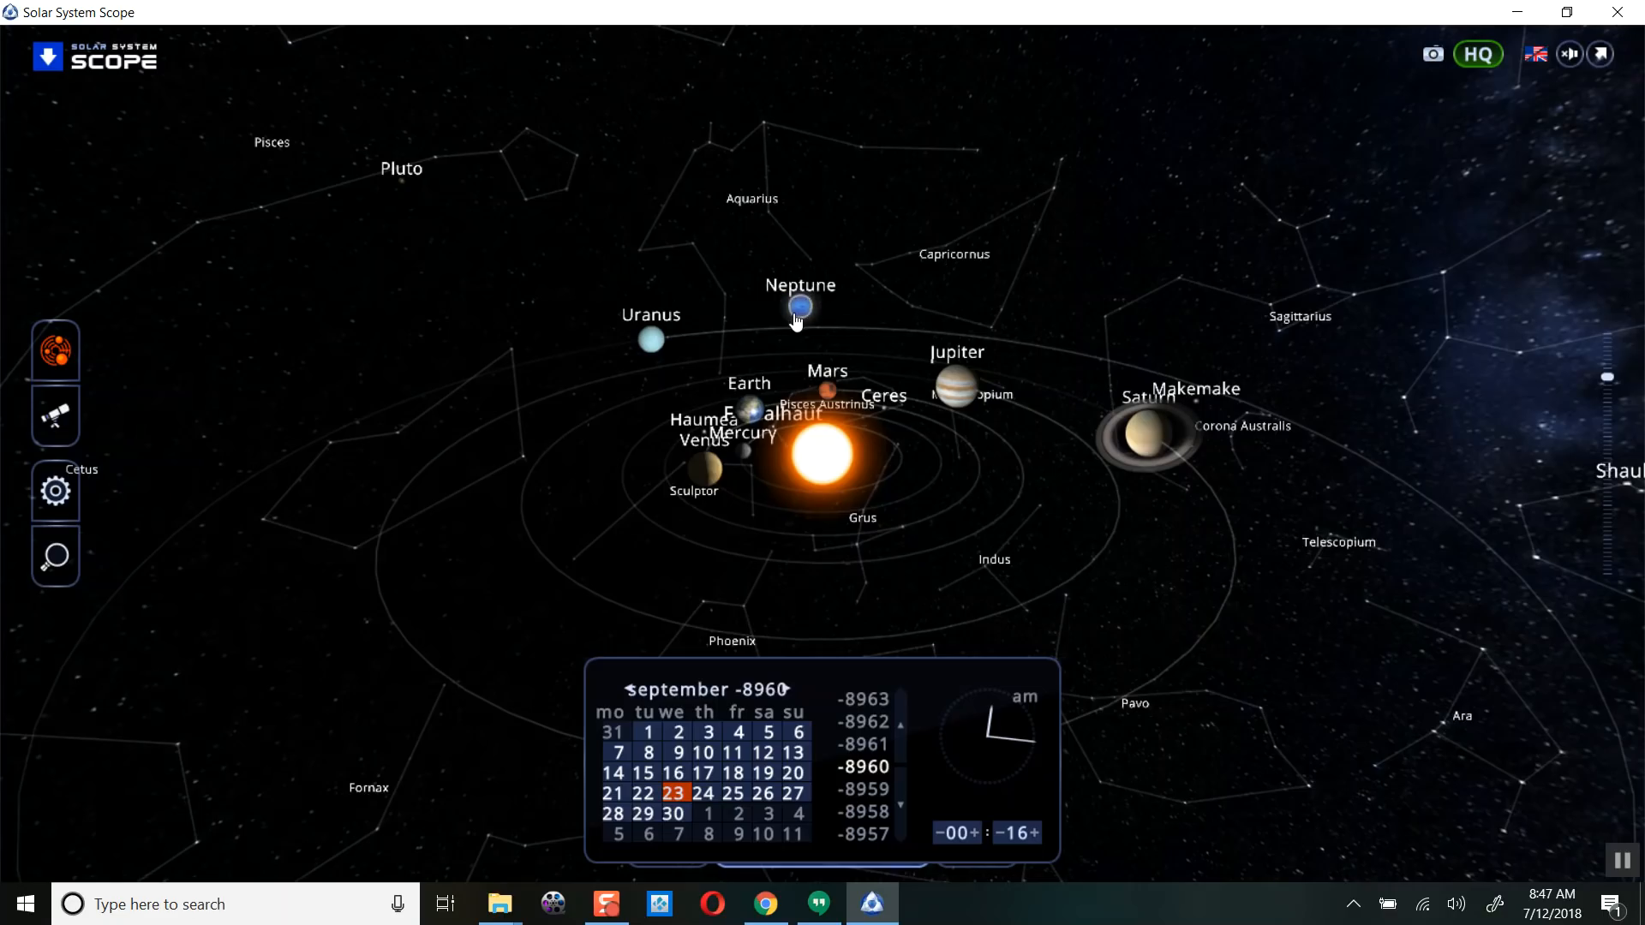
pyautogui.moveTo(810, 320)
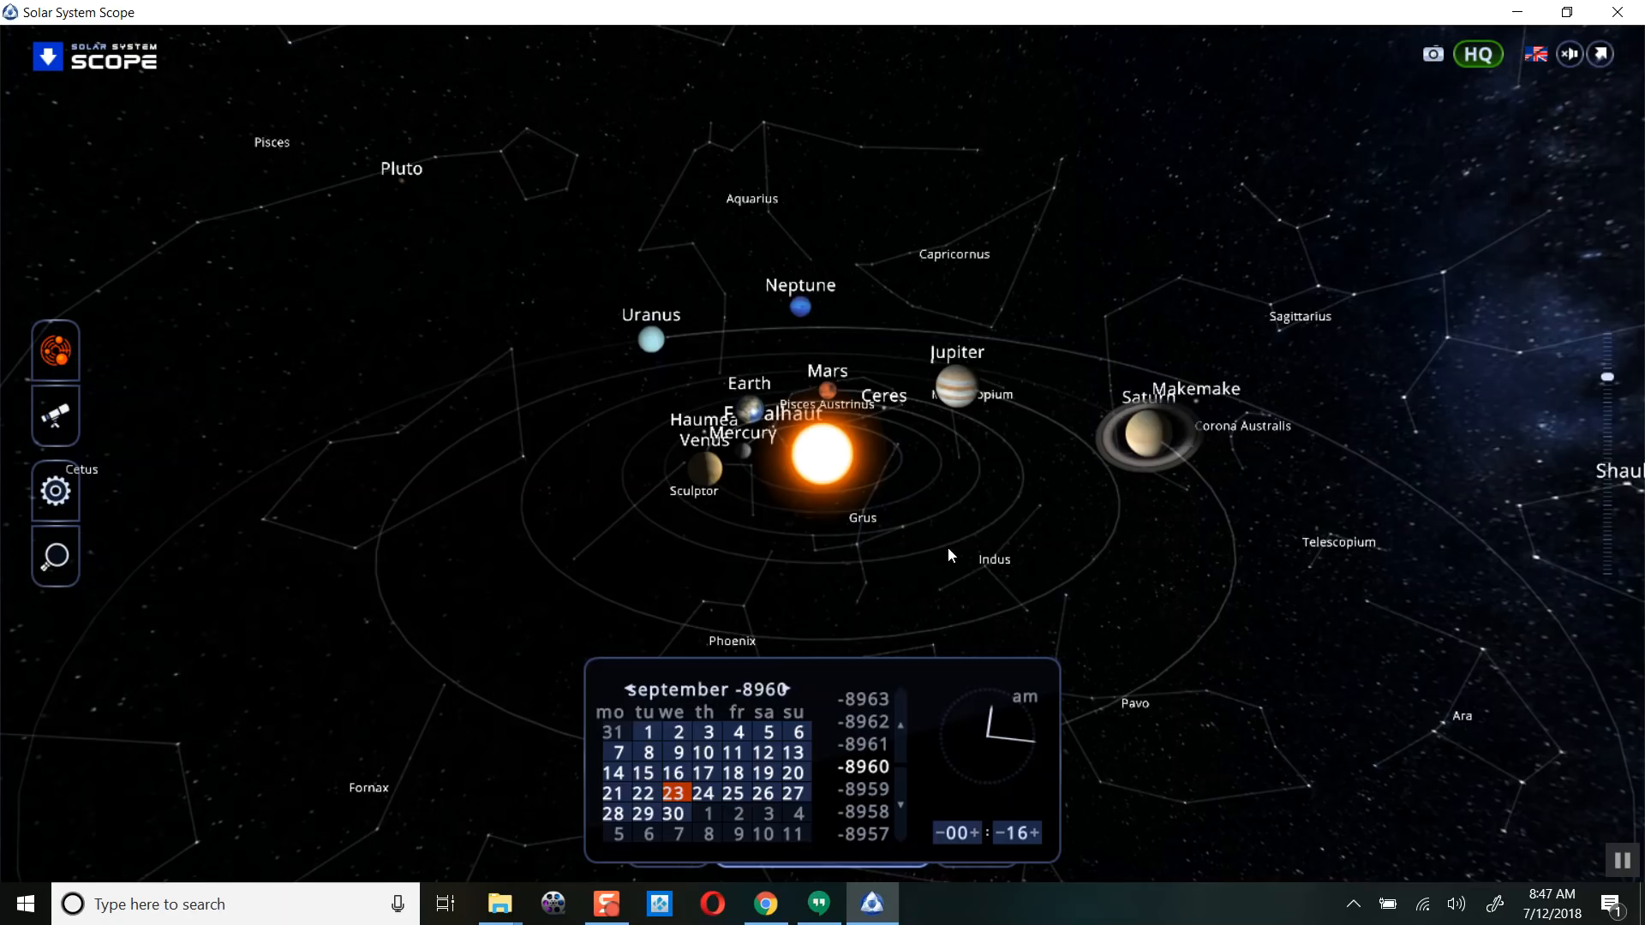
pyautogui.moveTo(1145, 667)
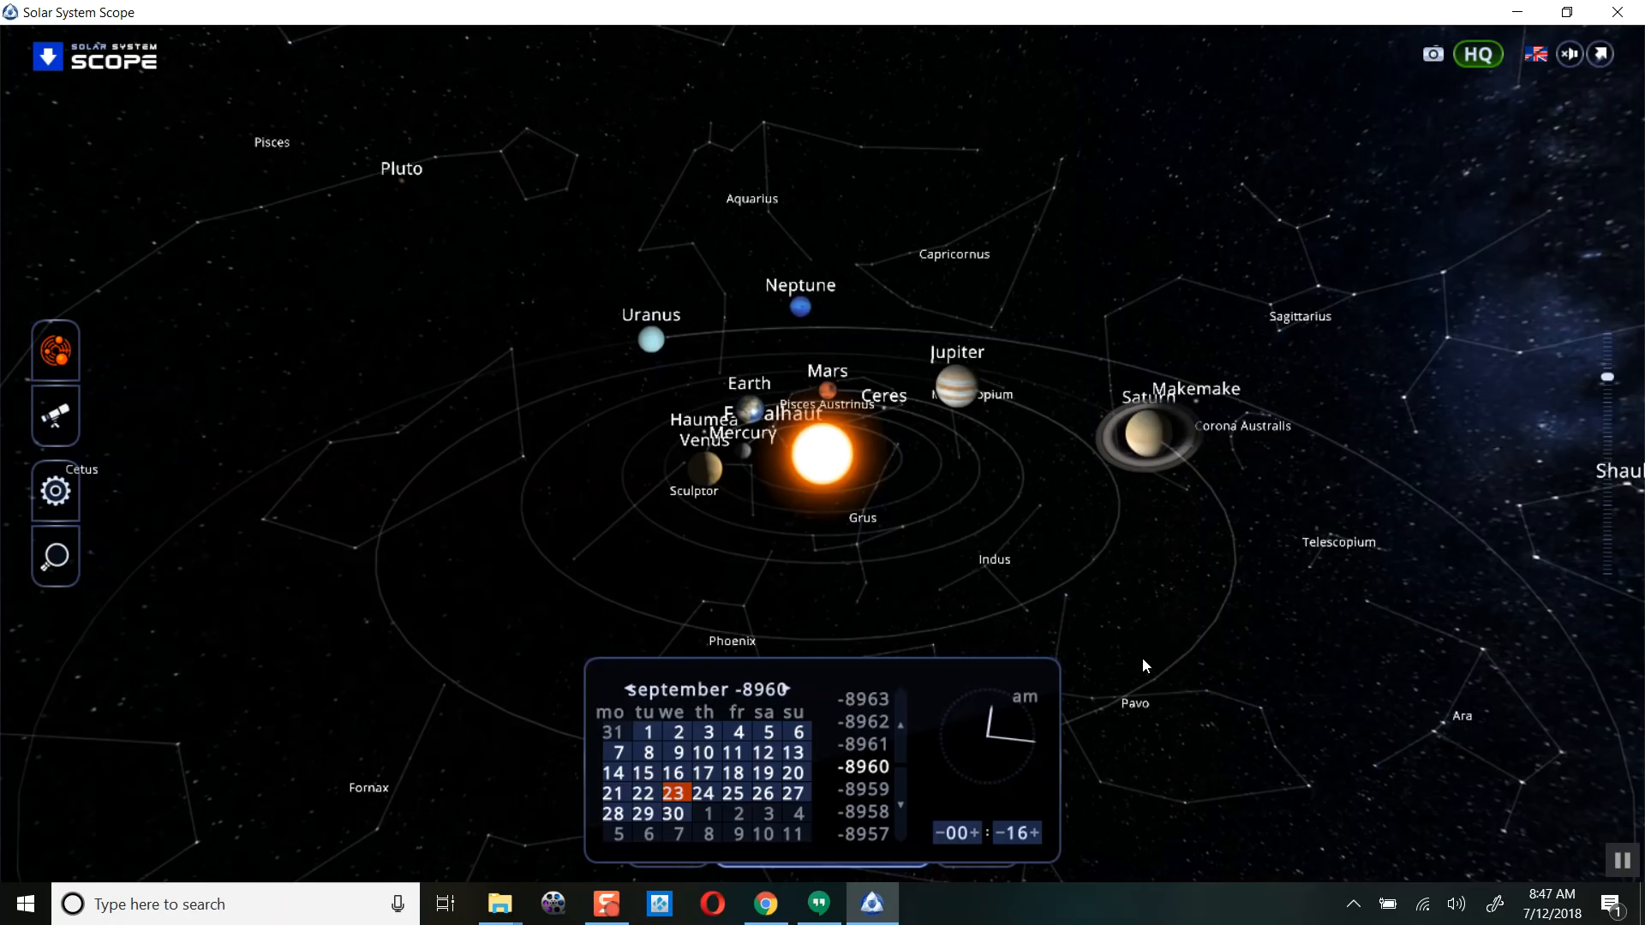
pyautogui.moveTo(1152, 646)
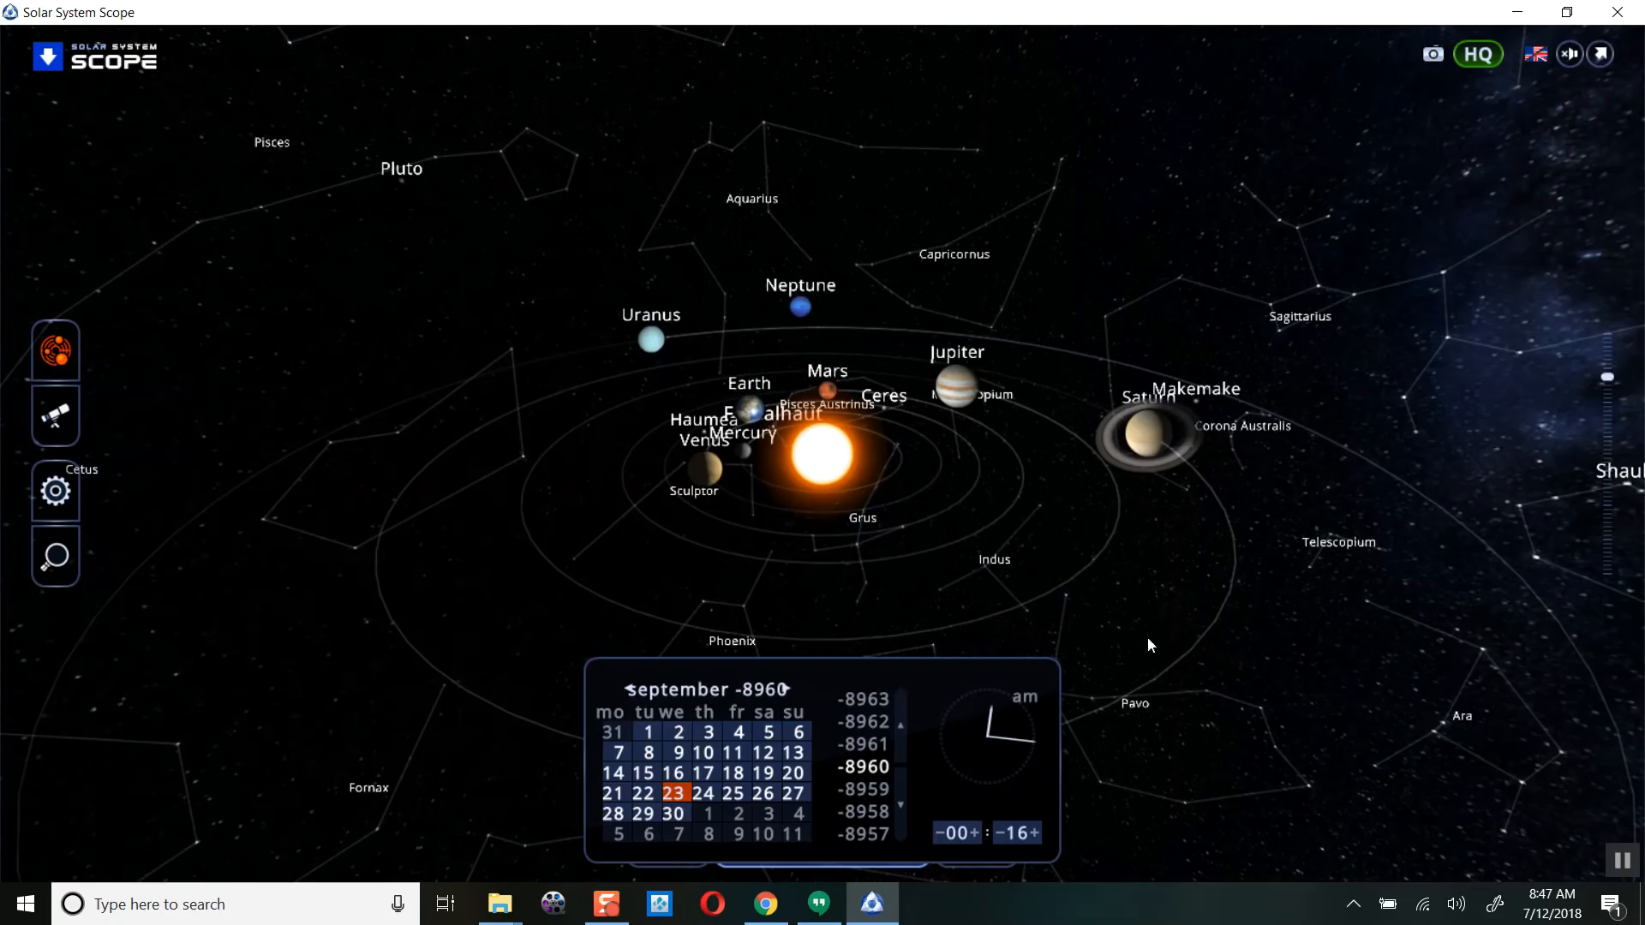
pyautogui.moveTo(835, 524)
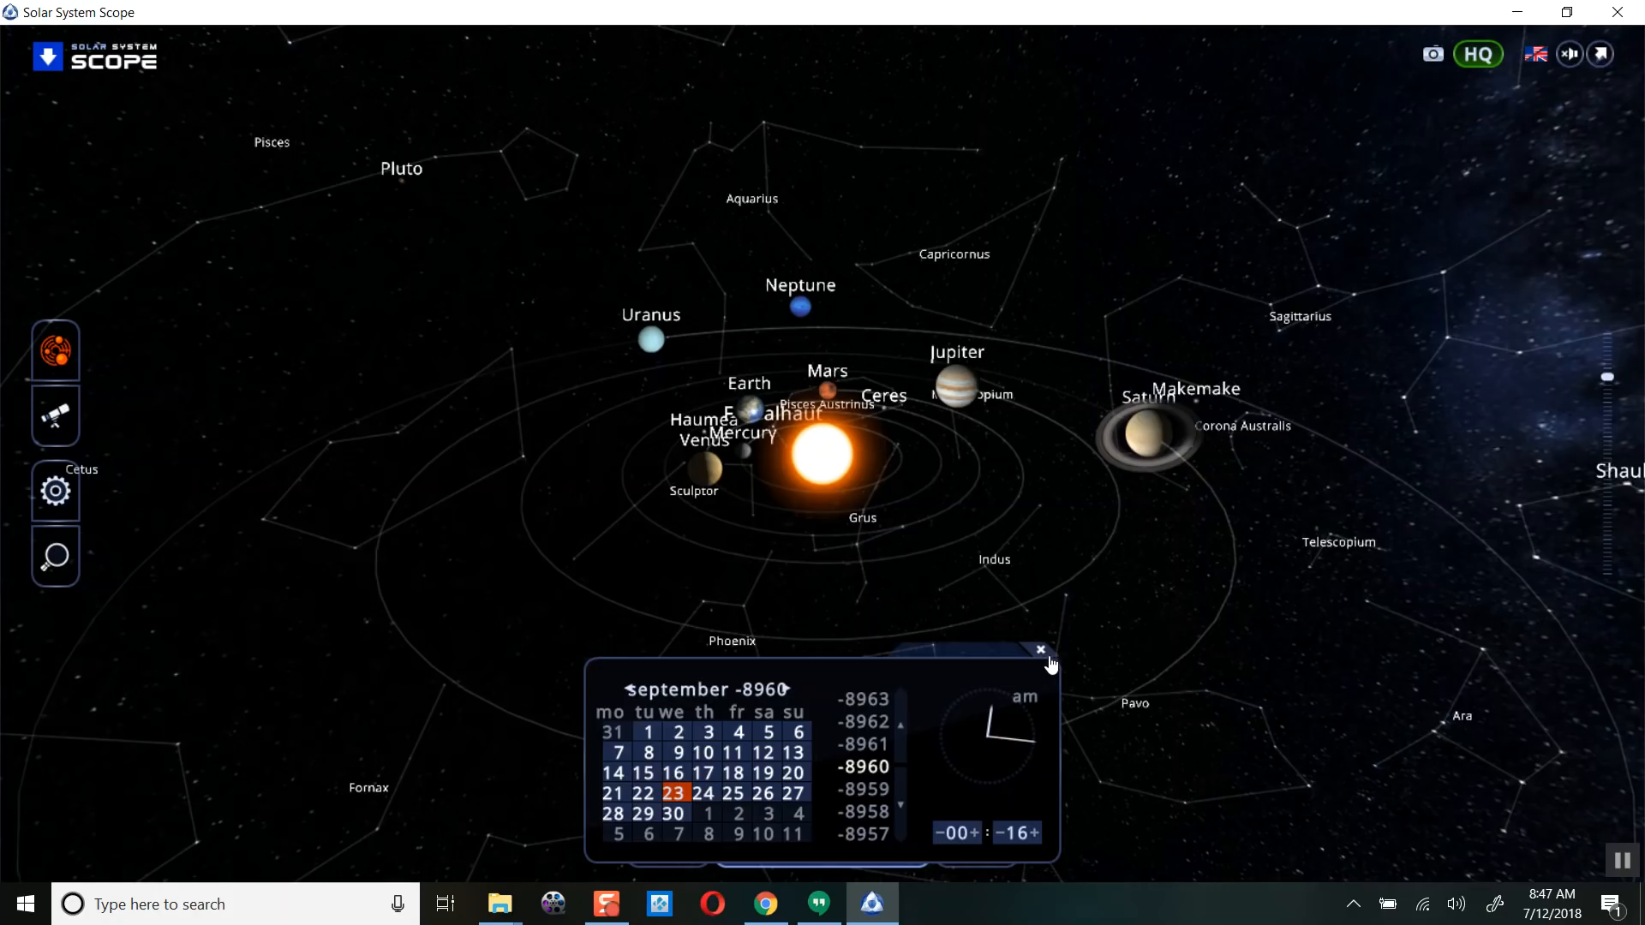
pyautogui.moveTo(979, 567)
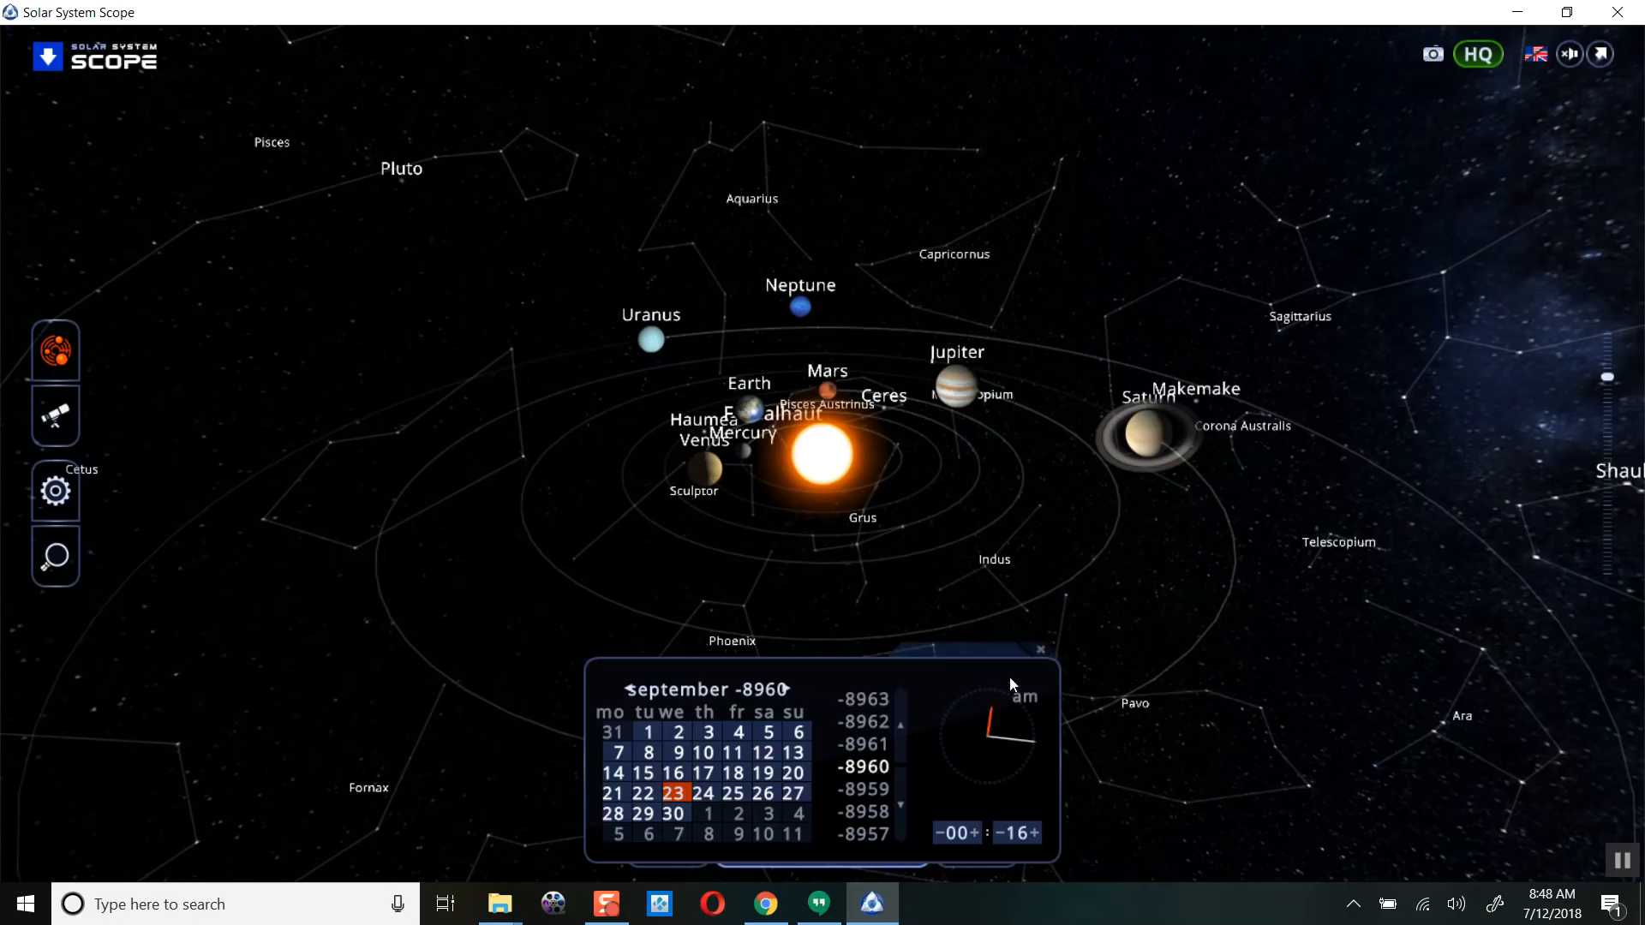
# - Start simulated time running and drag the flow slider to months forward so the planets advance
pyautogui.click(1039, 651)
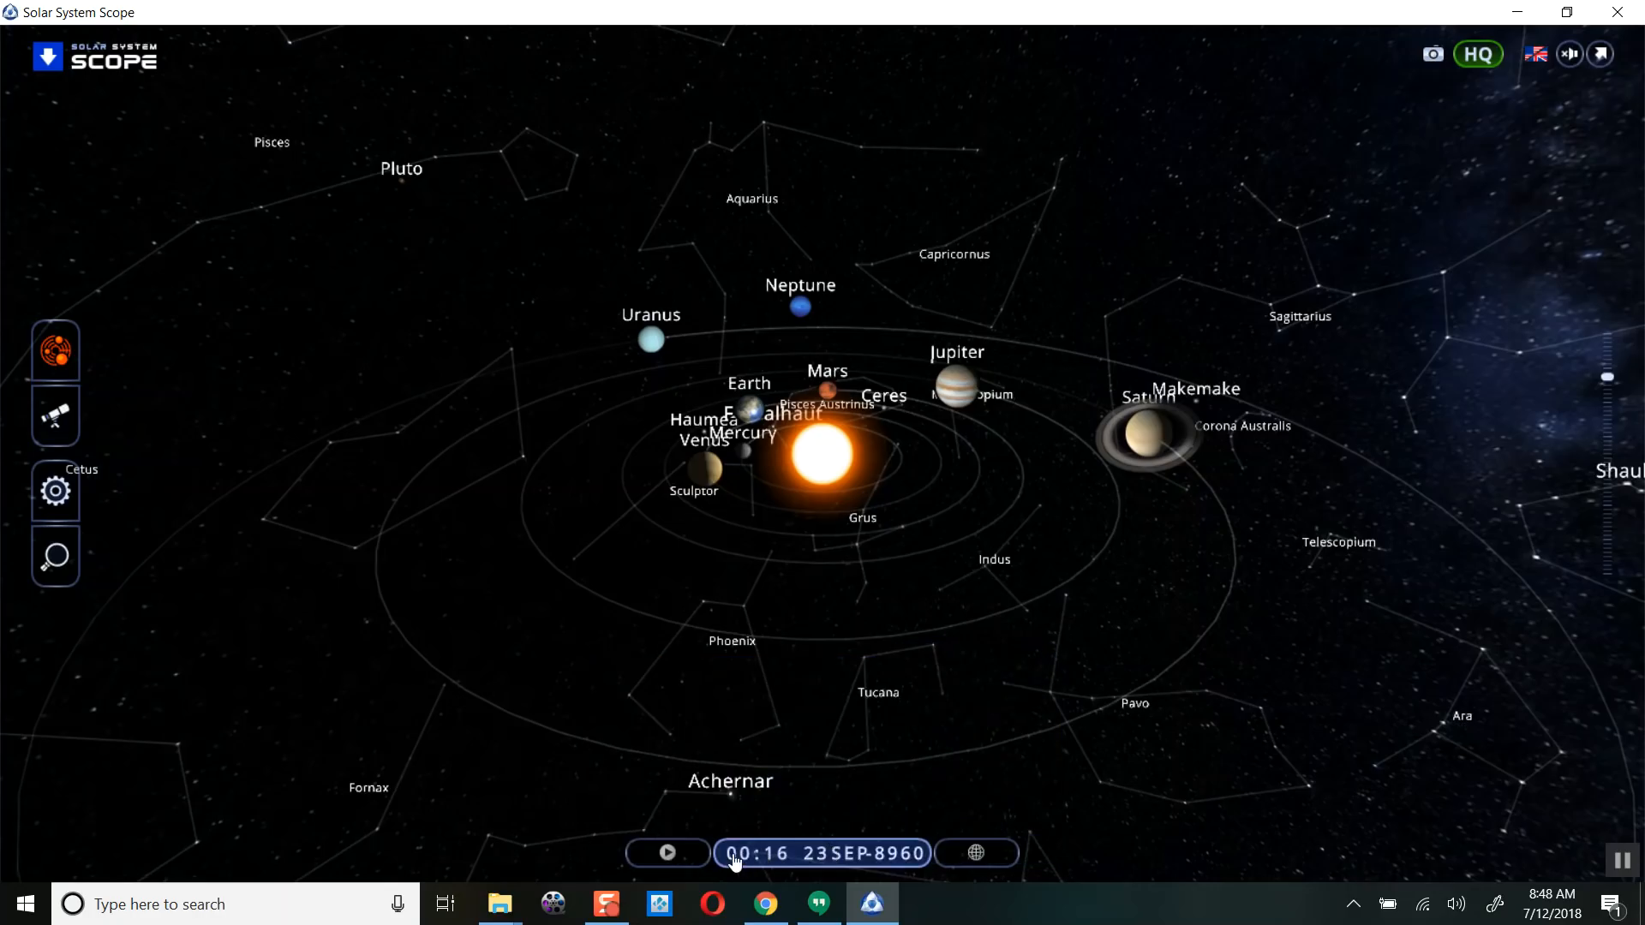
pyautogui.click(824, 854)
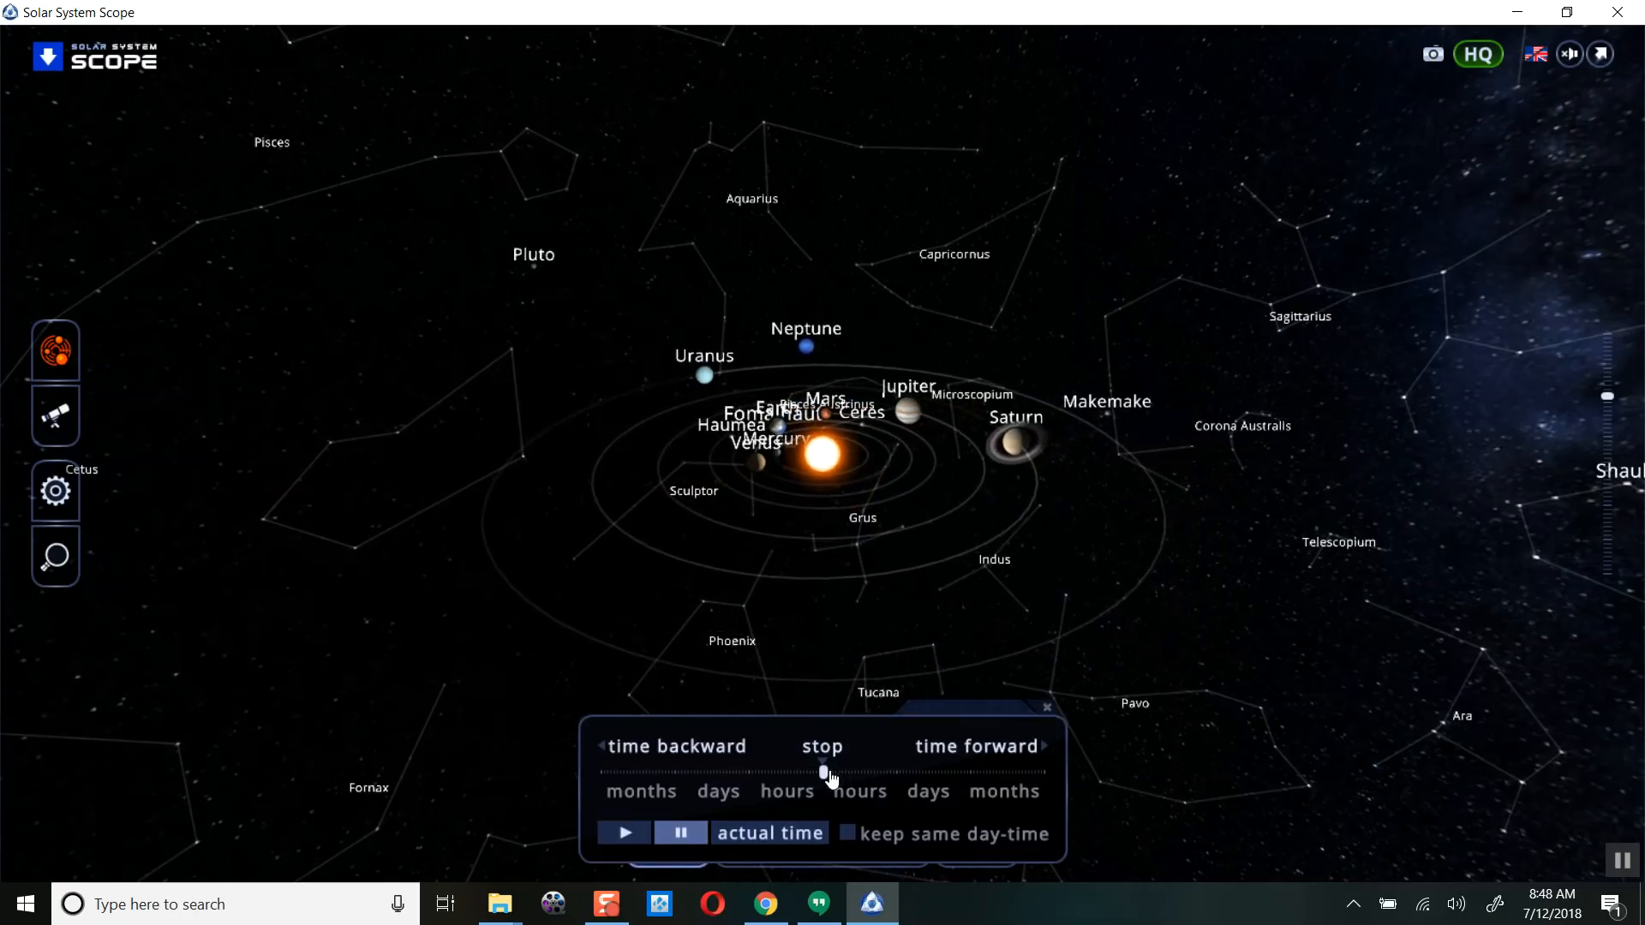
pyautogui.click(927, 791)
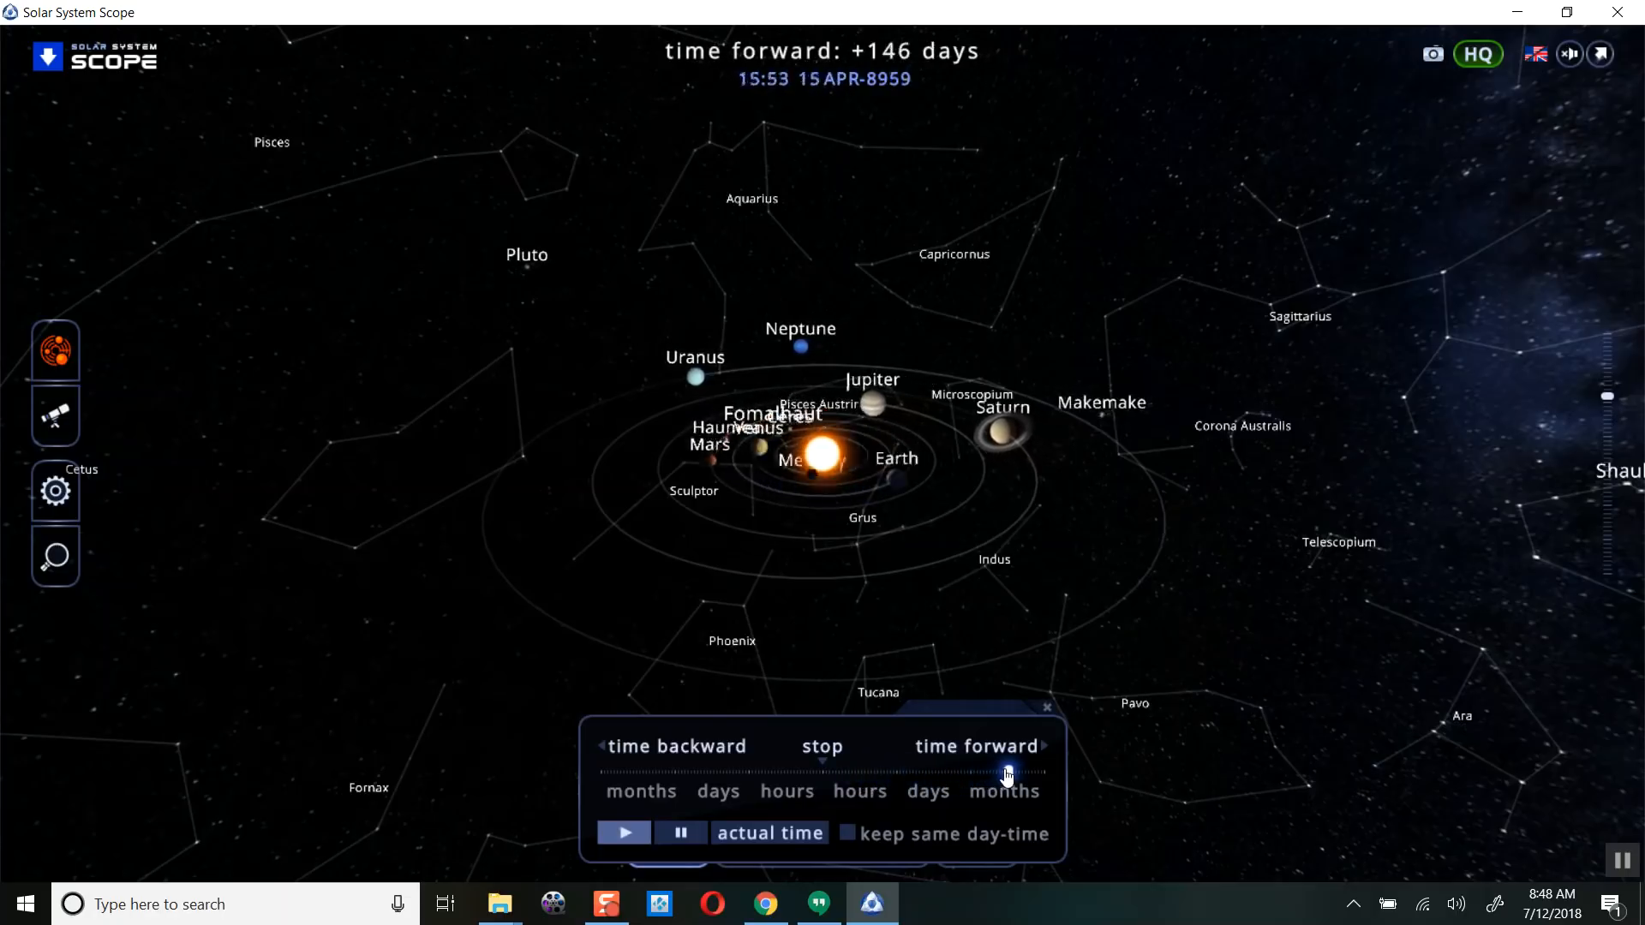
pyautogui.moveTo(1006, 773); pyautogui.dragTo(1043, 773)
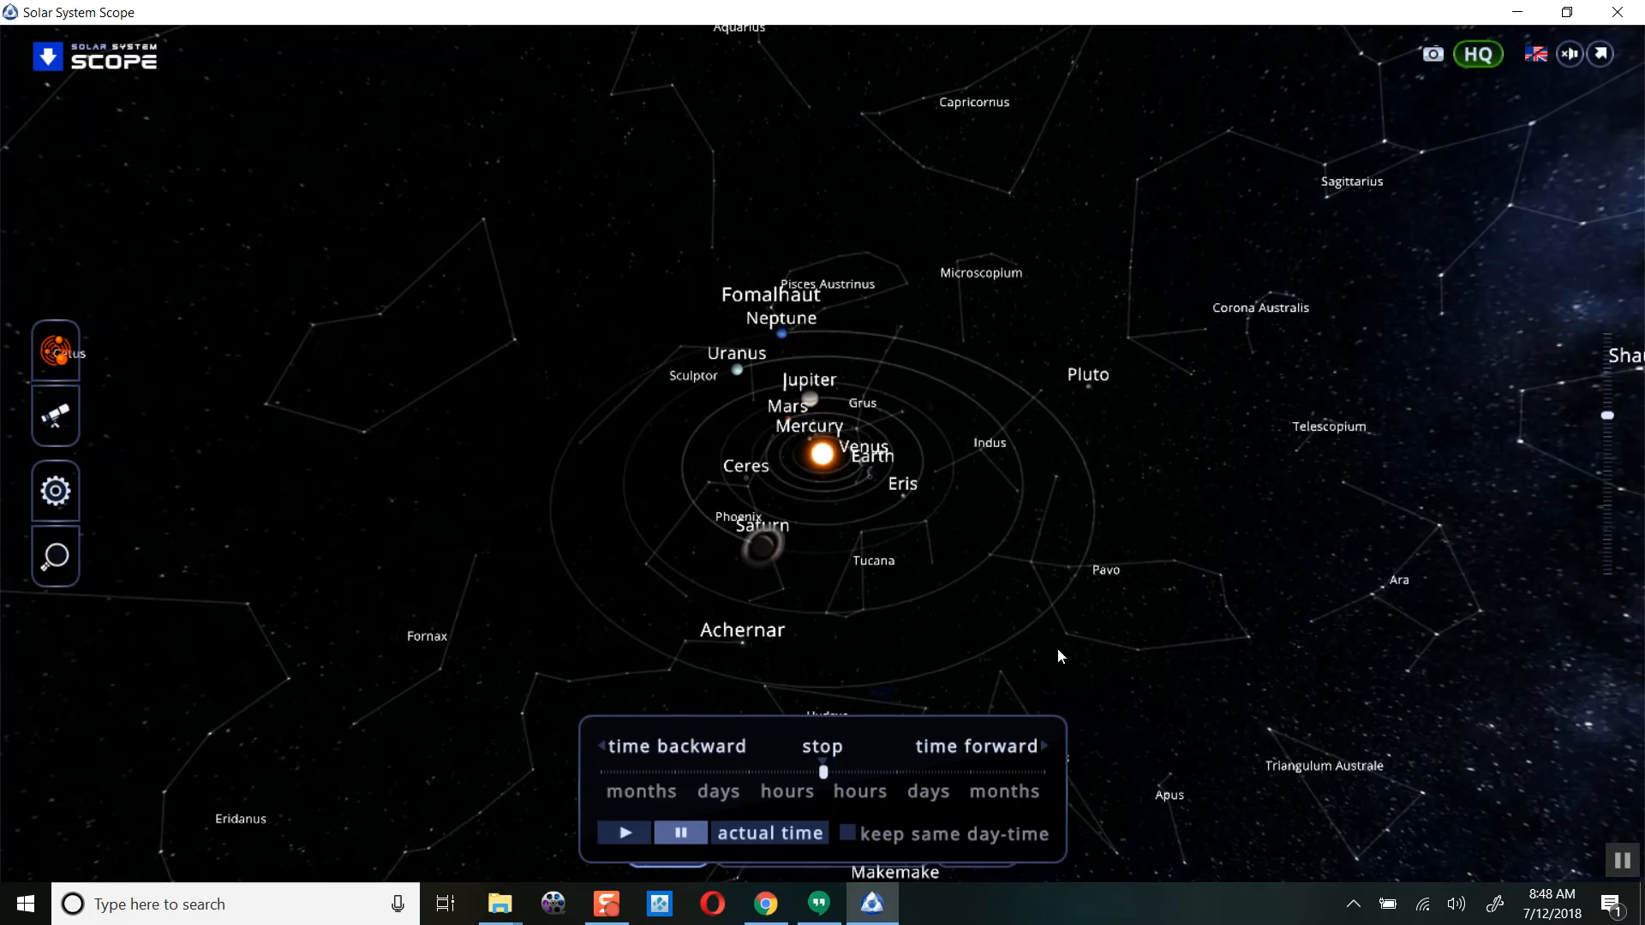
pyautogui.moveTo(1530, 157)
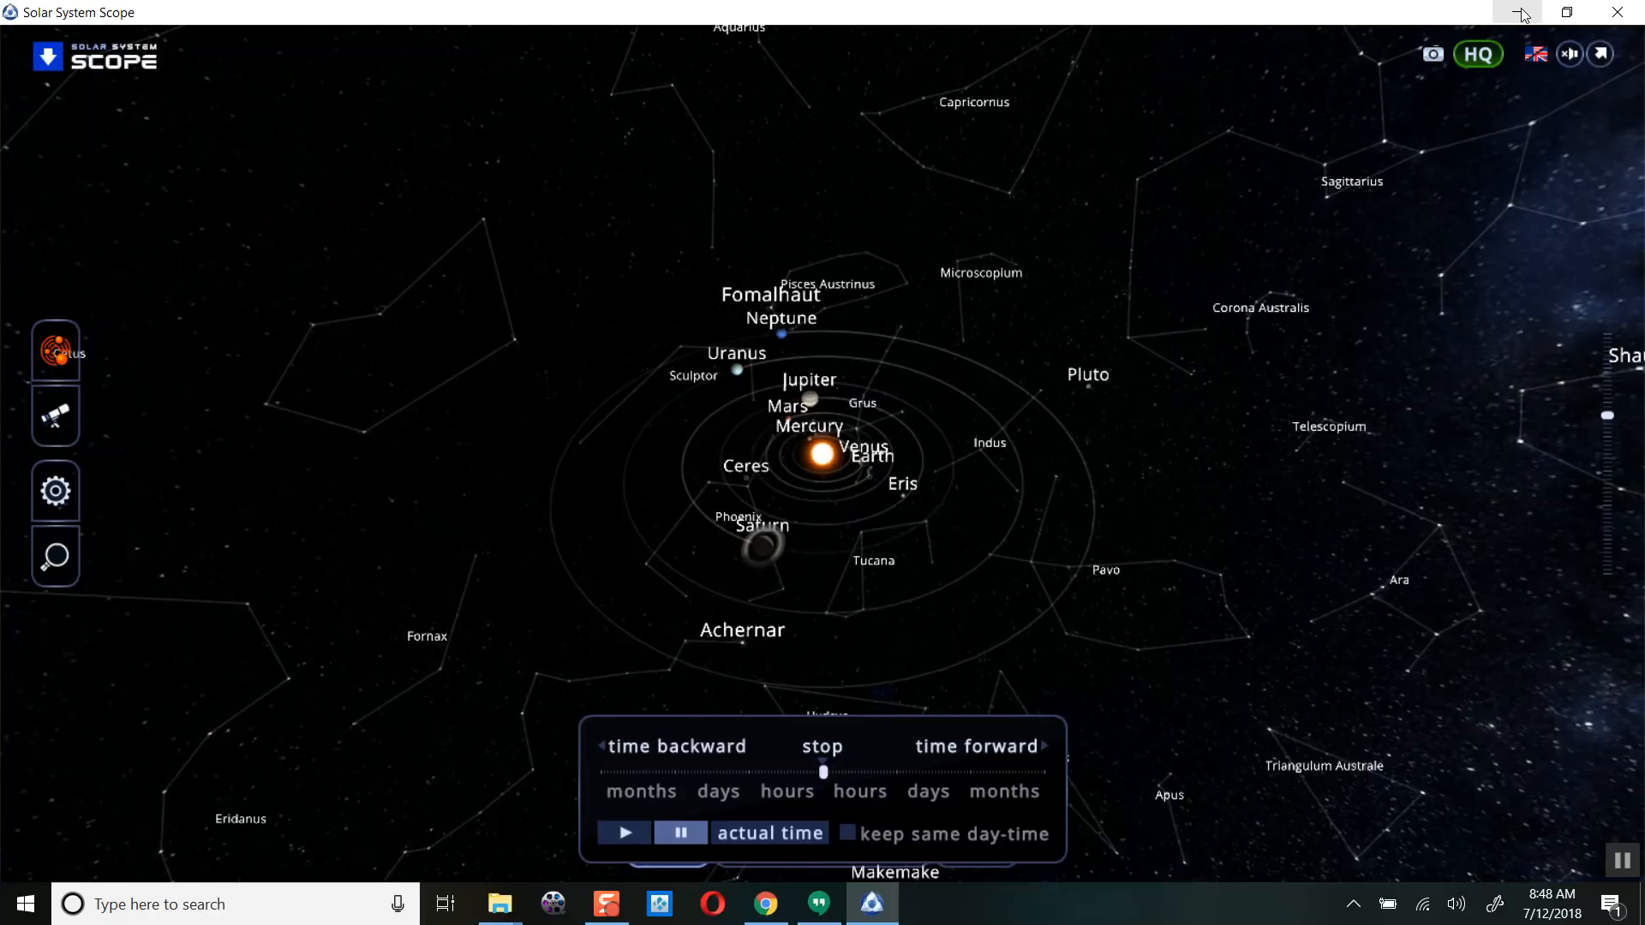
# - Hide the simulator and scroll the Italy live cams list down to the Harbour of Le Castella webcam
pyautogui.click(764, 903)
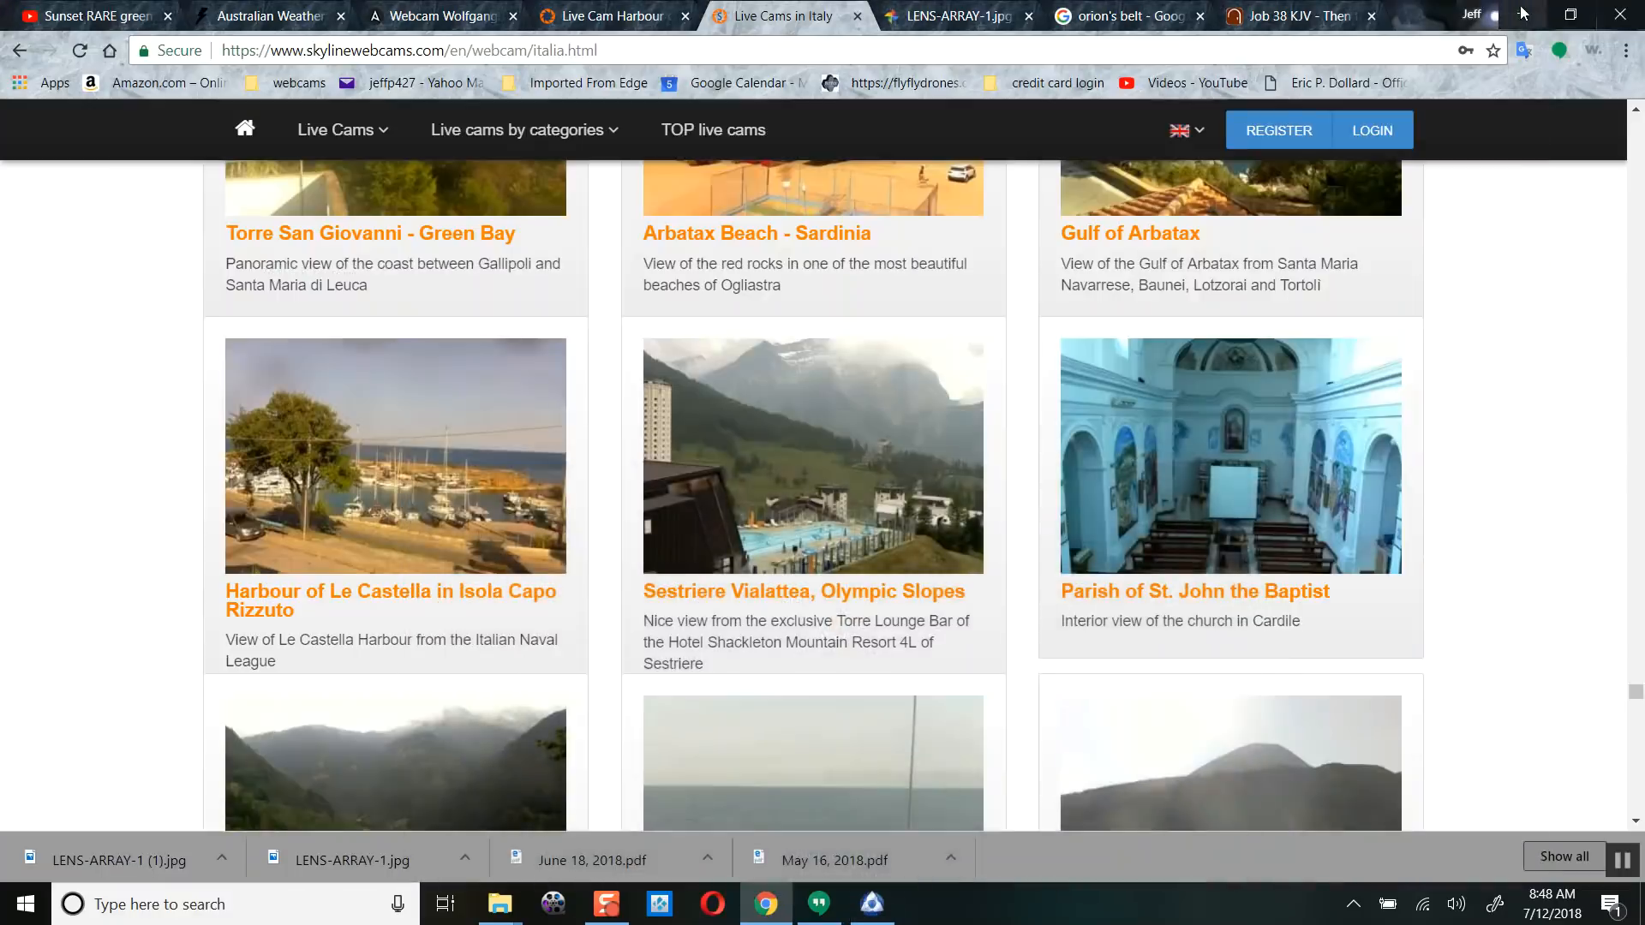
pyautogui.moveTo(824, 529)
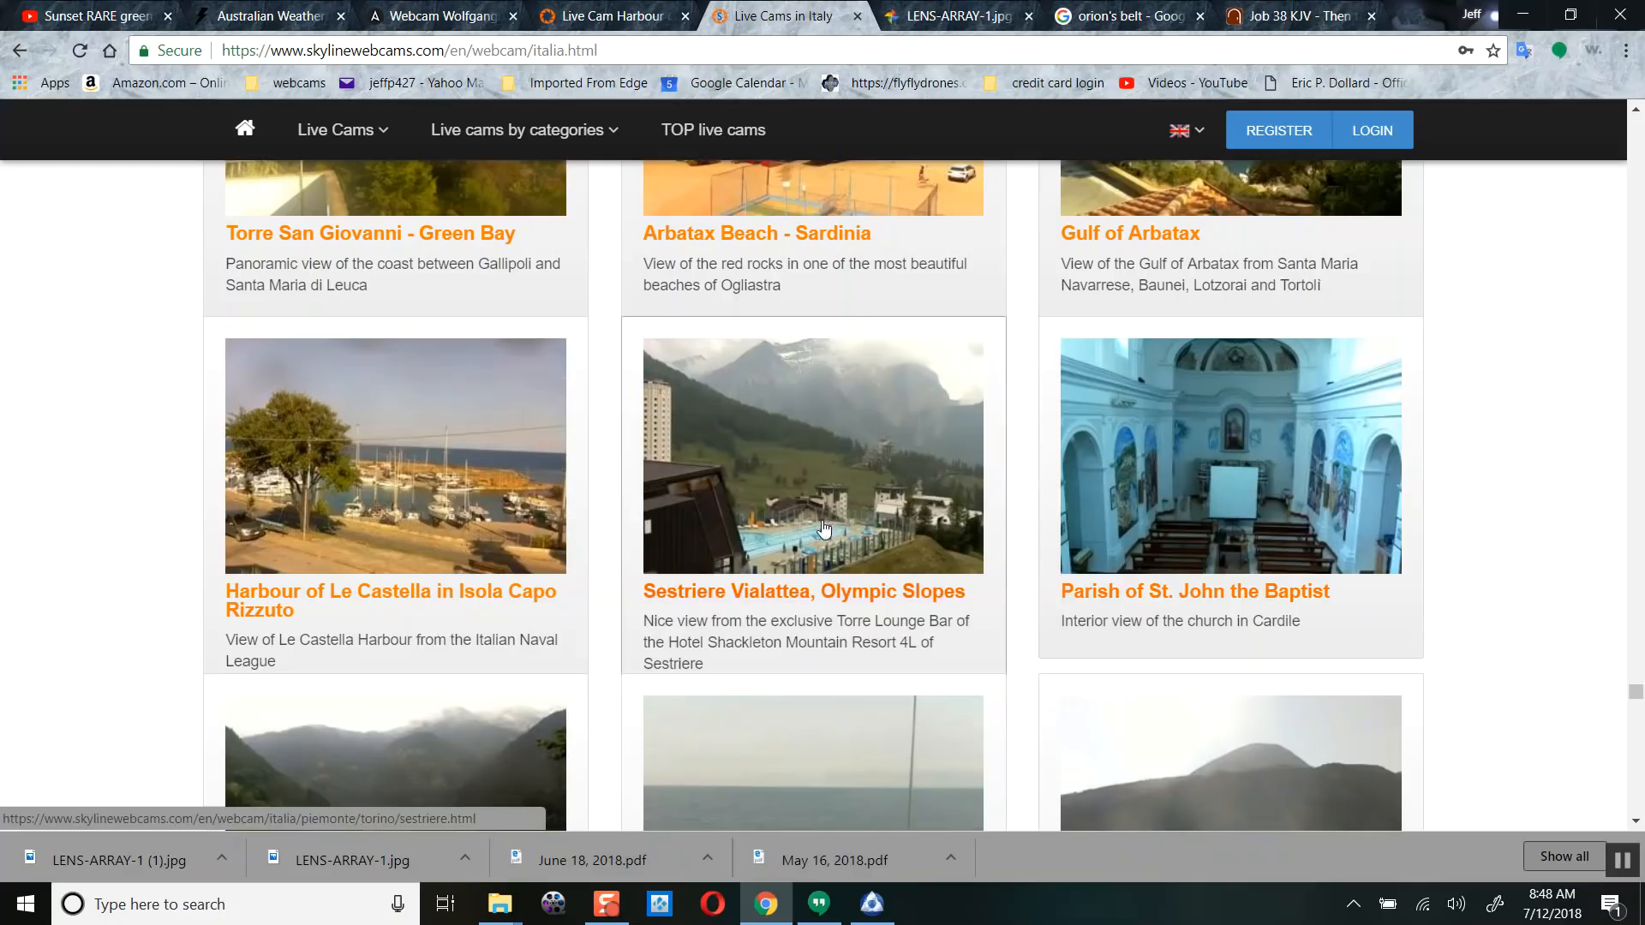
pyautogui.scroll(-3)
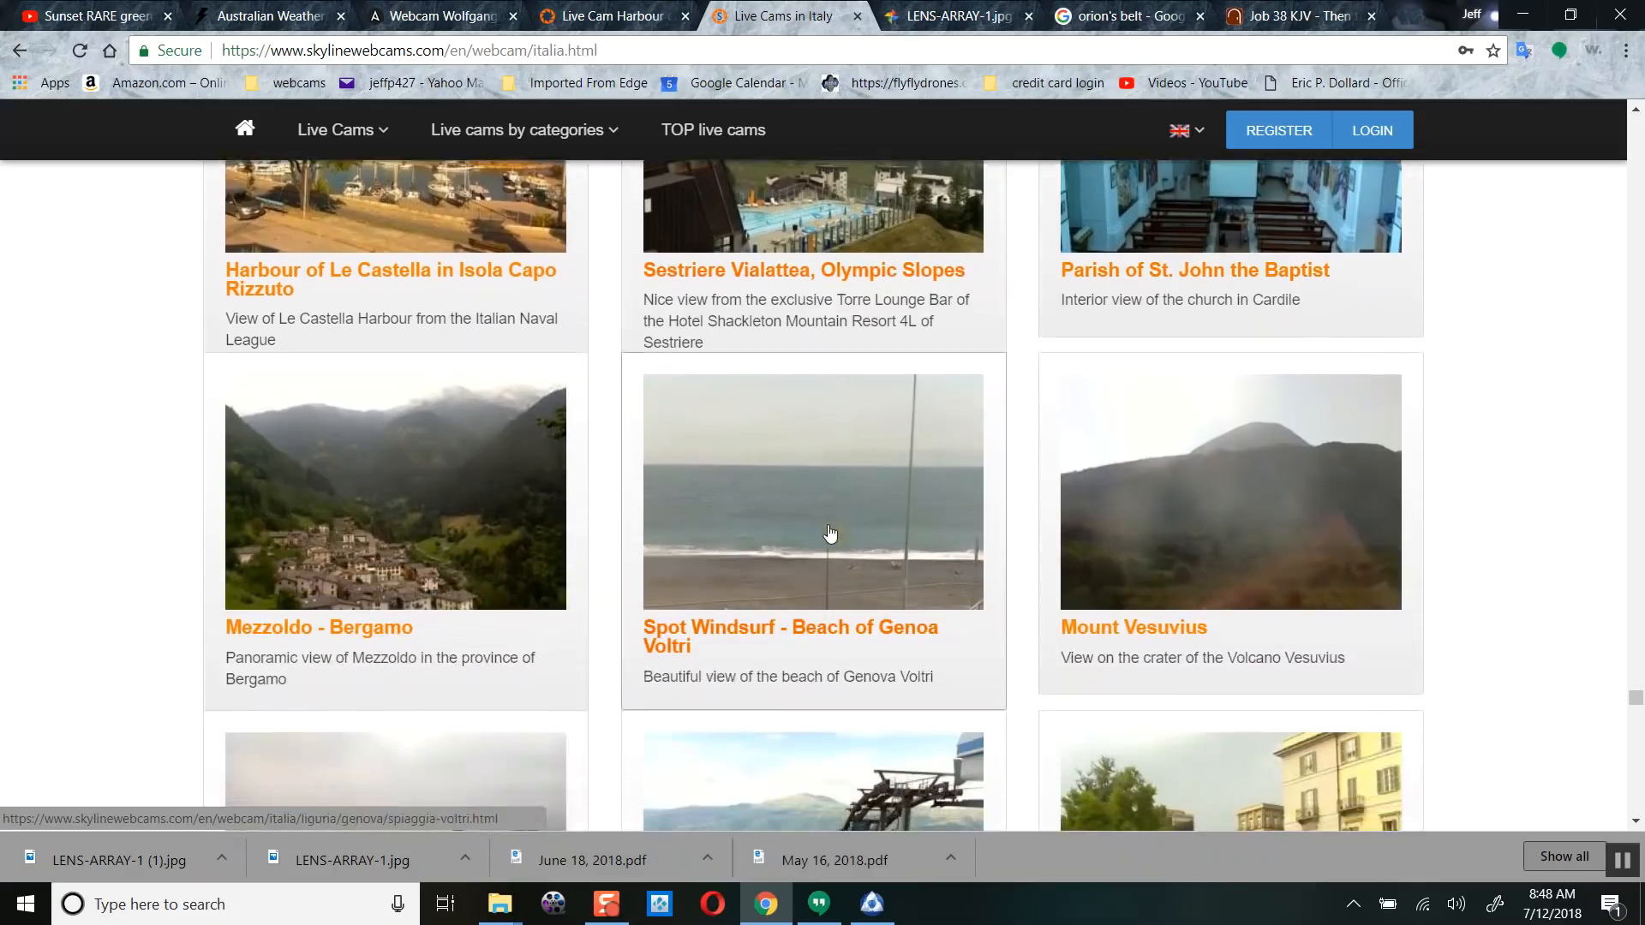
pyautogui.scroll(-3)
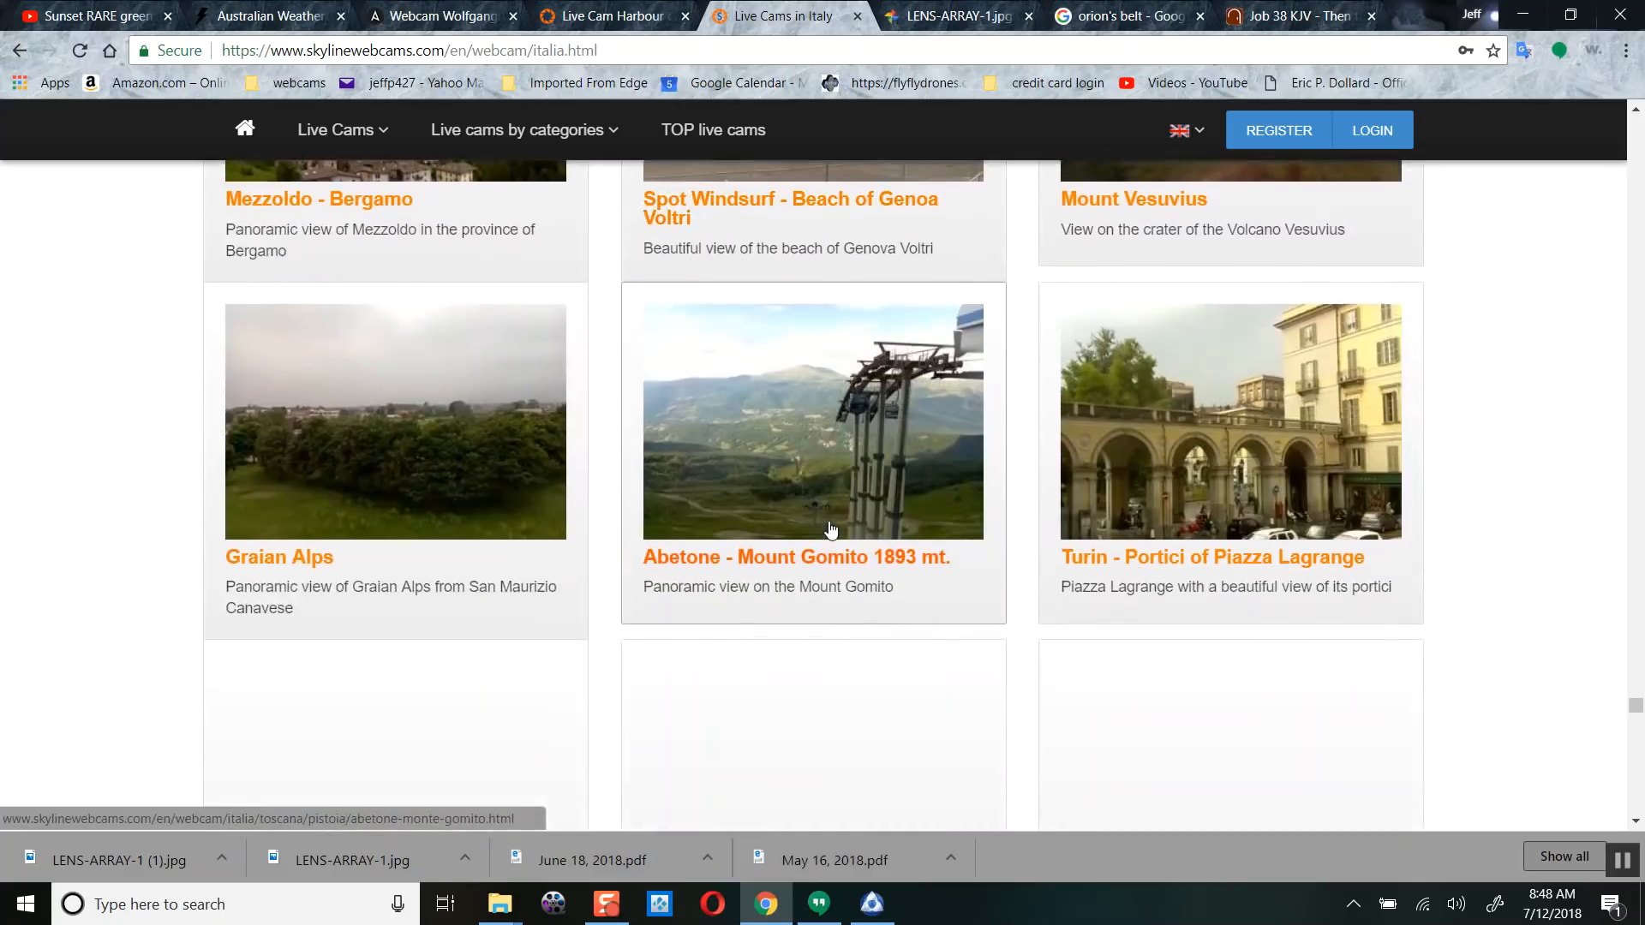
pyautogui.scroll(-3)
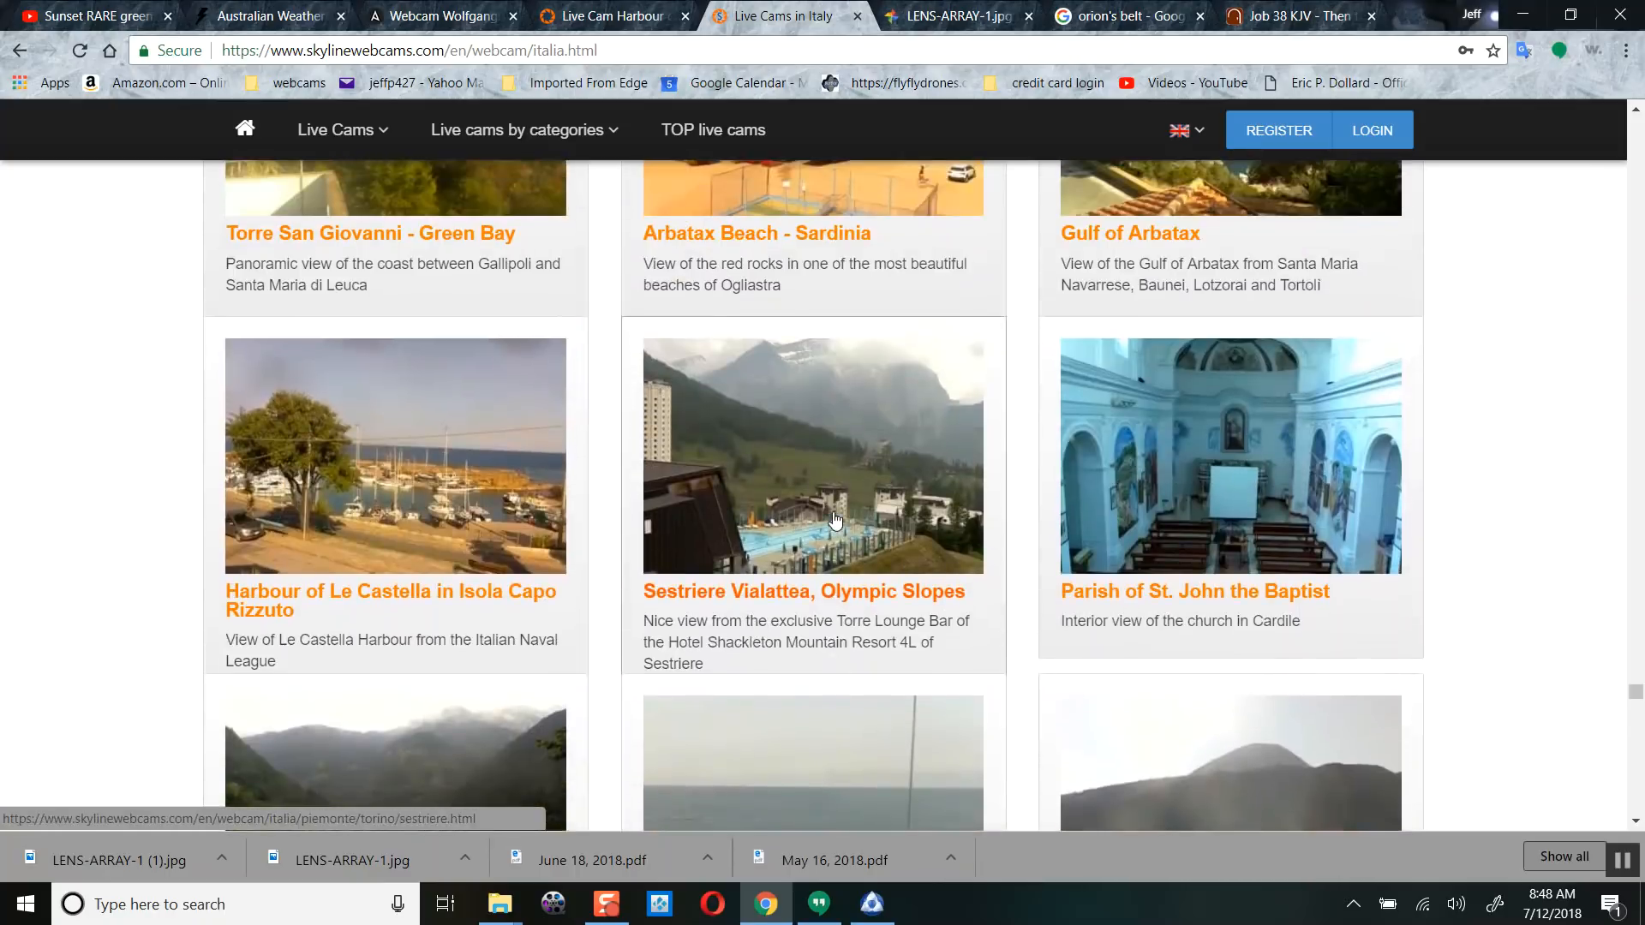
pyautogui.moveTo(410, 466)
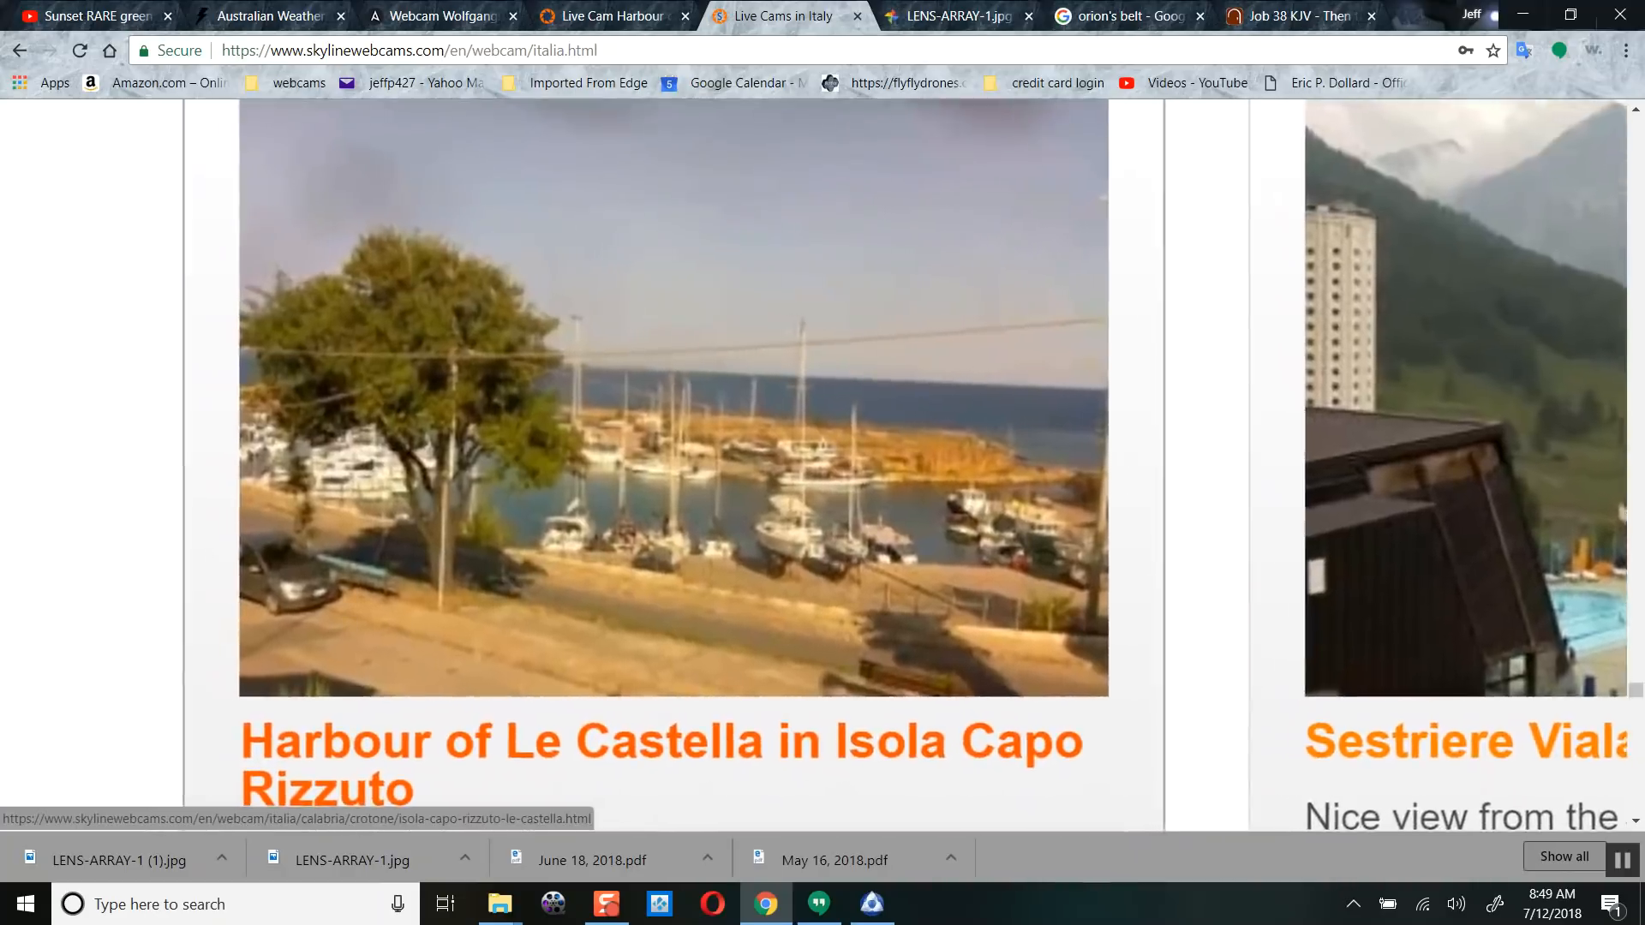
pyautogui.scroll(-3)
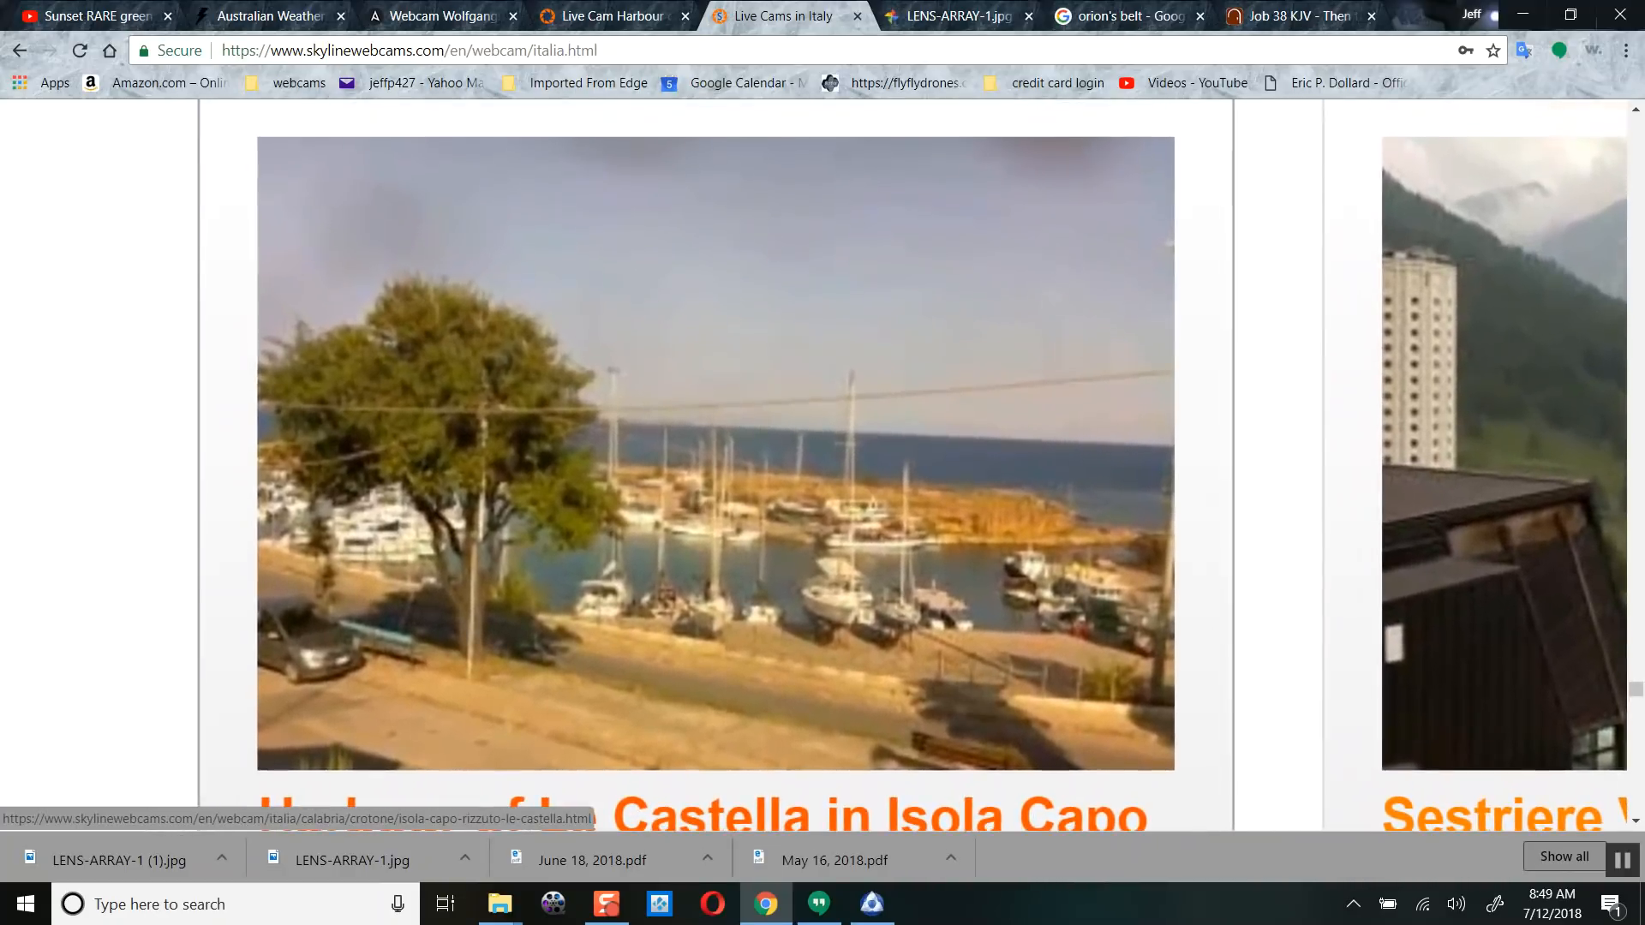
pyautogui.moveTo(638, 158)
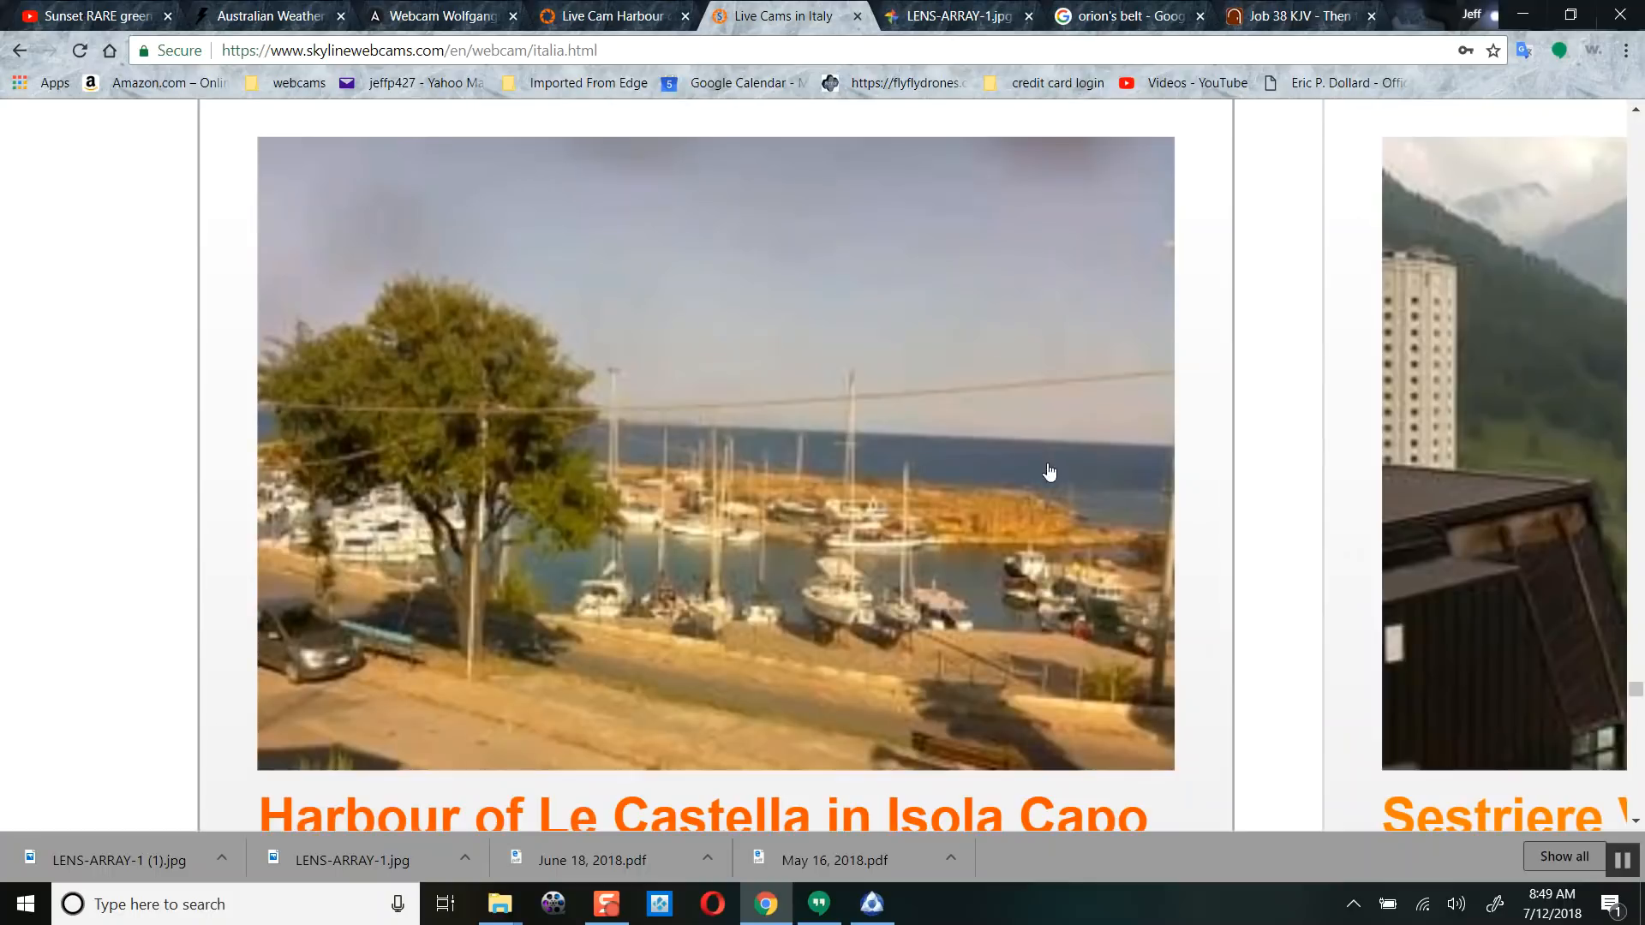
pyautogui.scroll(-3)
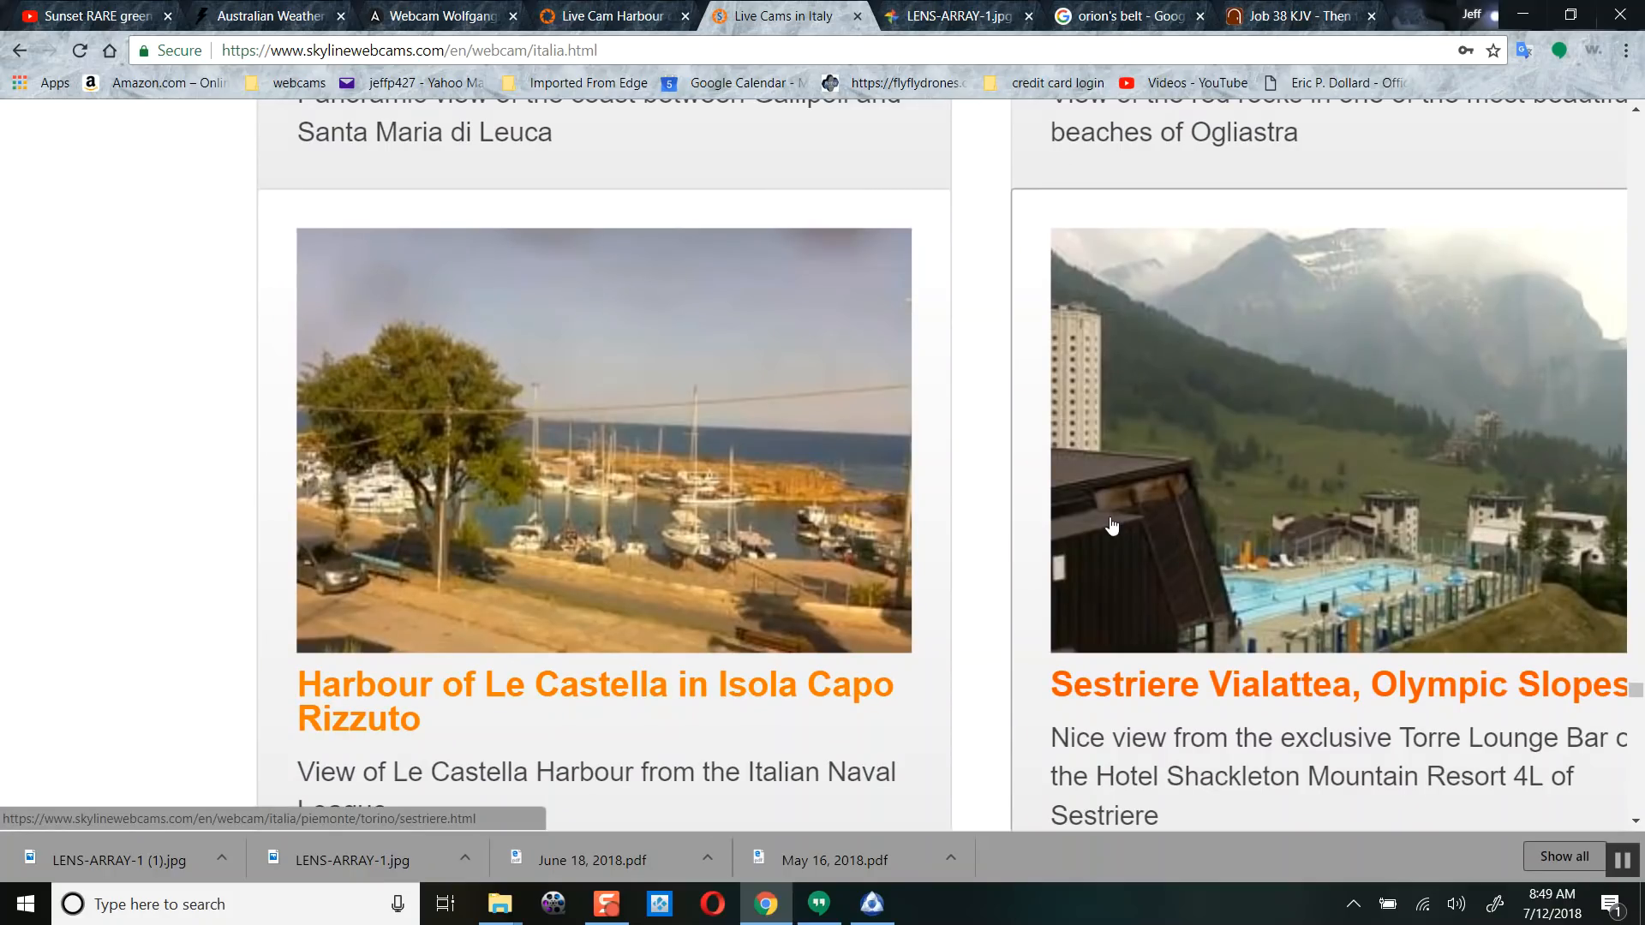
pyautogui.moveTo(1033, 405)
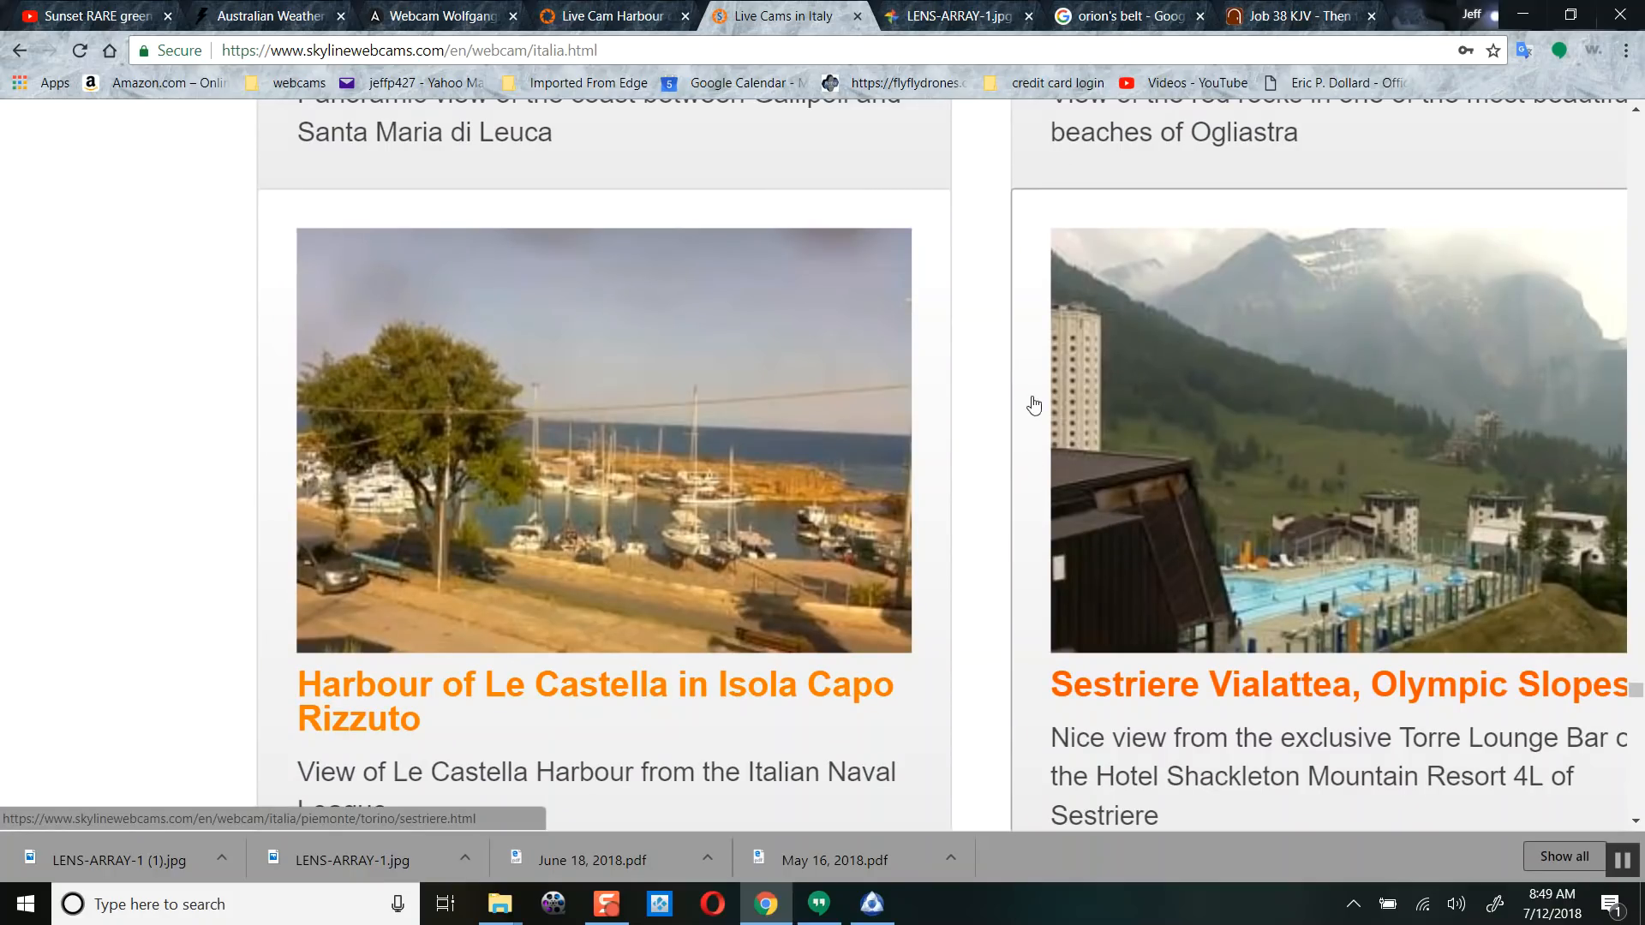
pyautogui.moveTo(963, 305)
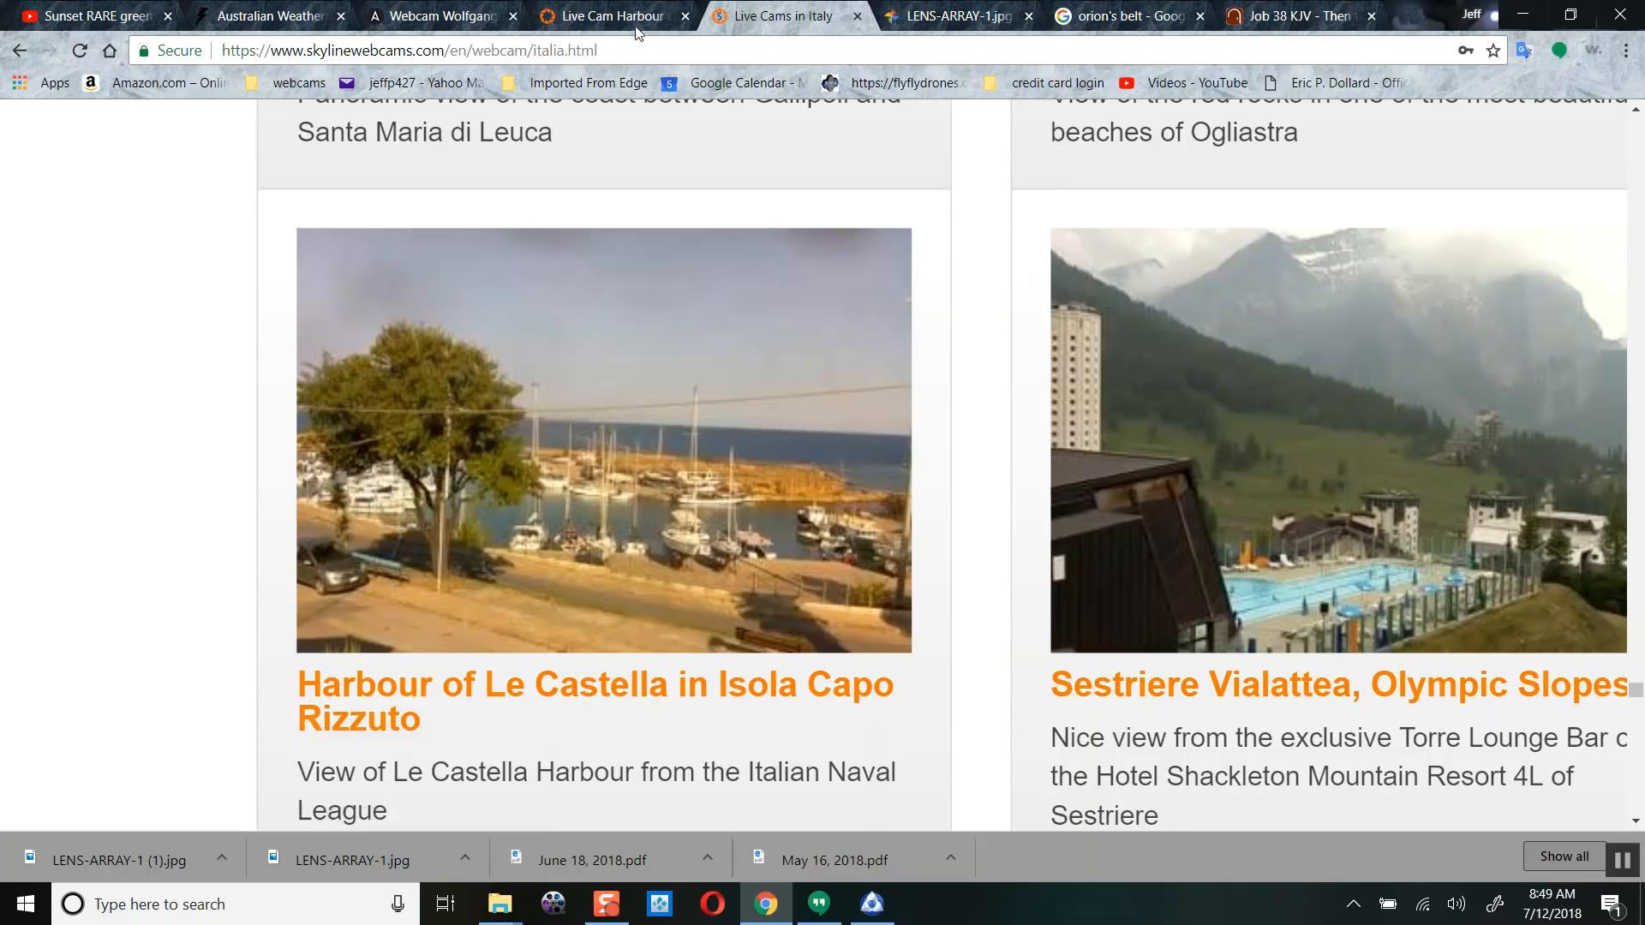
pyautogui.click(603, 441)
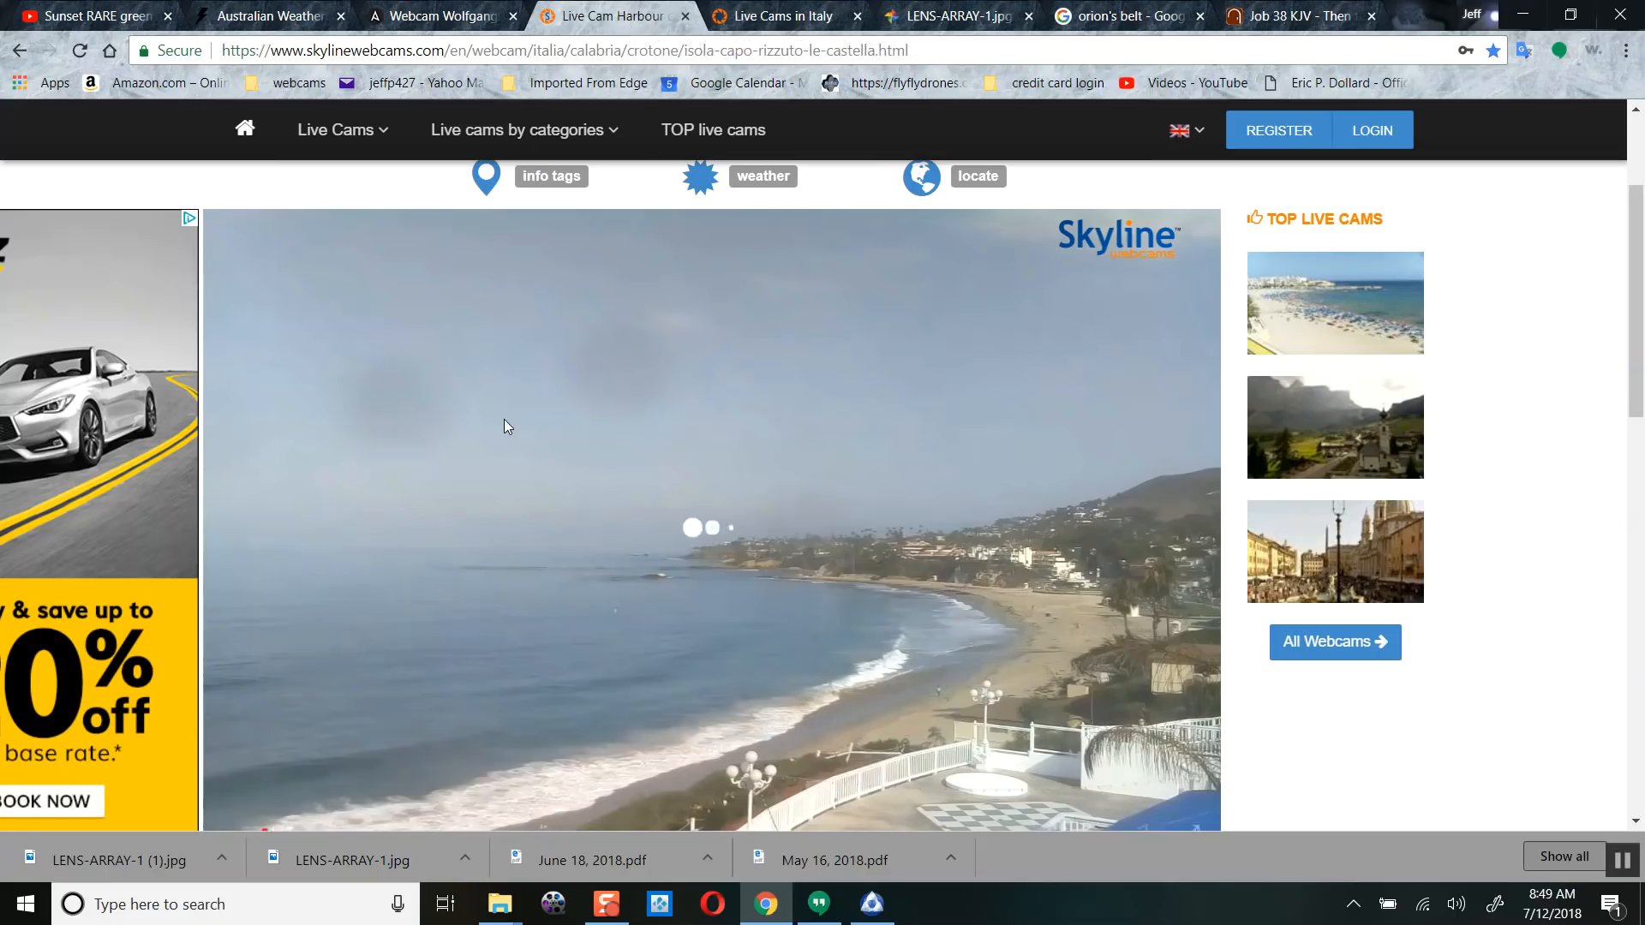
pyautogui.click(336, 128)
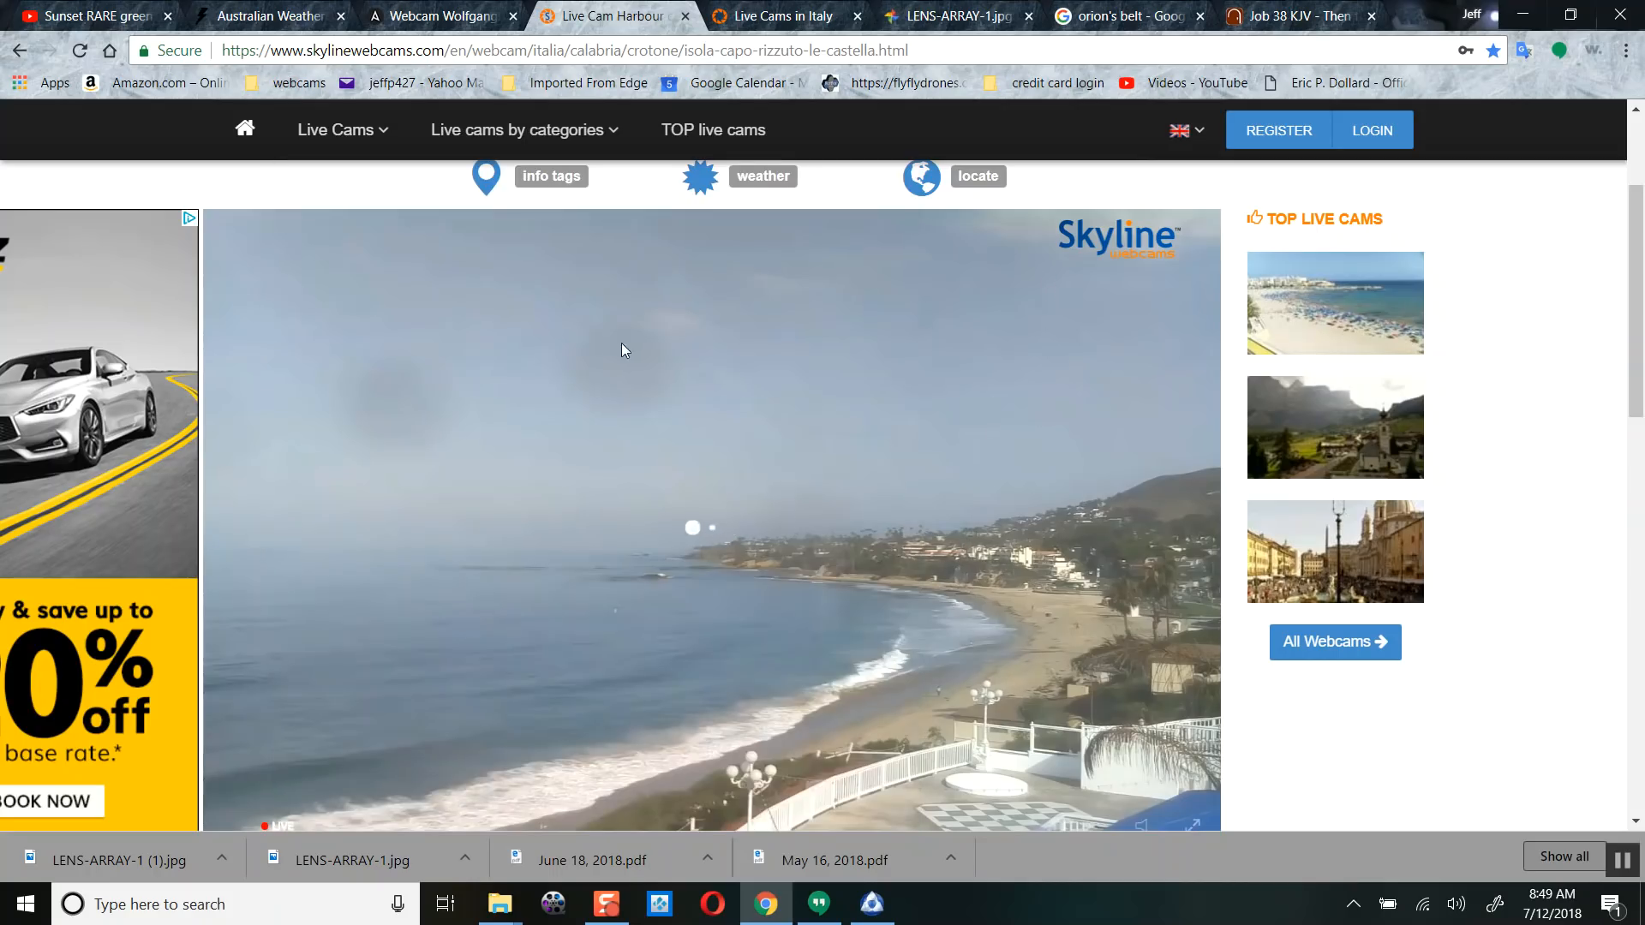
pyautogui.moveTo(216, 410)
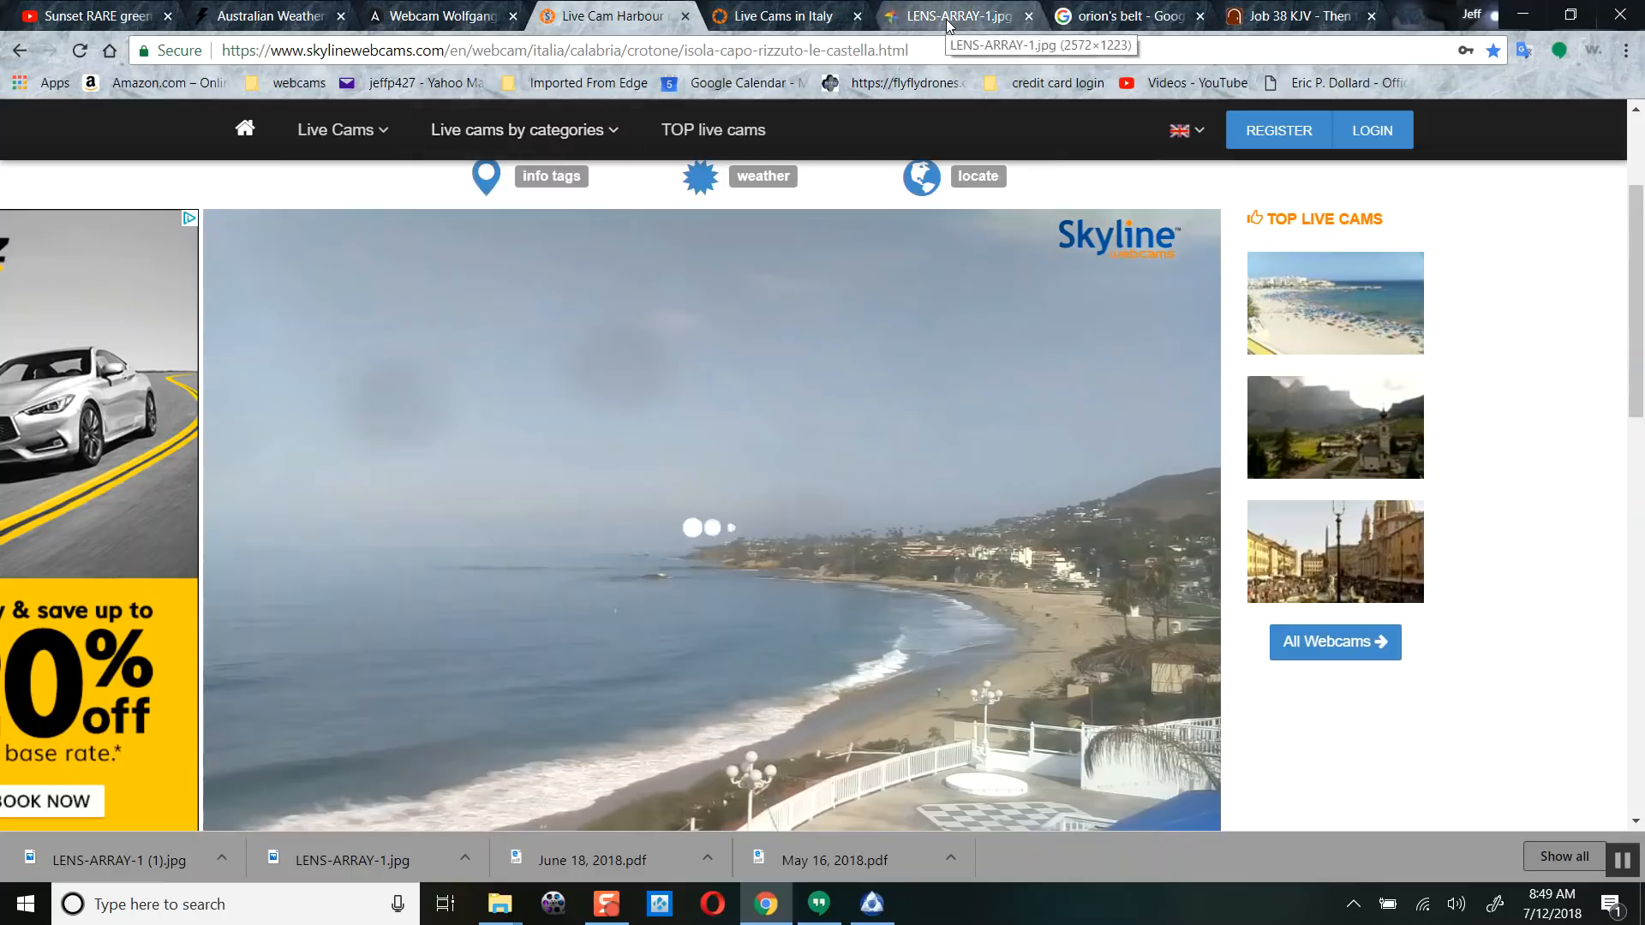
# - Switch to the LENS-ARRAY-1.jpg tab showing the gravitational lensing diagram
pyautogui.click(953, 16)
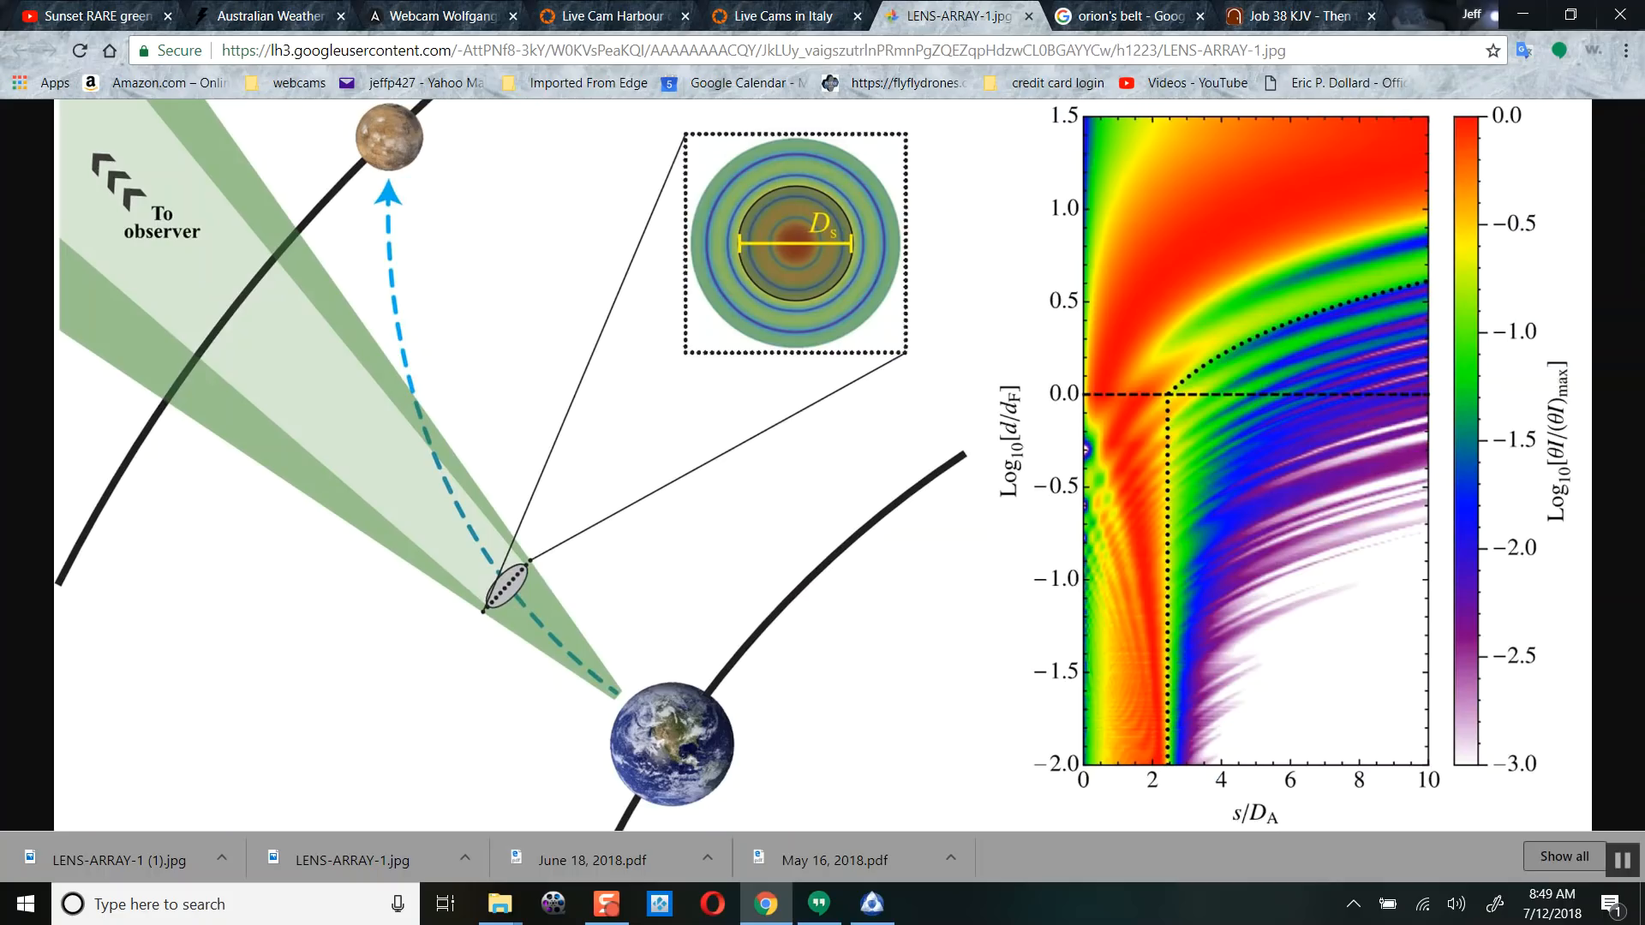
pyautogui.moveTo(587, 158)
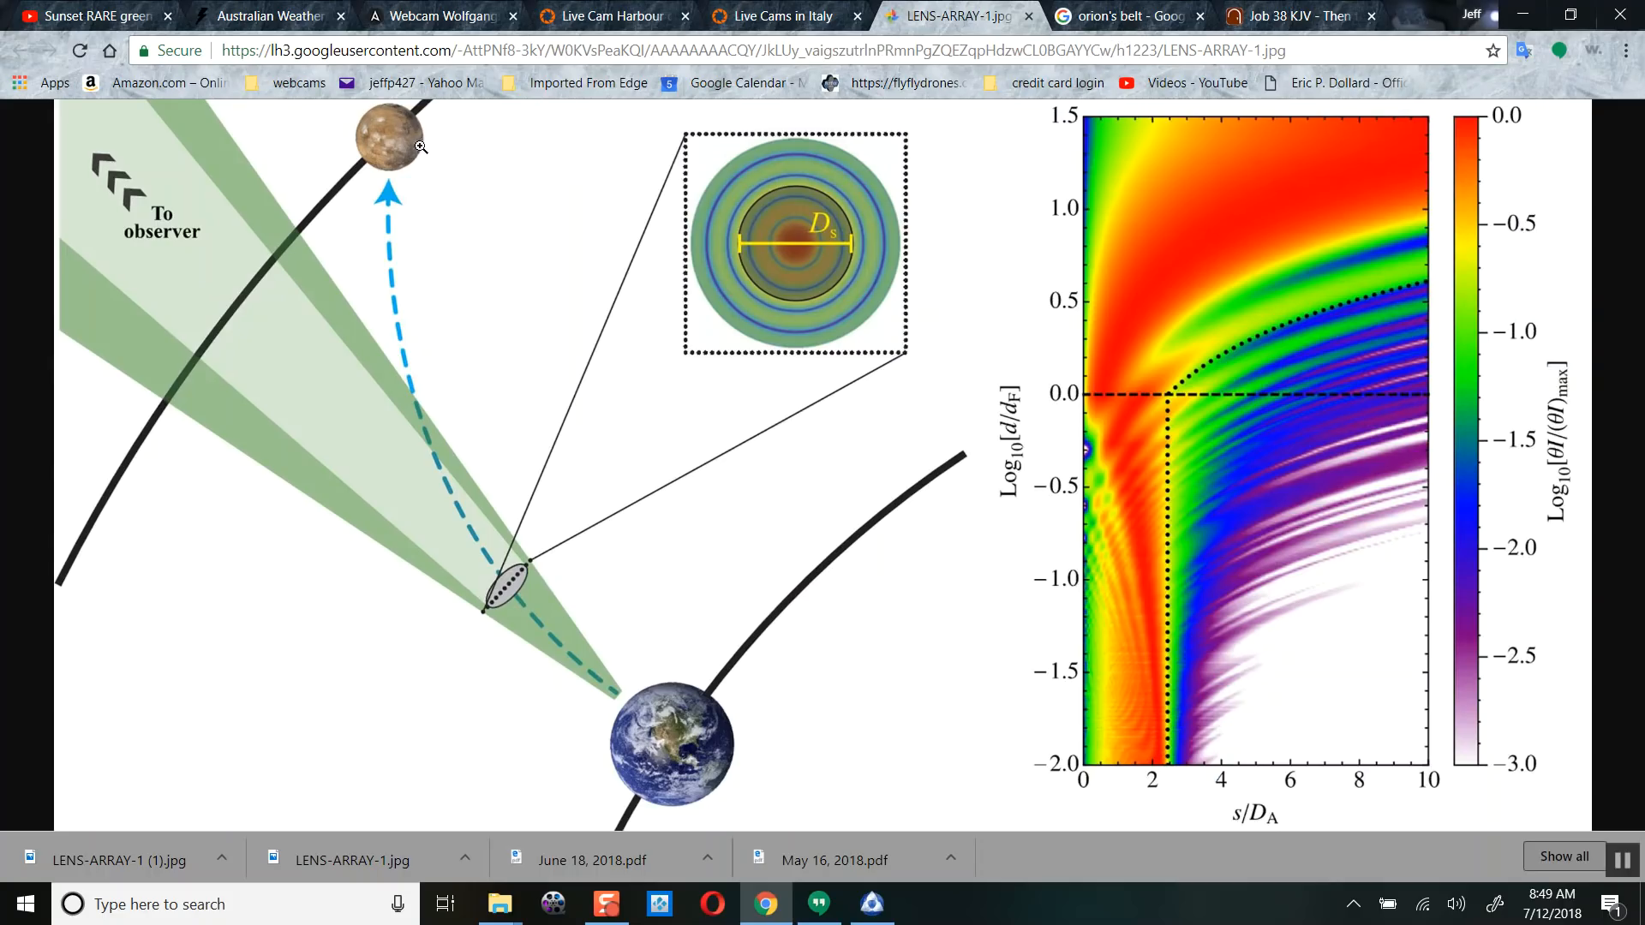
pyautogui.moveTo(478, 442)
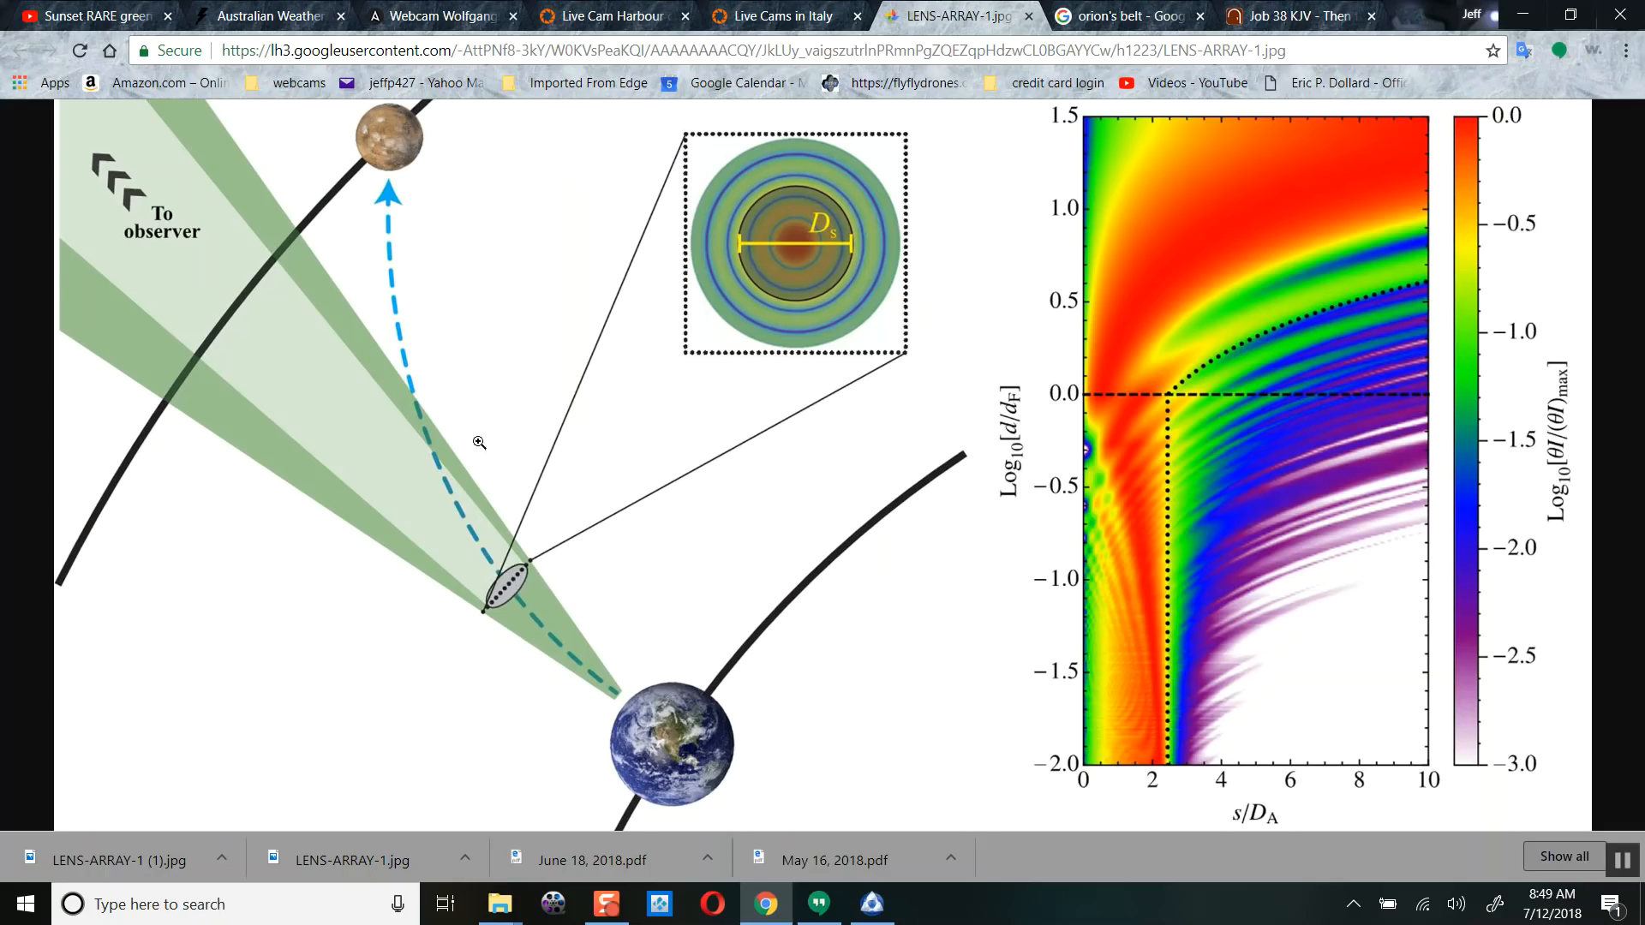
pyautogui.moveTo(240, 238)
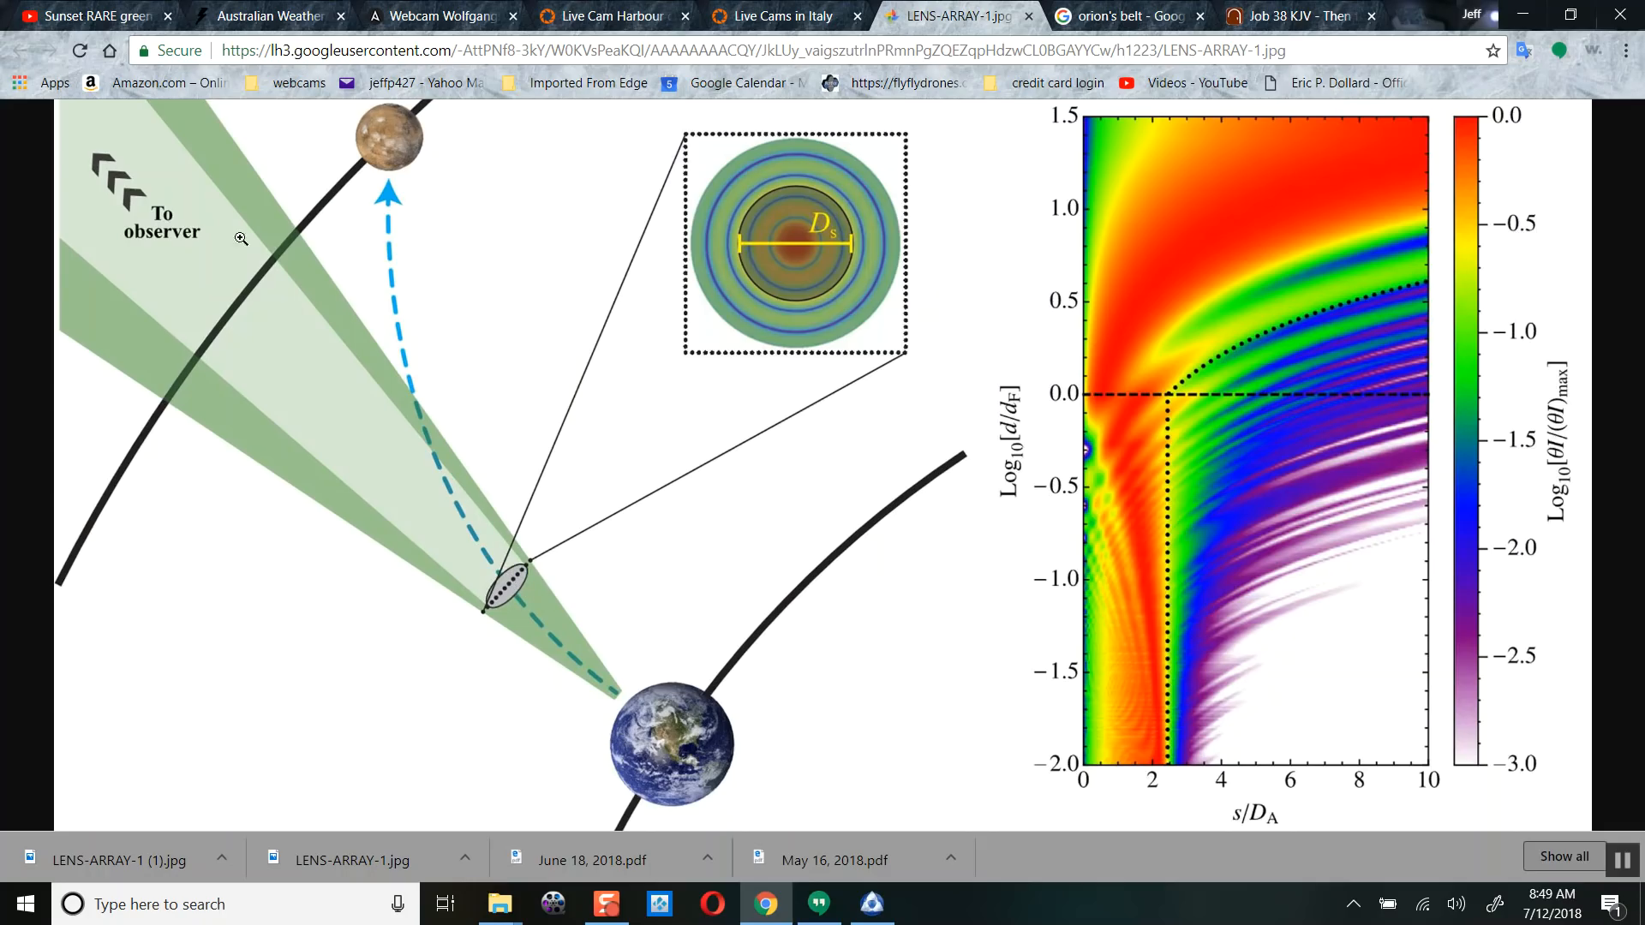
pyautogui.moveTo(452, 147)
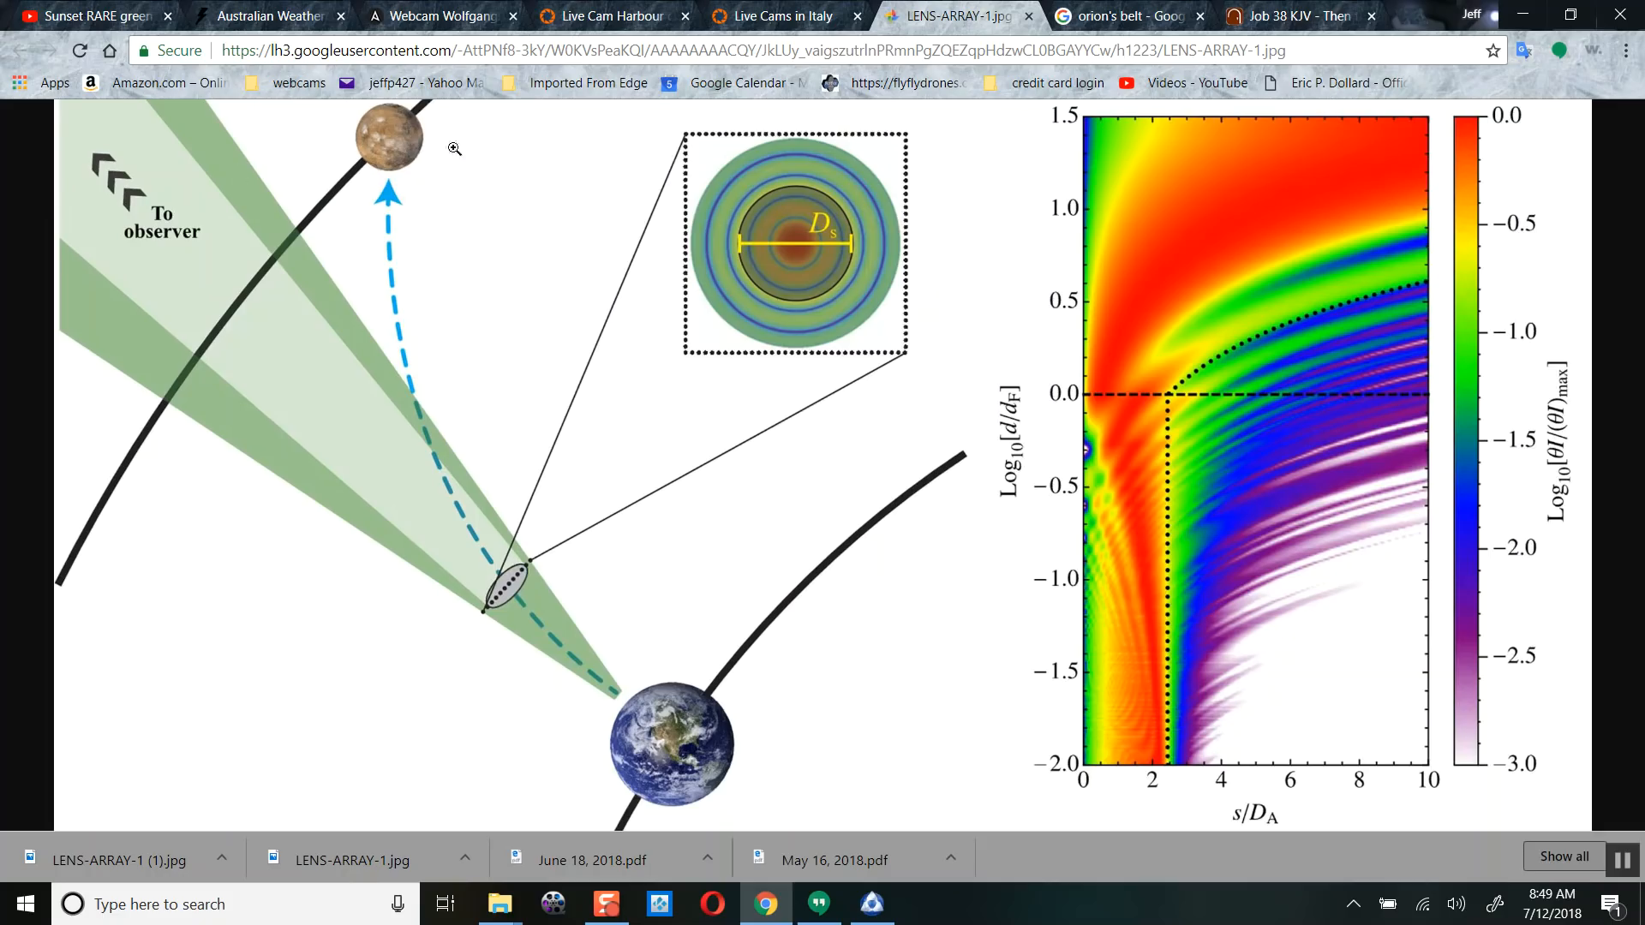
pyautogui.moveTo(389, 331)
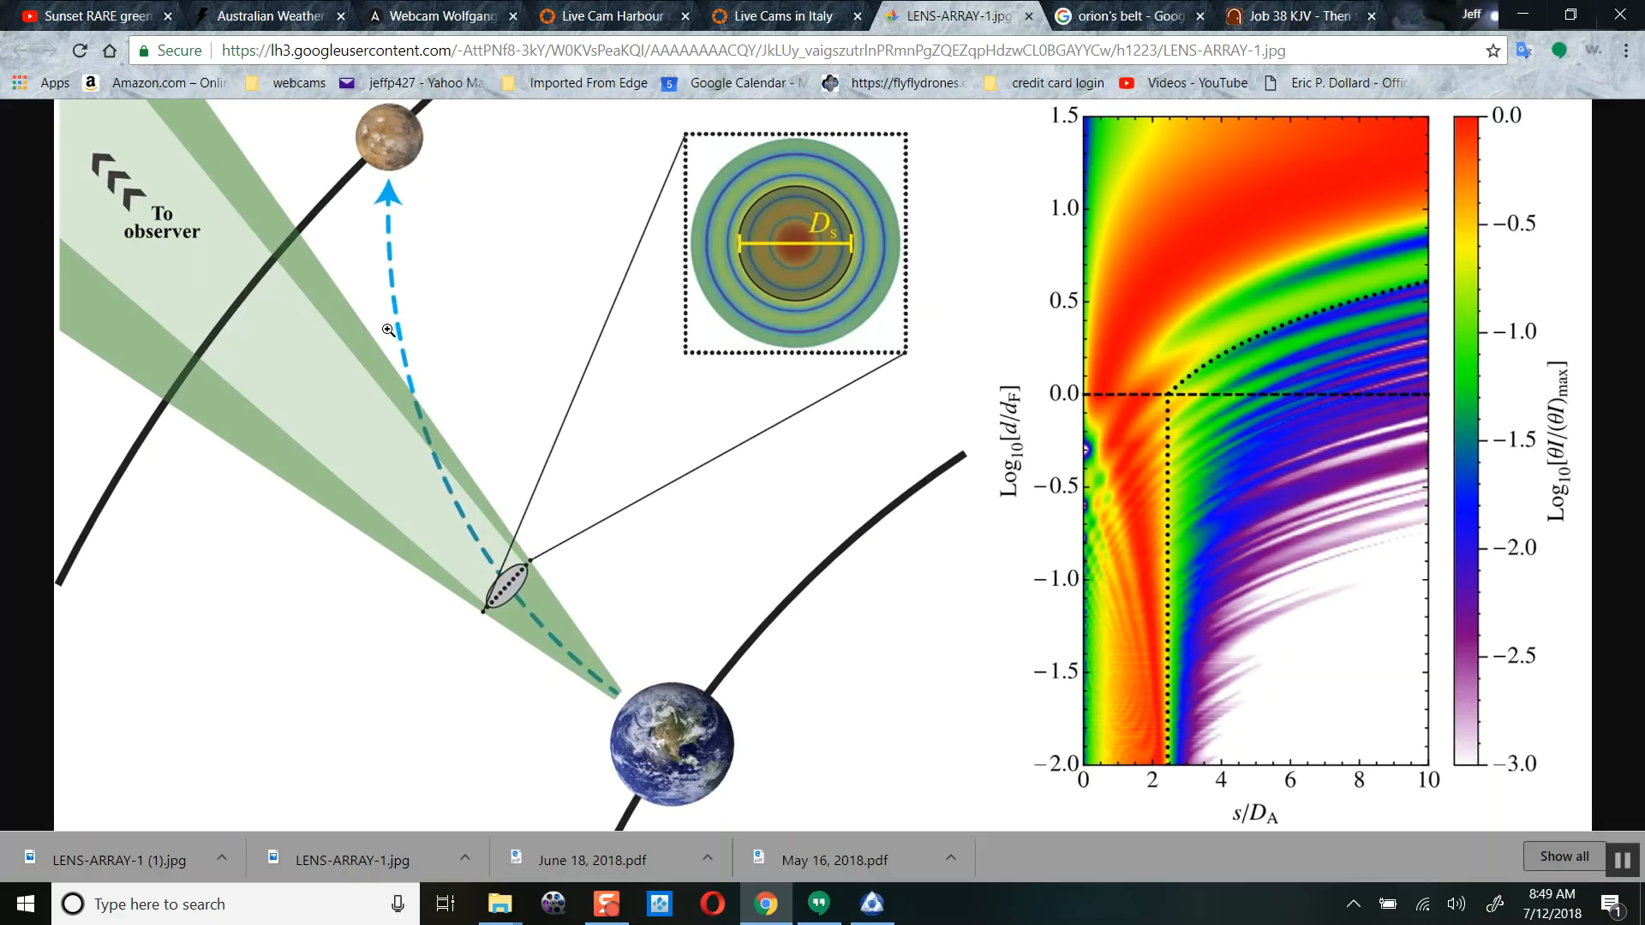
pyautogui.moveTo(425, 261)
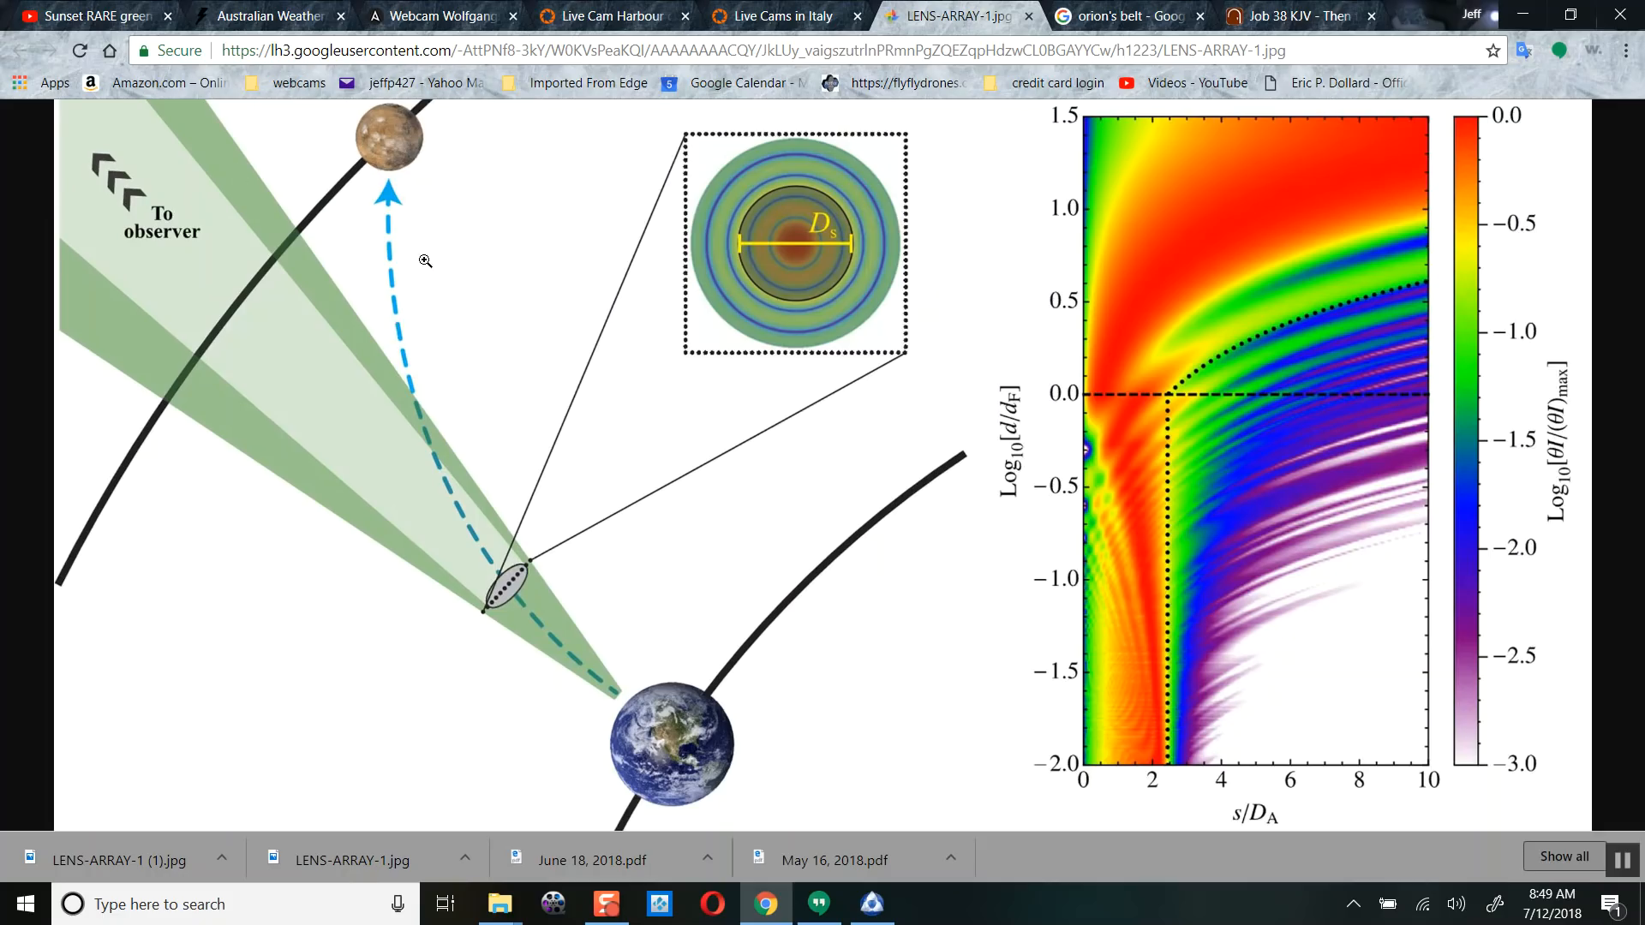
pyautogui.moveTo(459, 252)
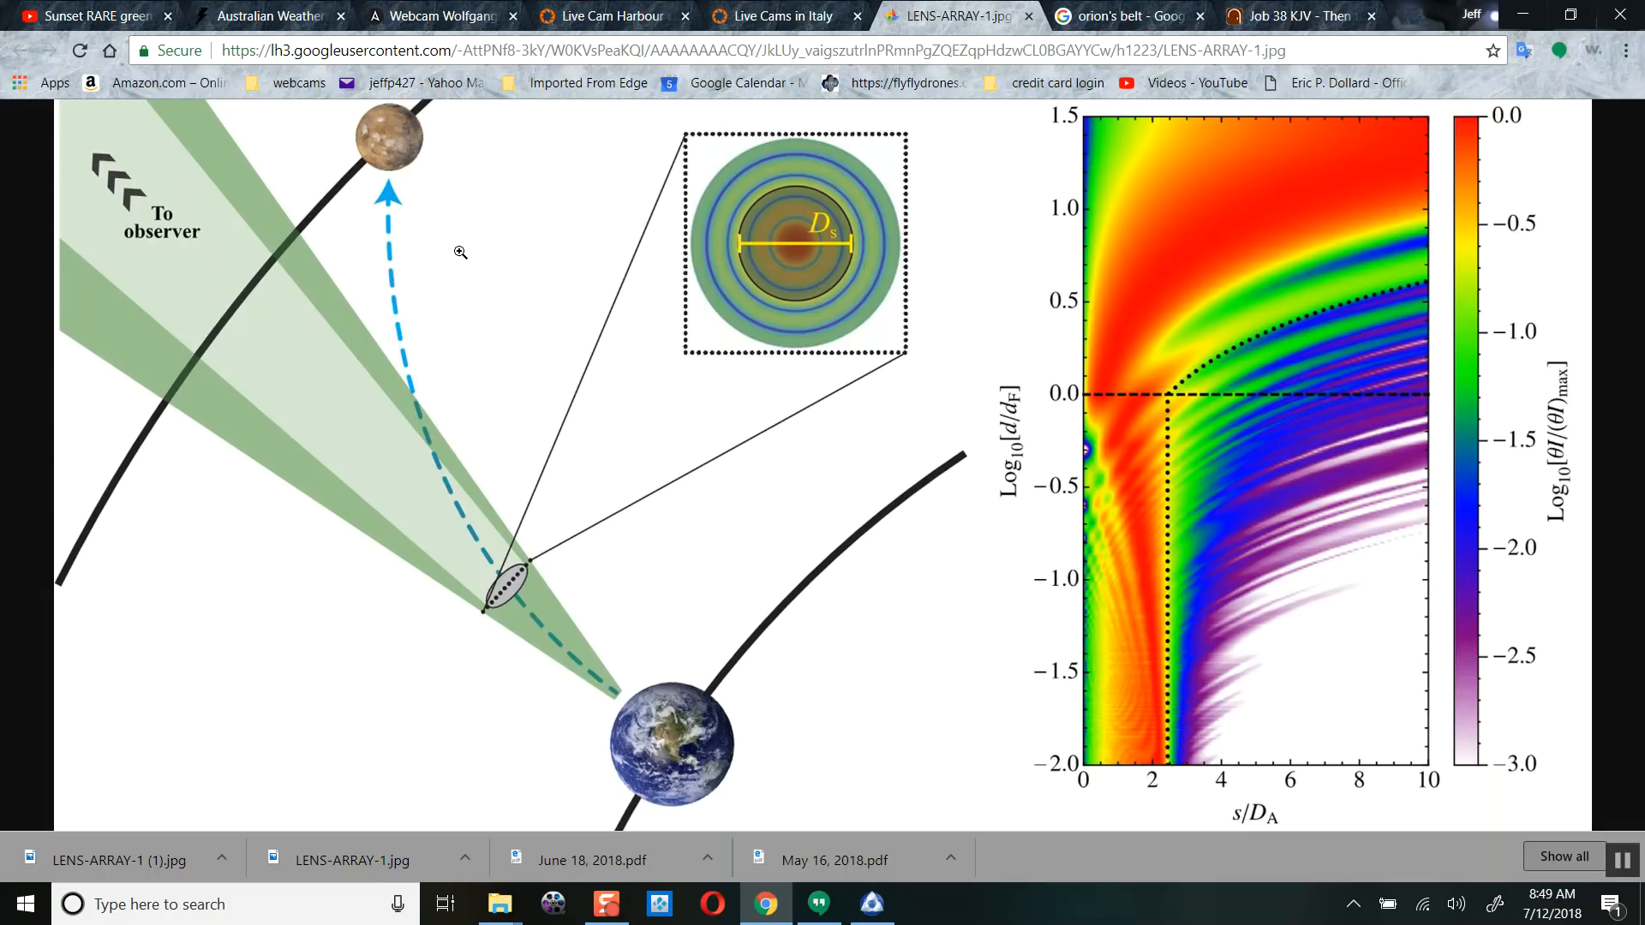
pyautogui.moveTo(533, 583)
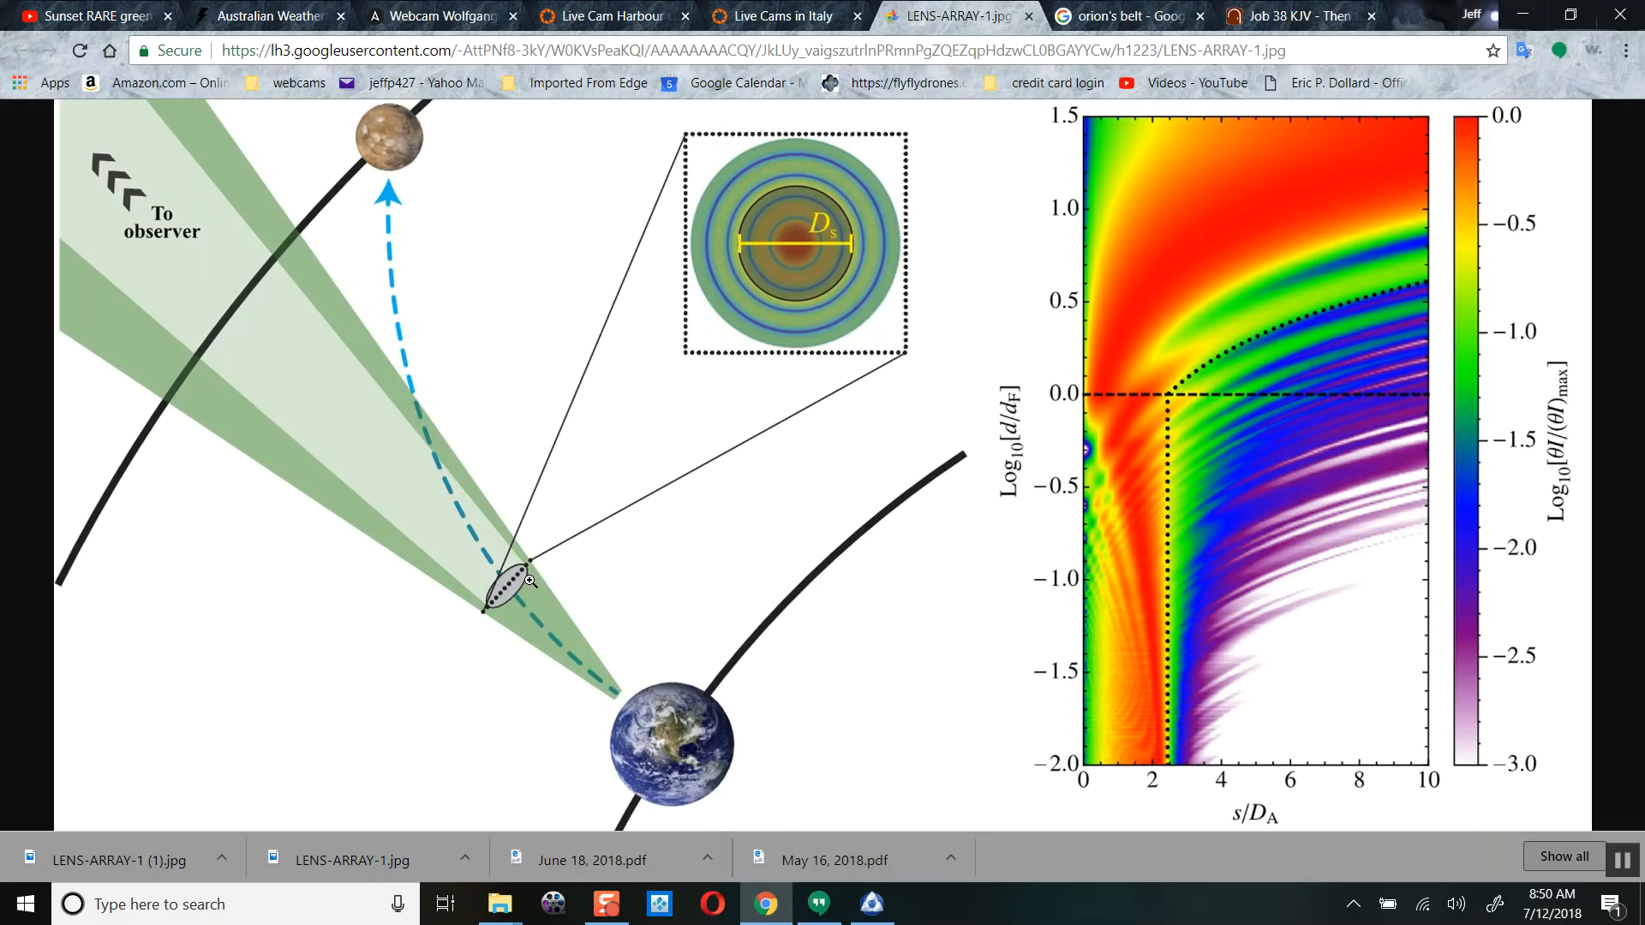
pyautogui.moveTo(620, 723)
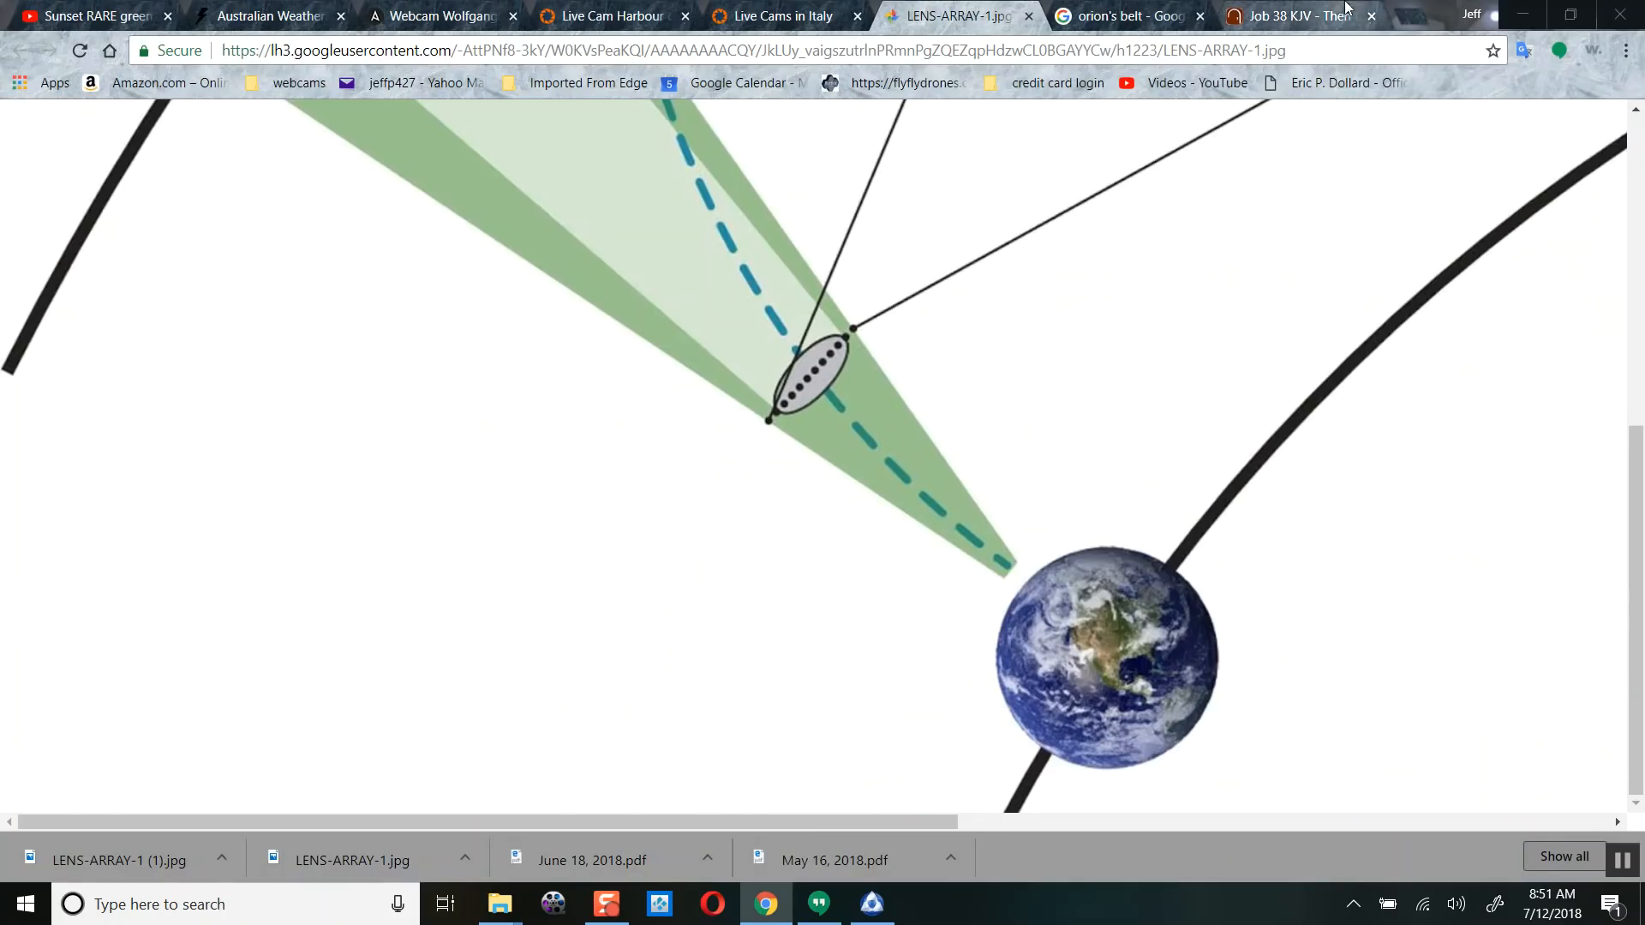
# - View the YouTube channel's videos page, then switch to the Wolfgangsee webcam tab
pyautogui.click(1306, 16)
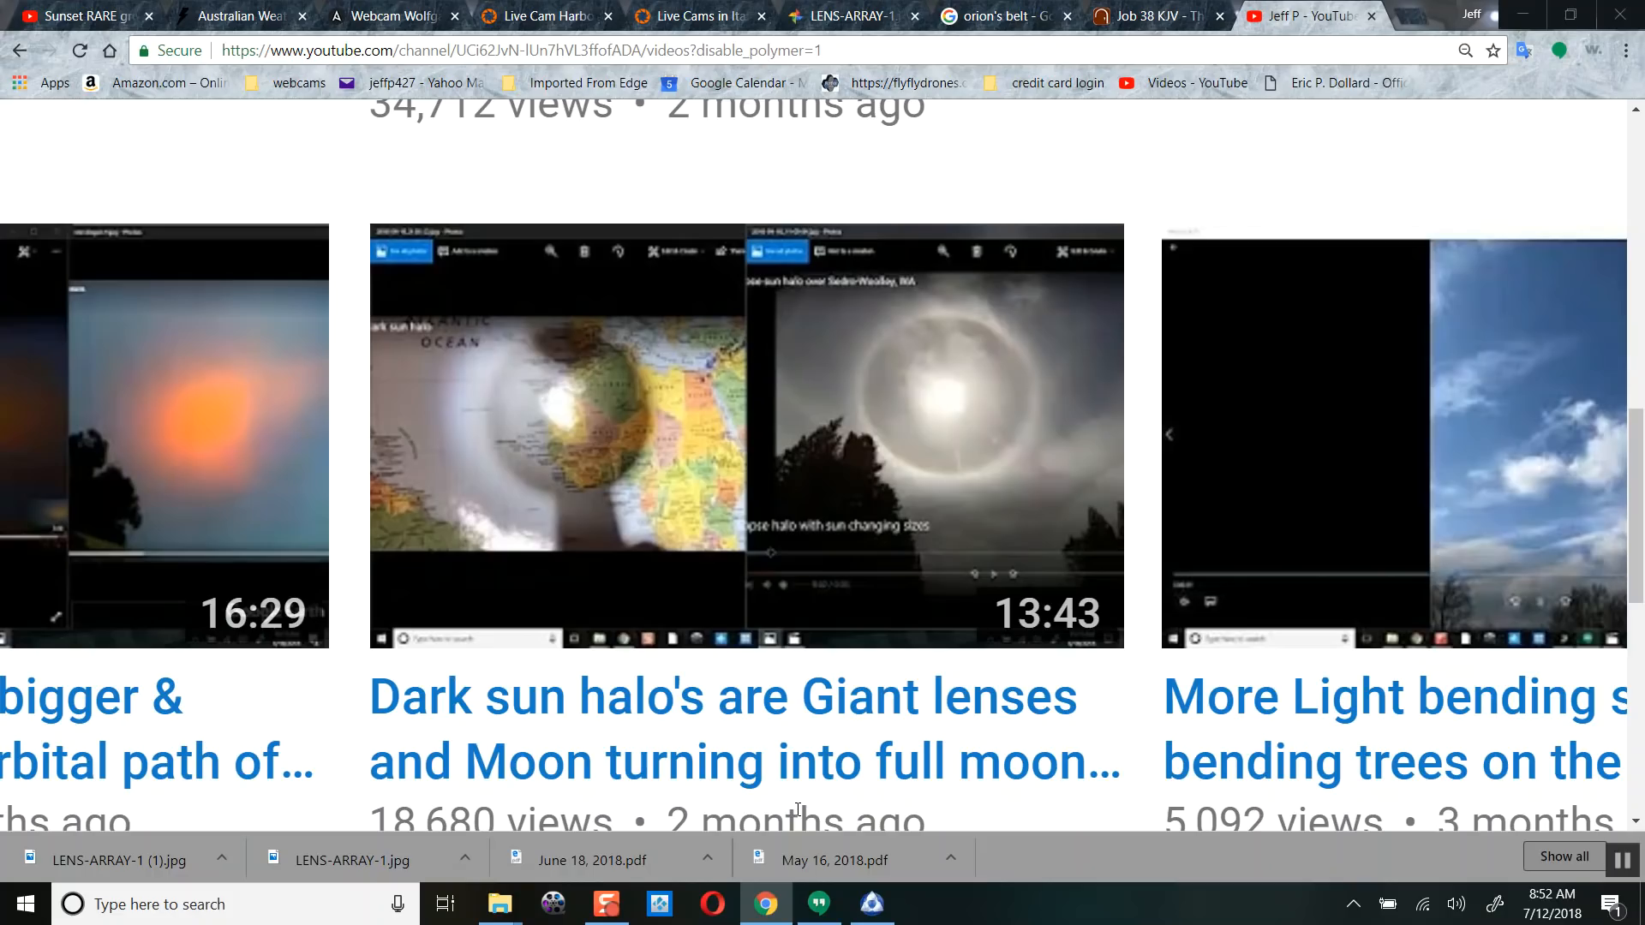
pyautogui.moveTo(617, 429)
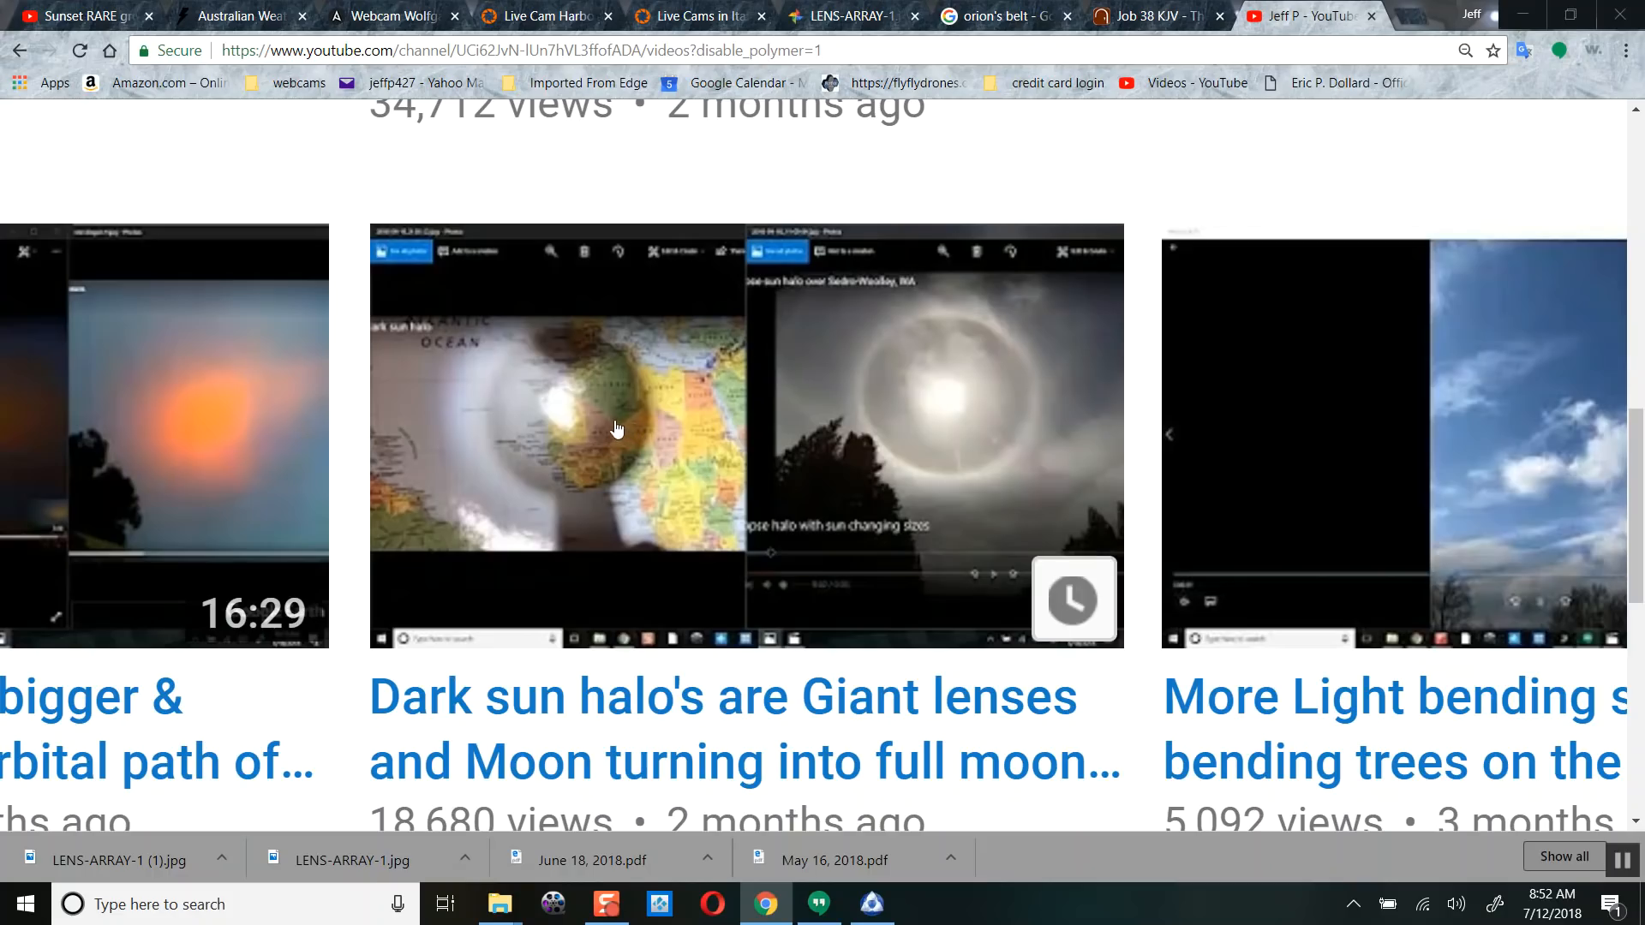
pyautogui.moveTo(564, 421)
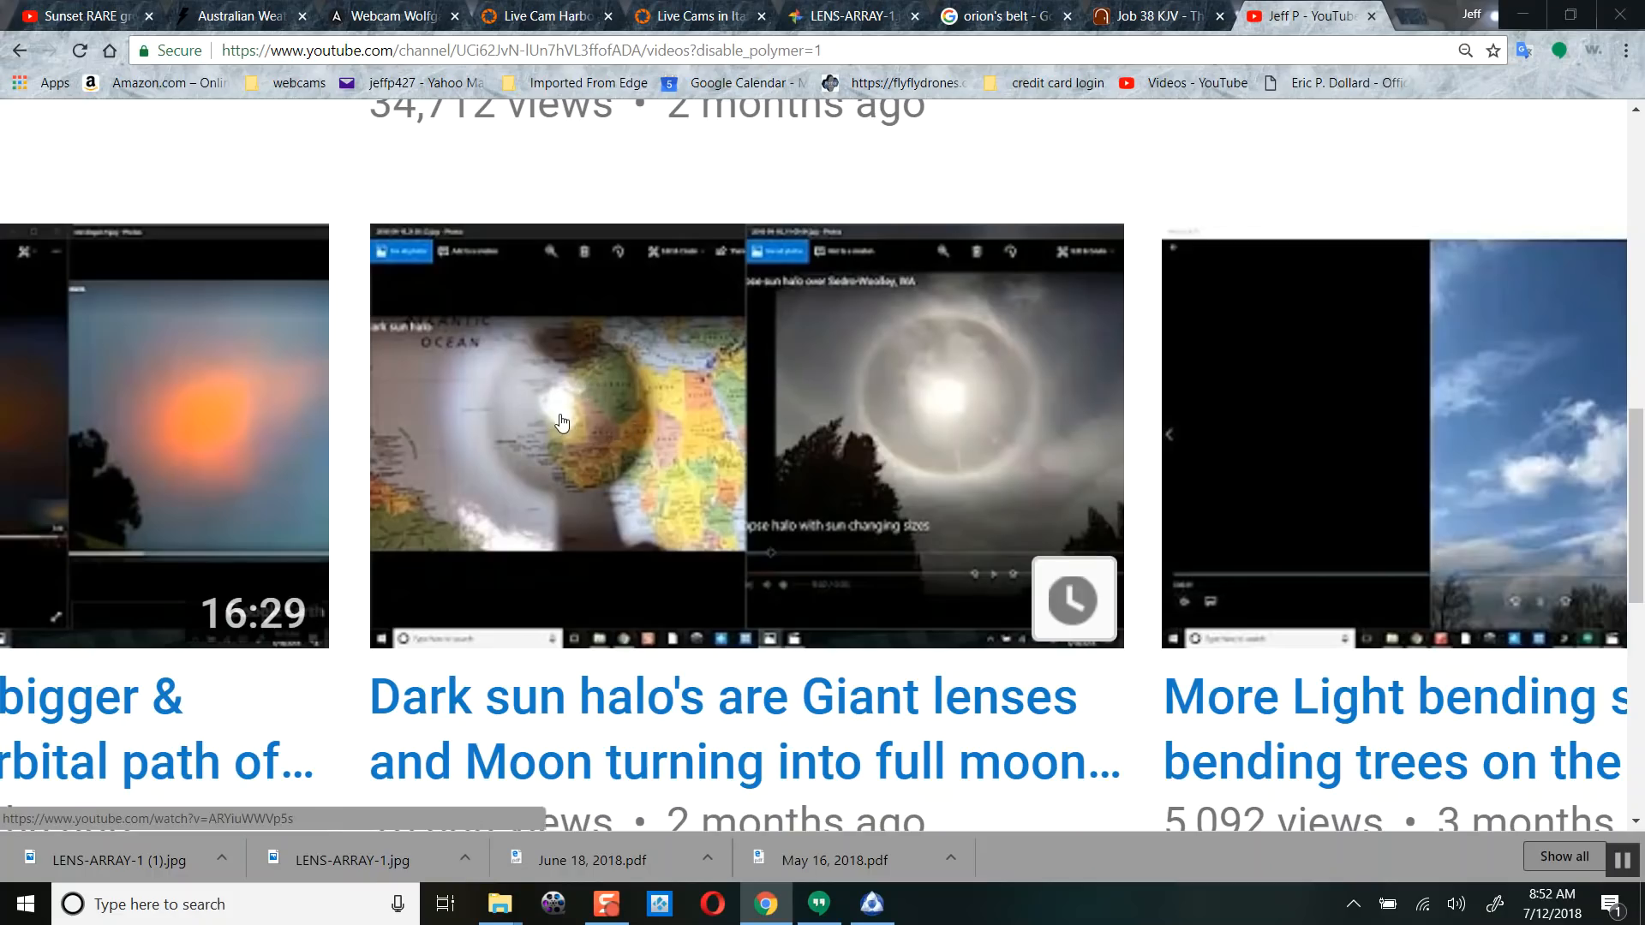
pyautogui.moveTo(994, 407)
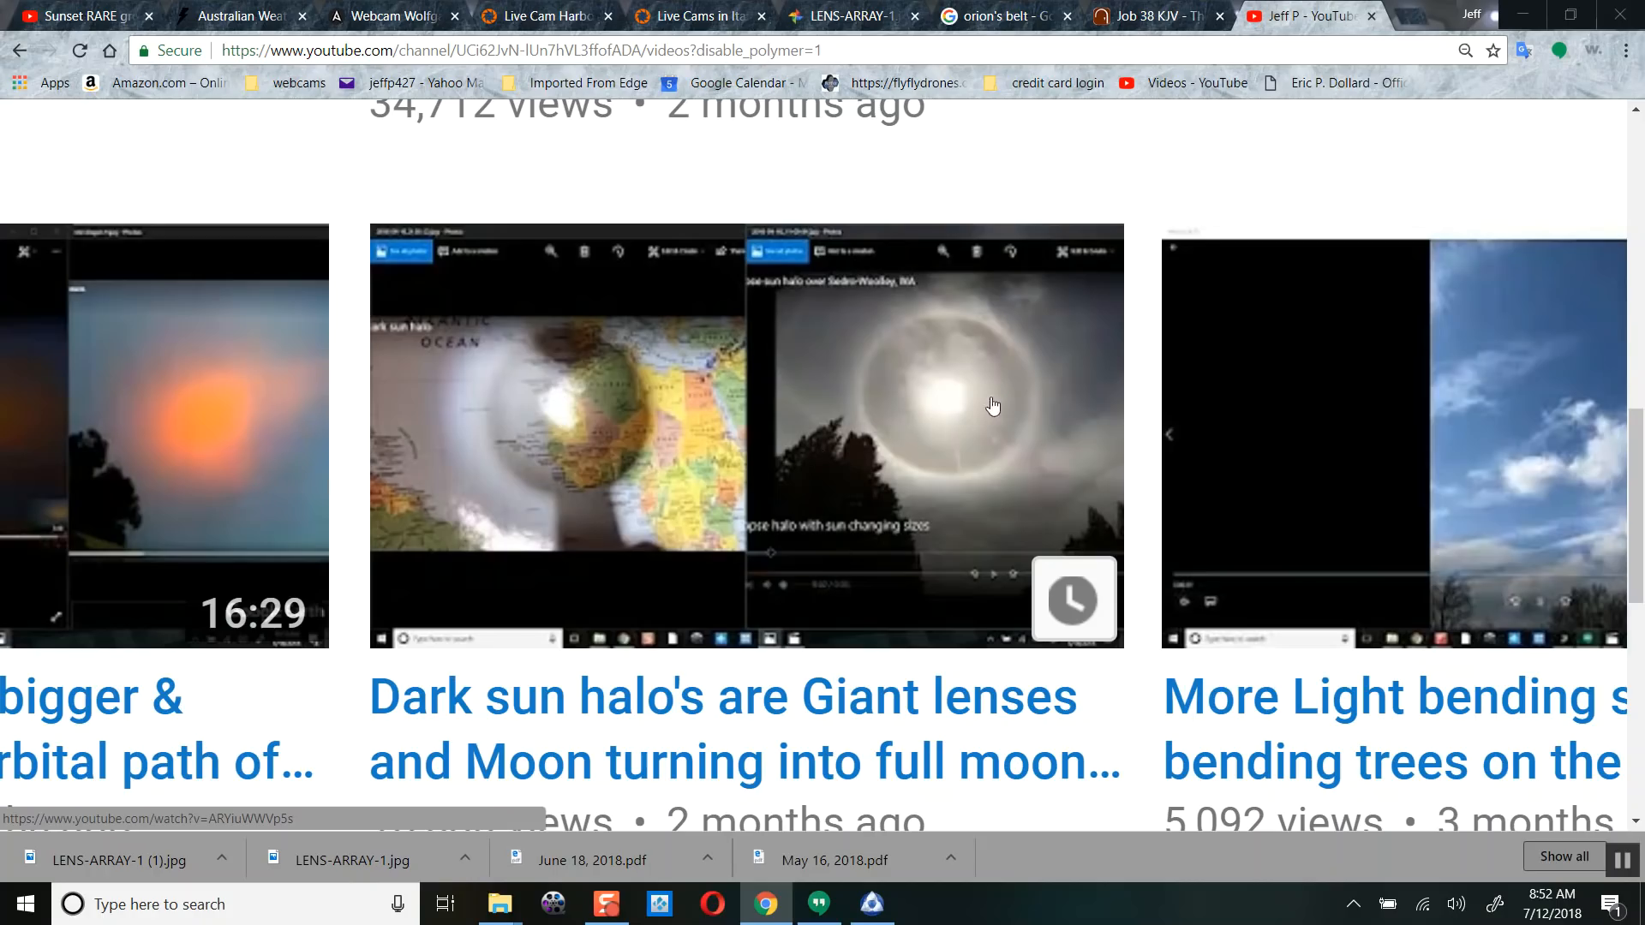
pyautogui.moveTo(886, 732)
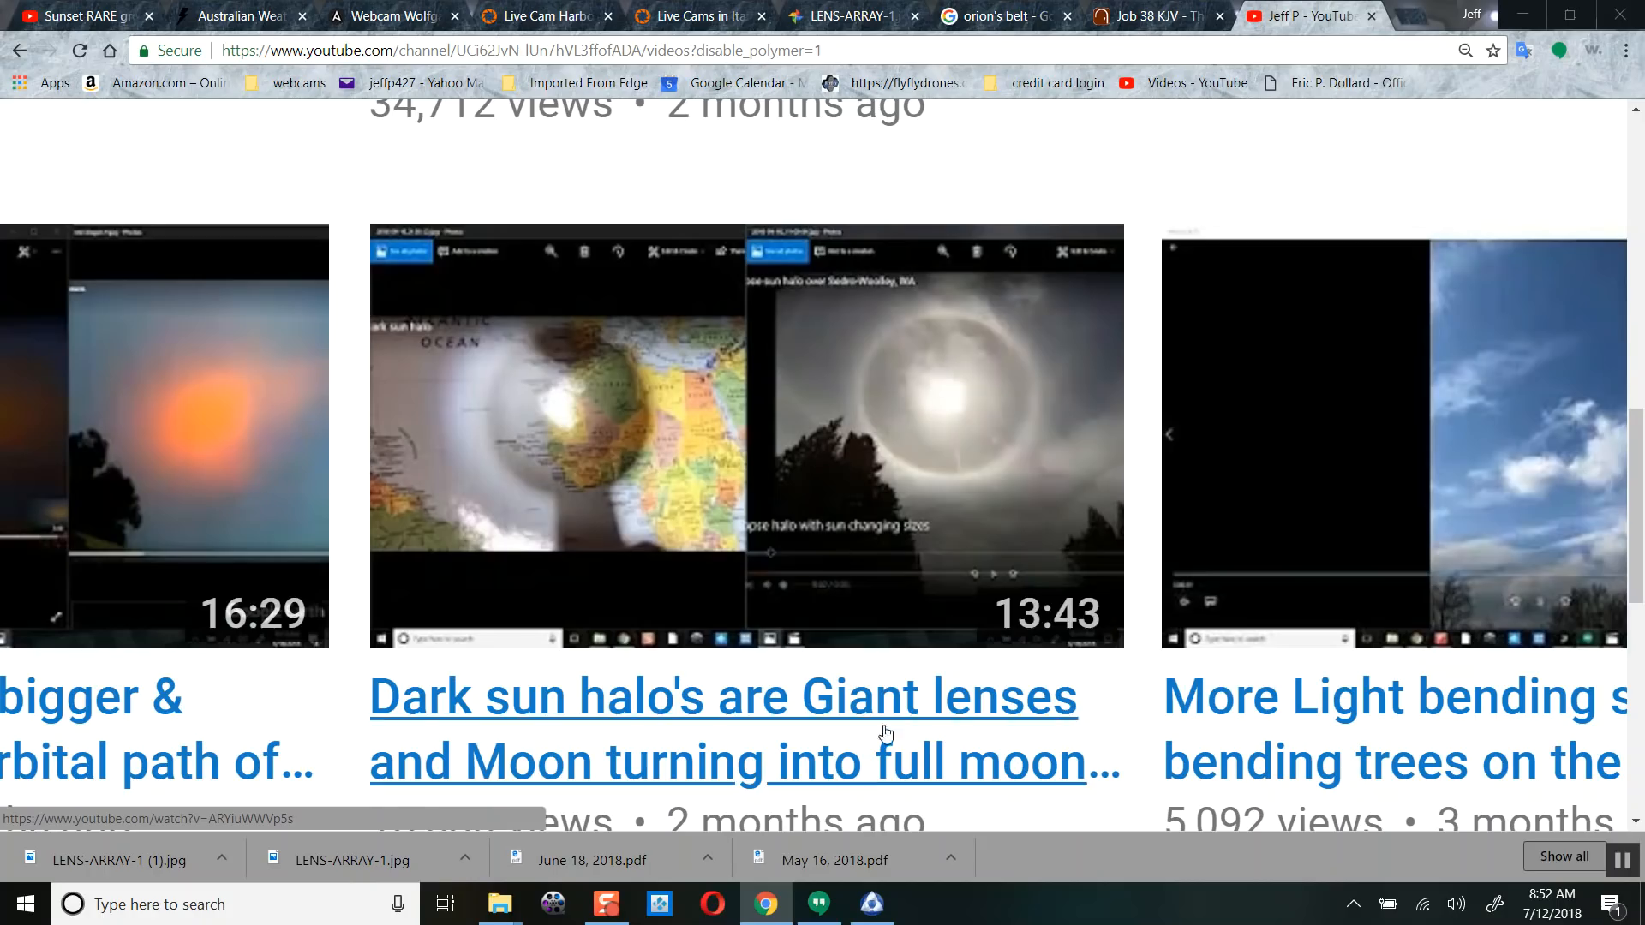
pyautogui.click(390, 15)
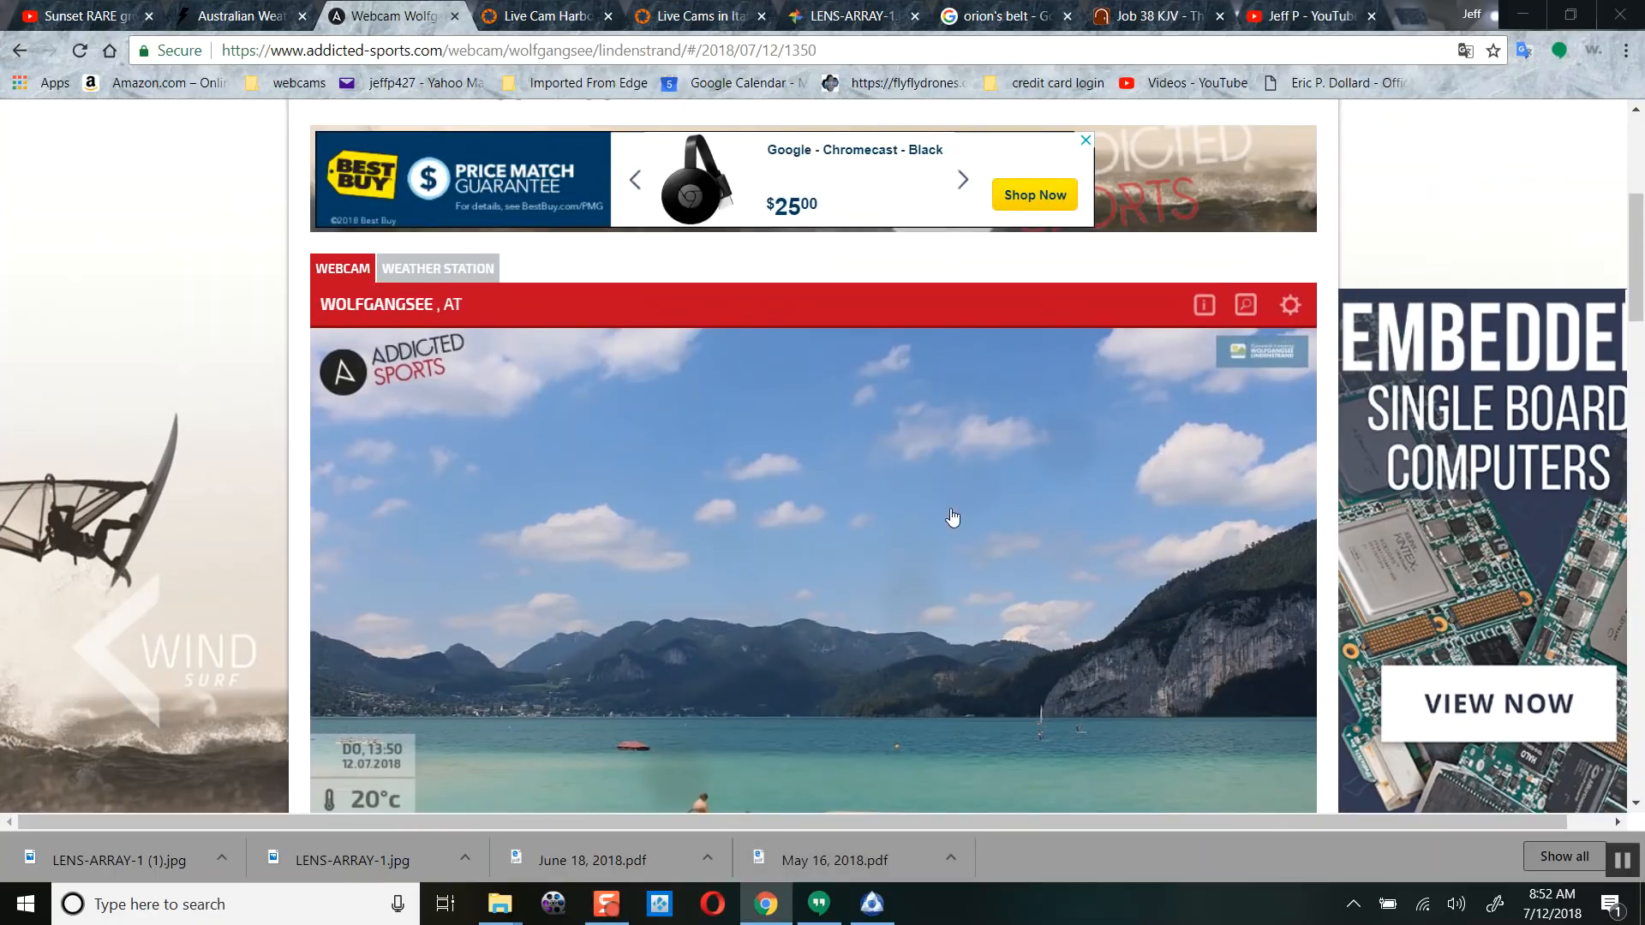
pyautogui.moveTo(946, 521)
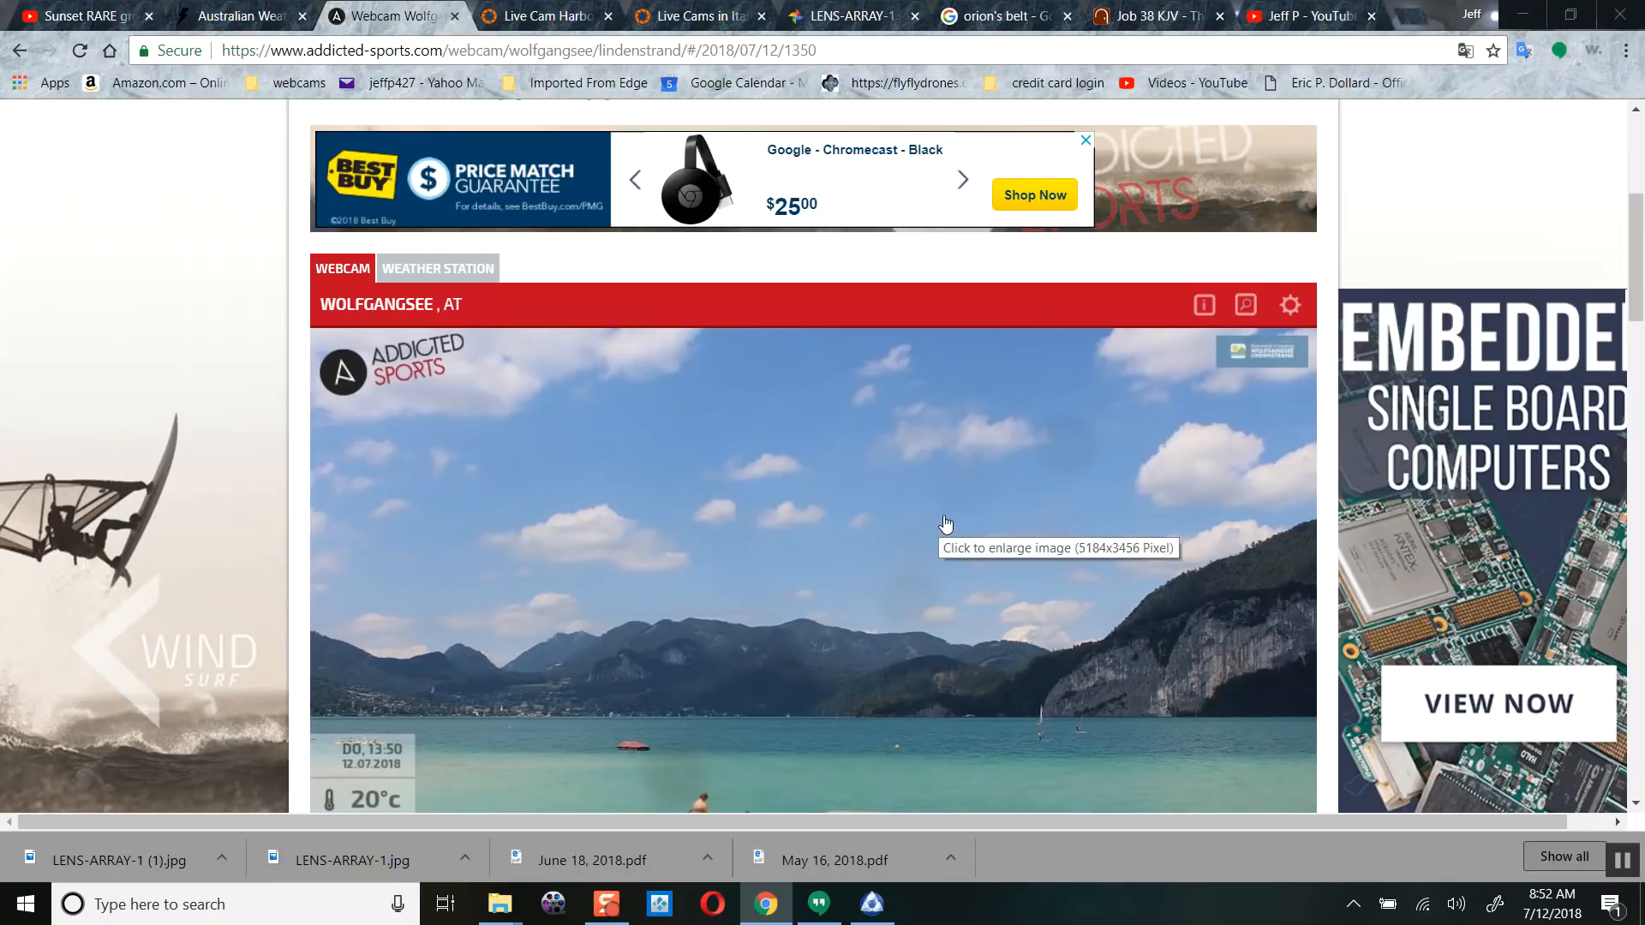
# - Scroll down to the Wolfgangsee webcam image for 12 July 13:50 and its timeline bar
pyautogui.scroll(-3)
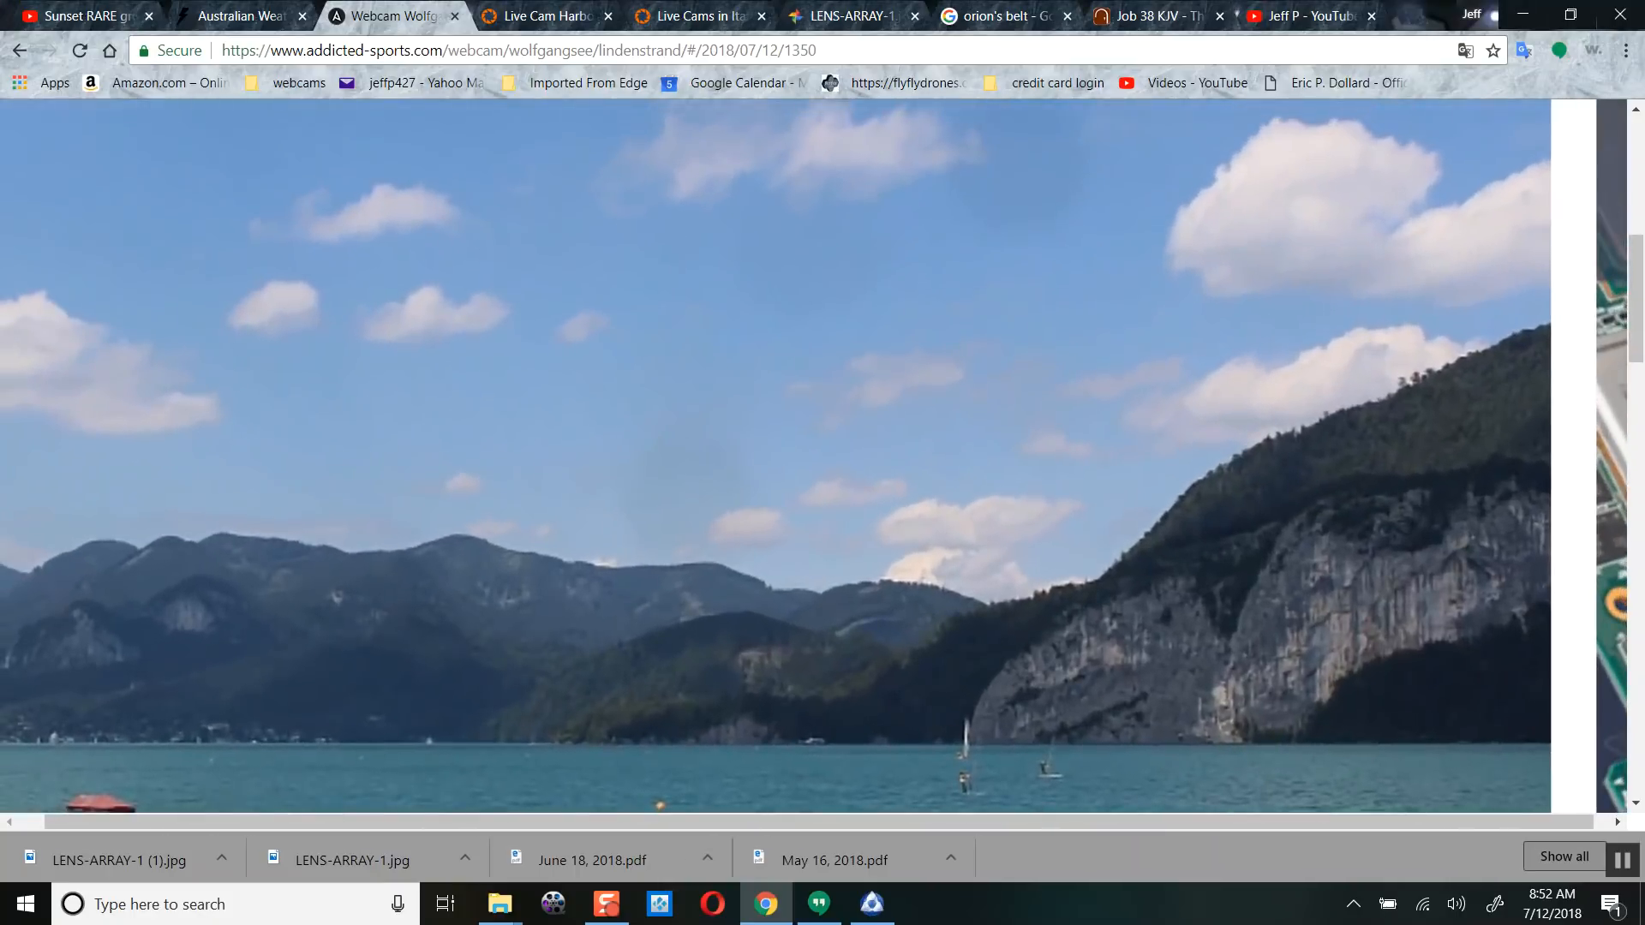
pyautogui.moveTo(1057, 262)
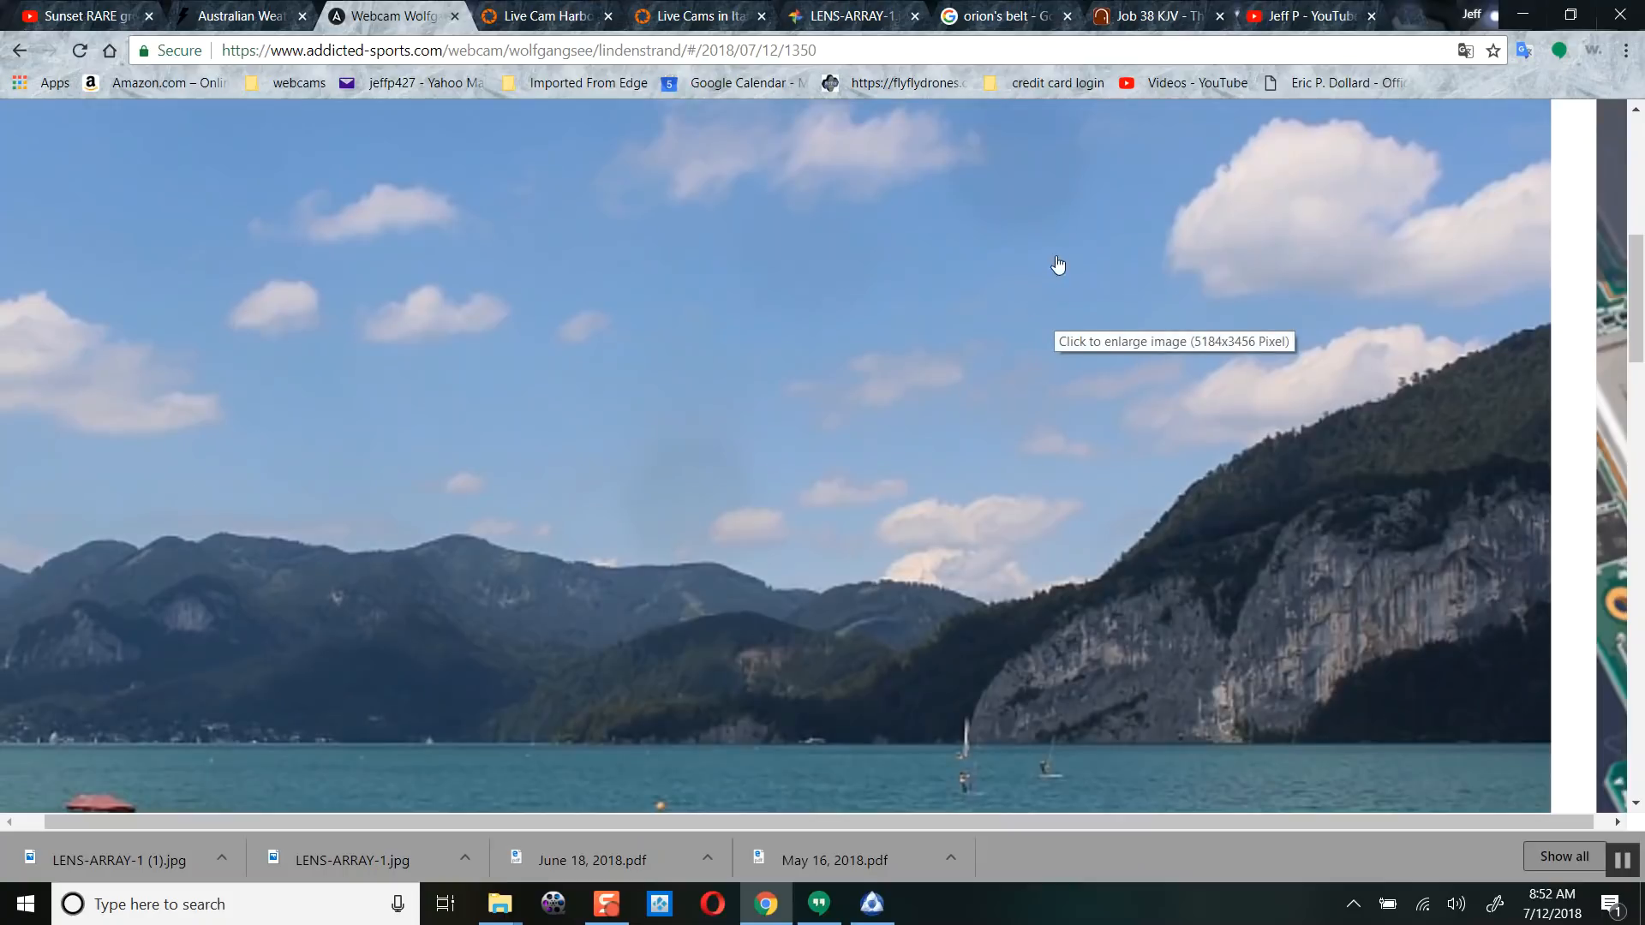
pyautogui.moveTo(925, 231)
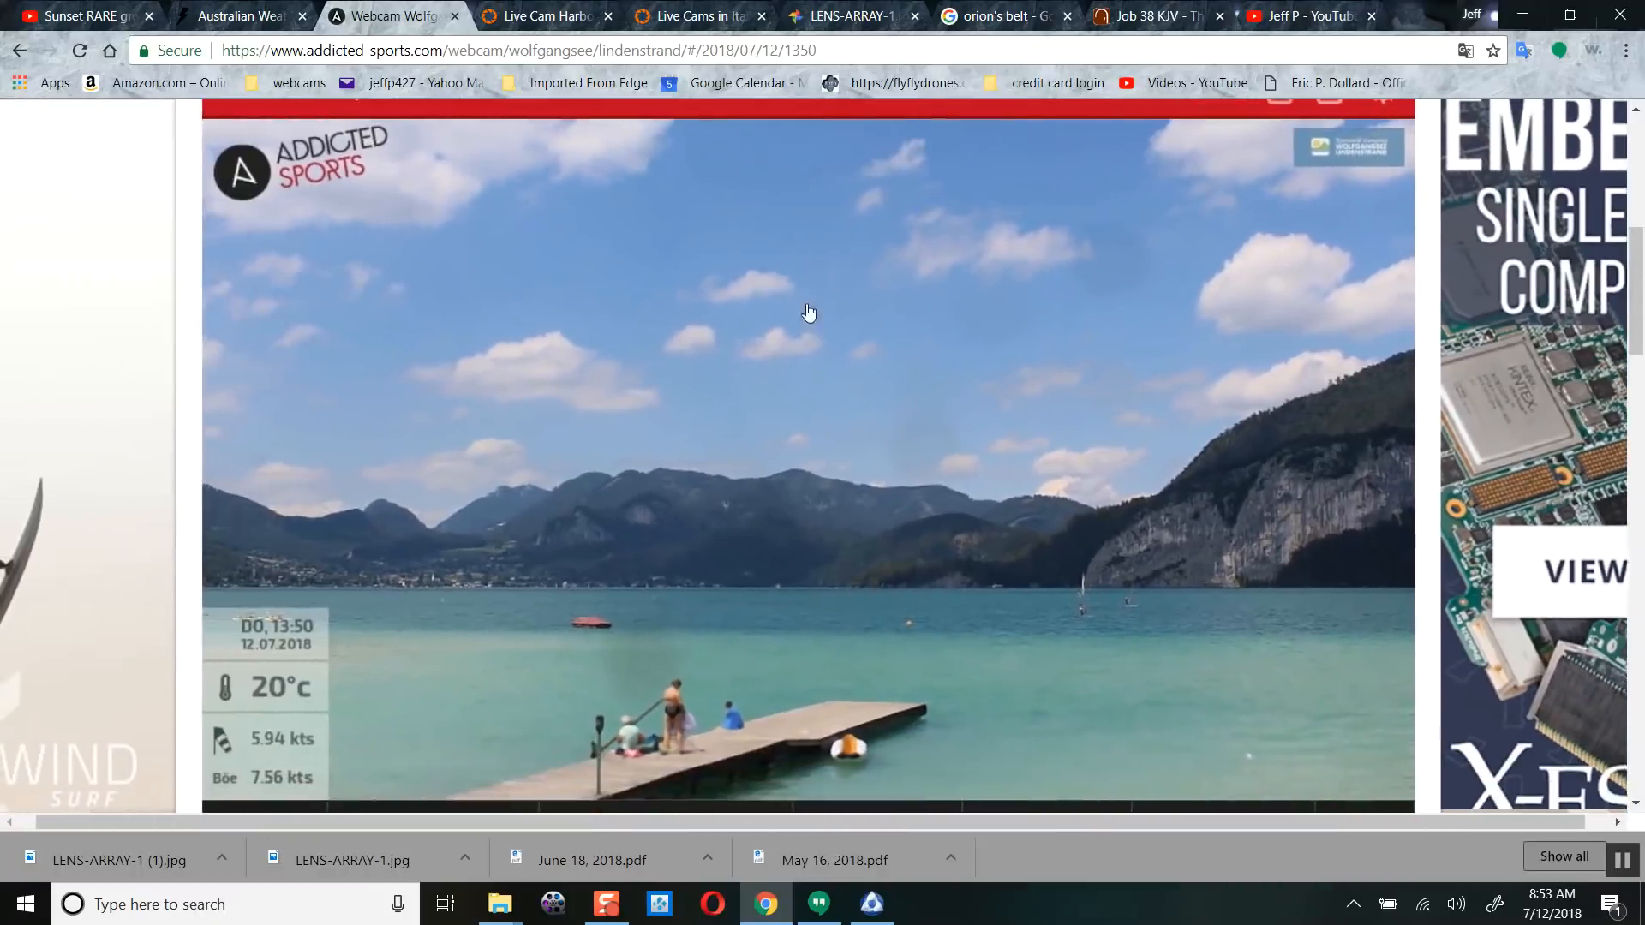
pyautogui.scroll(-3)
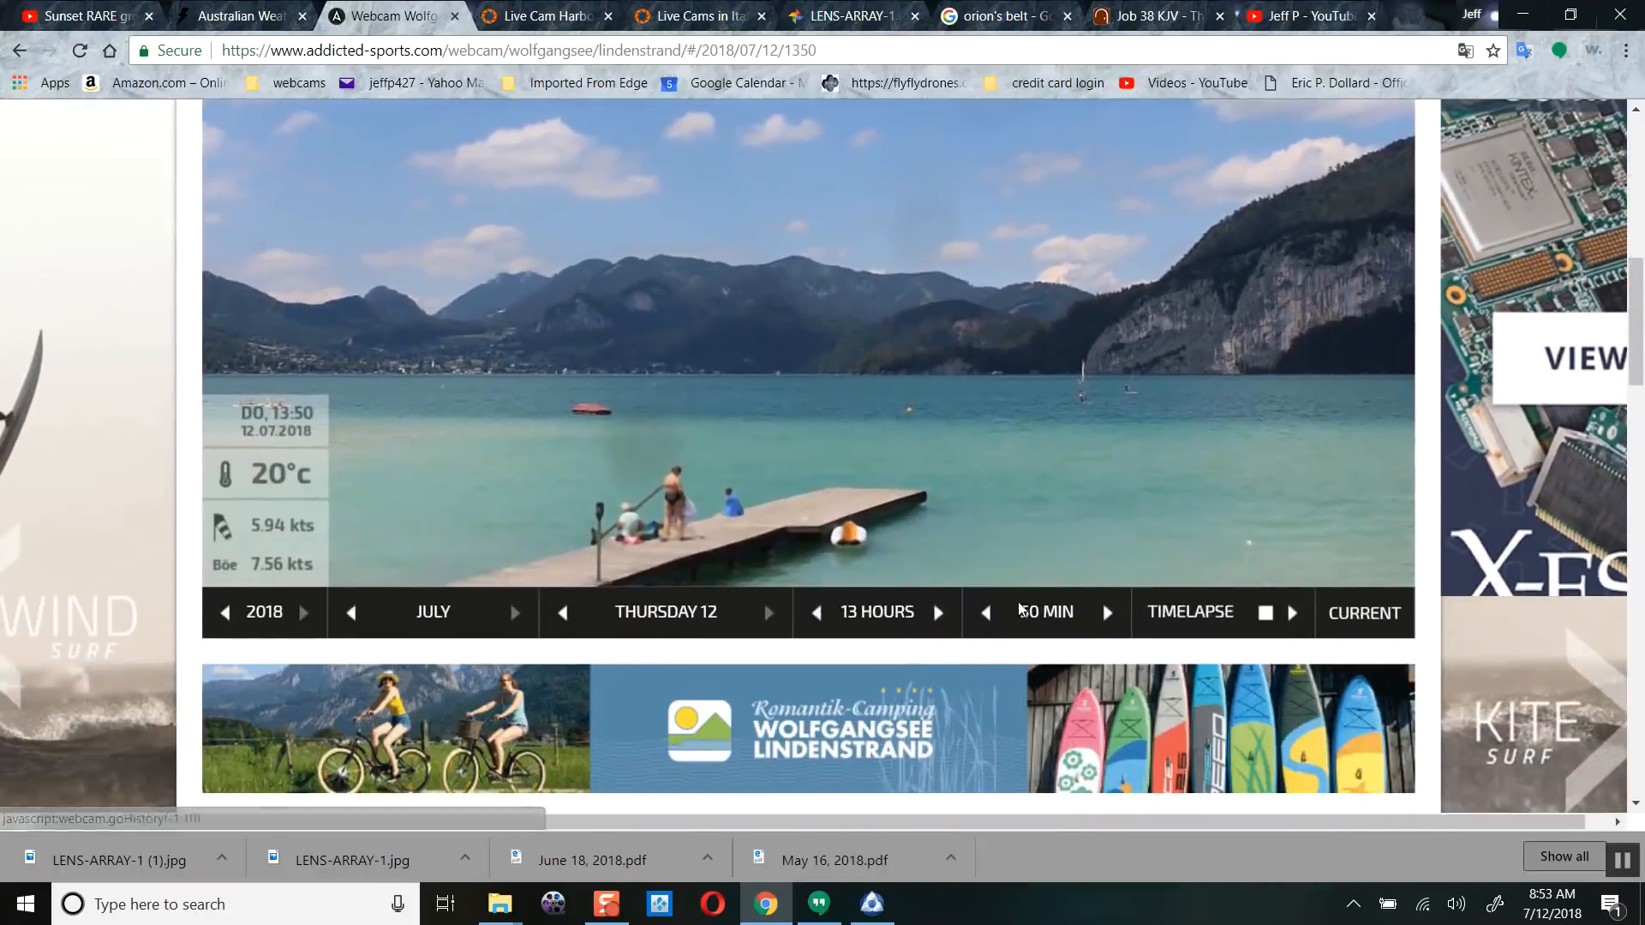
pyautogui.scroll(-3)
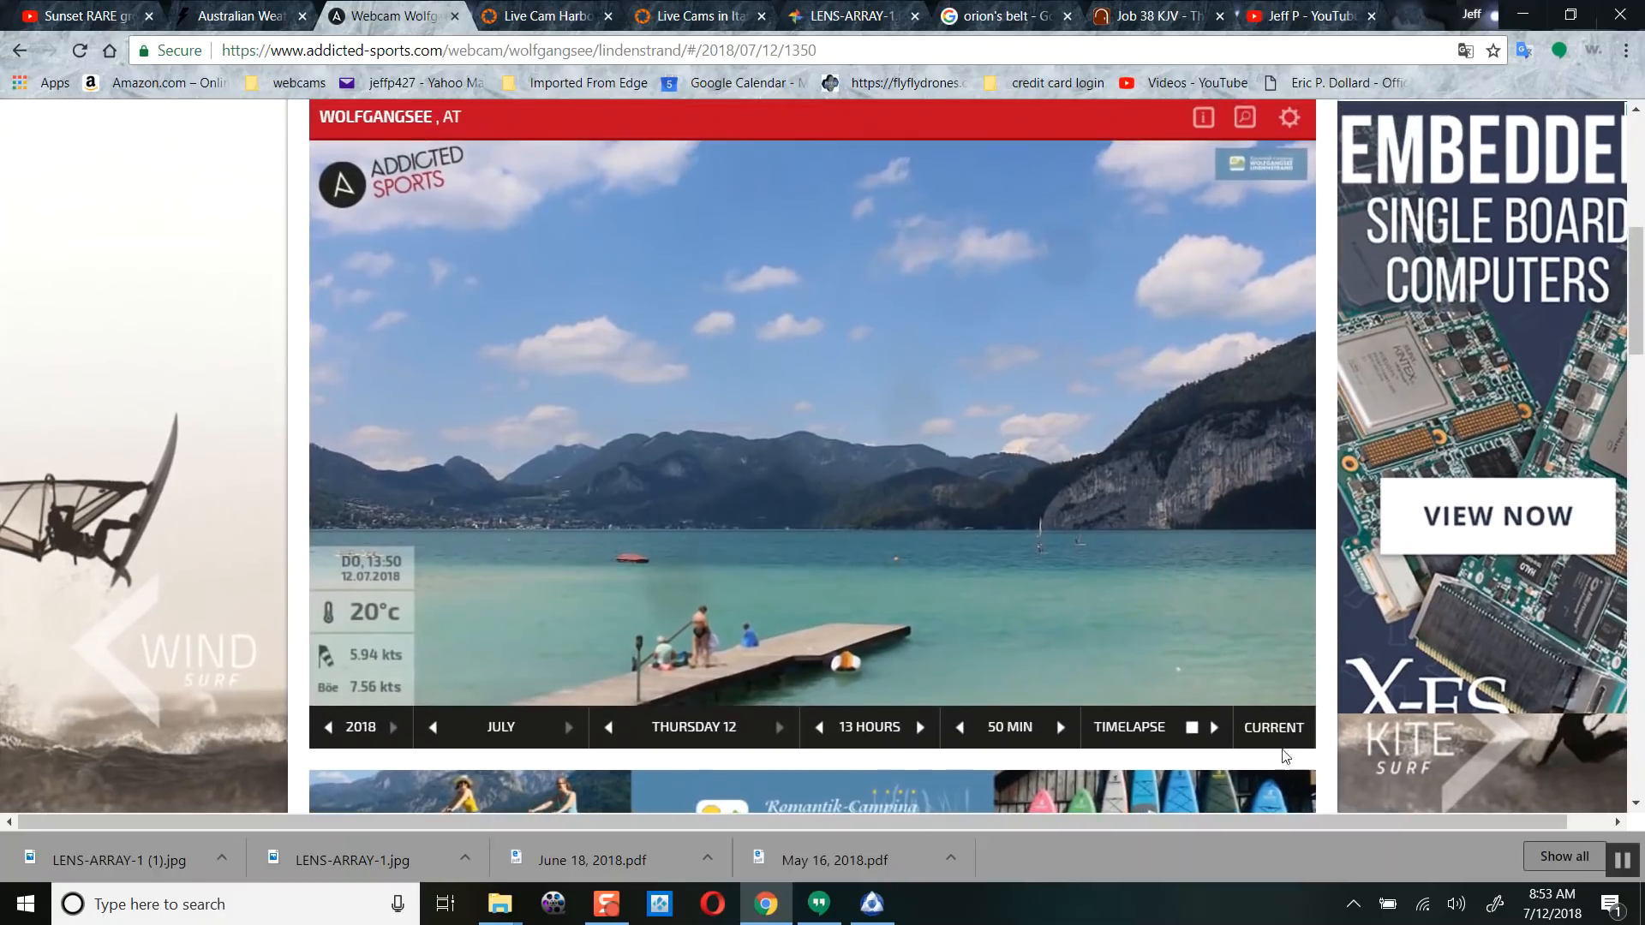
# - Play the Wolfgangsee timelapse, step back through earlier morning images, then return to the current image
pyautogui.click(1214, 726)
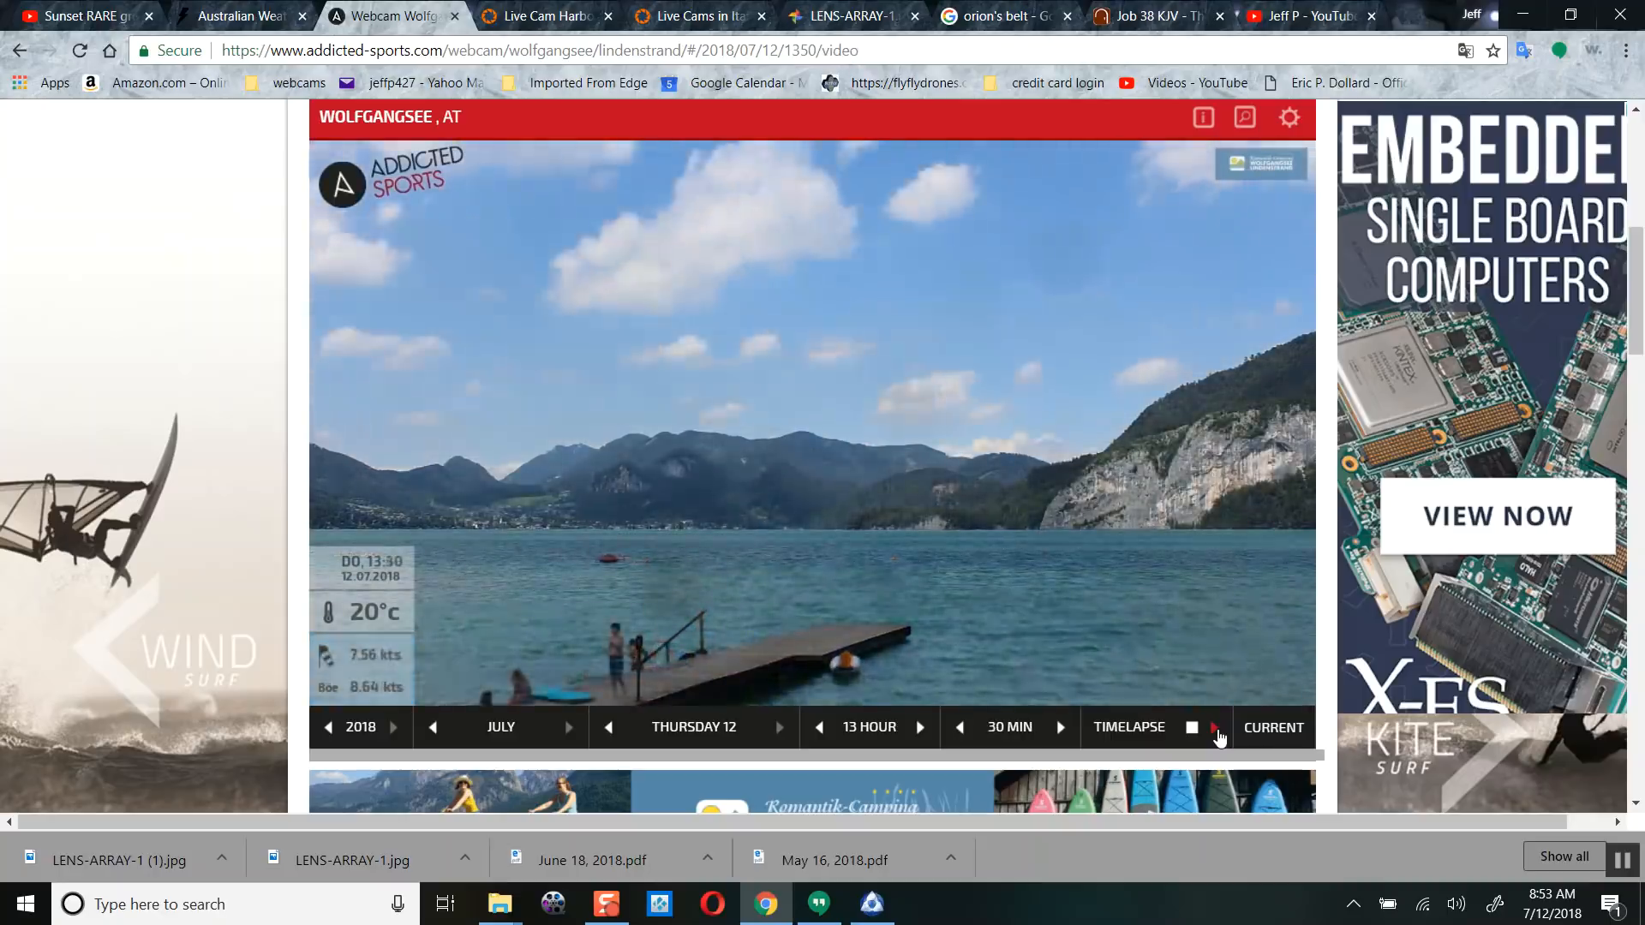
pyautogui.click(959, 726)
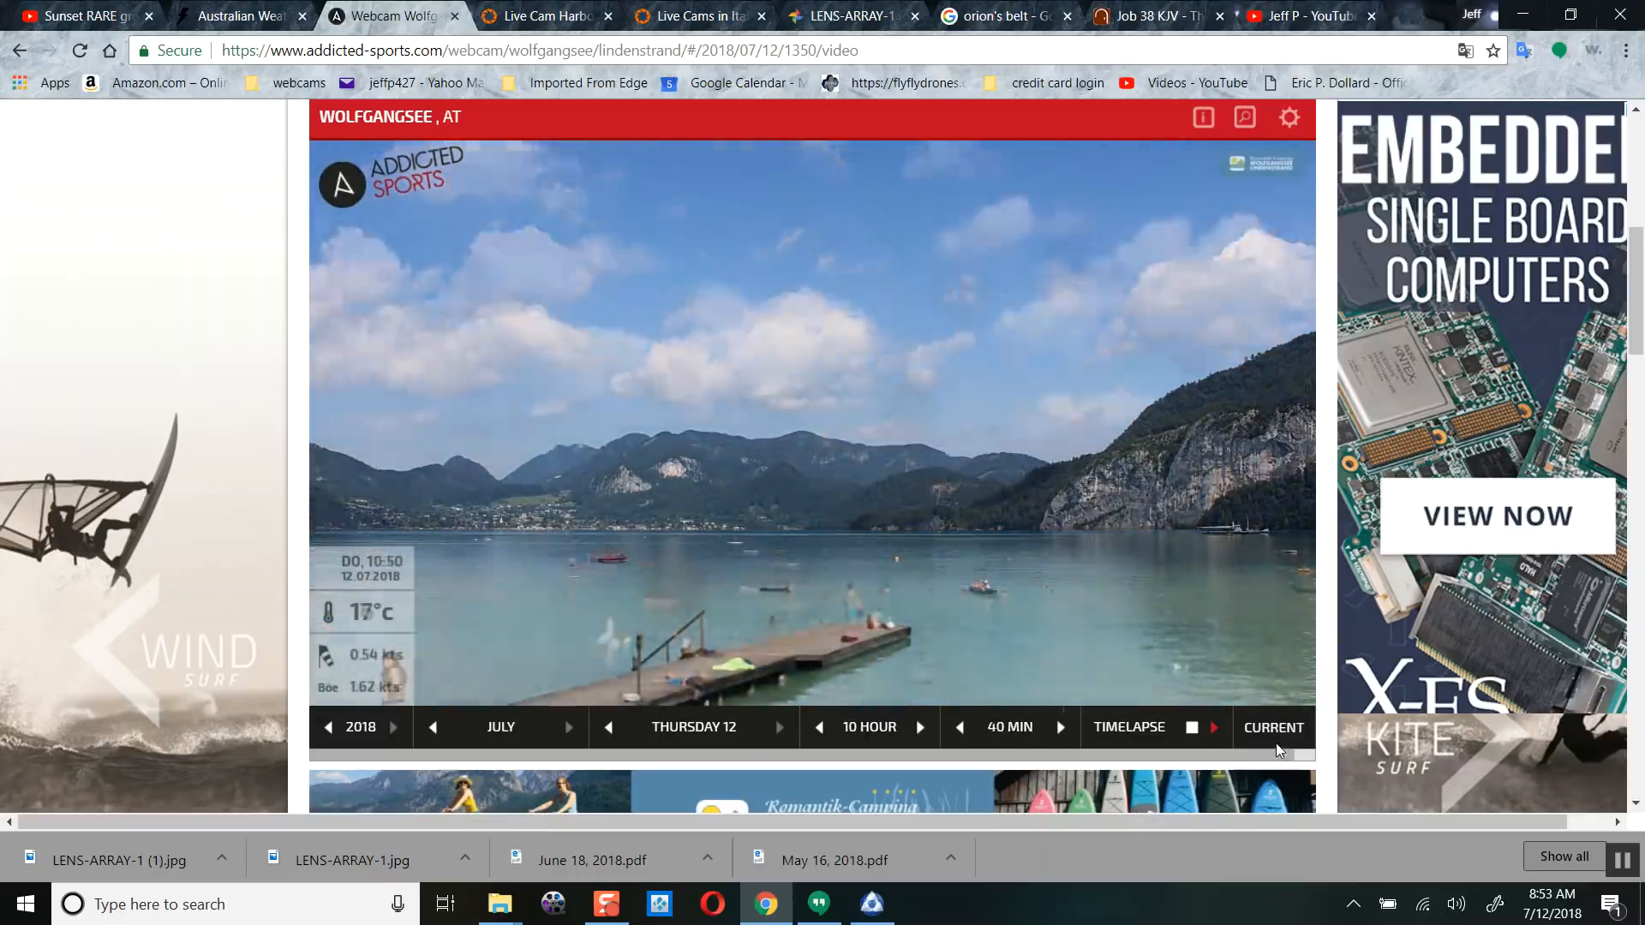
pyautogui.click(958, 727)
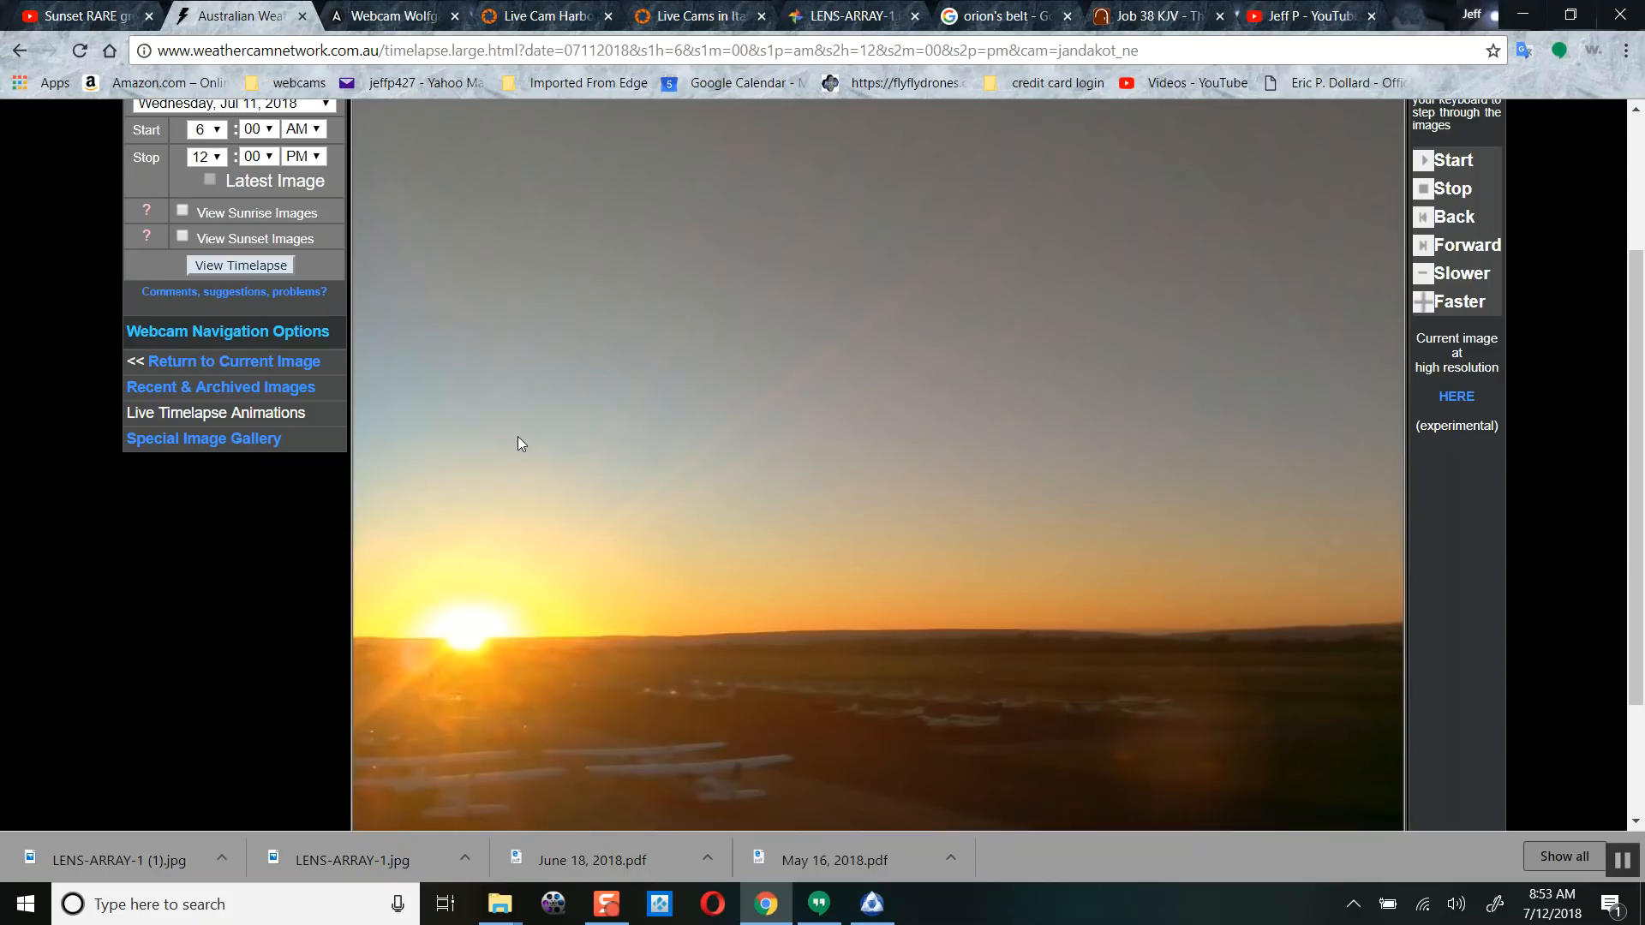
# - Scroll so the full Jandakot Airport 07:22:30 AM sunrise image and its stepping controls are visible
pyautogui.scroll(-3)
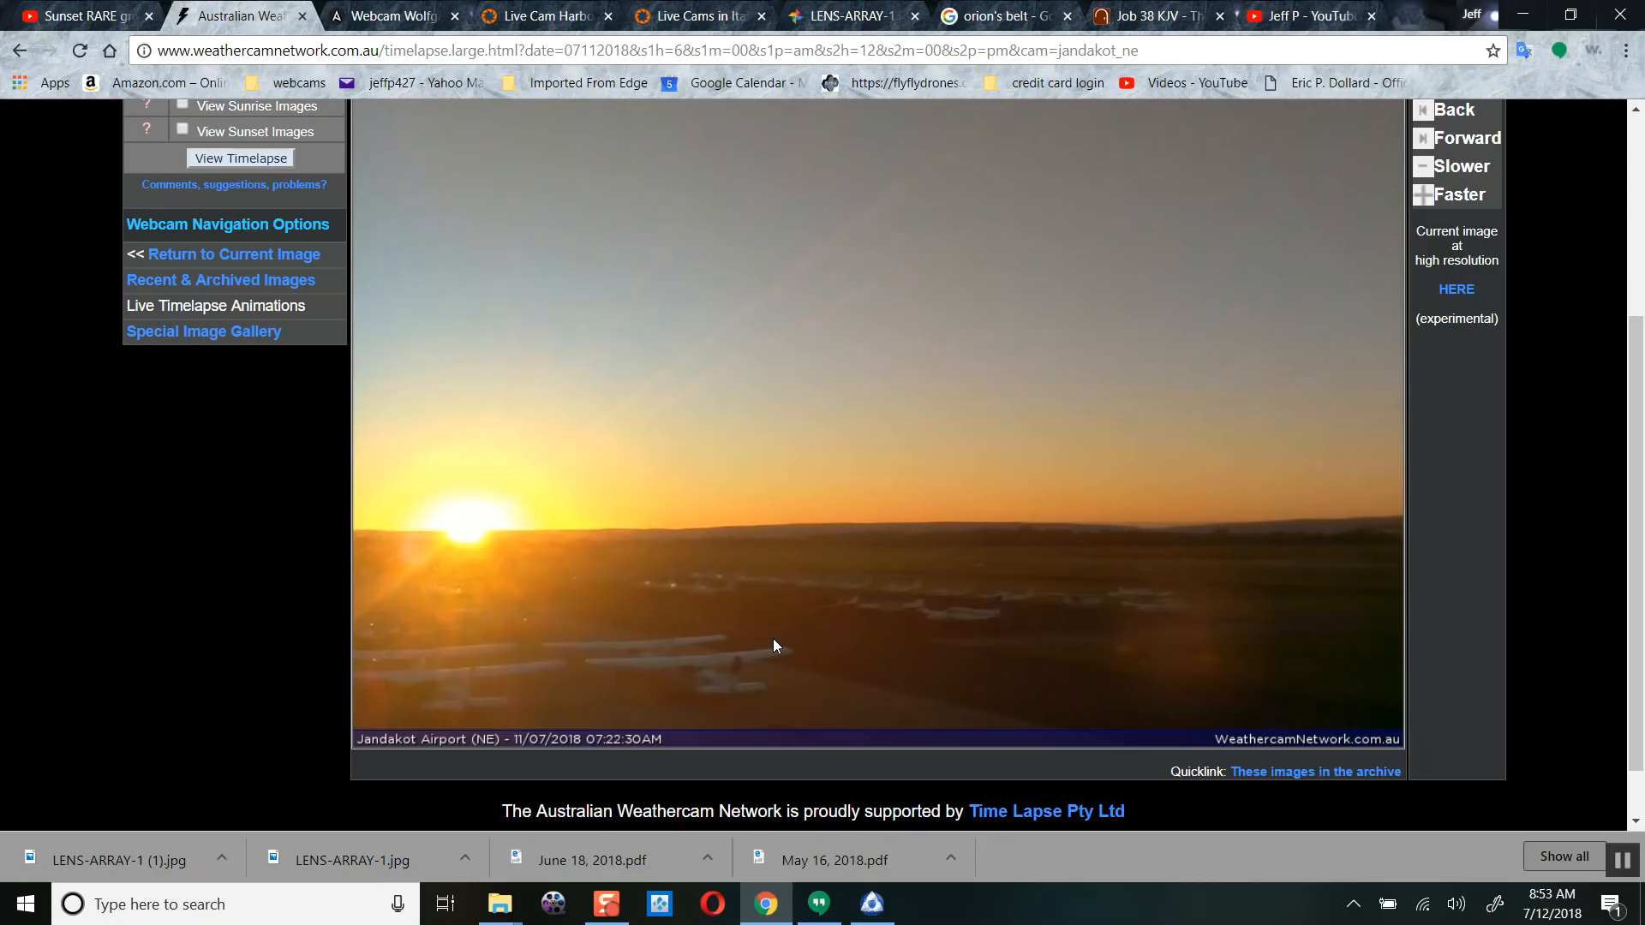
pyautogui.moveTo(519, 539)
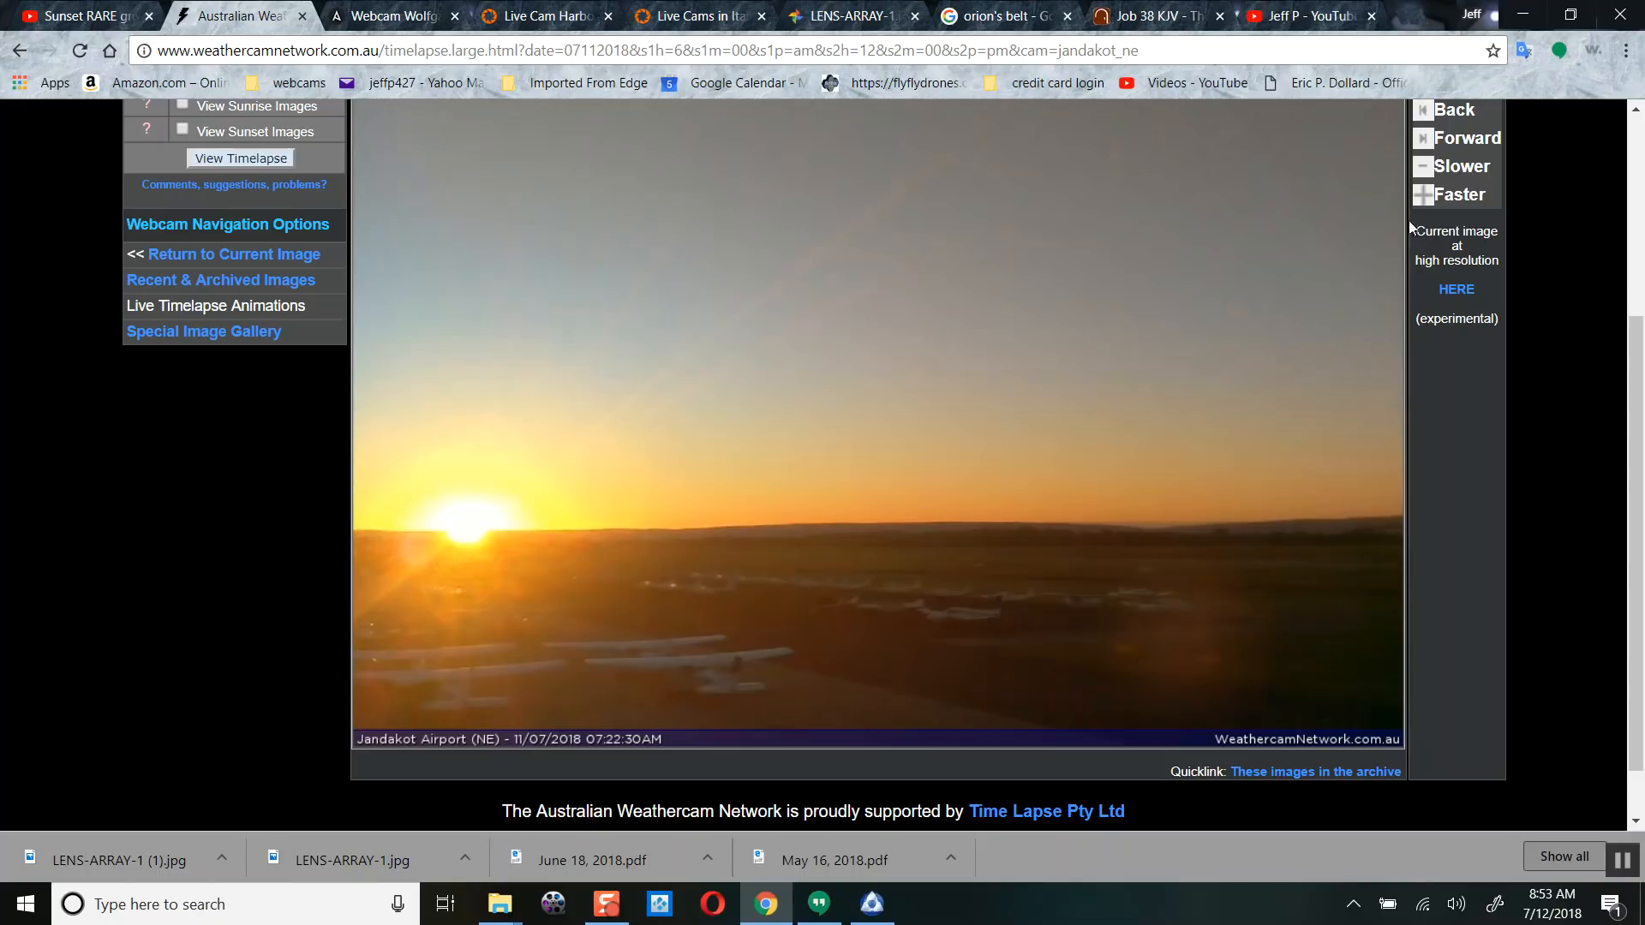
pyautogui.scroll(-3)
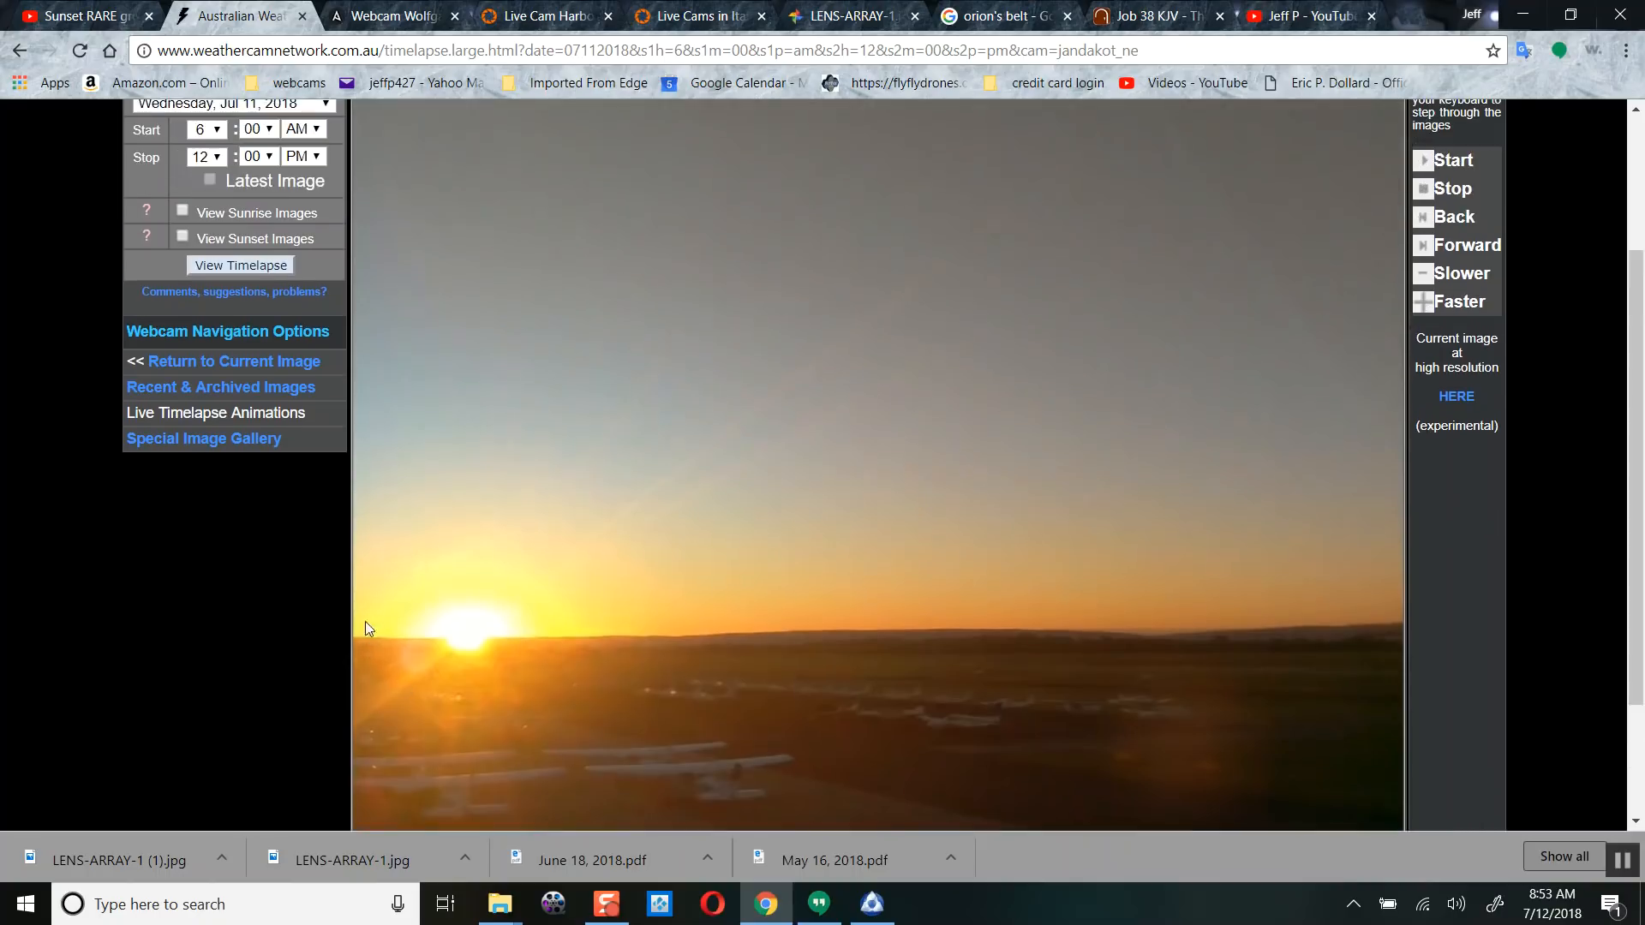
pyautogui.moveTo(441, 596)
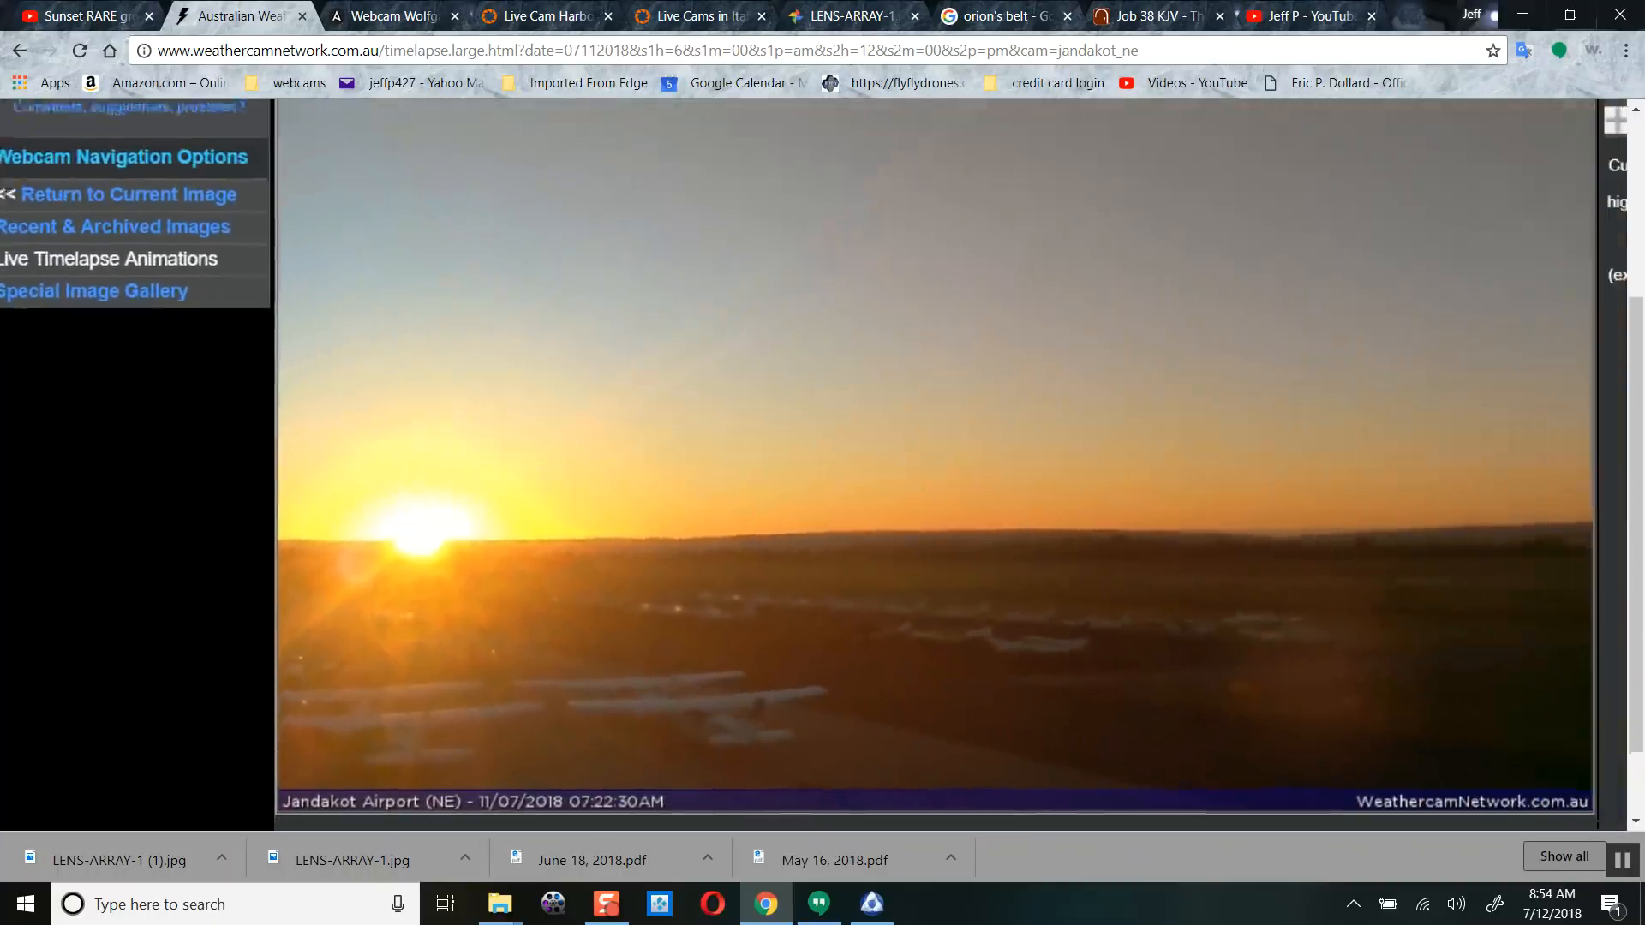
pyautogui.scroll(-3)
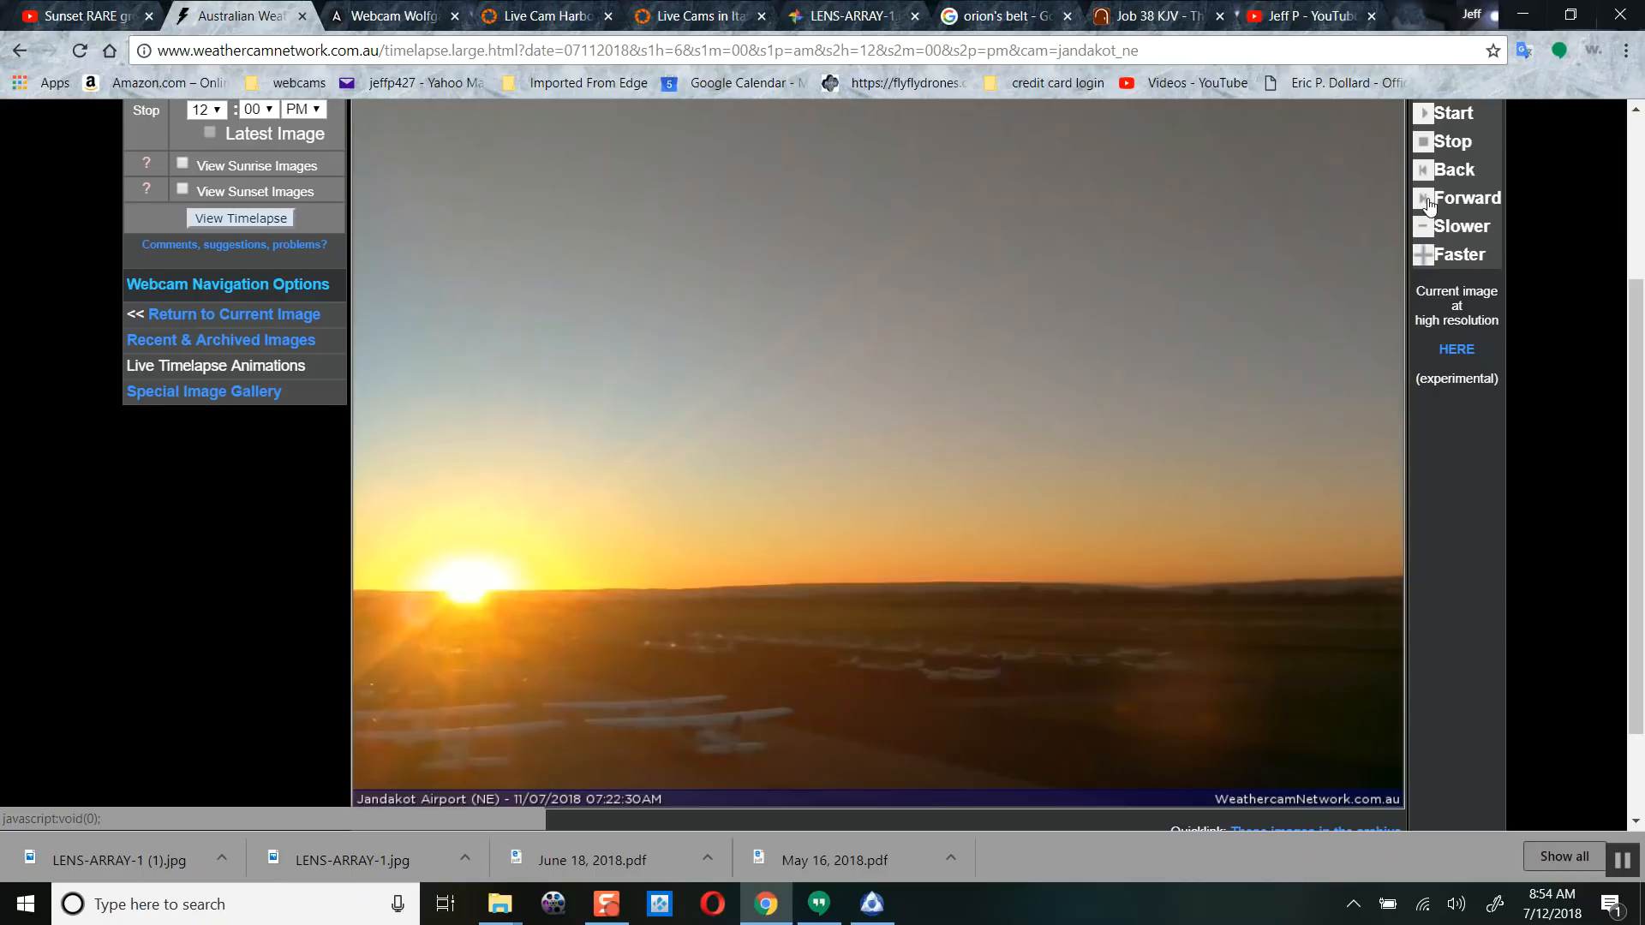
# - Step the Jandakot Airport timelapse forward image by image from 07:22:30 to 07:47:00 AM
pyautogui.click(1461, 197)
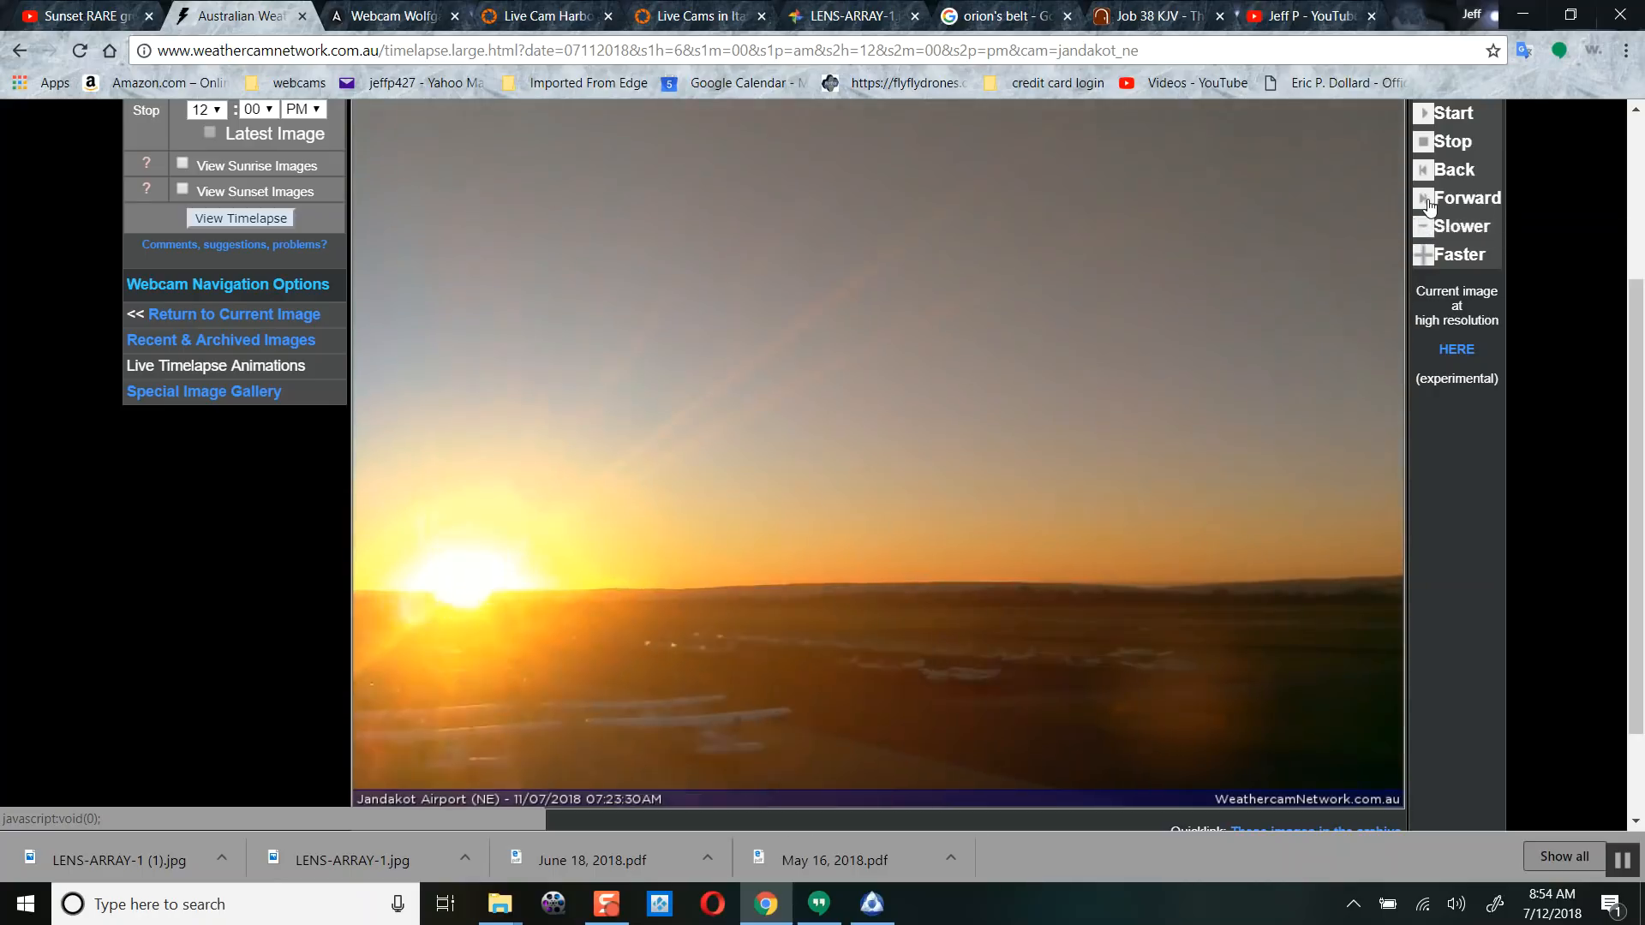
pyautogui.click(1424, 197)
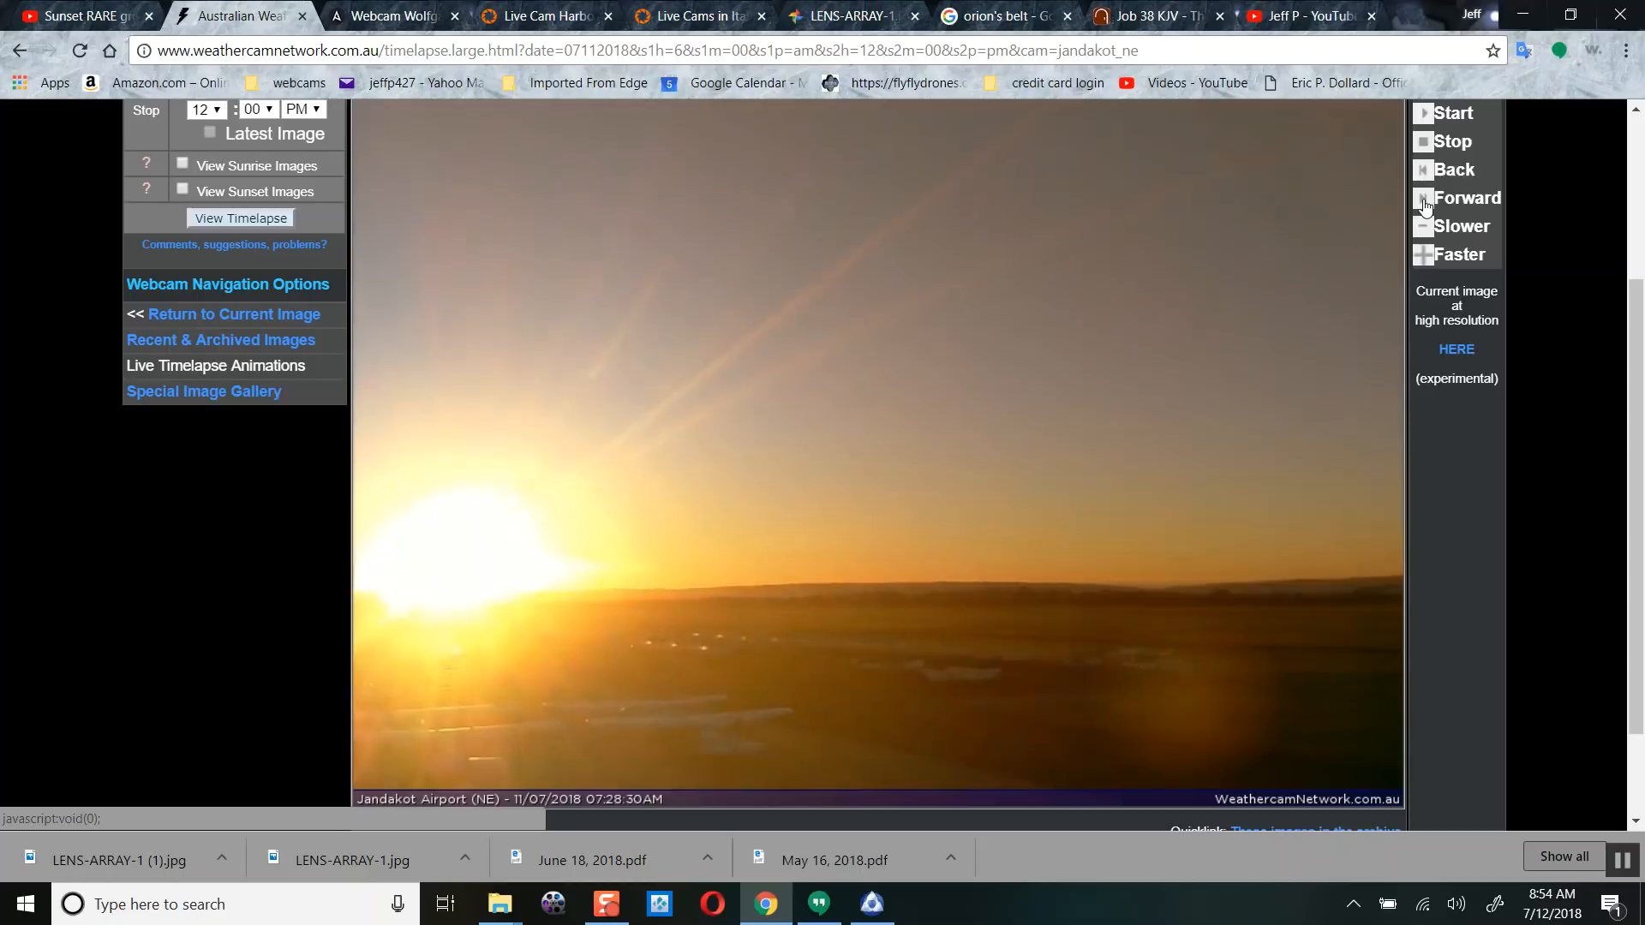
pyautogui.click(1458, 197)
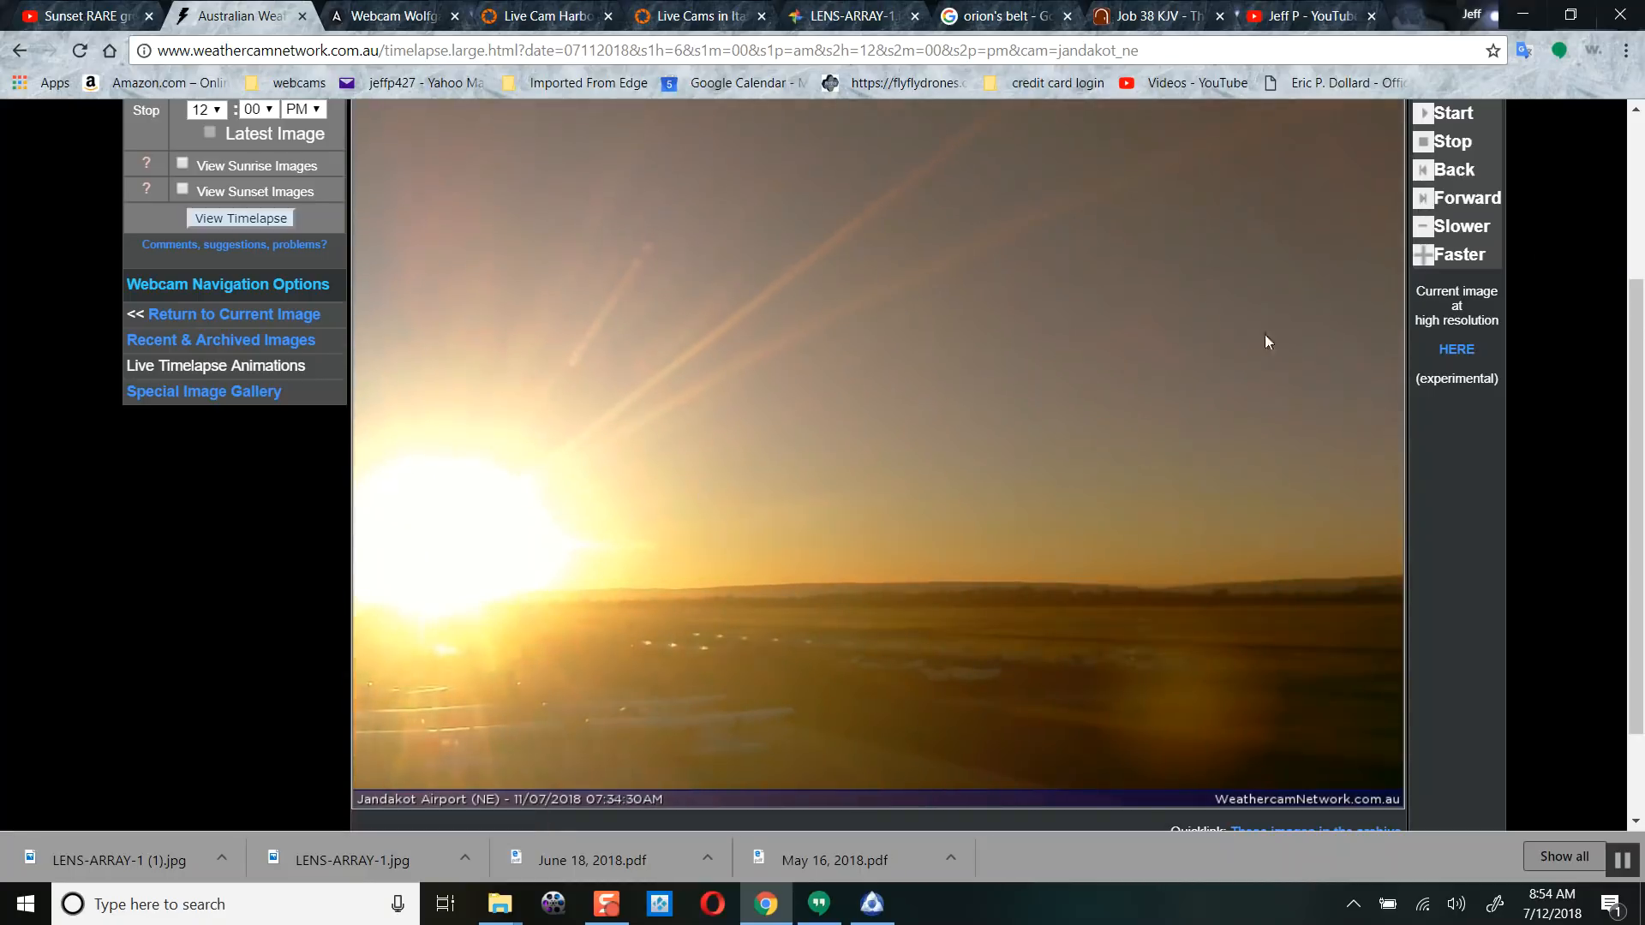
pyautogui.click(1464, 197)
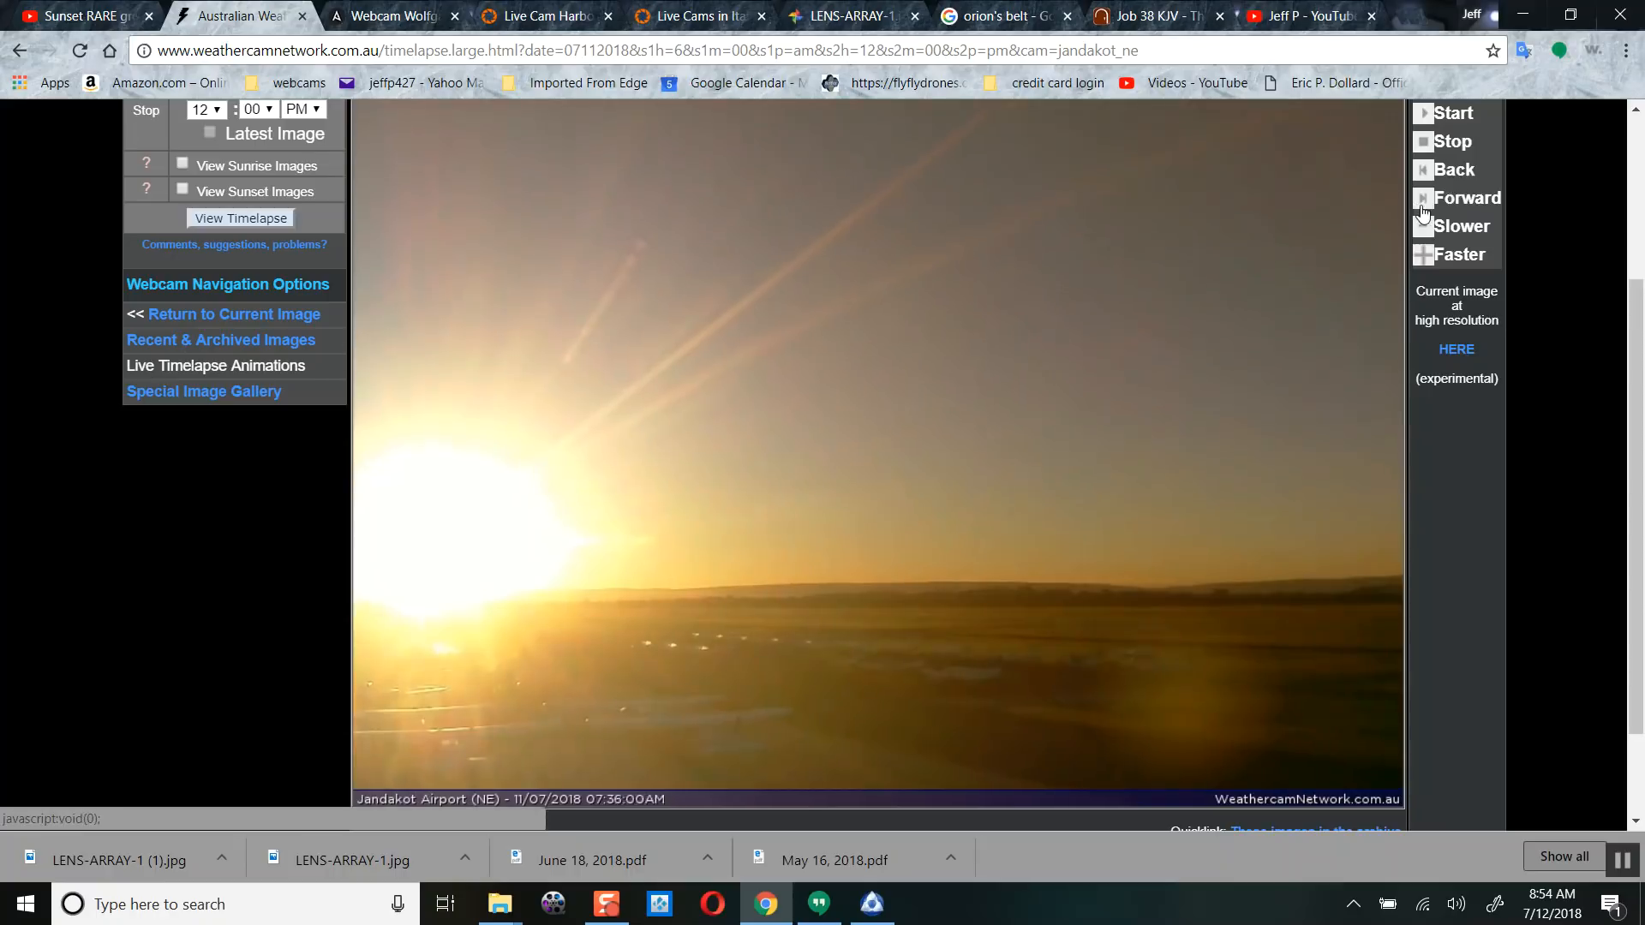
pyautogui.click(1461, 198)
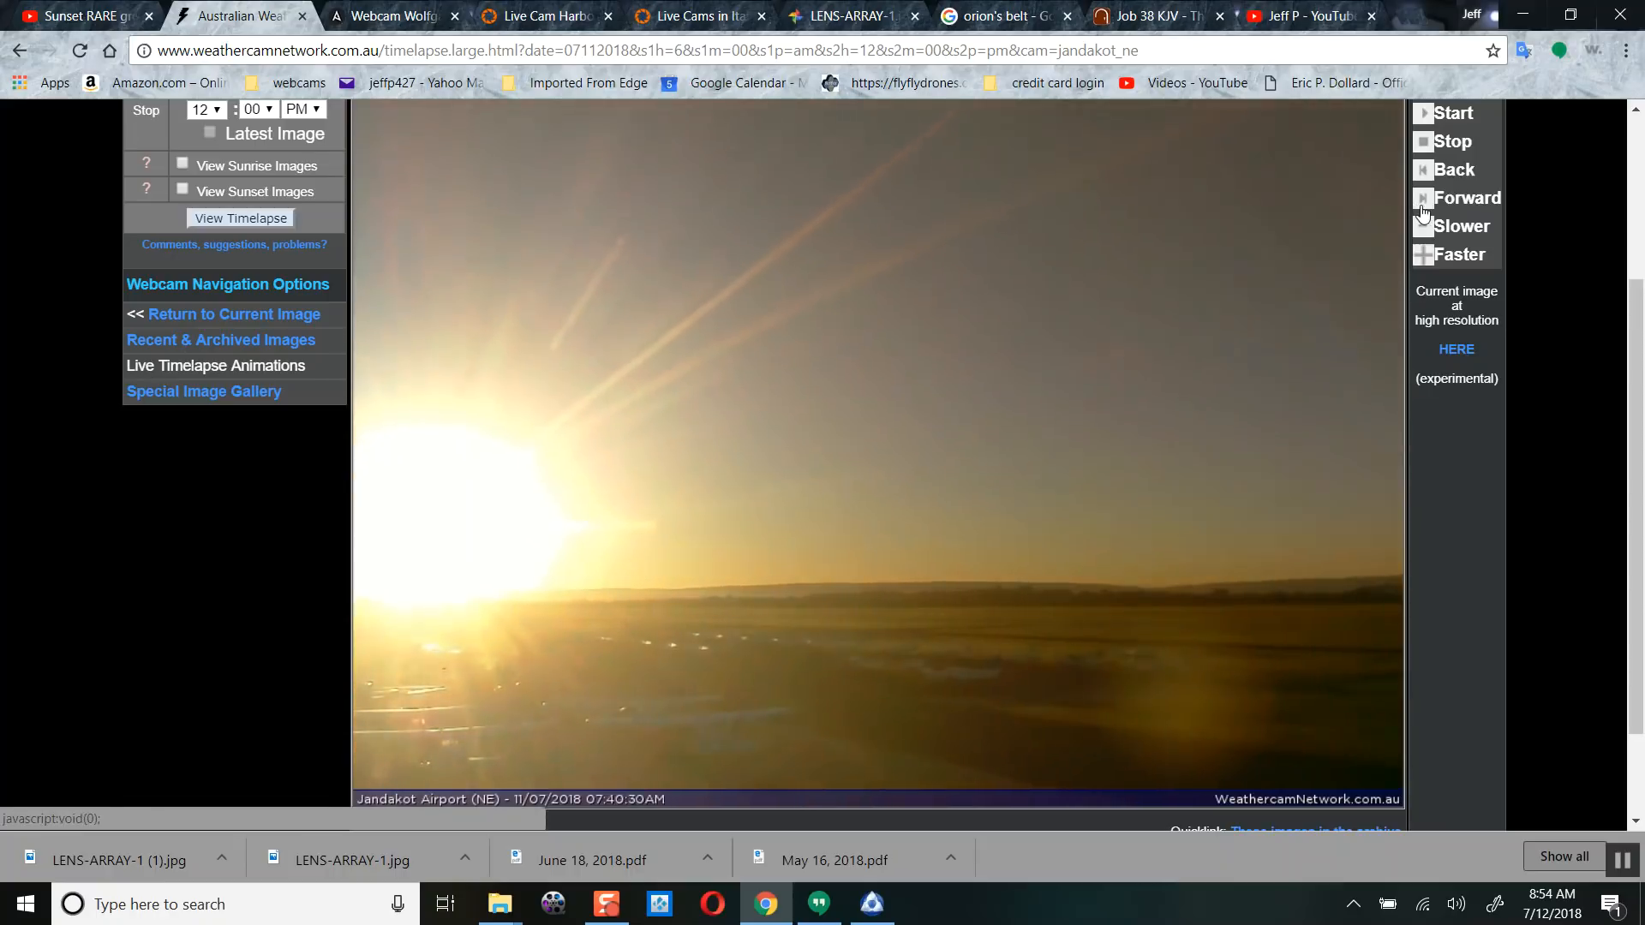
pyautogui.click(1460, 197)
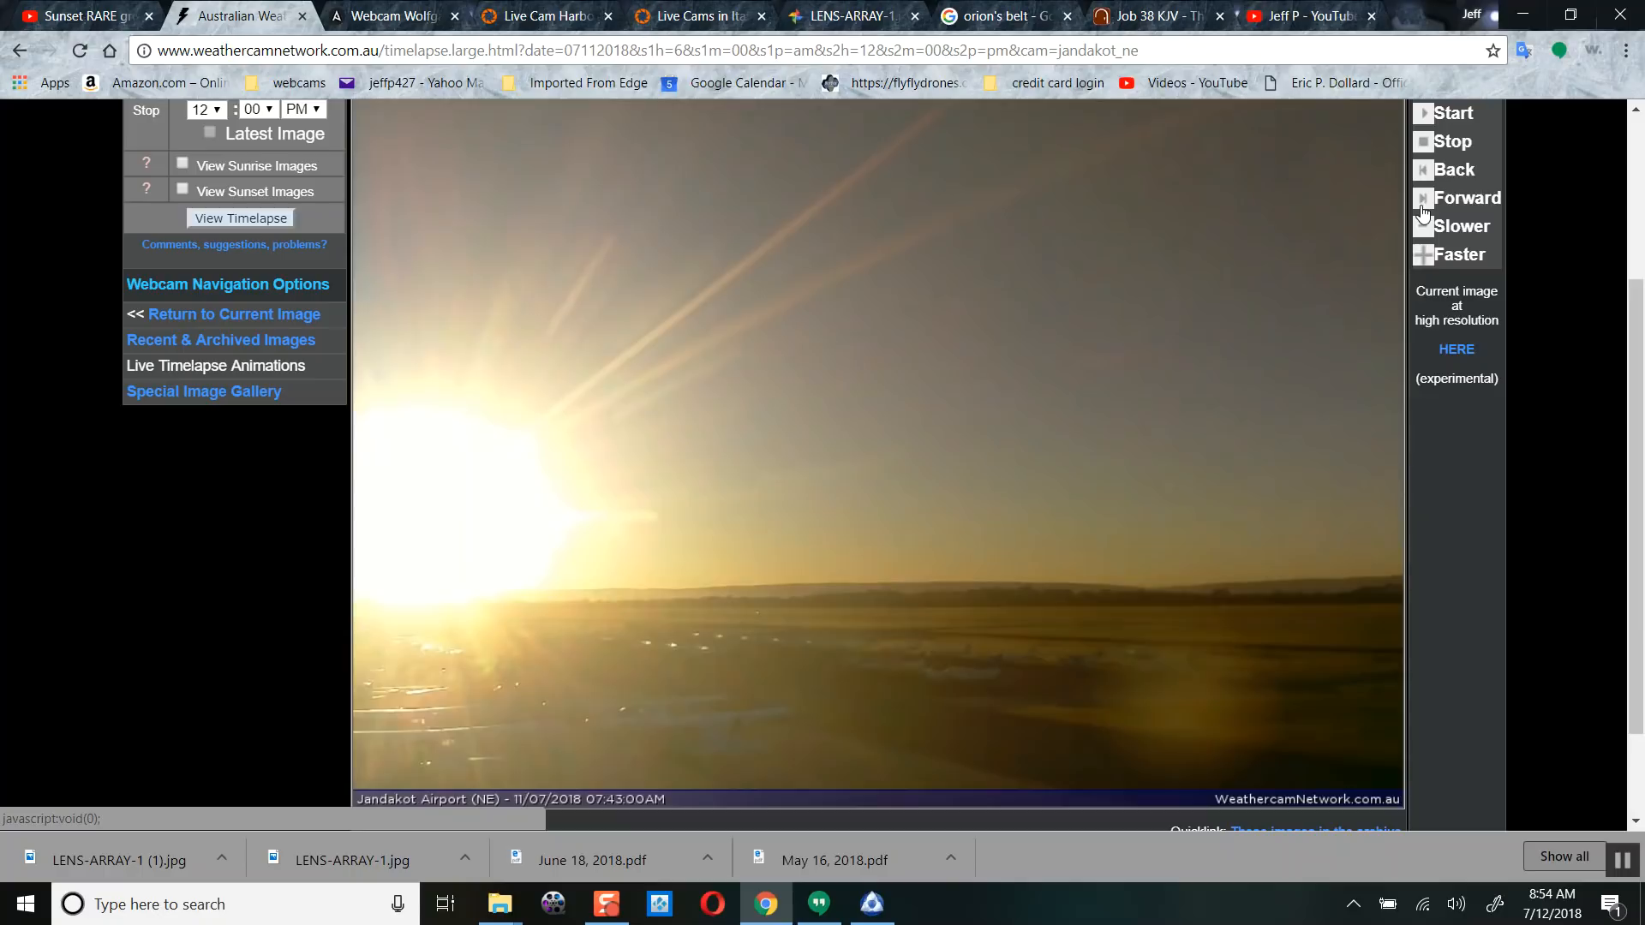
pyautogui.click(1462, 197)
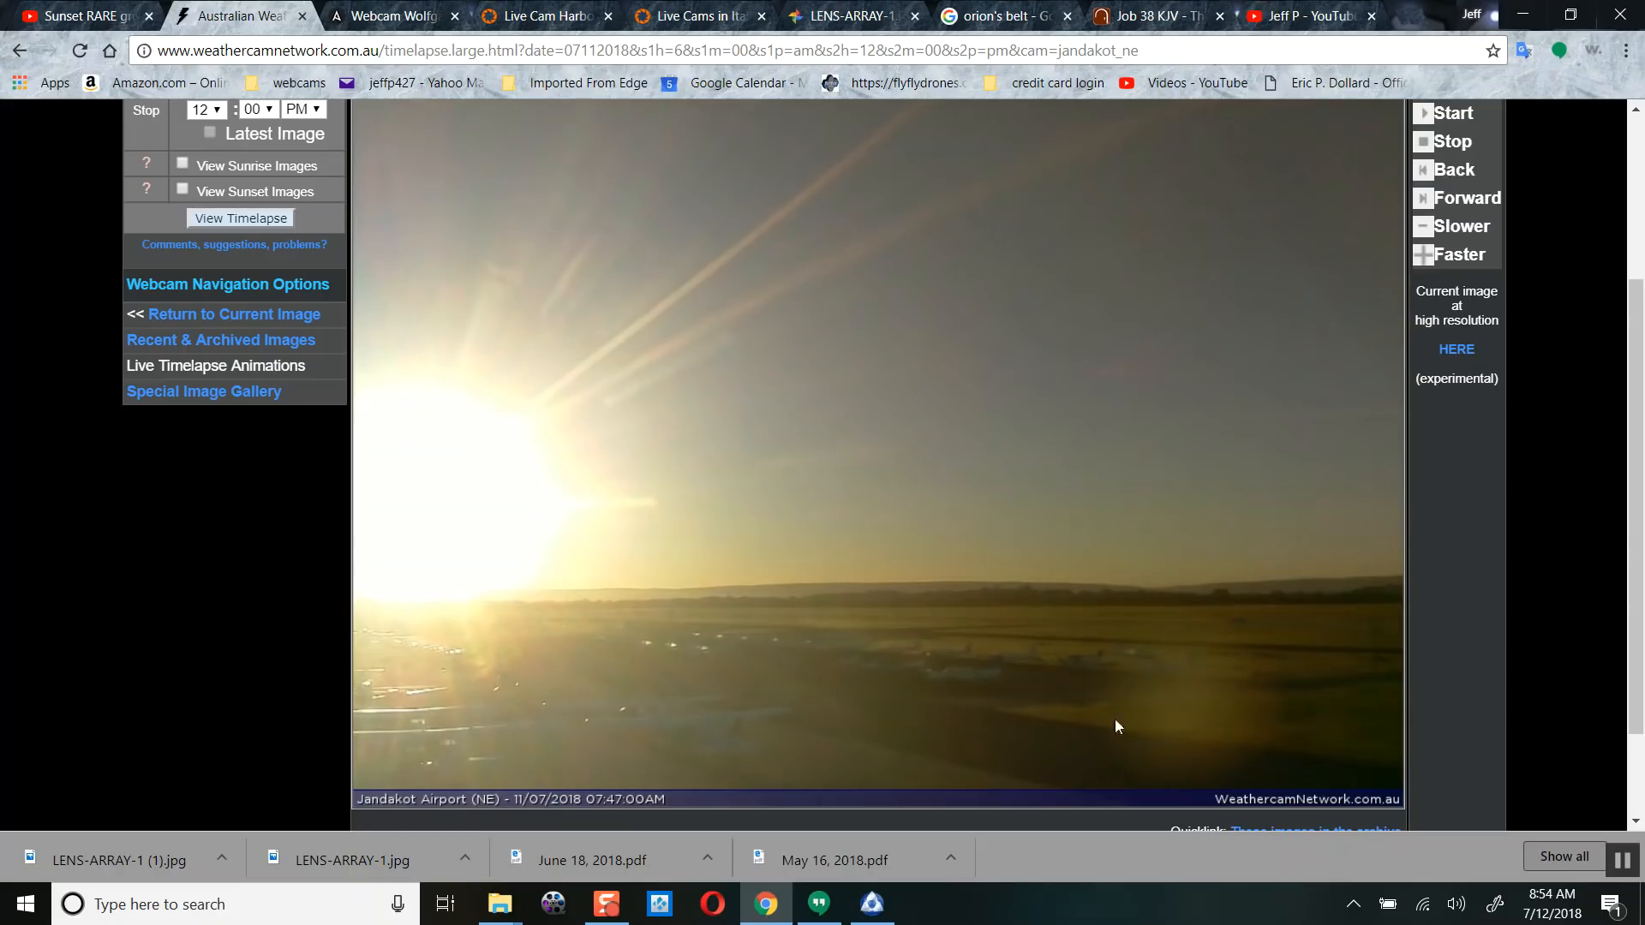
pyautogui.moveTo(1152, 722)
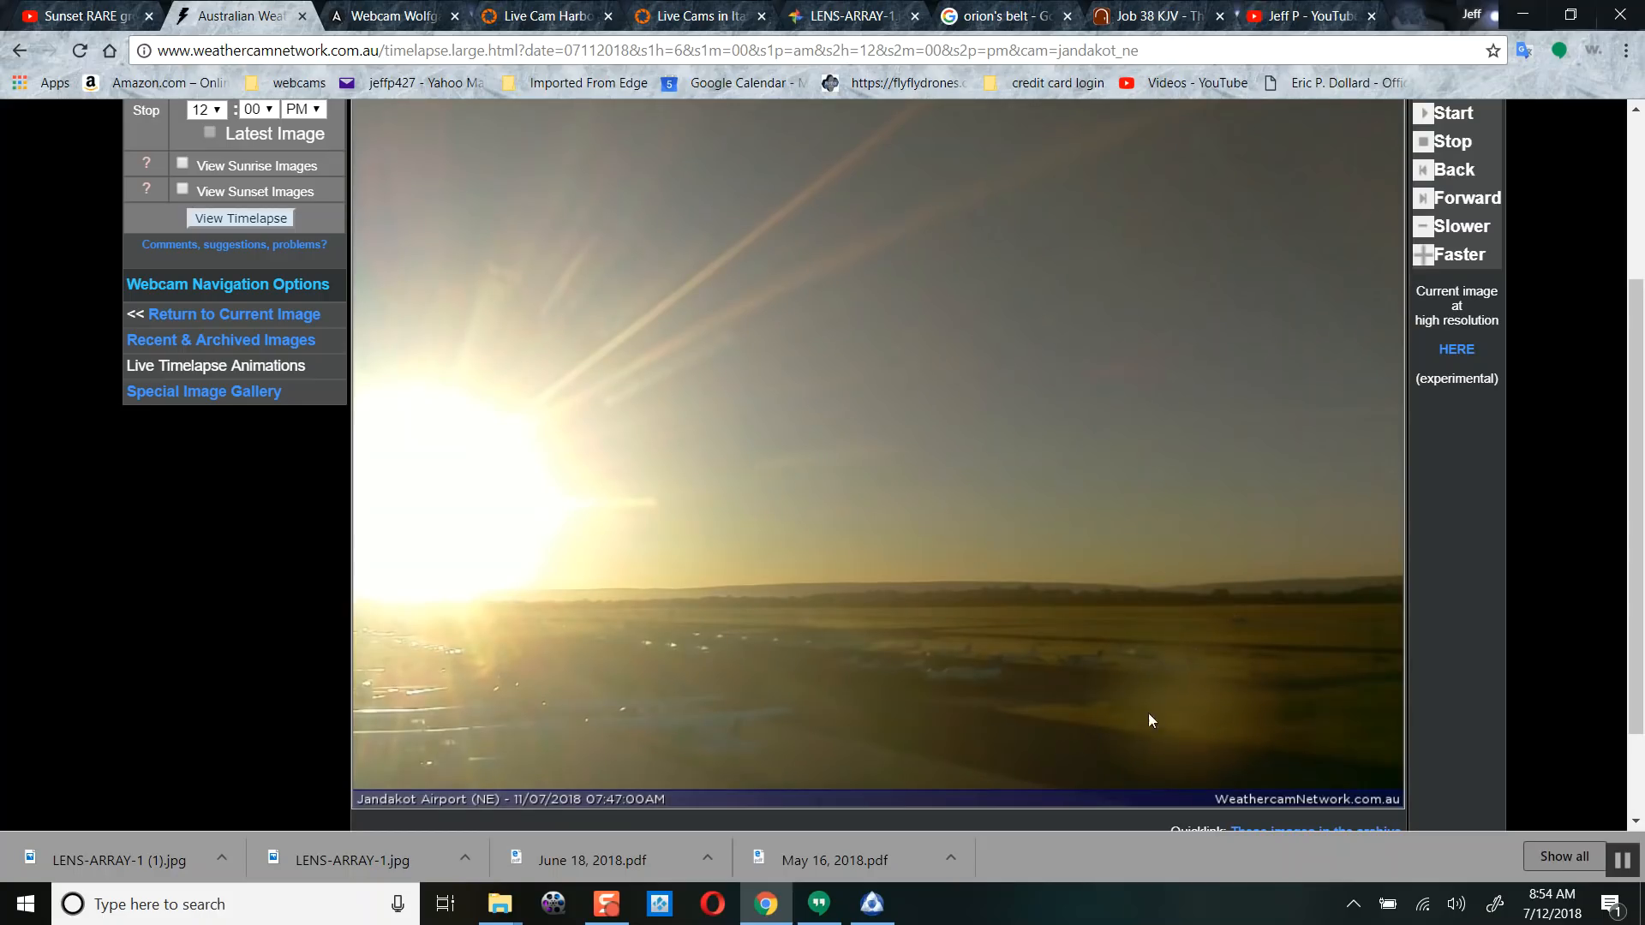
pyautogui.moveTo(1095, 732)
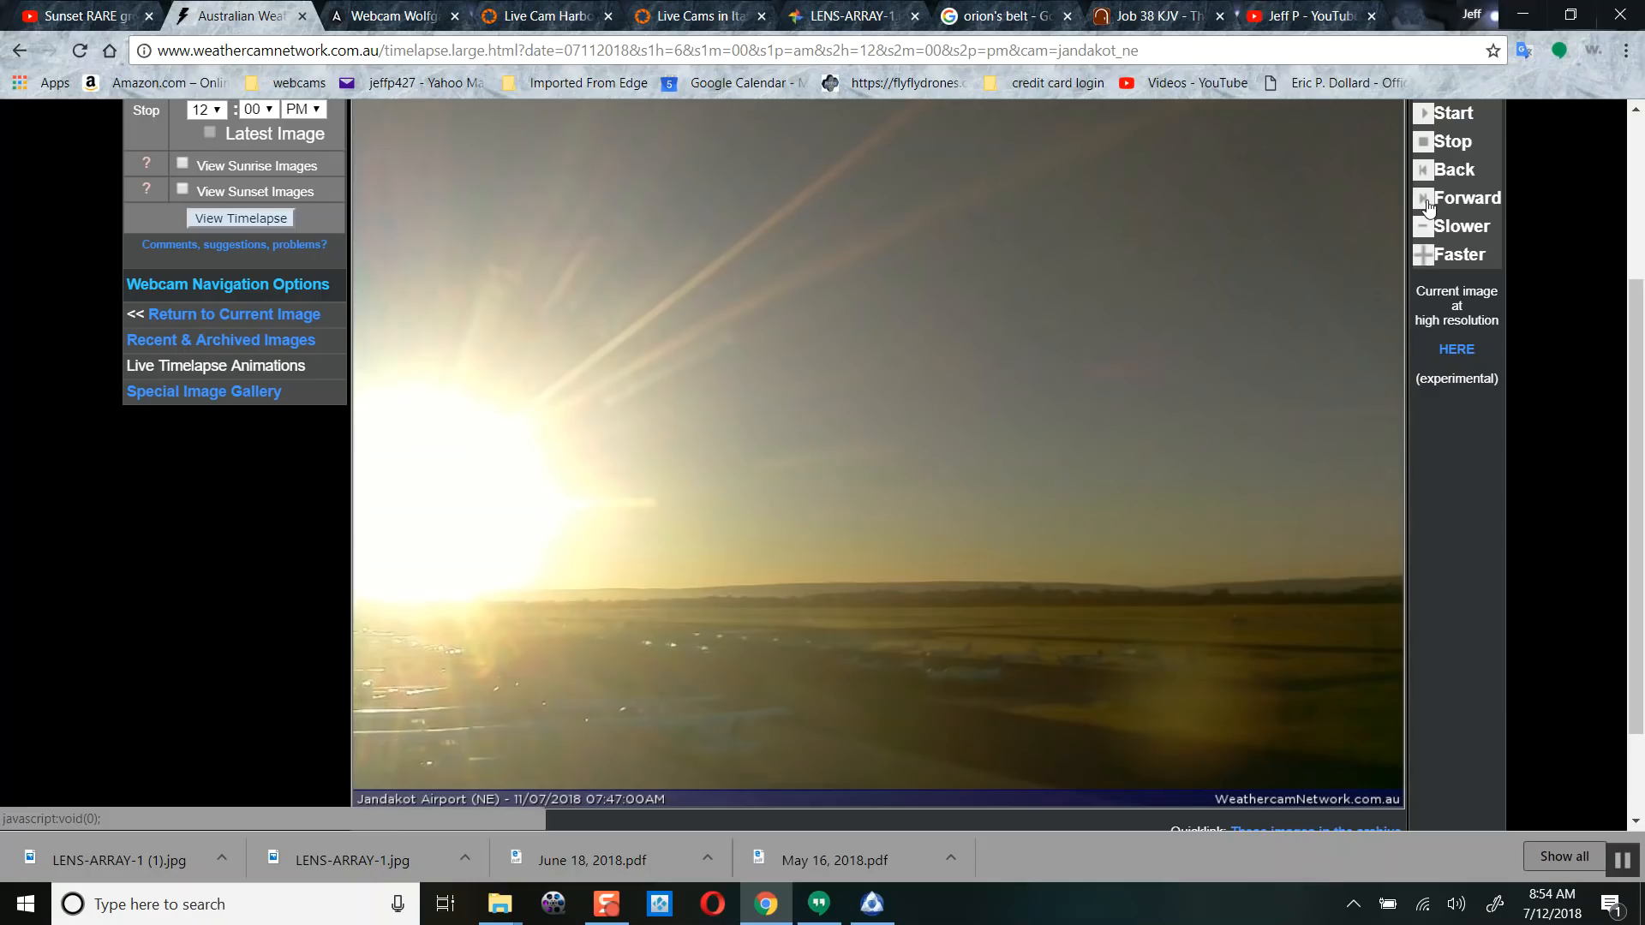
# - Step the Jandakot Airport timelapse back five images to the 07:23:00 AM sunrise frame
pyautogui.click(1456, 170)
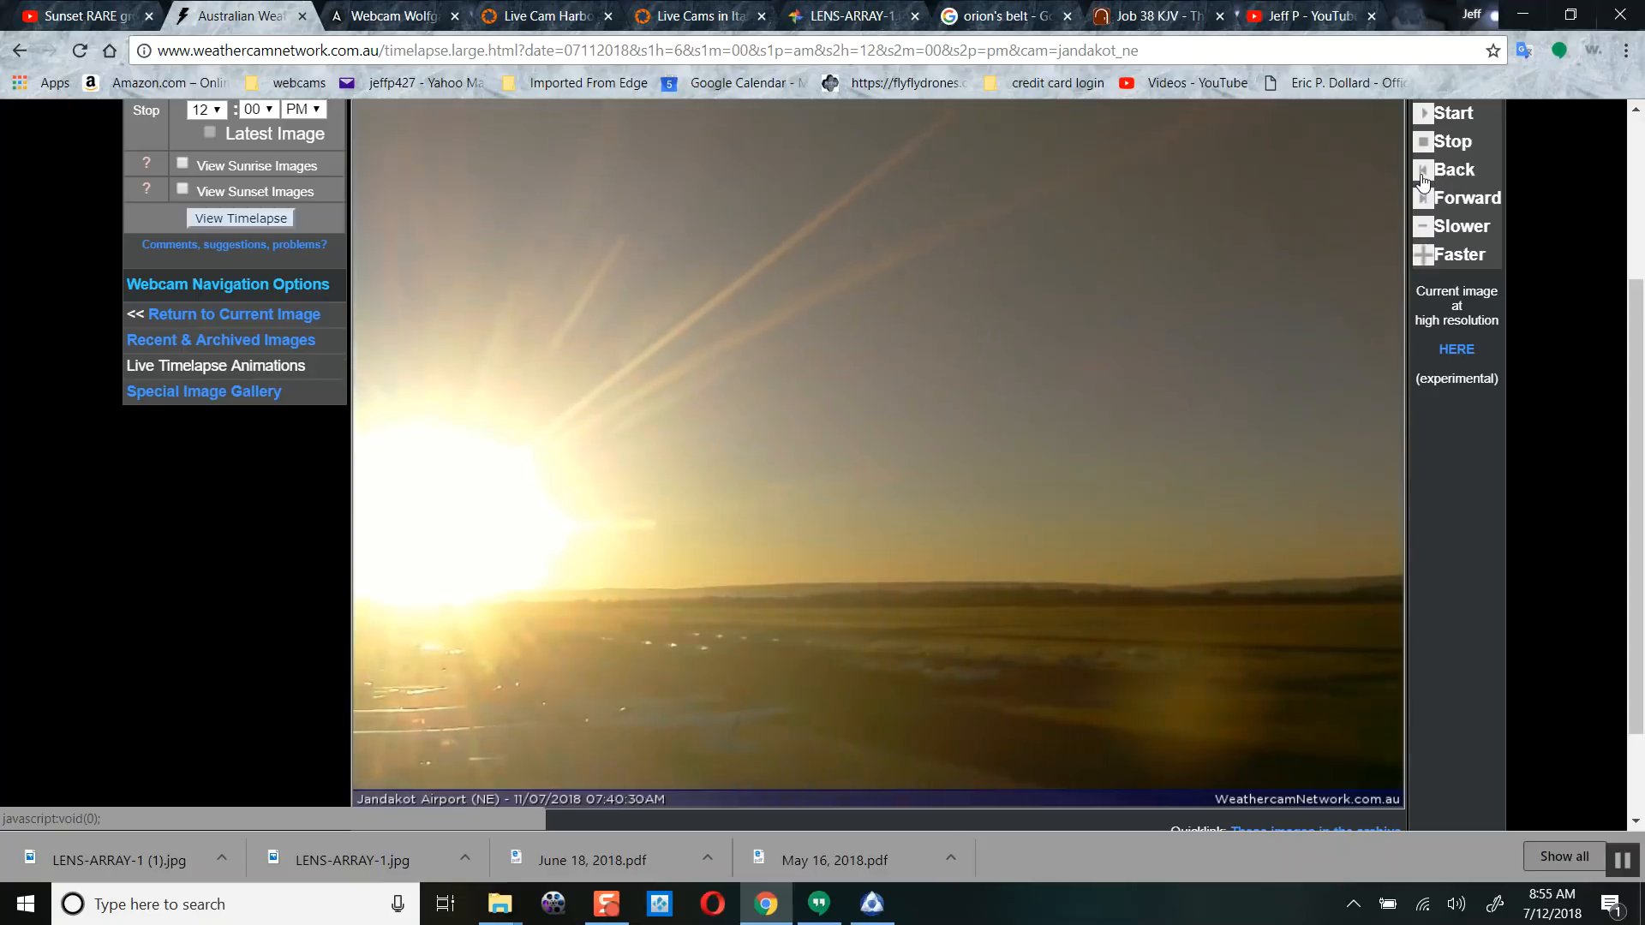
pyautogui.click(1464, 170)
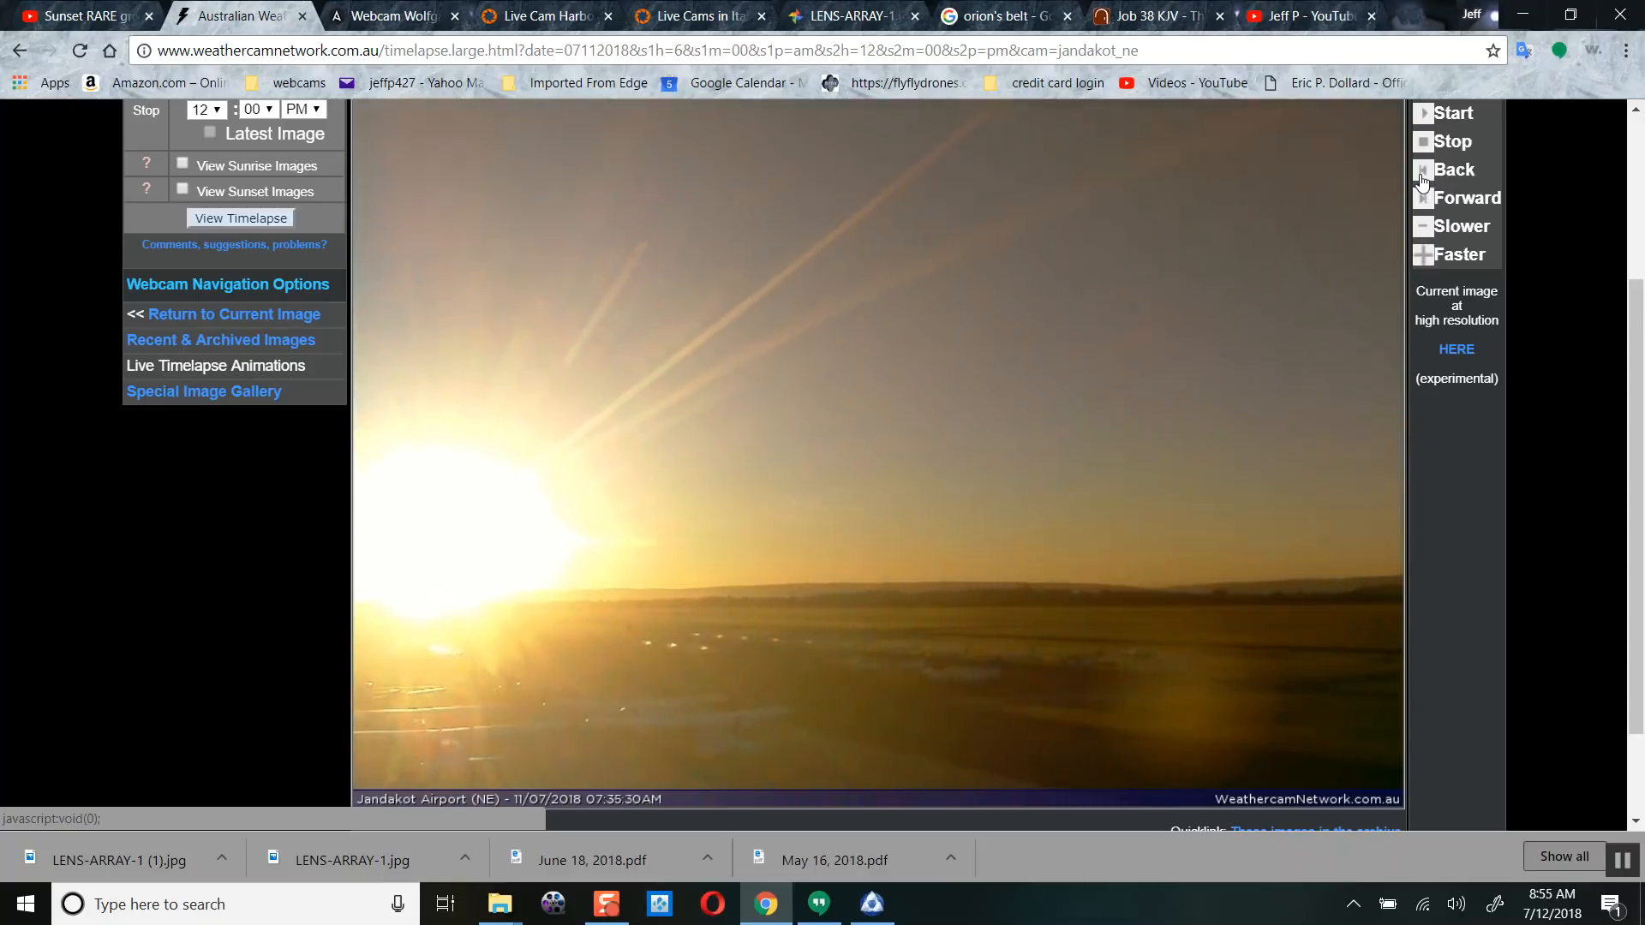
pyautogui.click(1457, 170)
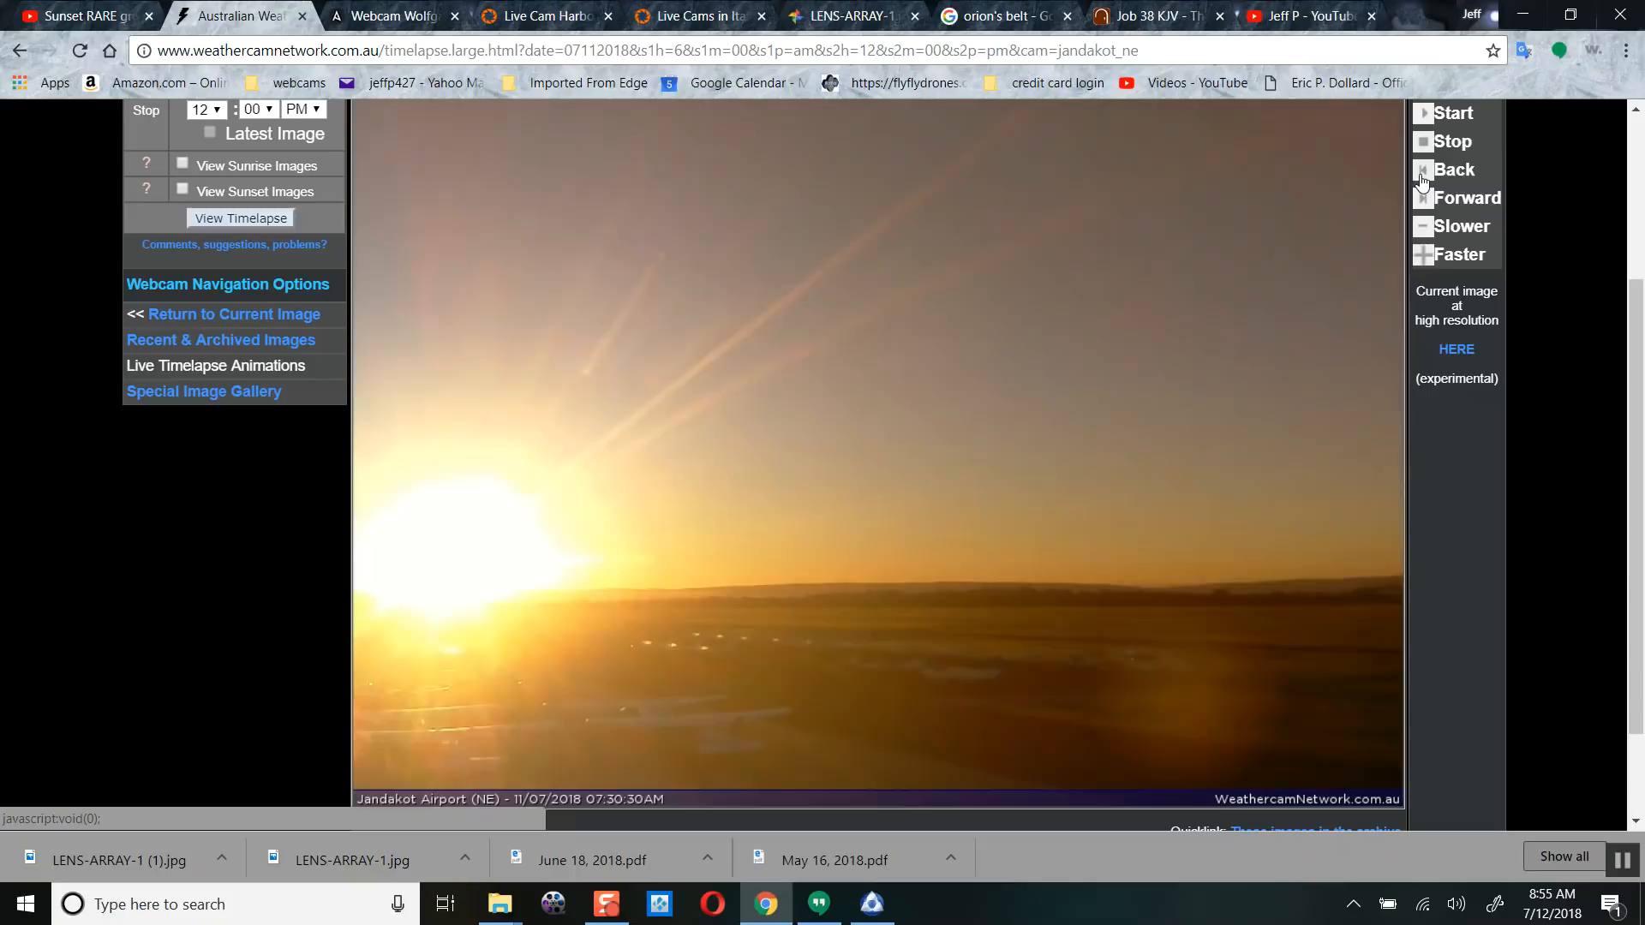
pyautogui.click(1453, 169)
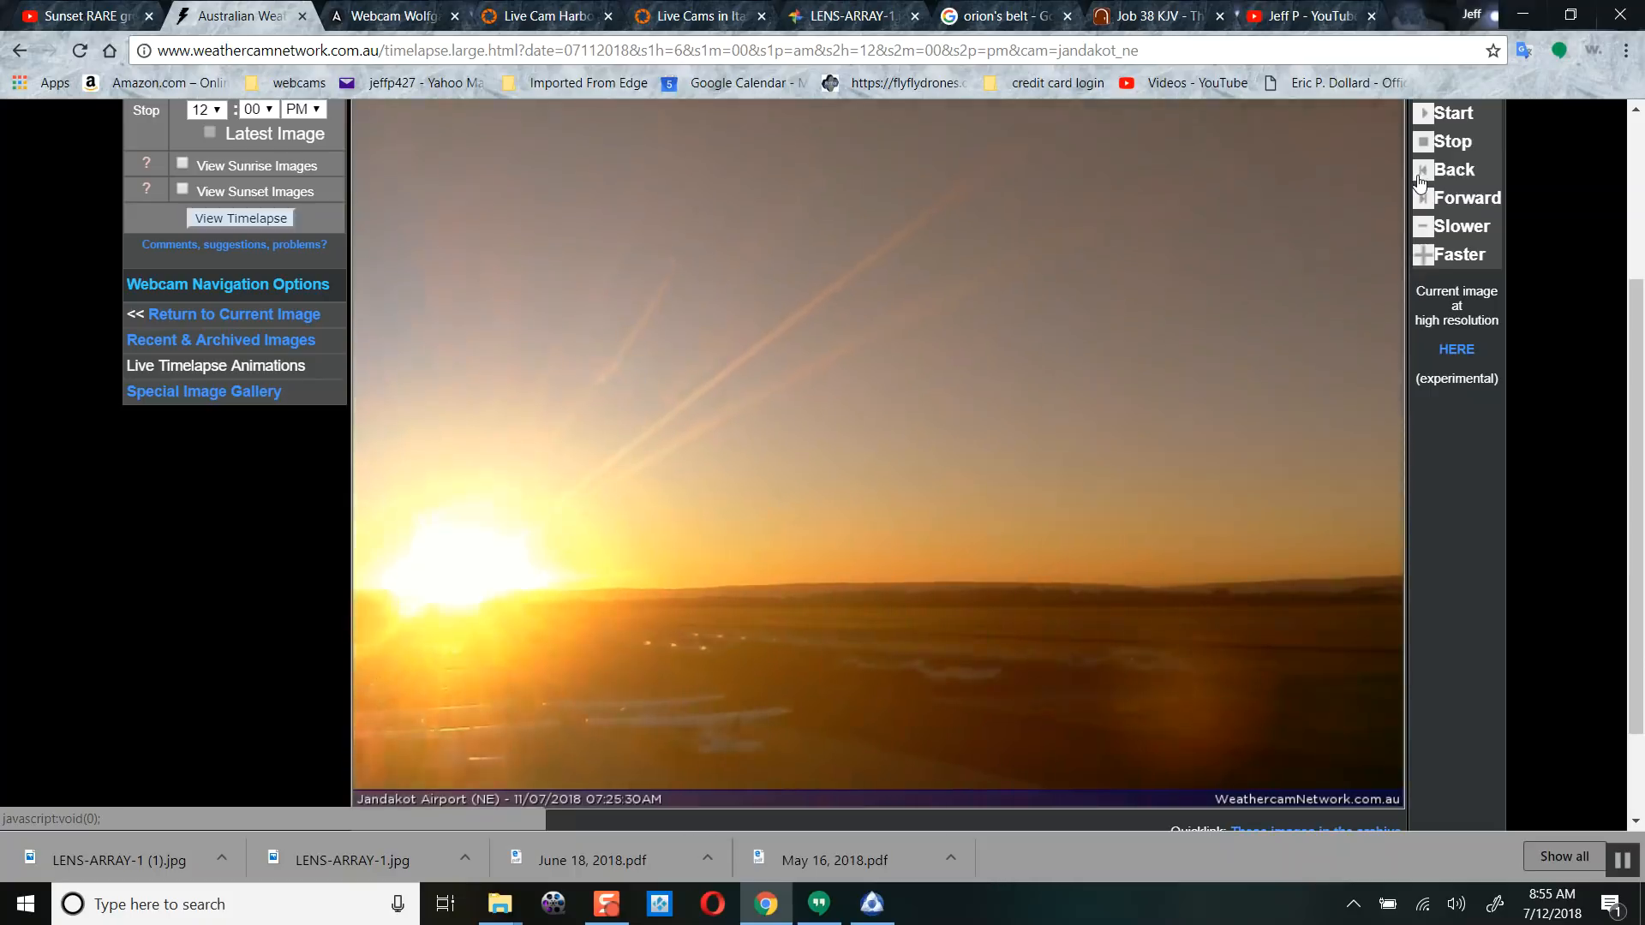
pyautogui.click(1457, 169)
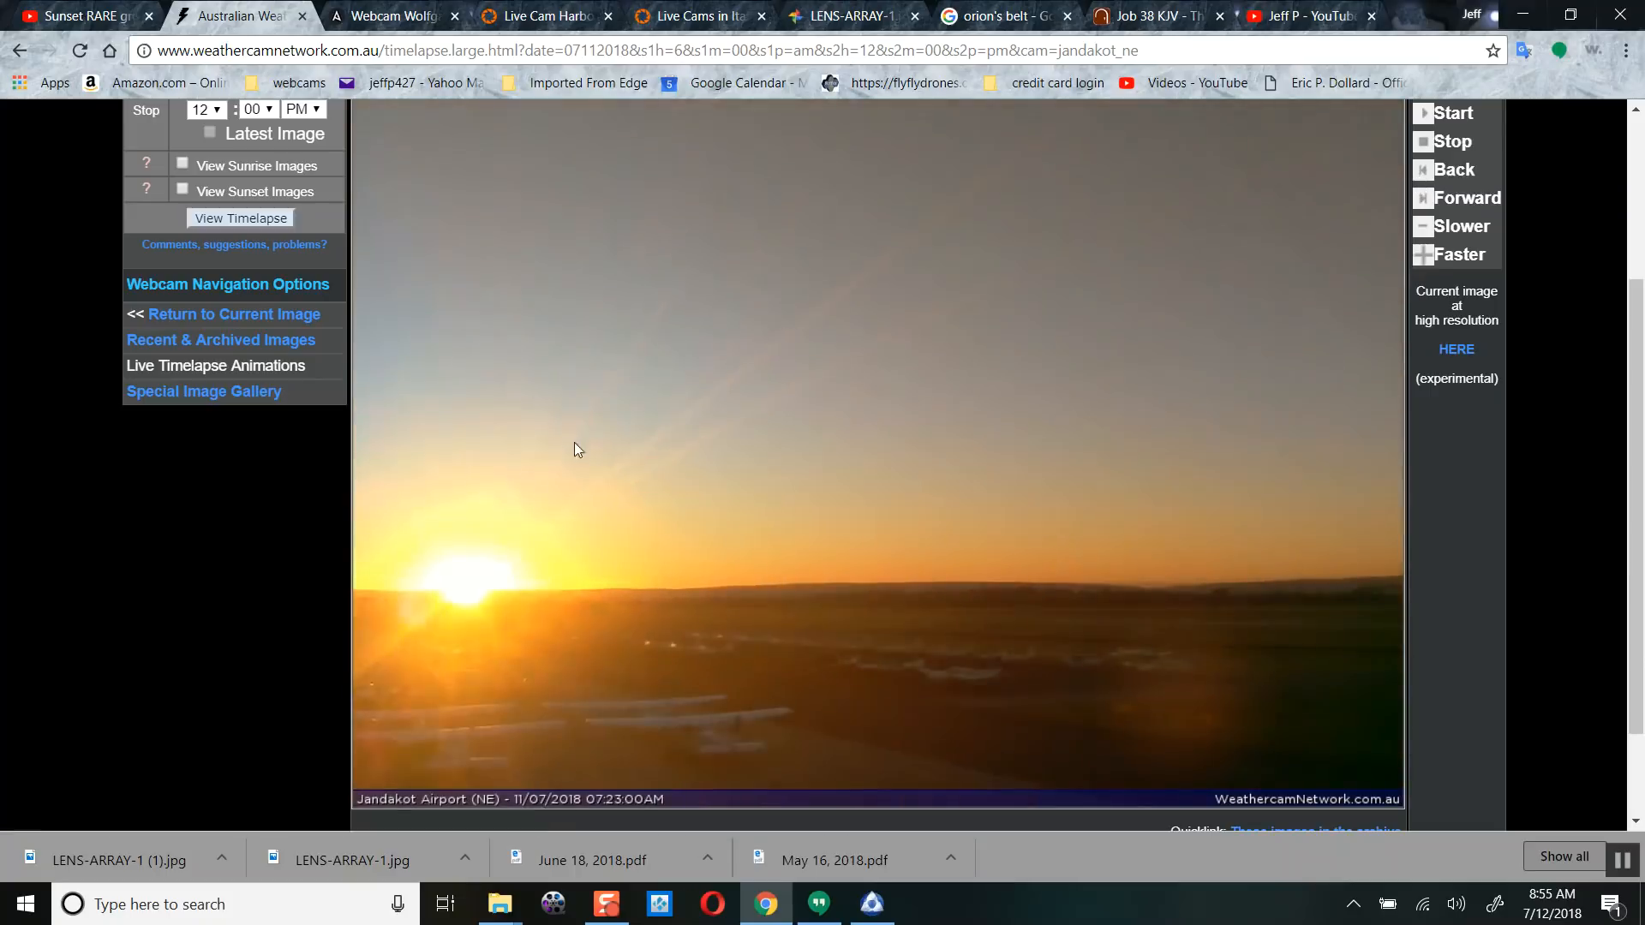
pyautogui.moveTo(732, 587)
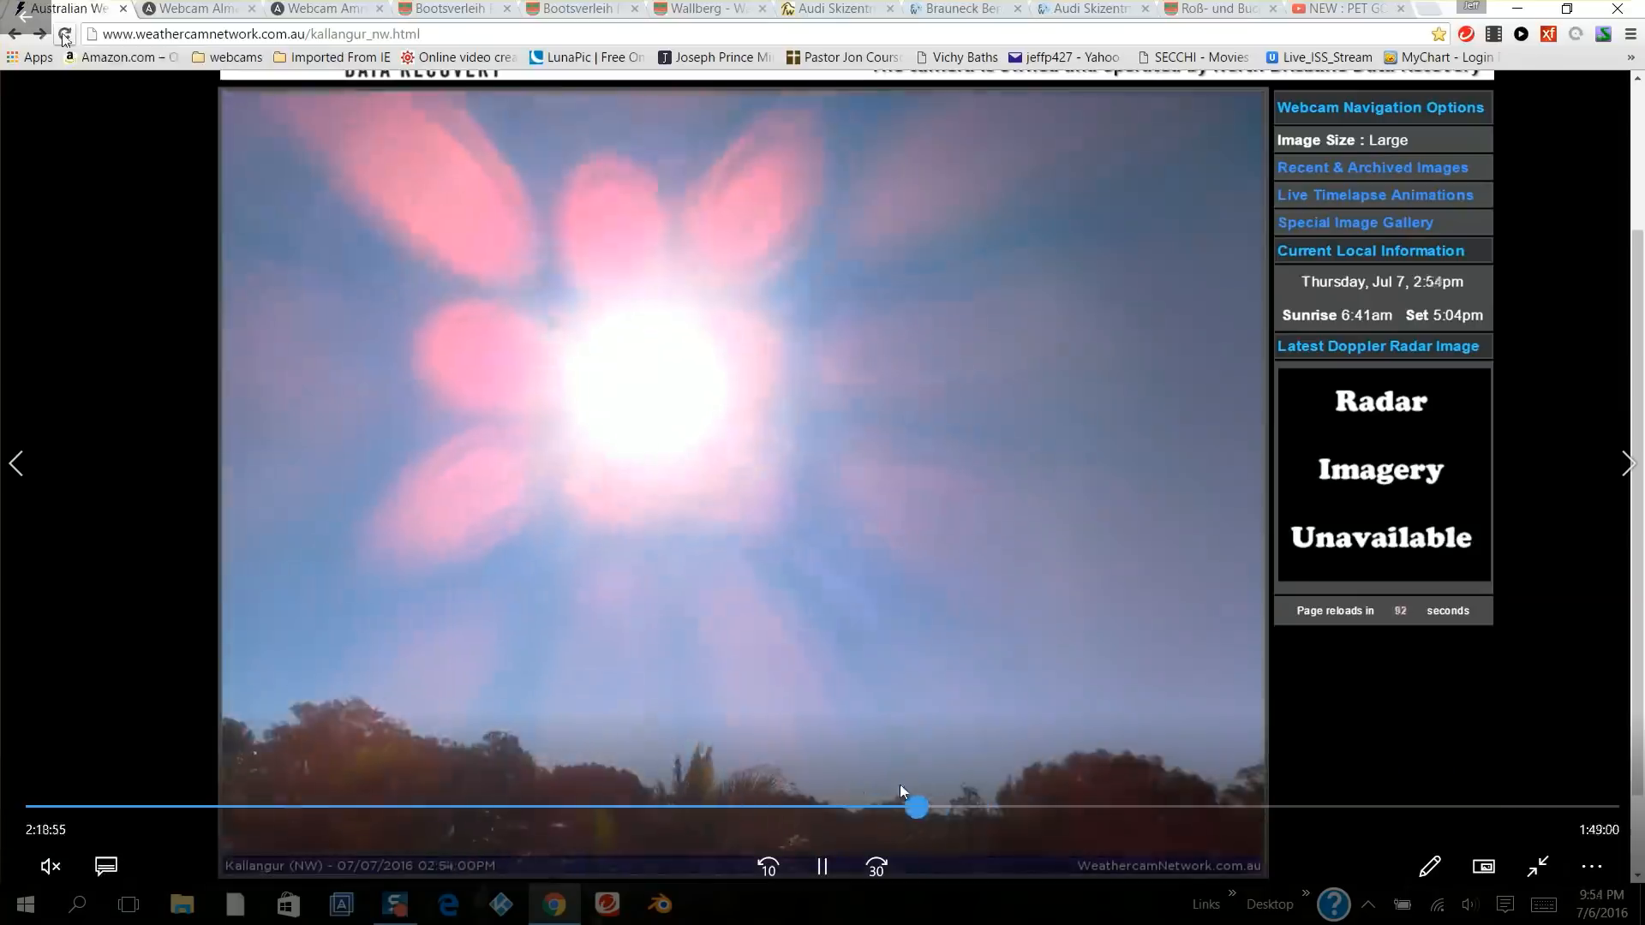
pyautogui.moveTo(915, 807); pyautogui.dragTo(746, 808)
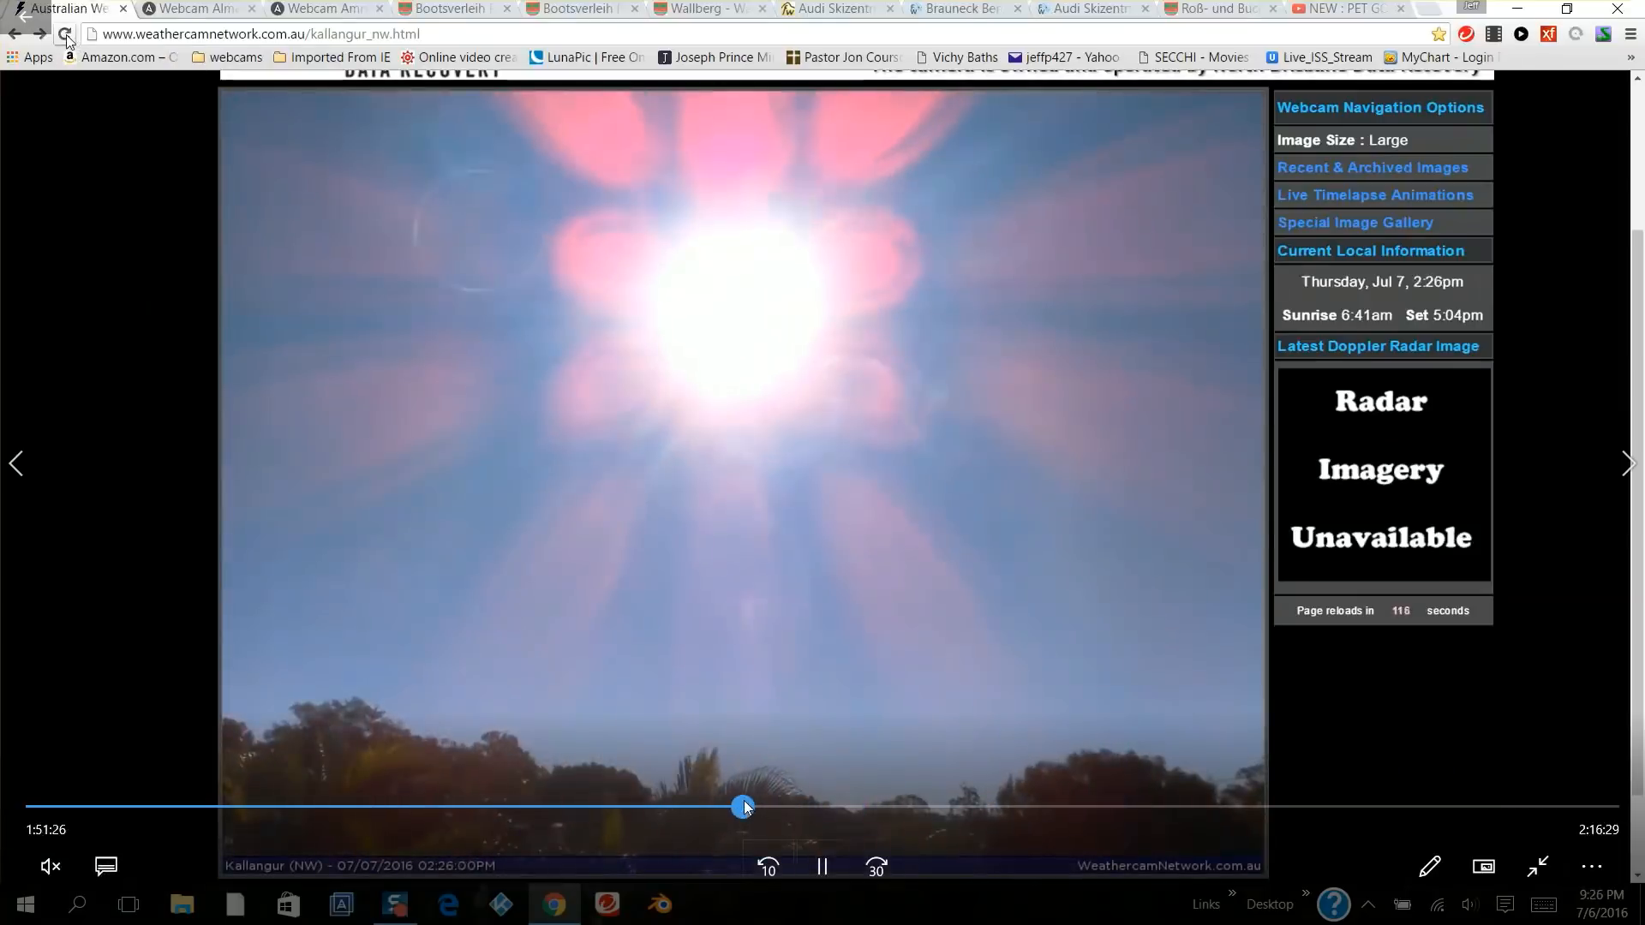
pyautogui.moveTo(745, 805); pyautogui.dragTo(730, 805)
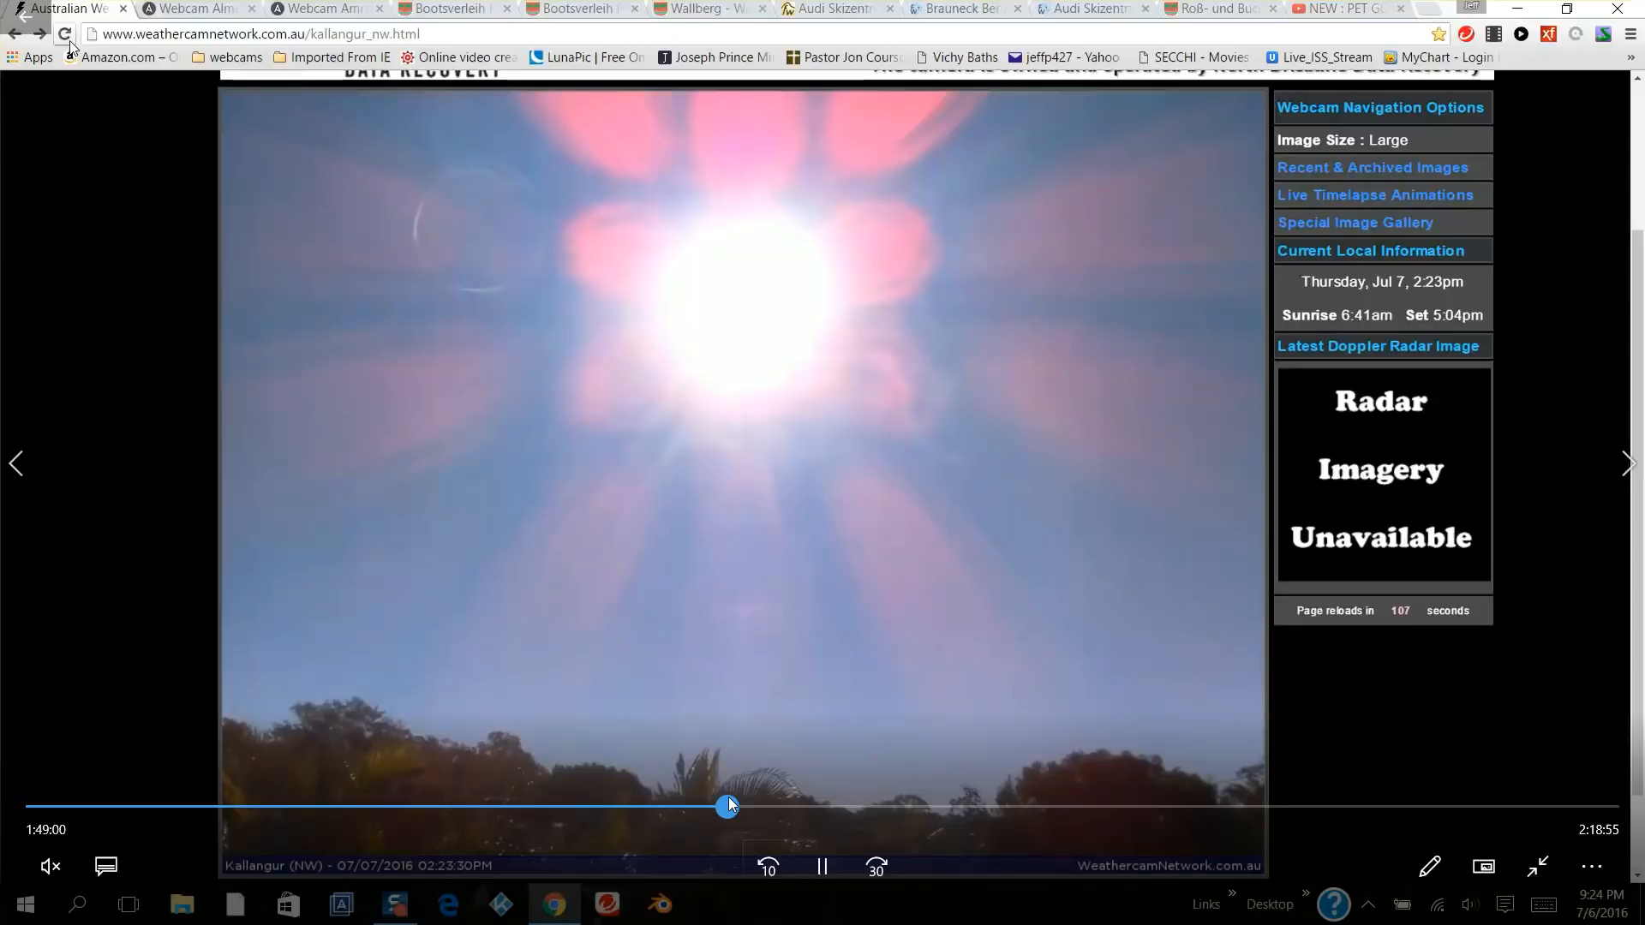
pyautogui.moveTo(730, 805); pyautogui.dragTo(661, 805)
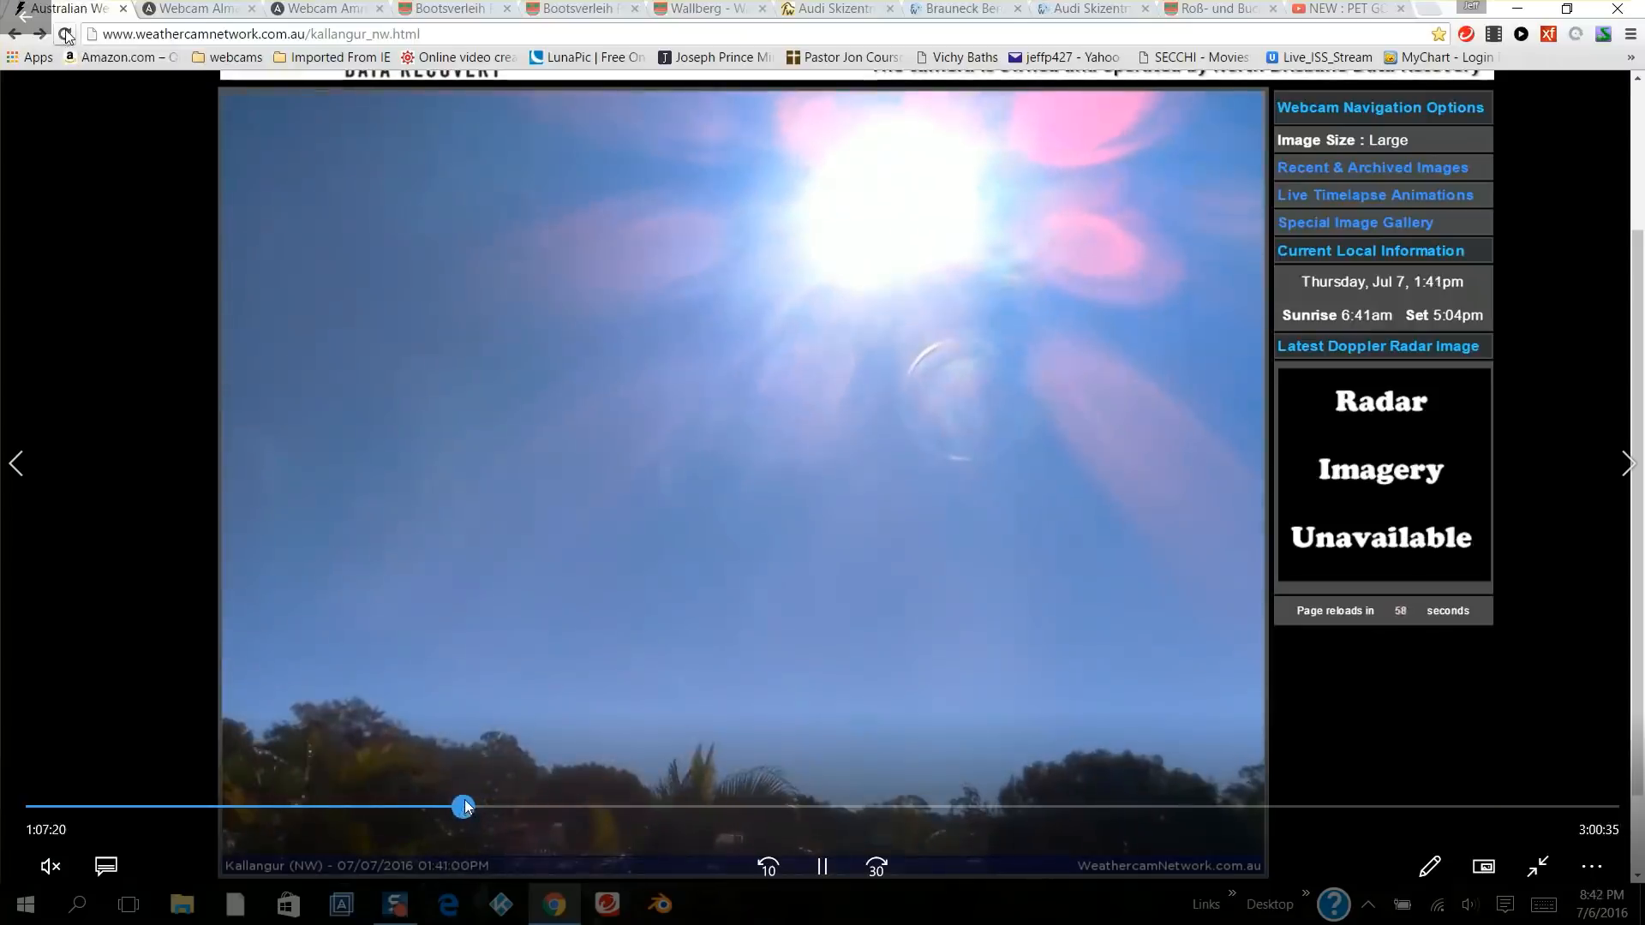
pyautogui.moveTo(464, 805); pyautogui.dragTo(425, 806)
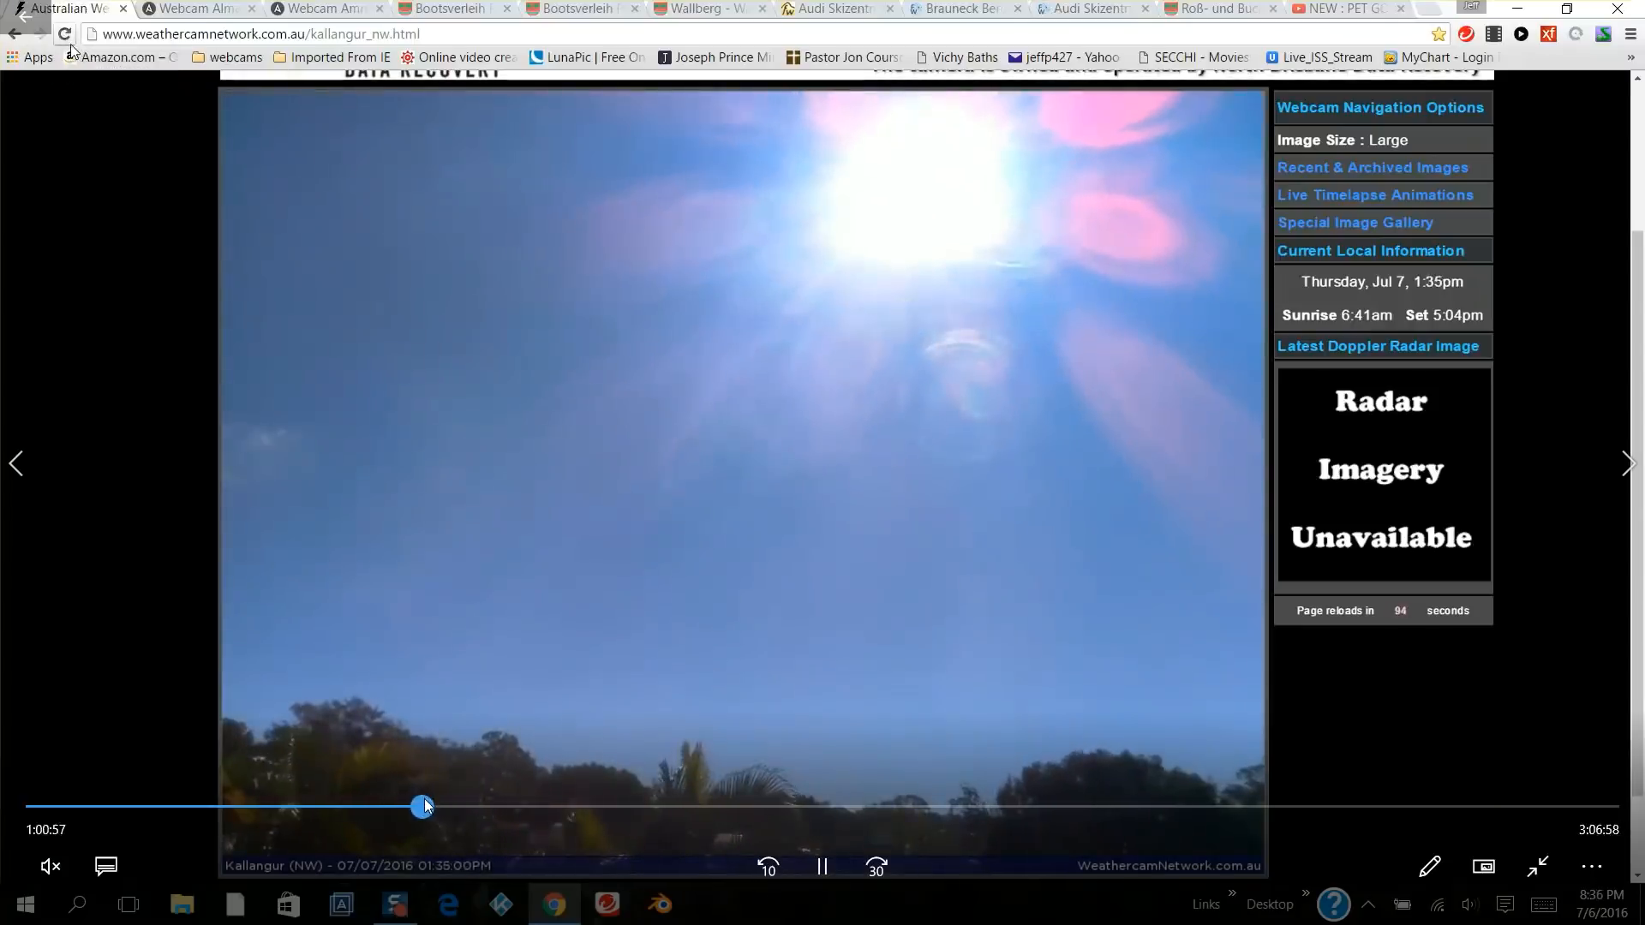
pyautogui.moveTo(425, 805); pyautogui.dragTo(375, 805)
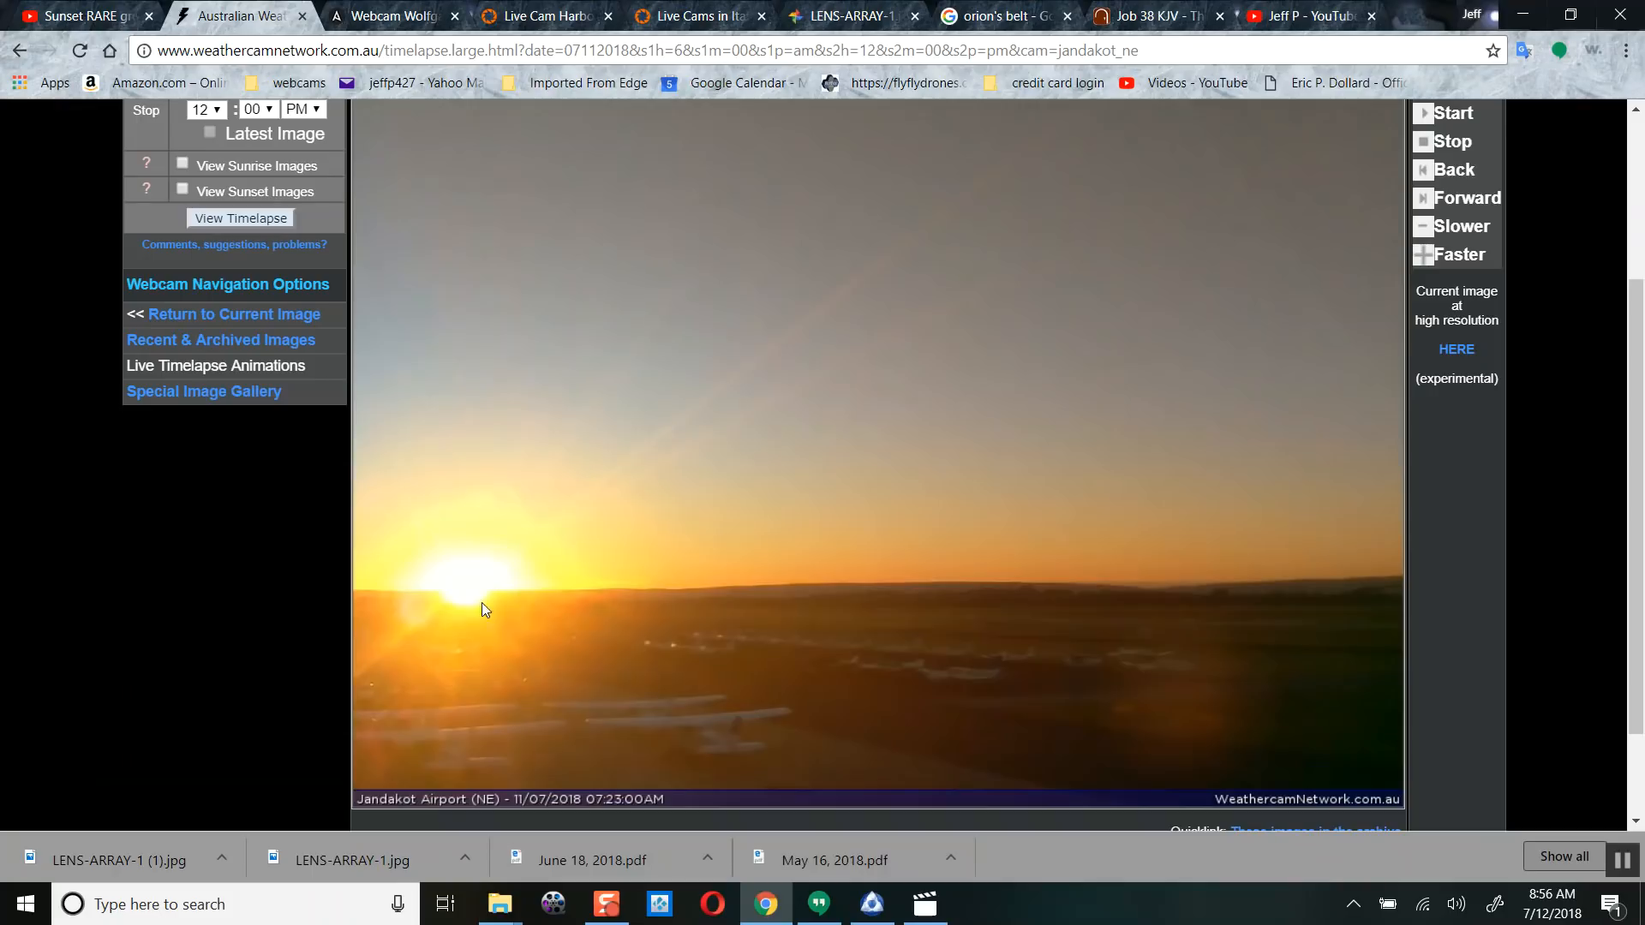
pyautogui.moveTo(1489, 545)
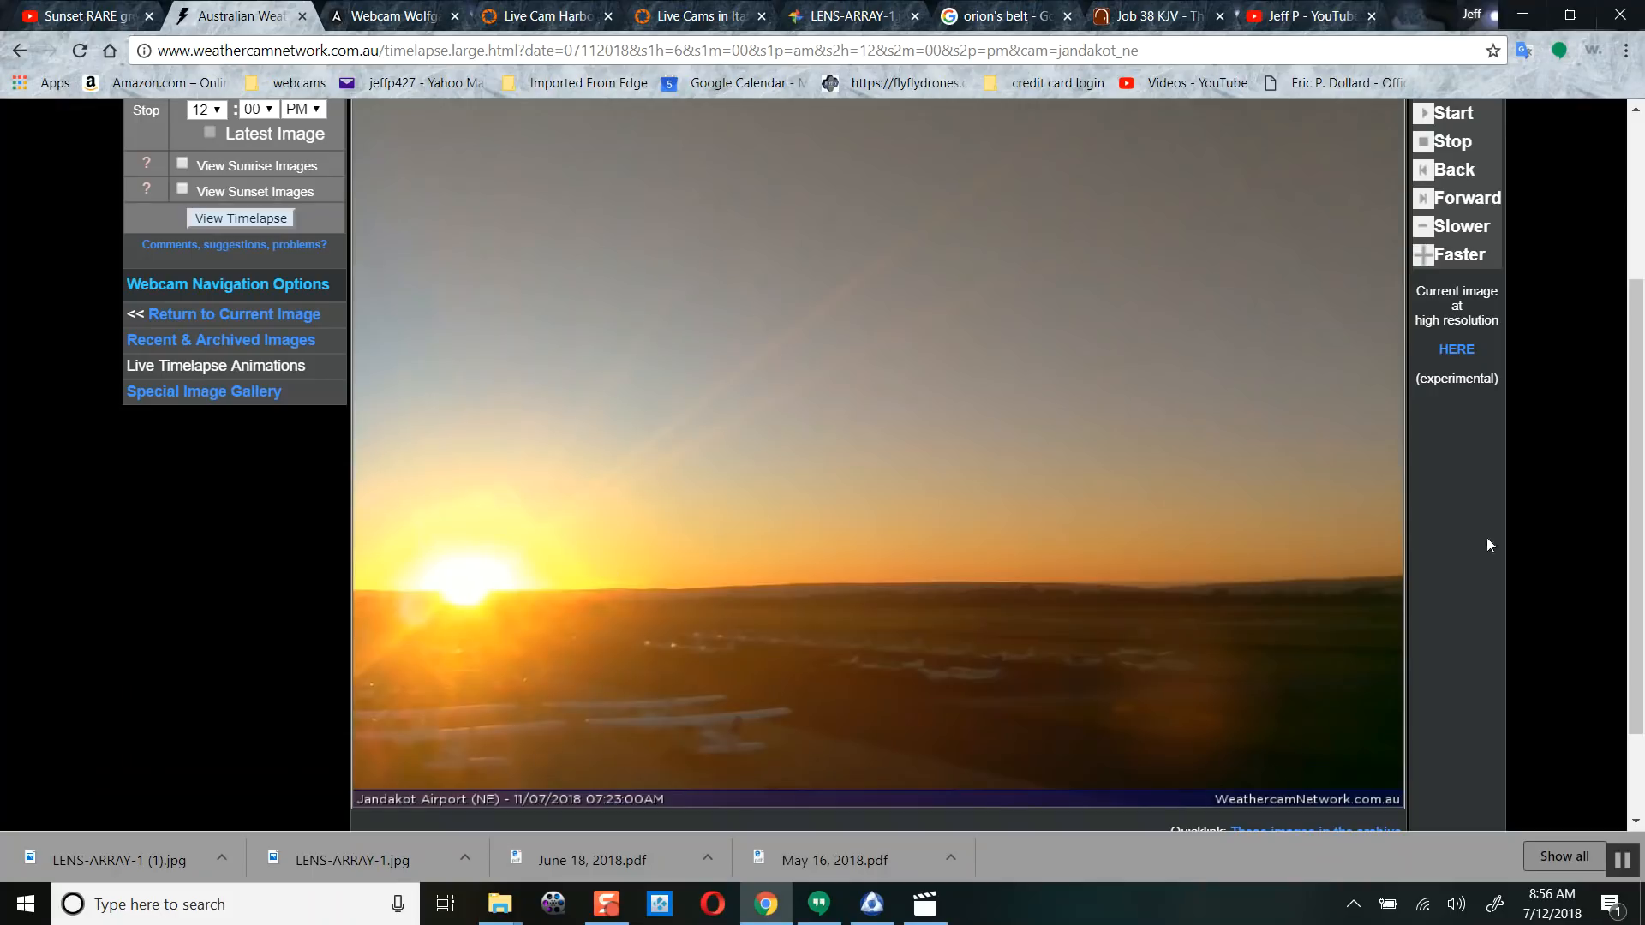
# - Step the Jandakot Airport sunrise timelapse through several frames up to 07:34:30 AM
pyautogui.click(1455, 169)
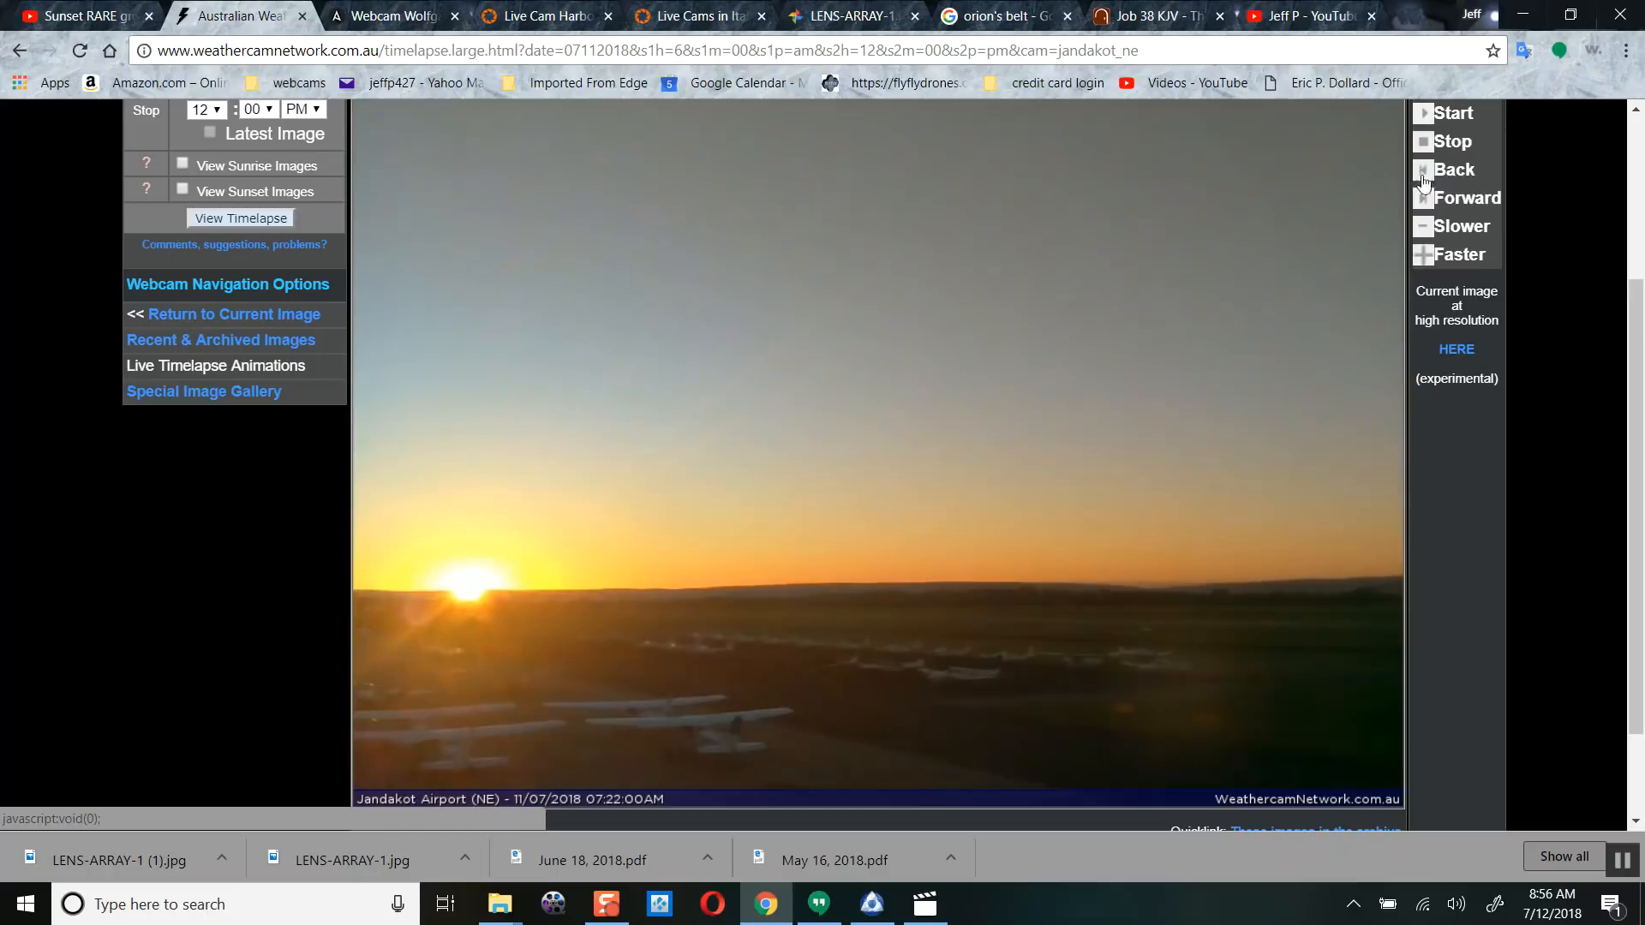
pyautogui.click(1465, 197)
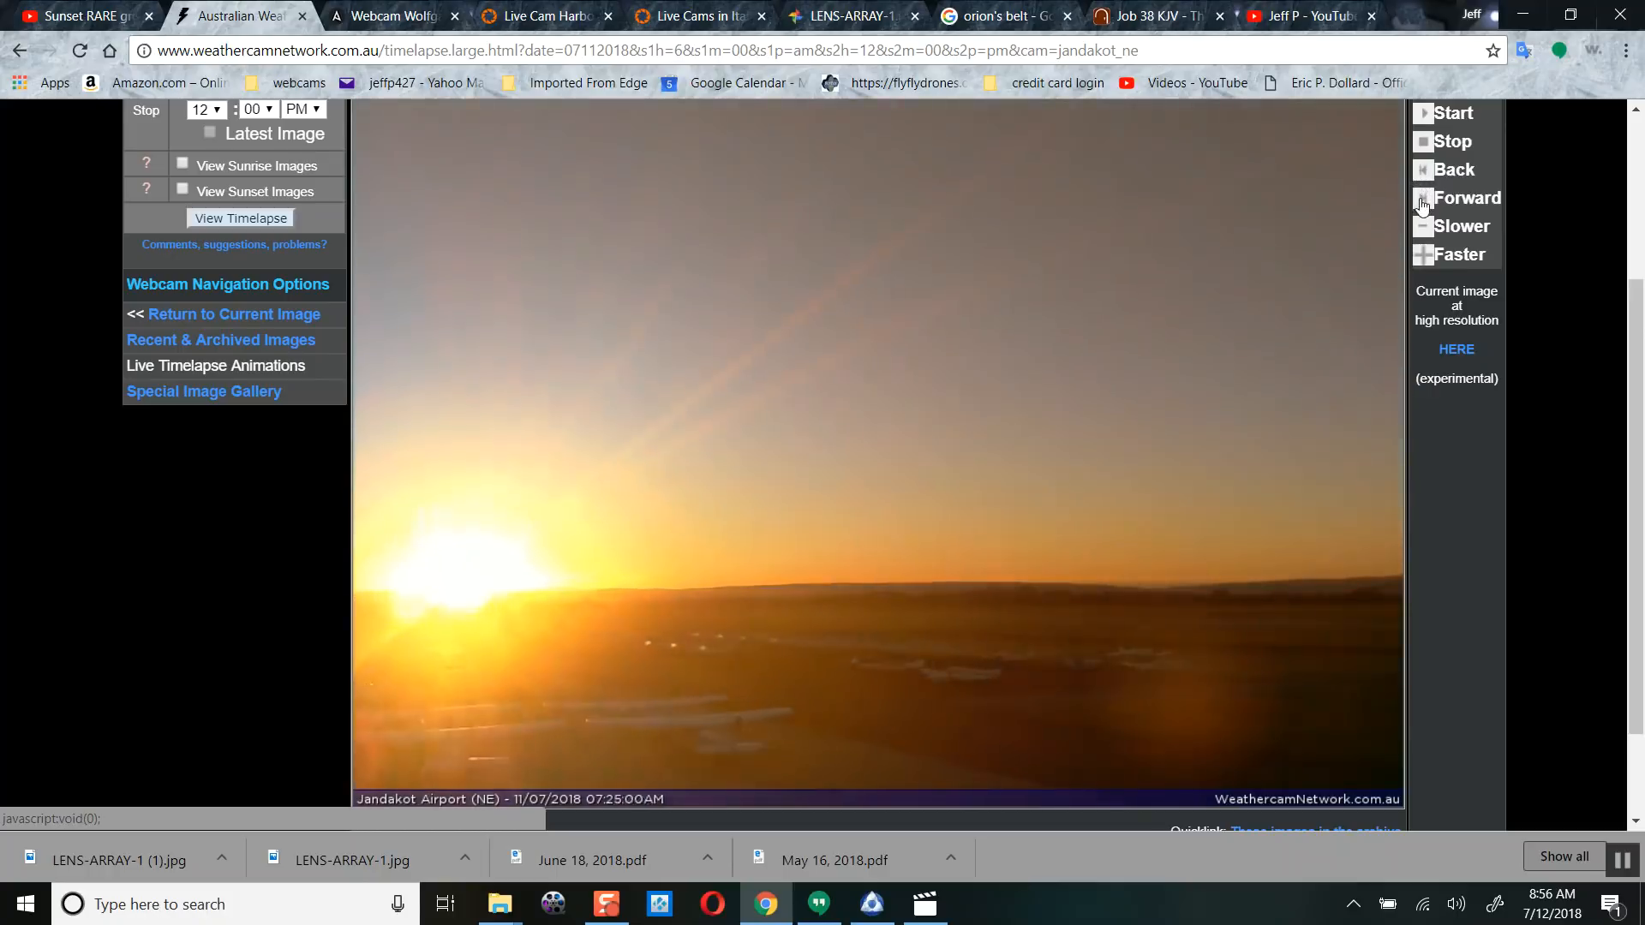
pyautogui.click(1465, 197)
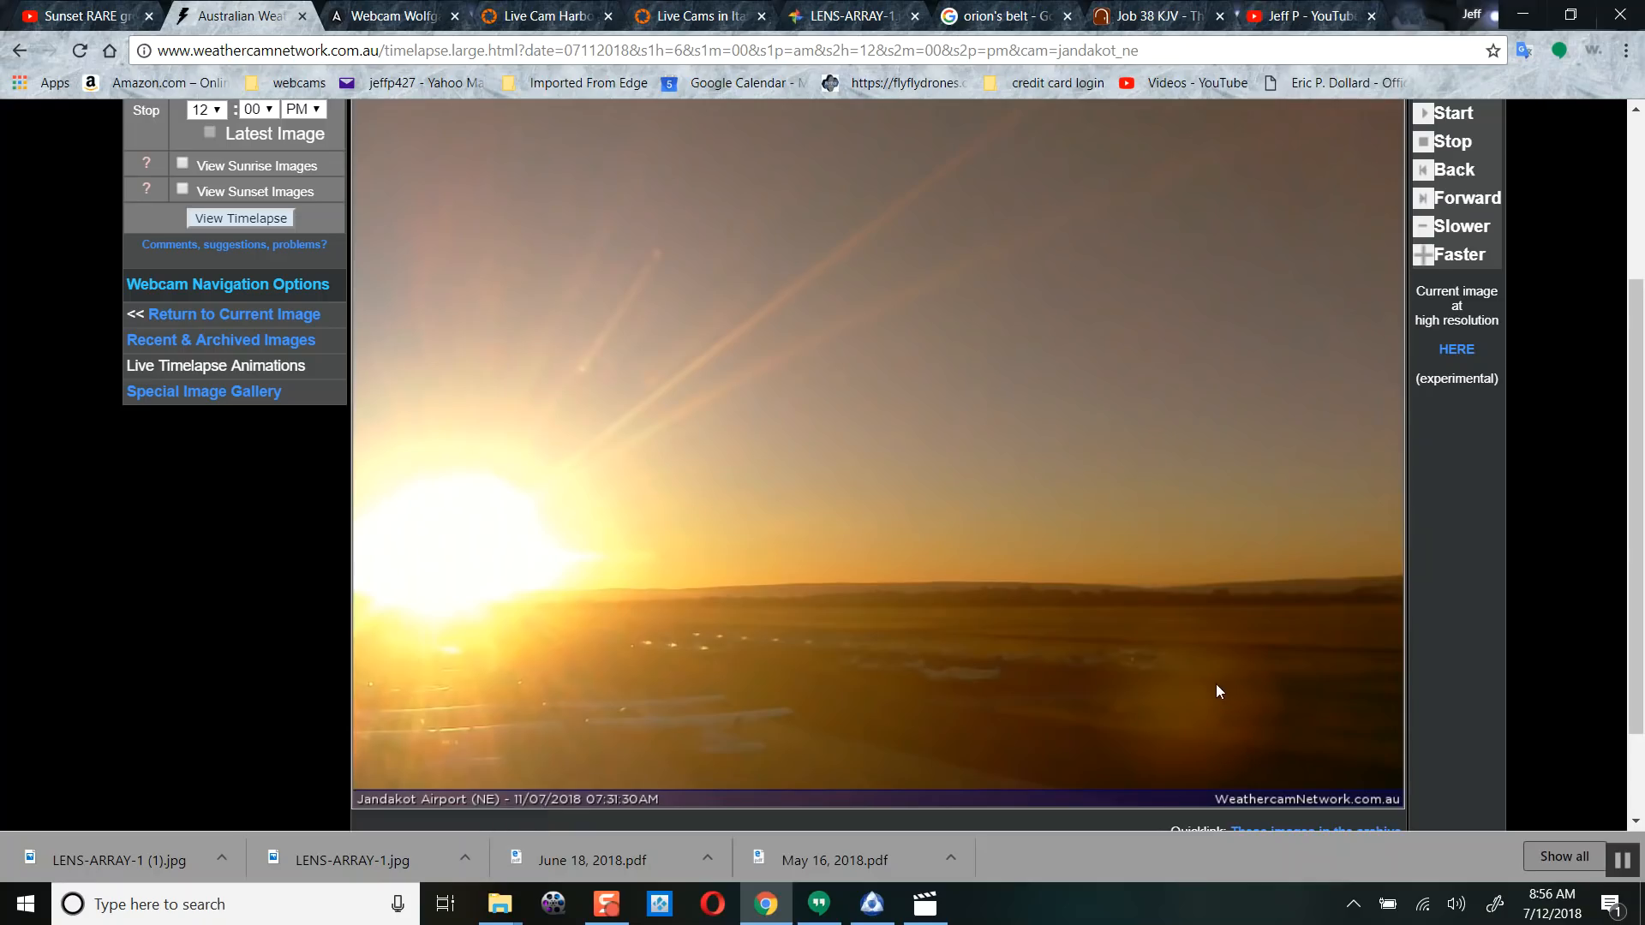
pyautogui.moveTo(425, 648)
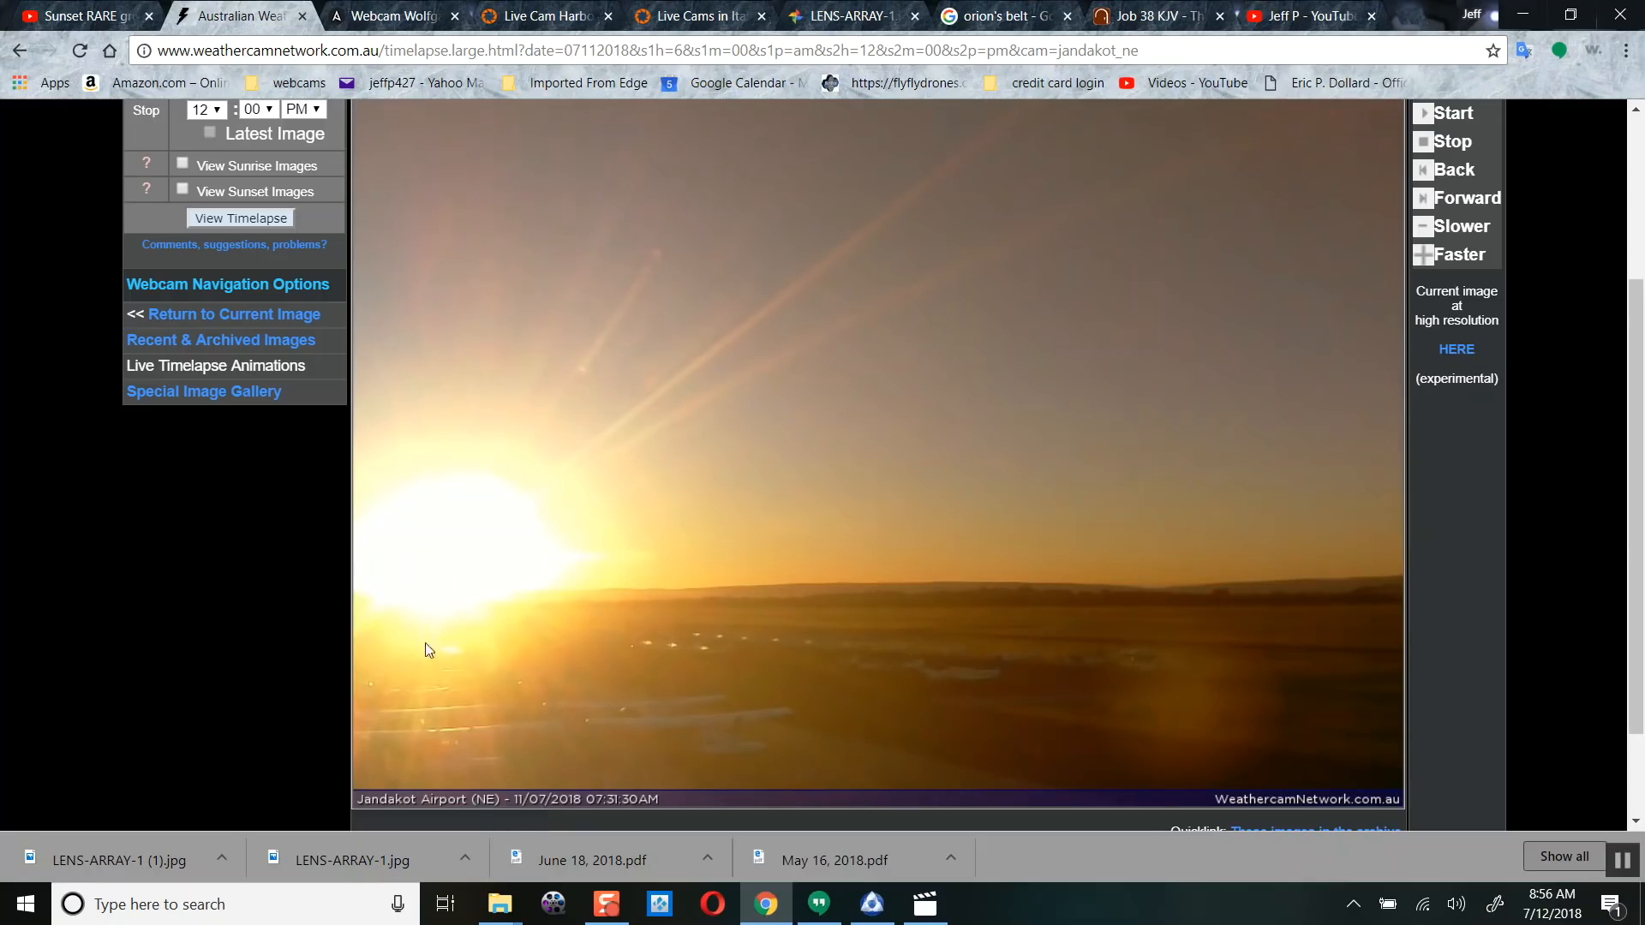
pyautogui.moveTo(1223, 691)
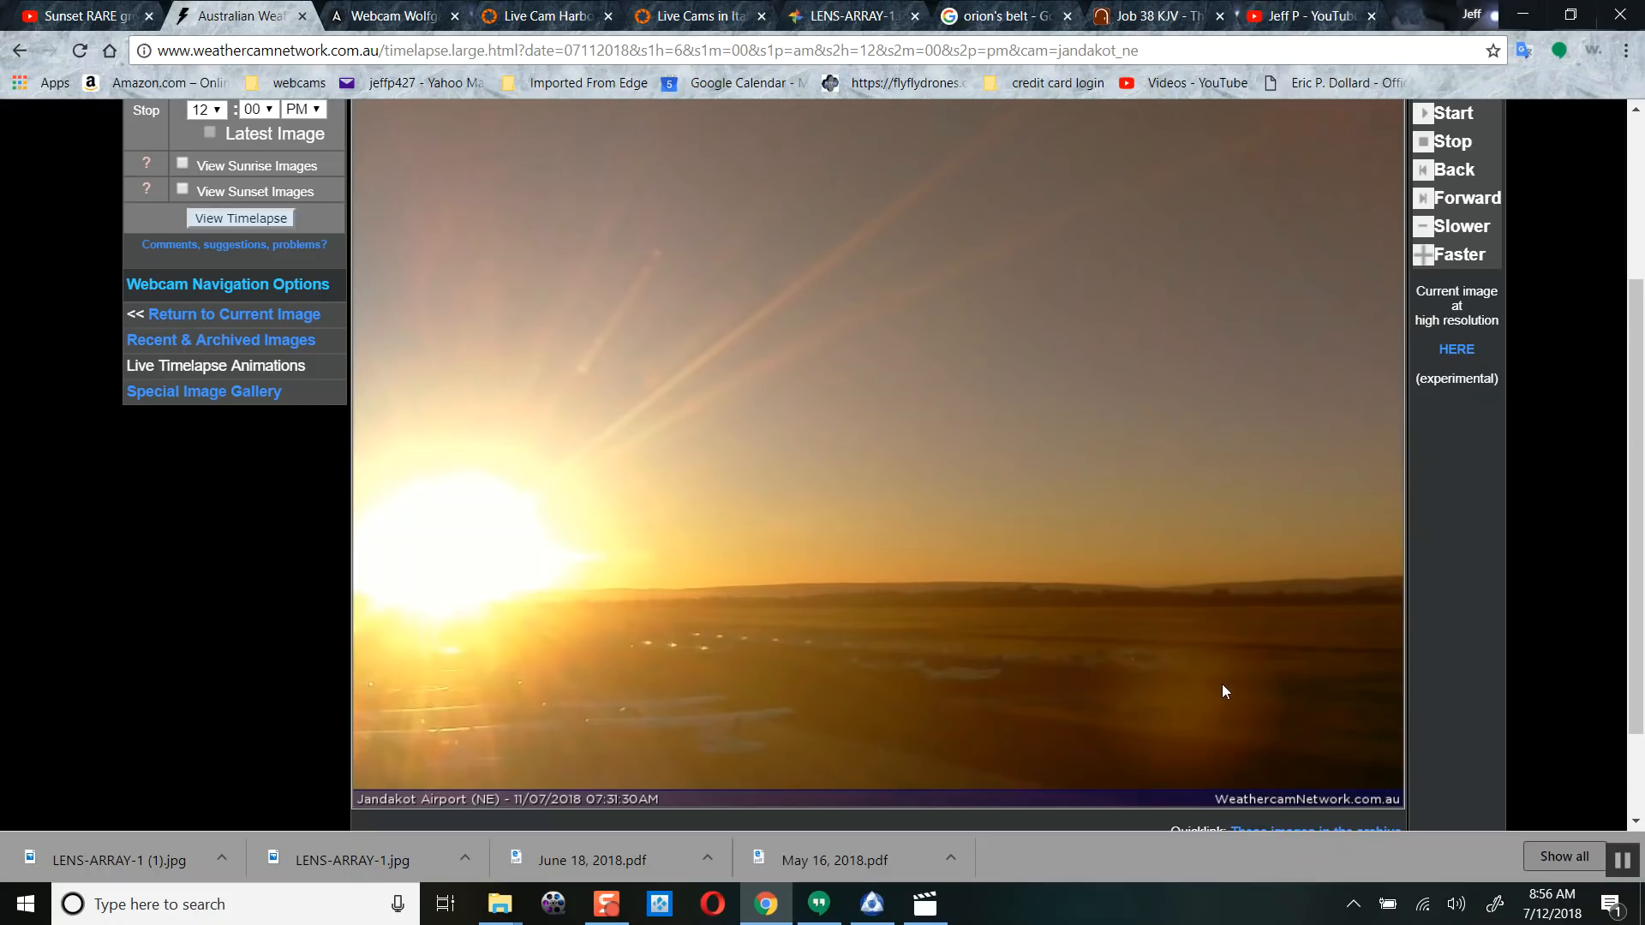
pyautogui.moveTo(1201, 675)
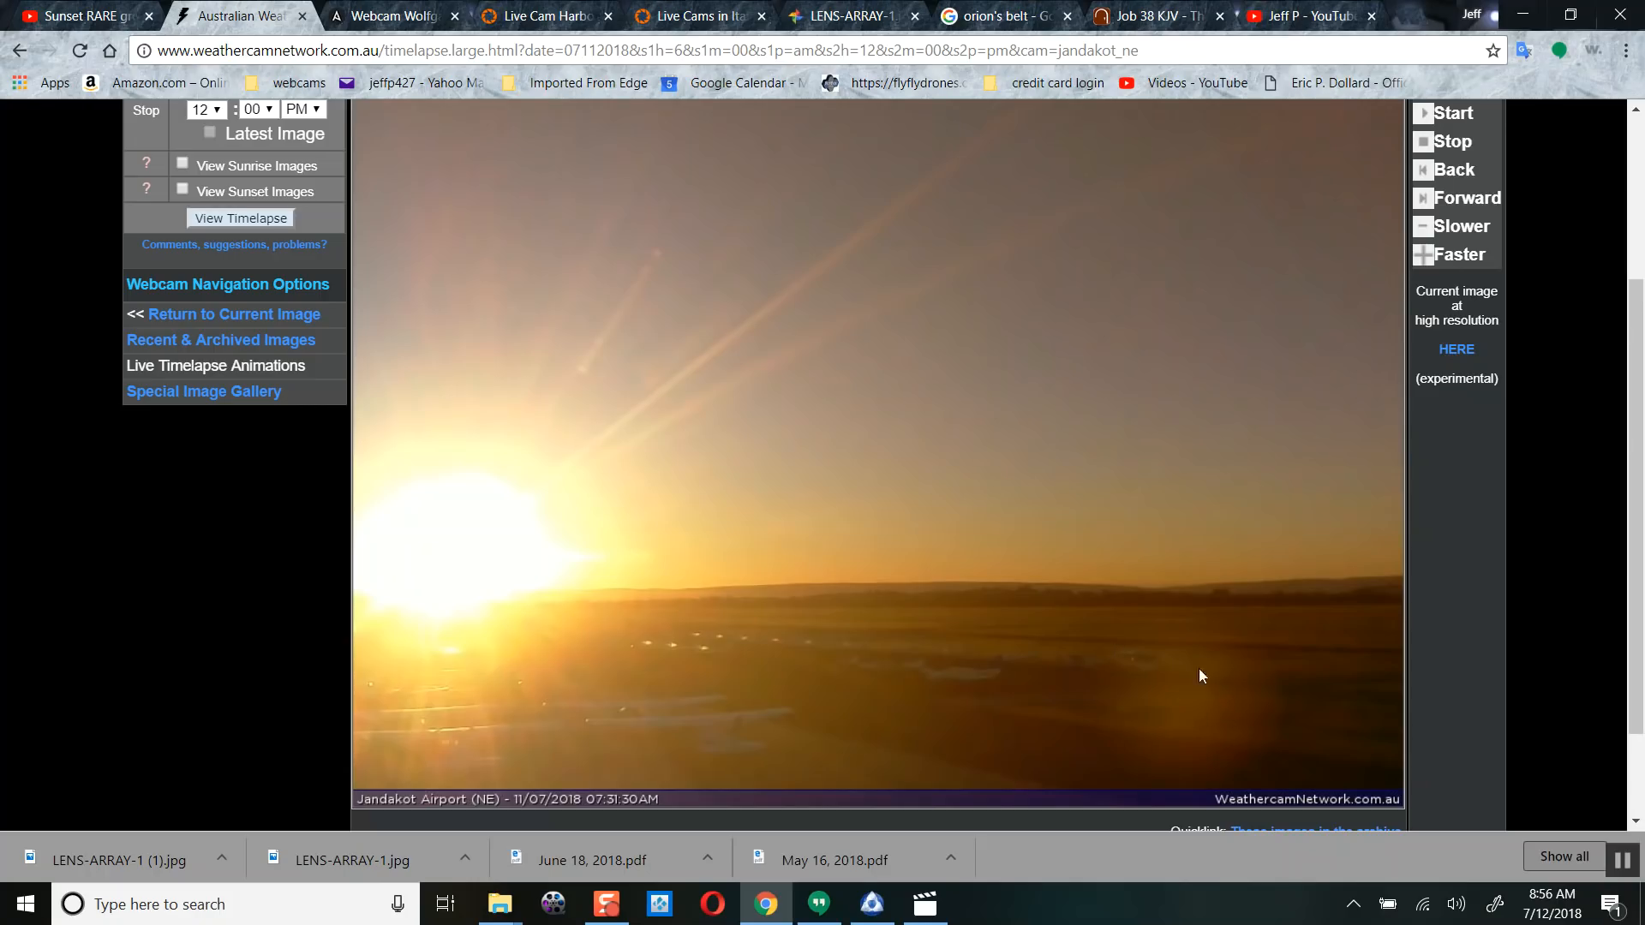
pyautogui.moveTo(1352, 528)
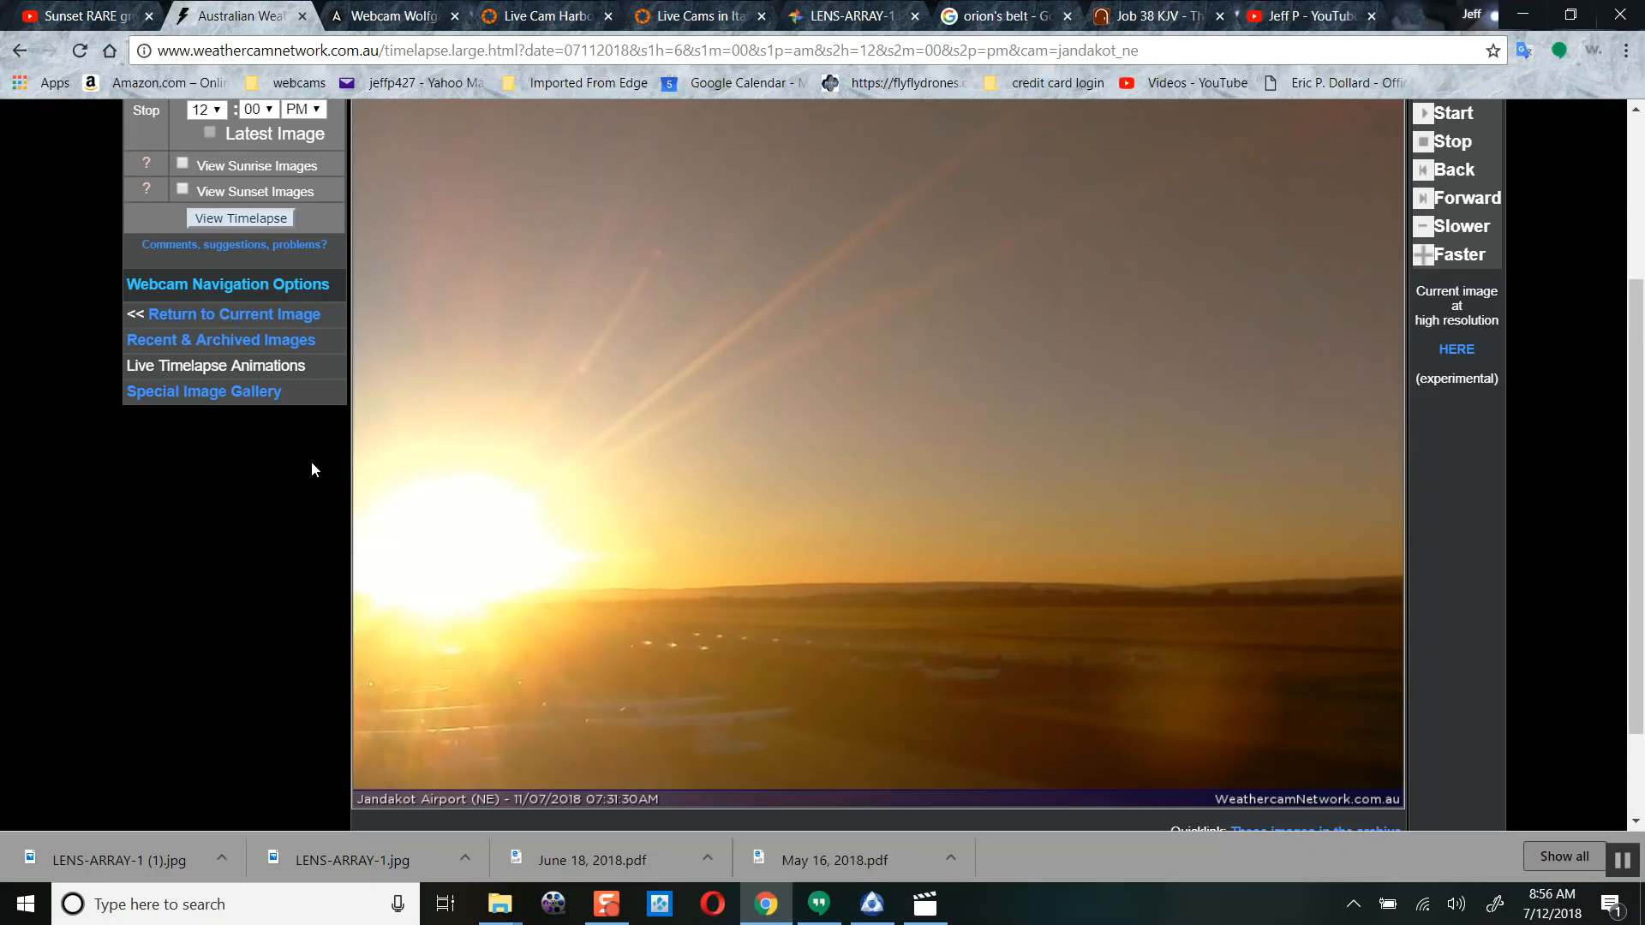
pyautogui.moveTo(318, 480)
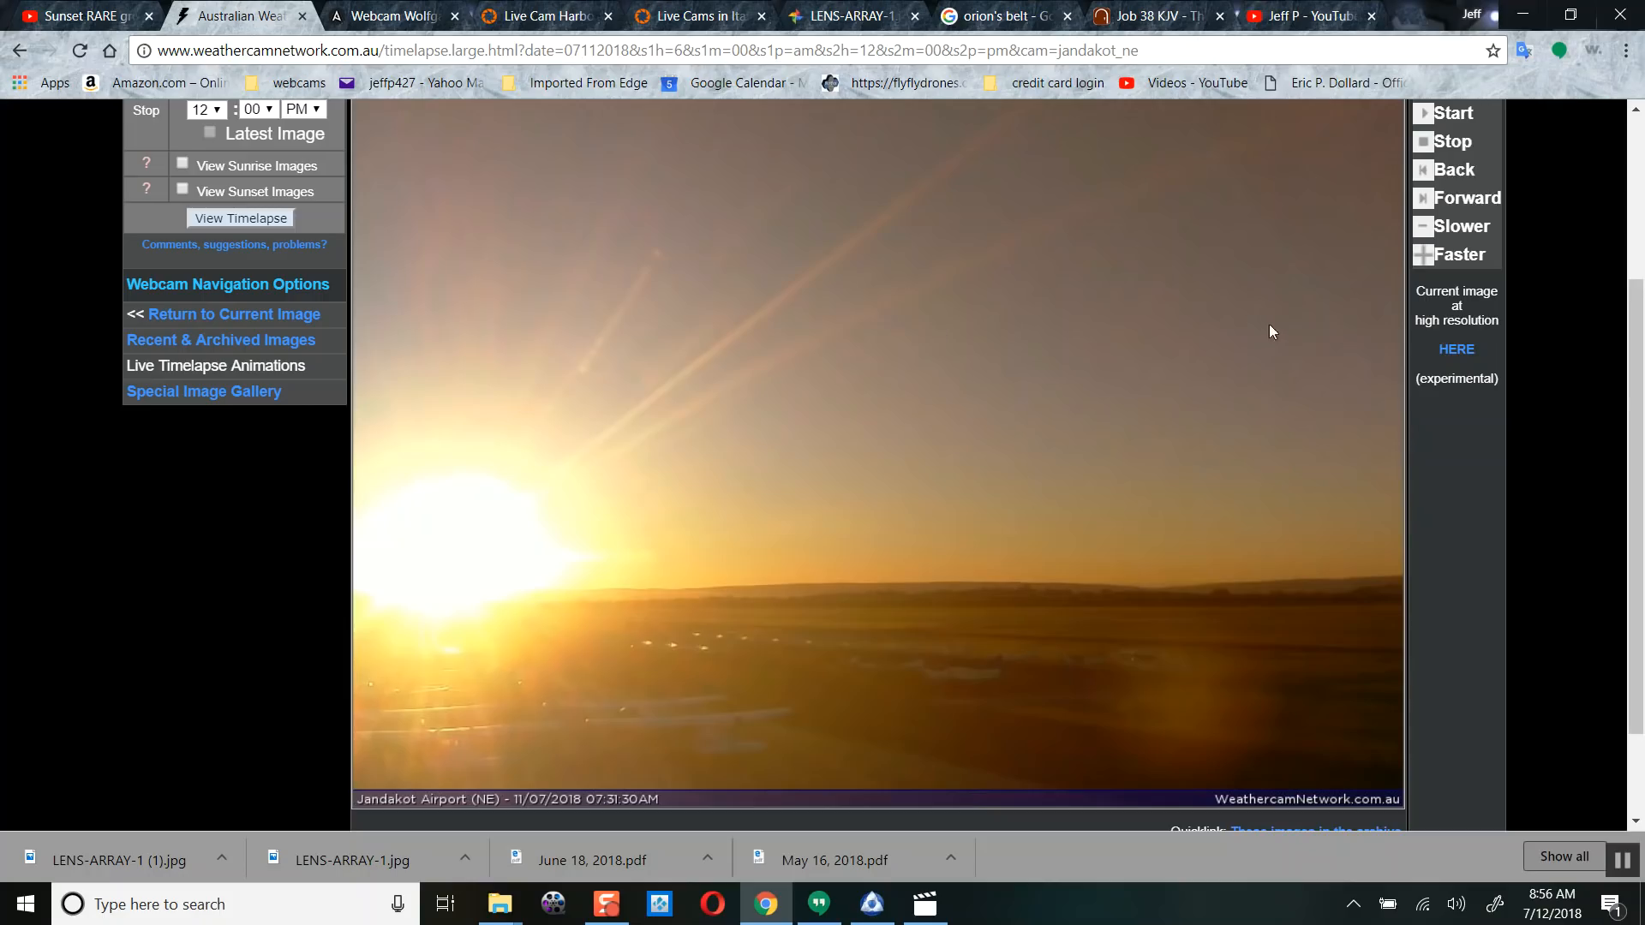
pyautogui.click(1424, 198)
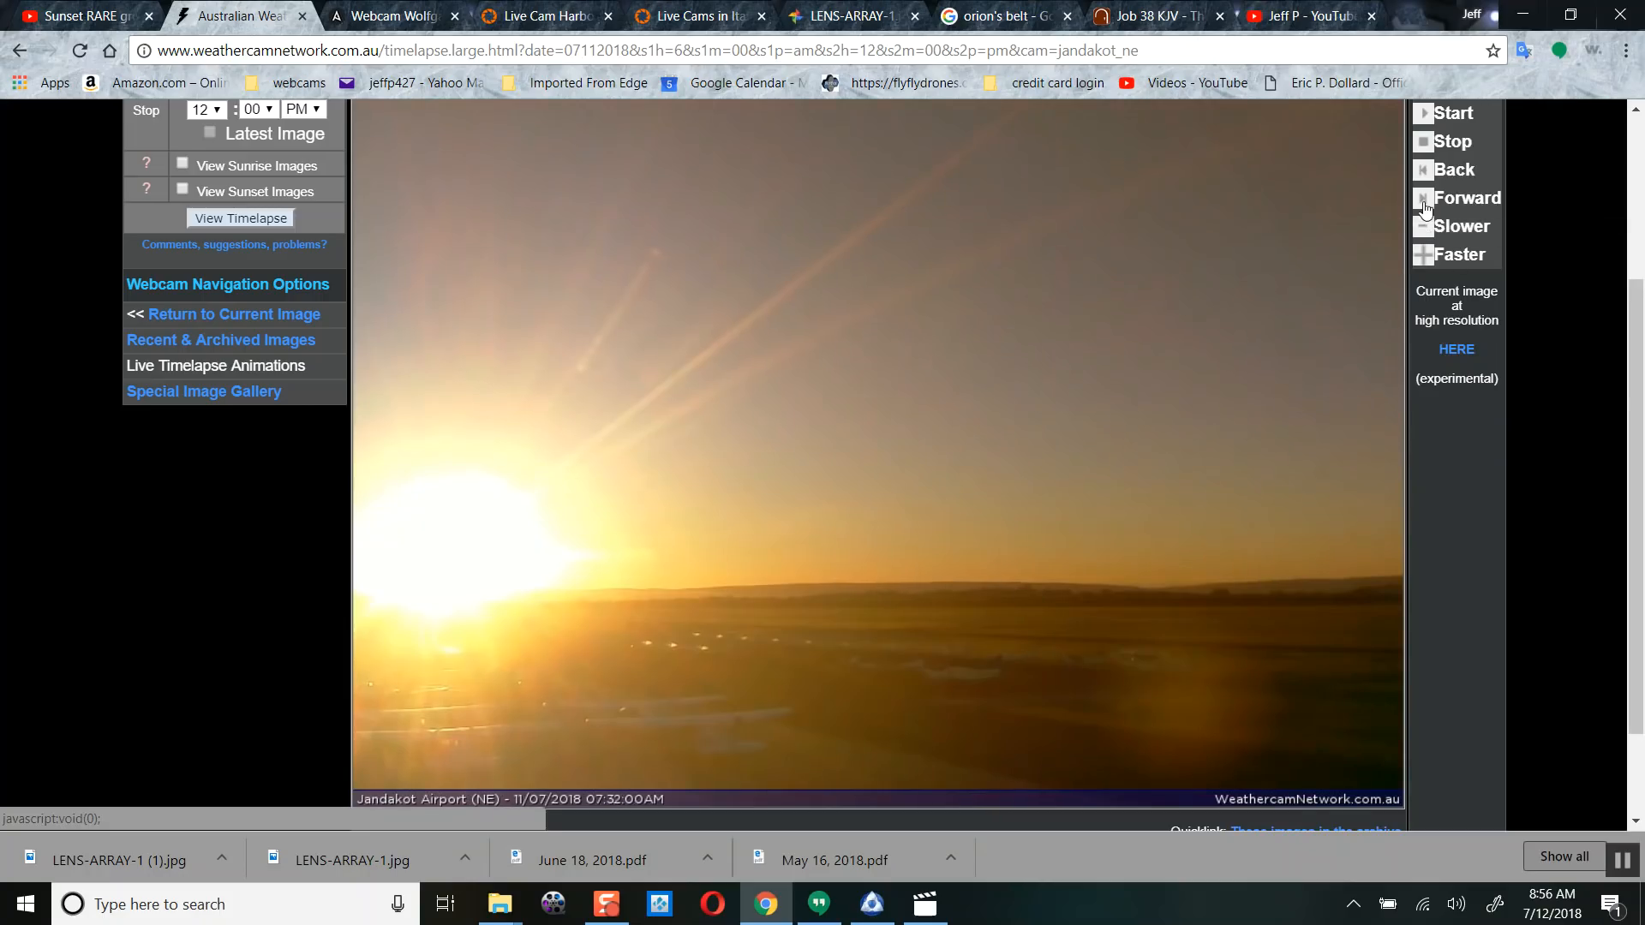
pyautogui.moveTo(1357, 517)
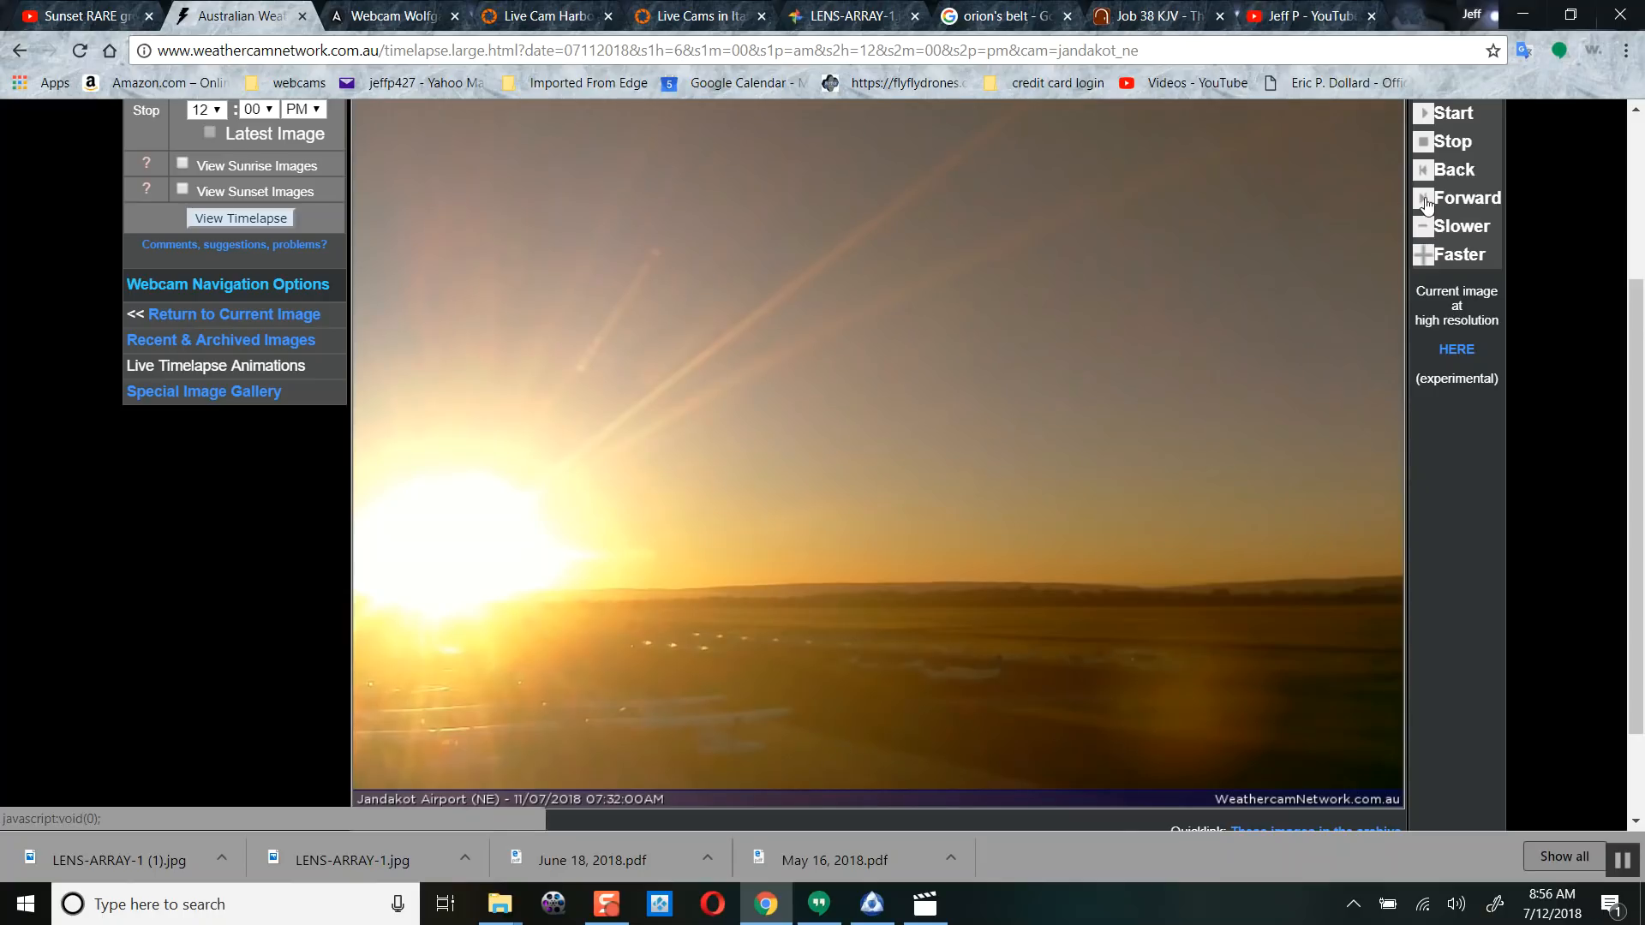
pyautogui.click(1462, 197)
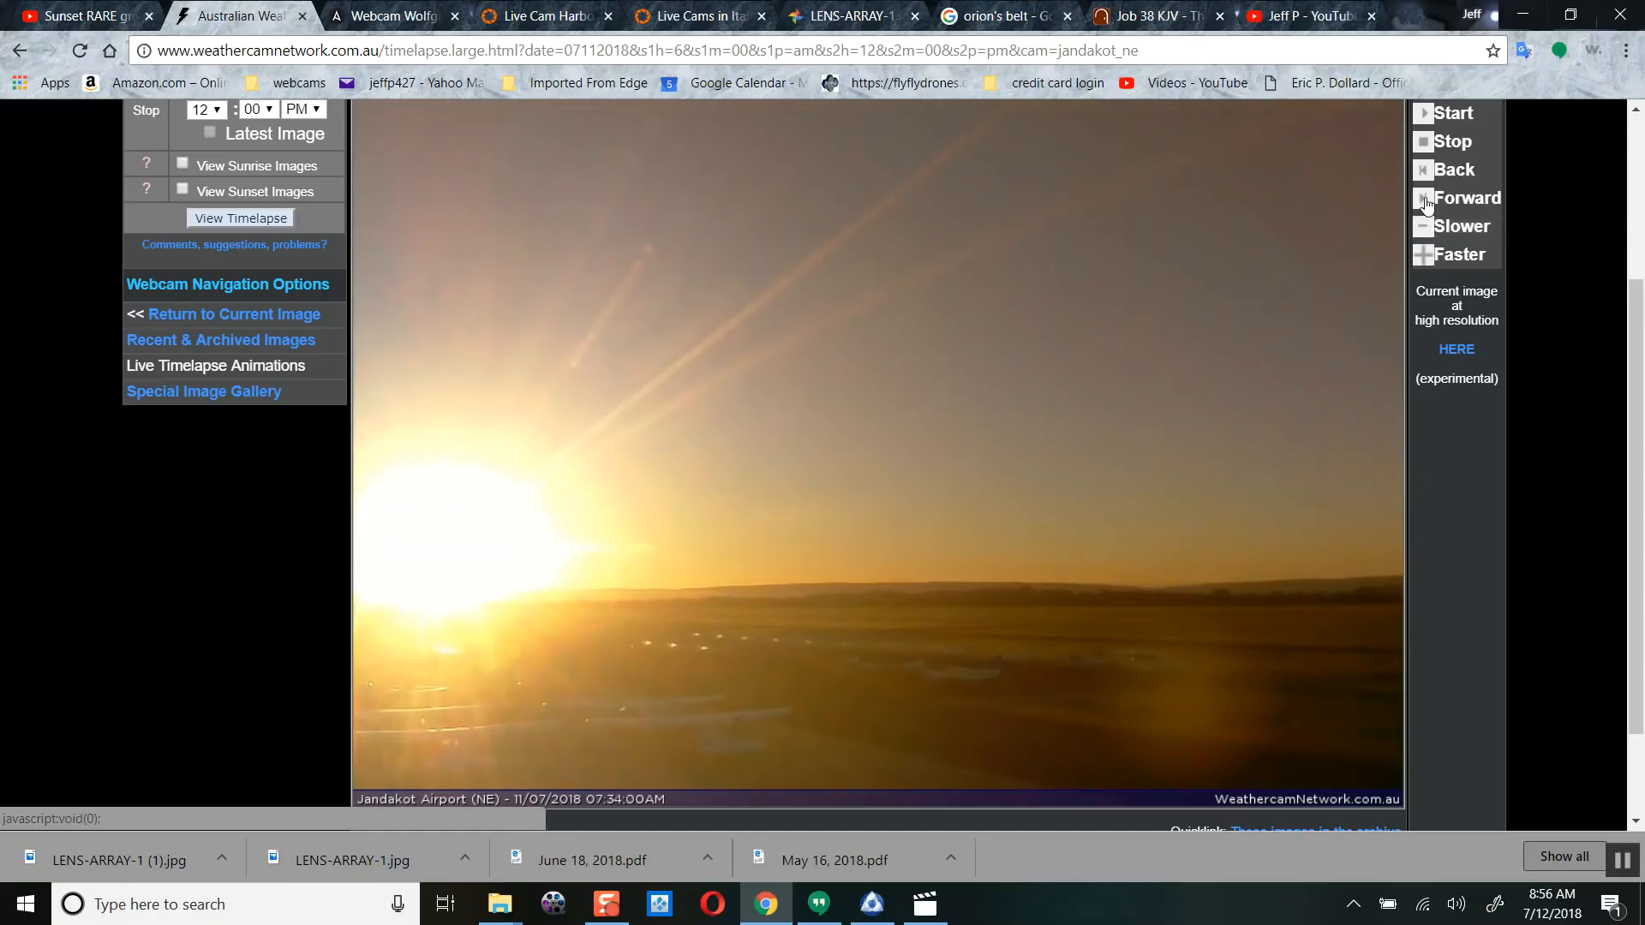
pyautogui.click(1463, 197)
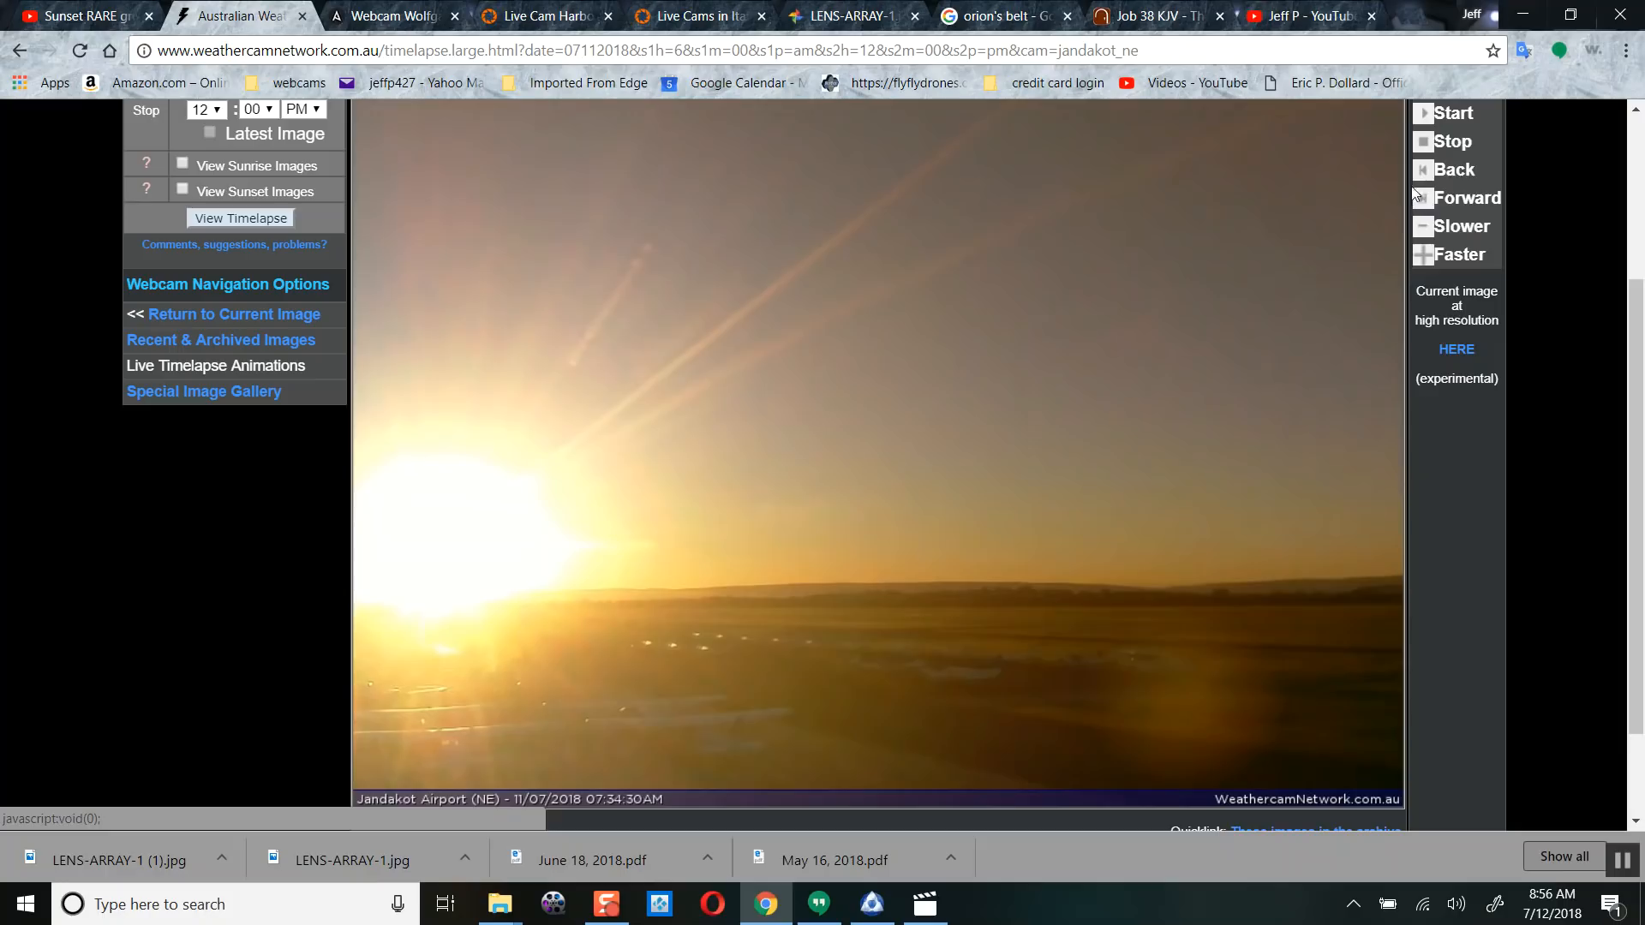
# - Bring up the LENS-ARRAY-1 diagram of a lens and Earth
pyautogui.click(850, 16)
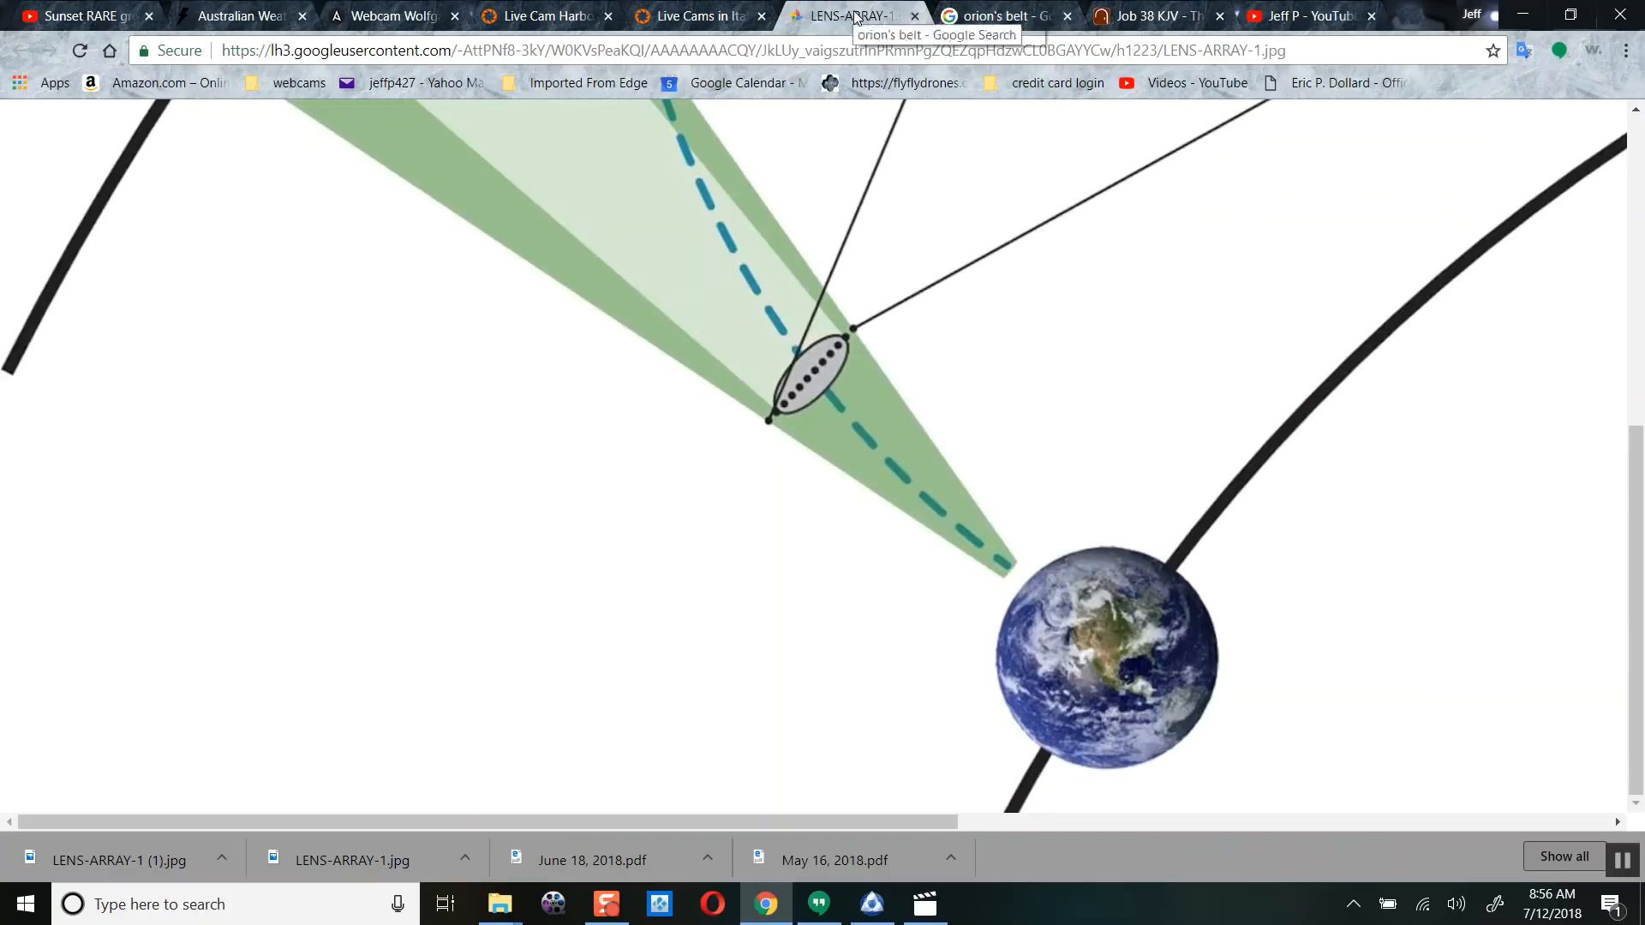
pyautogui.moveTo(840, 452)
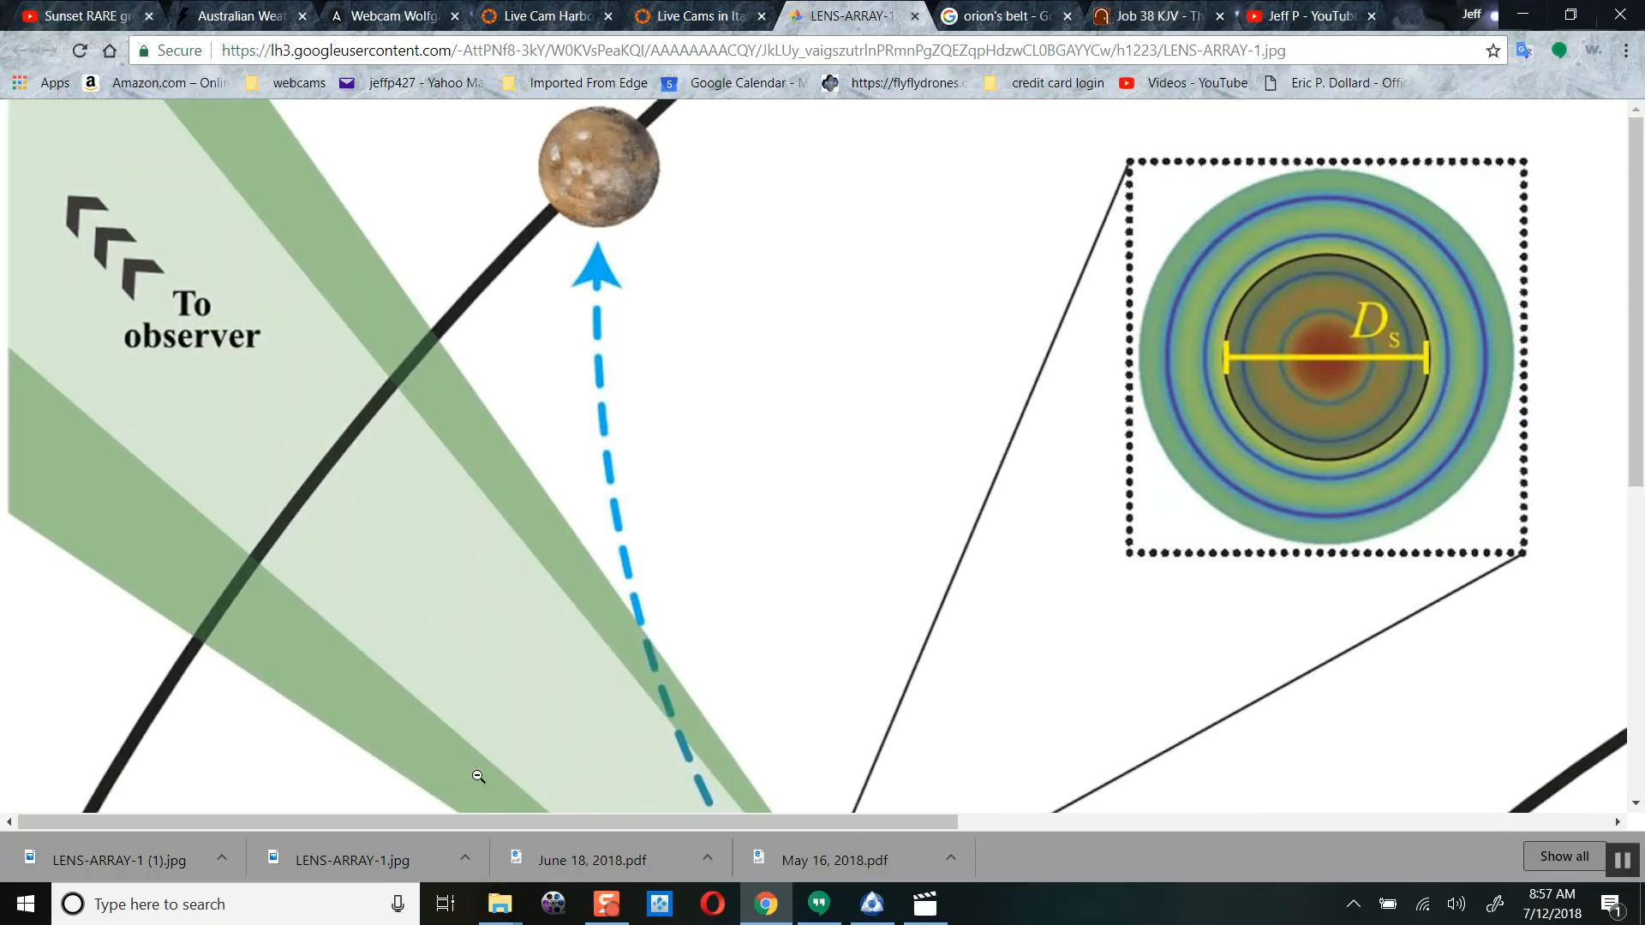
# - Bring up the 'Sunset RARE green flash-San Diego 7-6-18' YouTube video
pyautogui.click(79, 15)
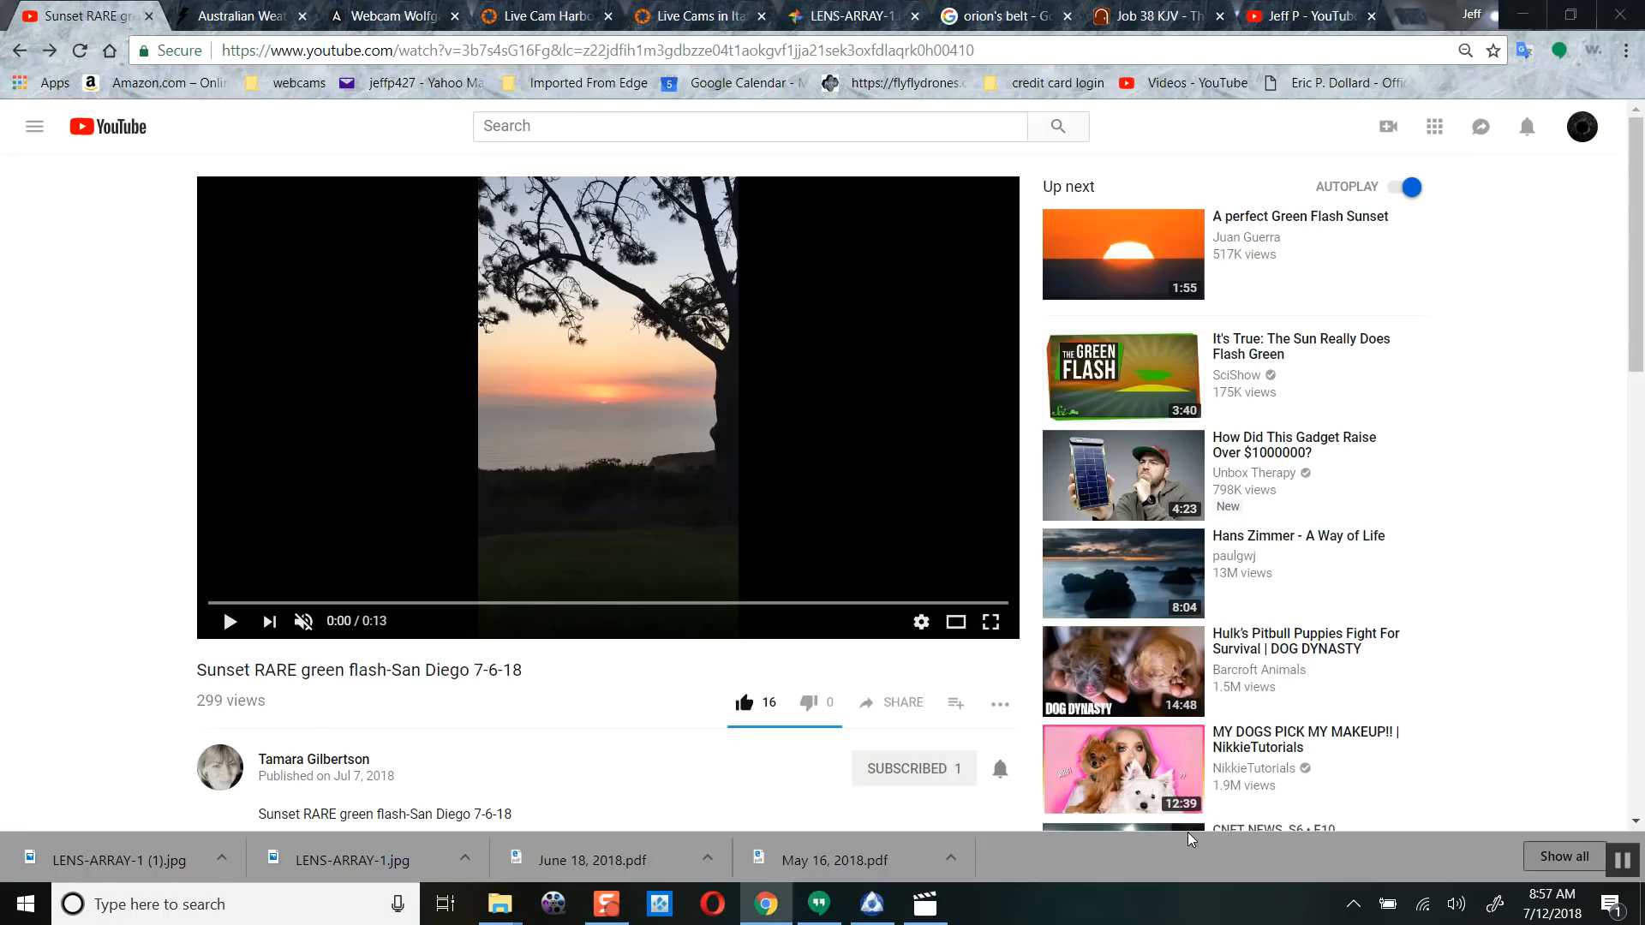
pyautogui.moveTo(990, 620)
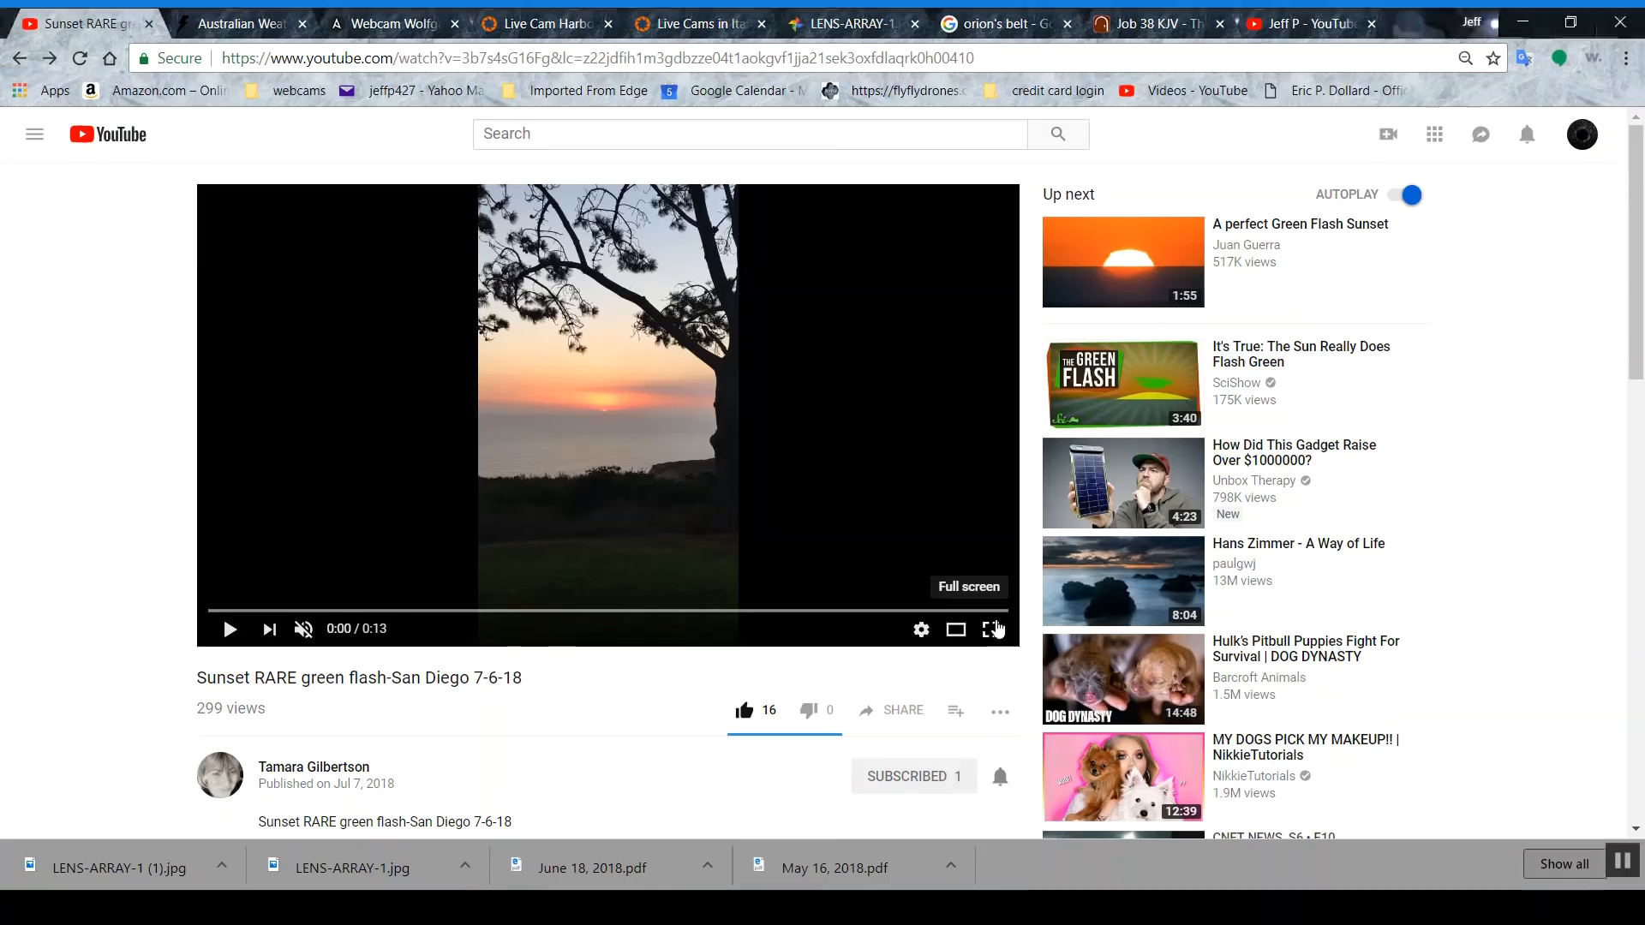
# - Show the San Diego green flash sunset video in full-screen mode
pyautogui.click(992, 628)
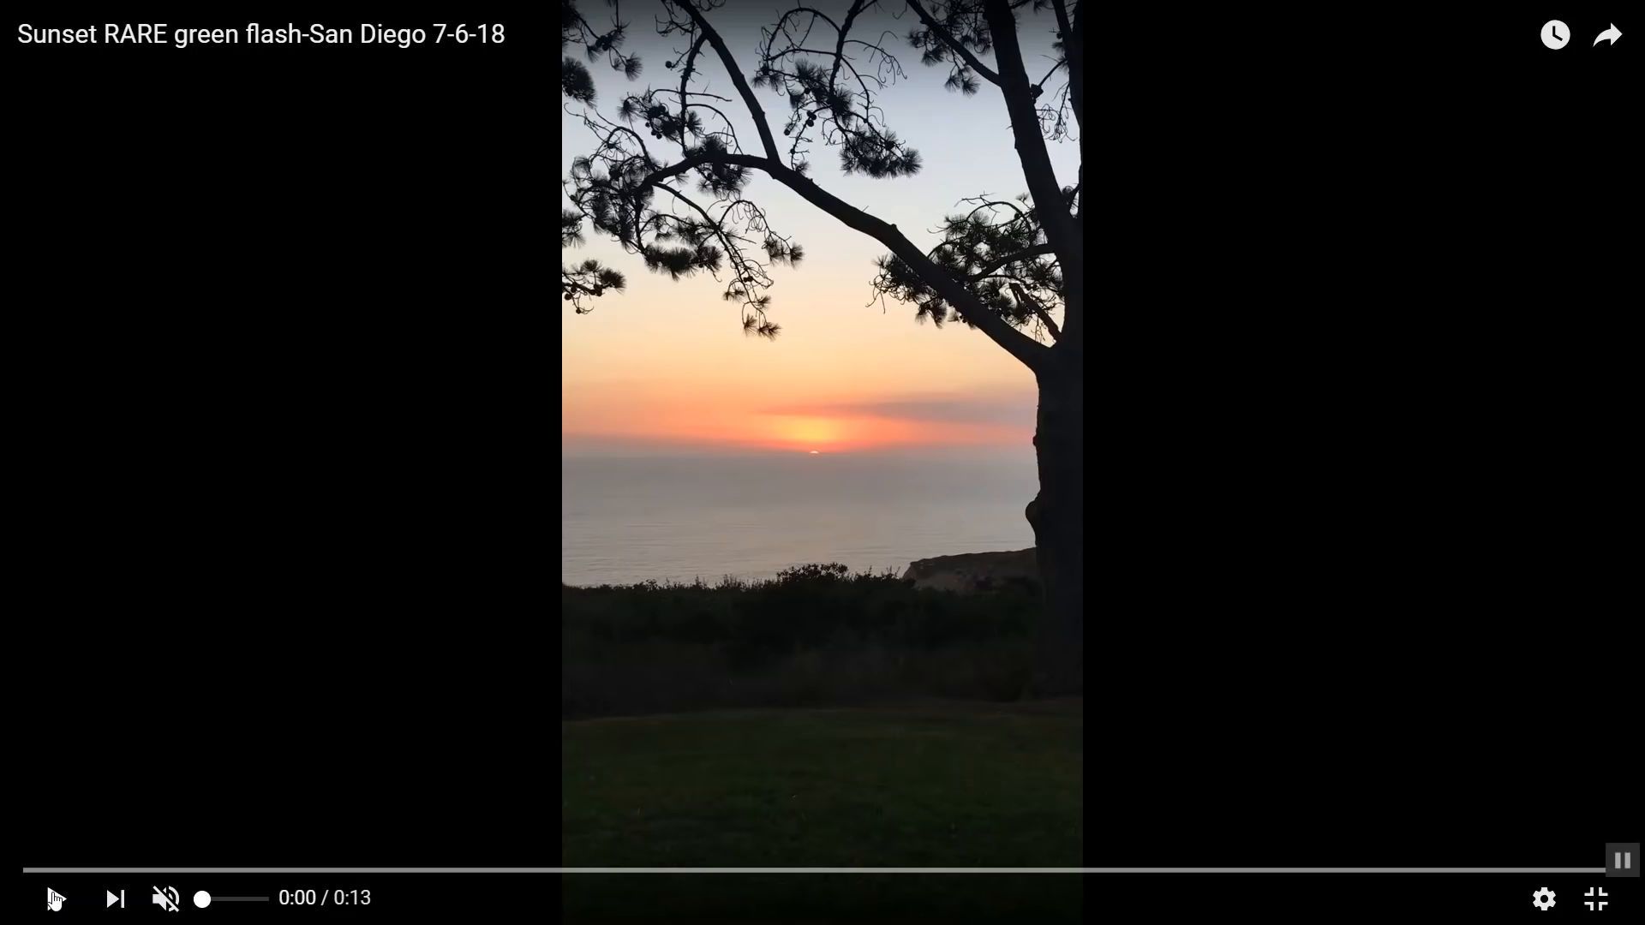
pyautogui.moveTo(567, 870)
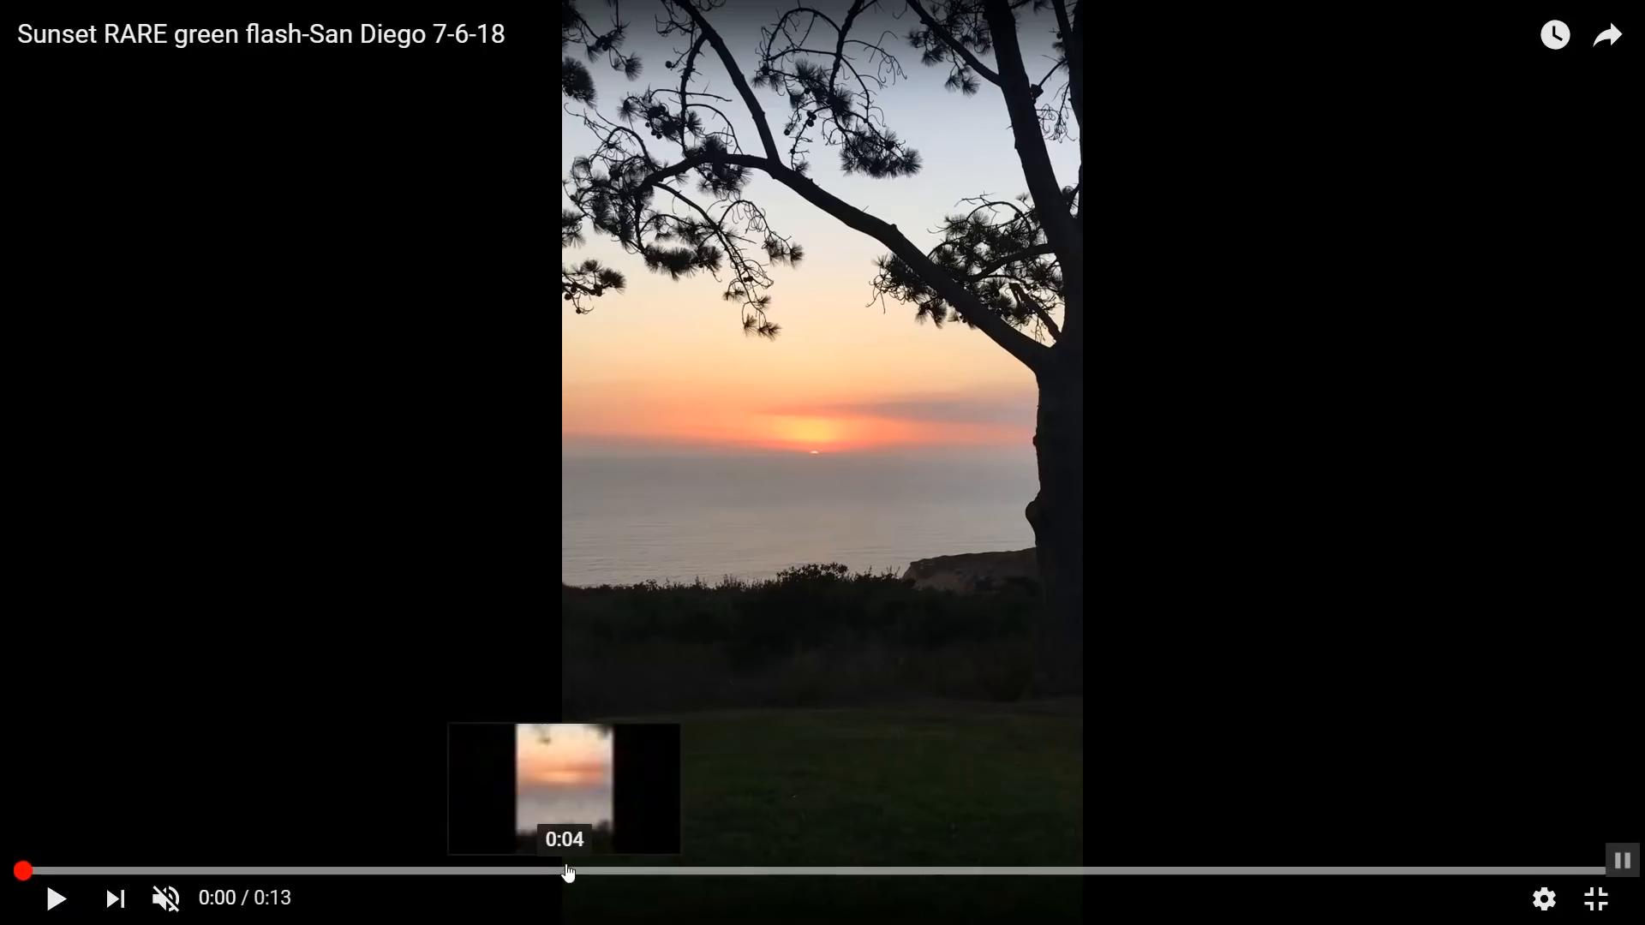
pyautogui.moveTo(1046, 620)
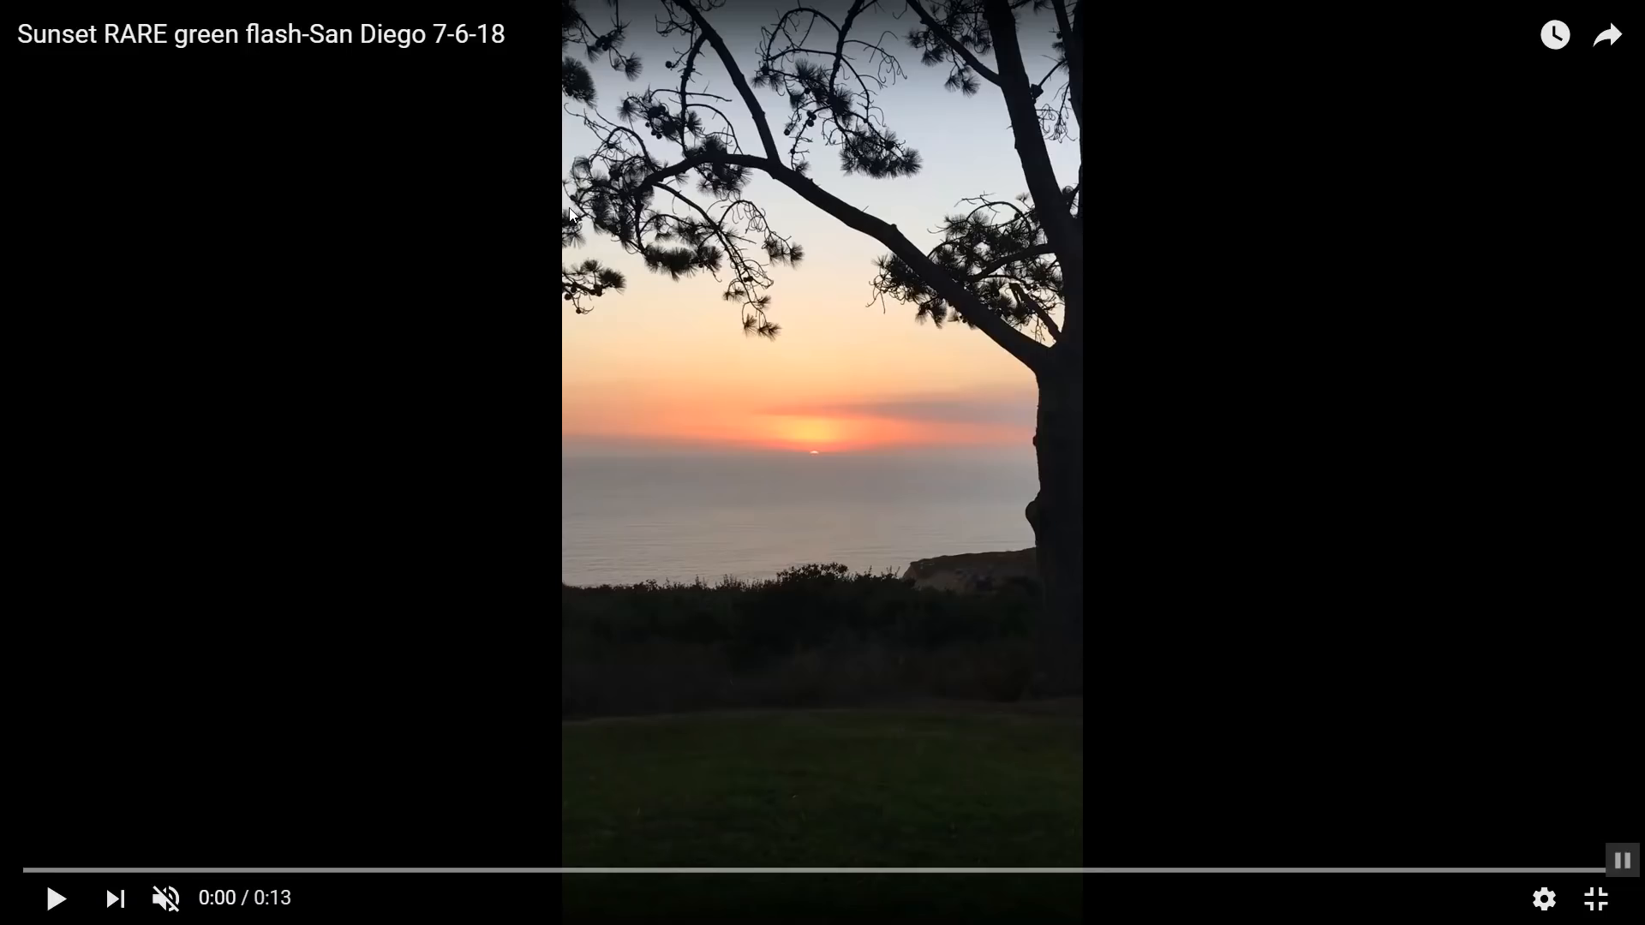
pyautogui.moveTo(68, 871)
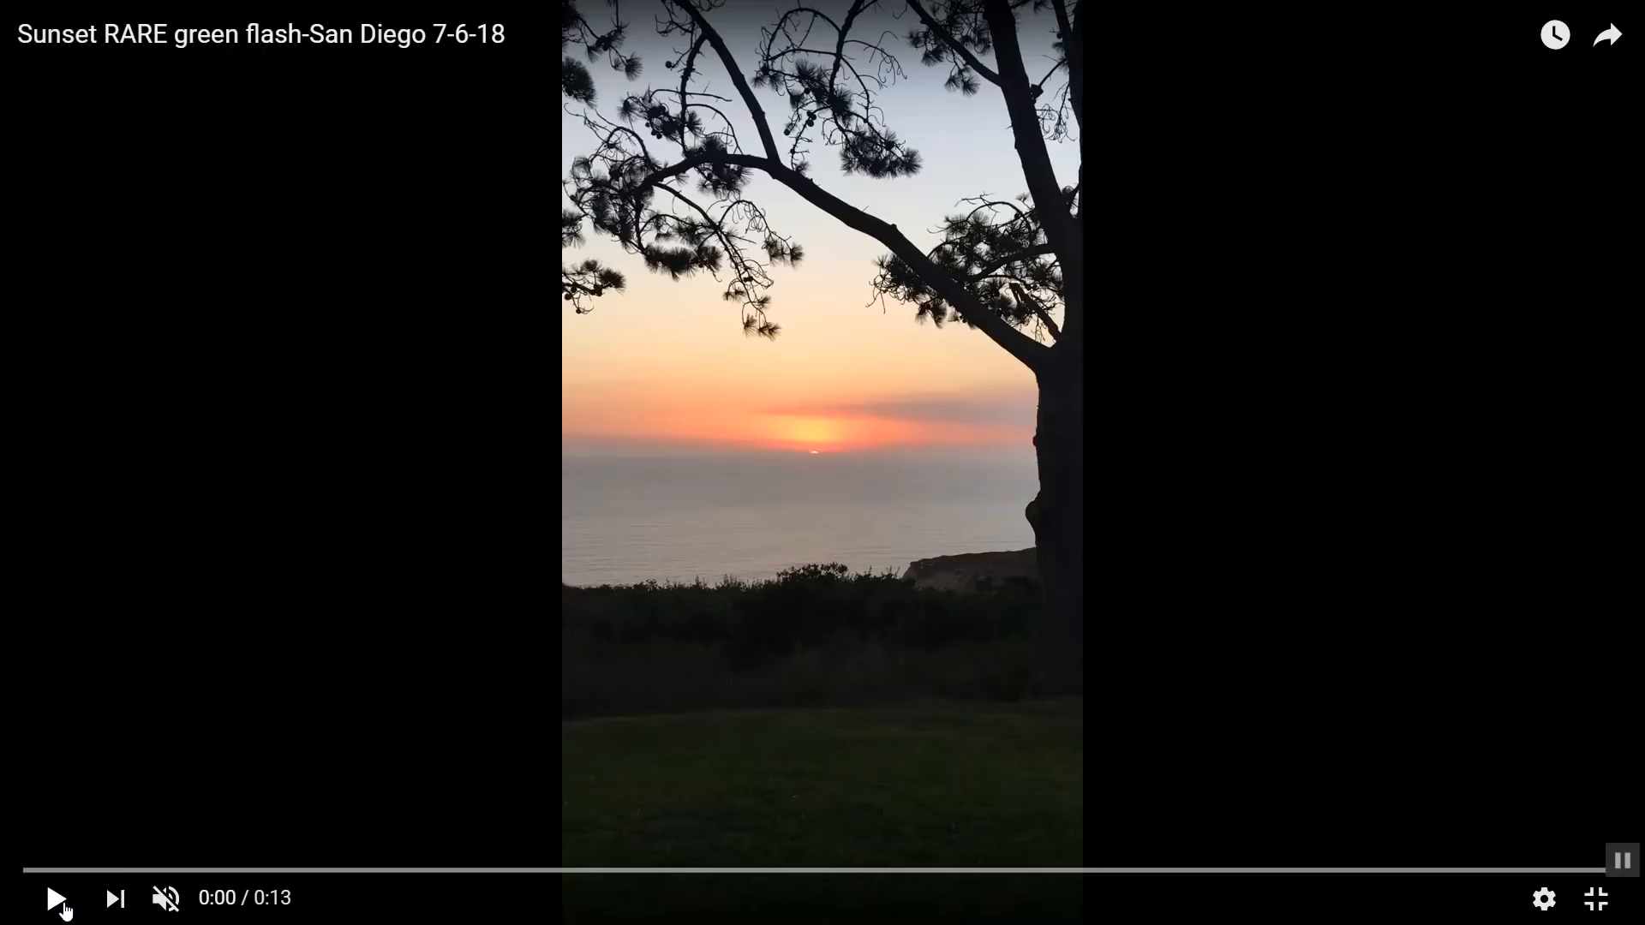
# - Play the green flash sunset video and scrub back to about 0:07–0:08 to rewatch the flash
pyautogui.click(59, 897)
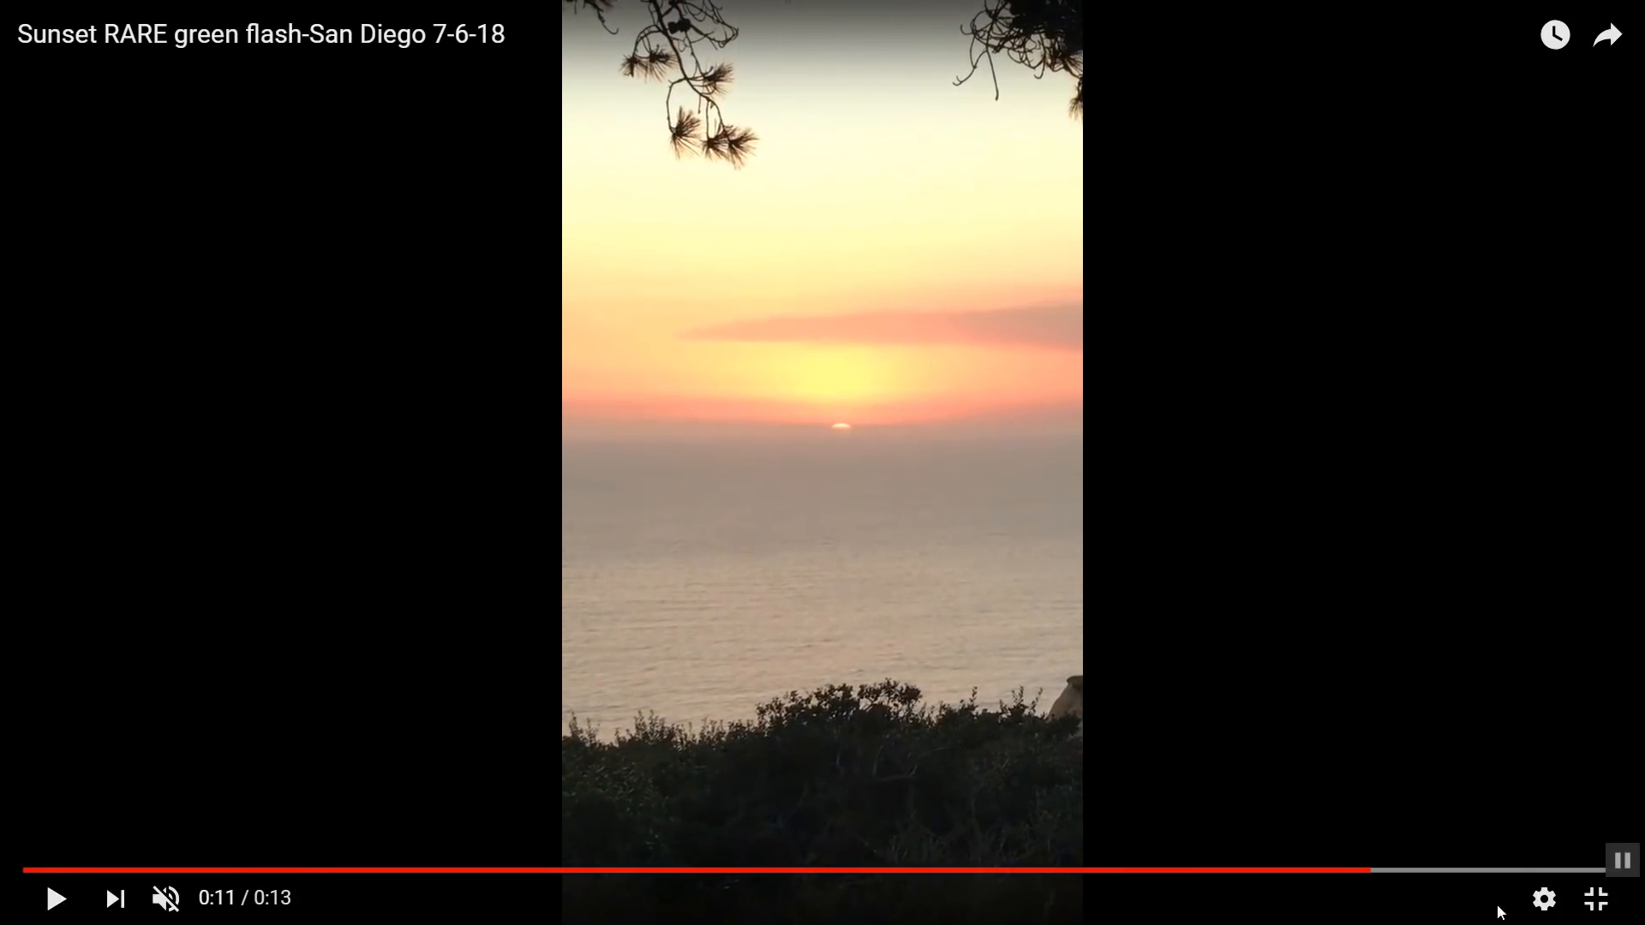
pyautogui.click(1544, 900)
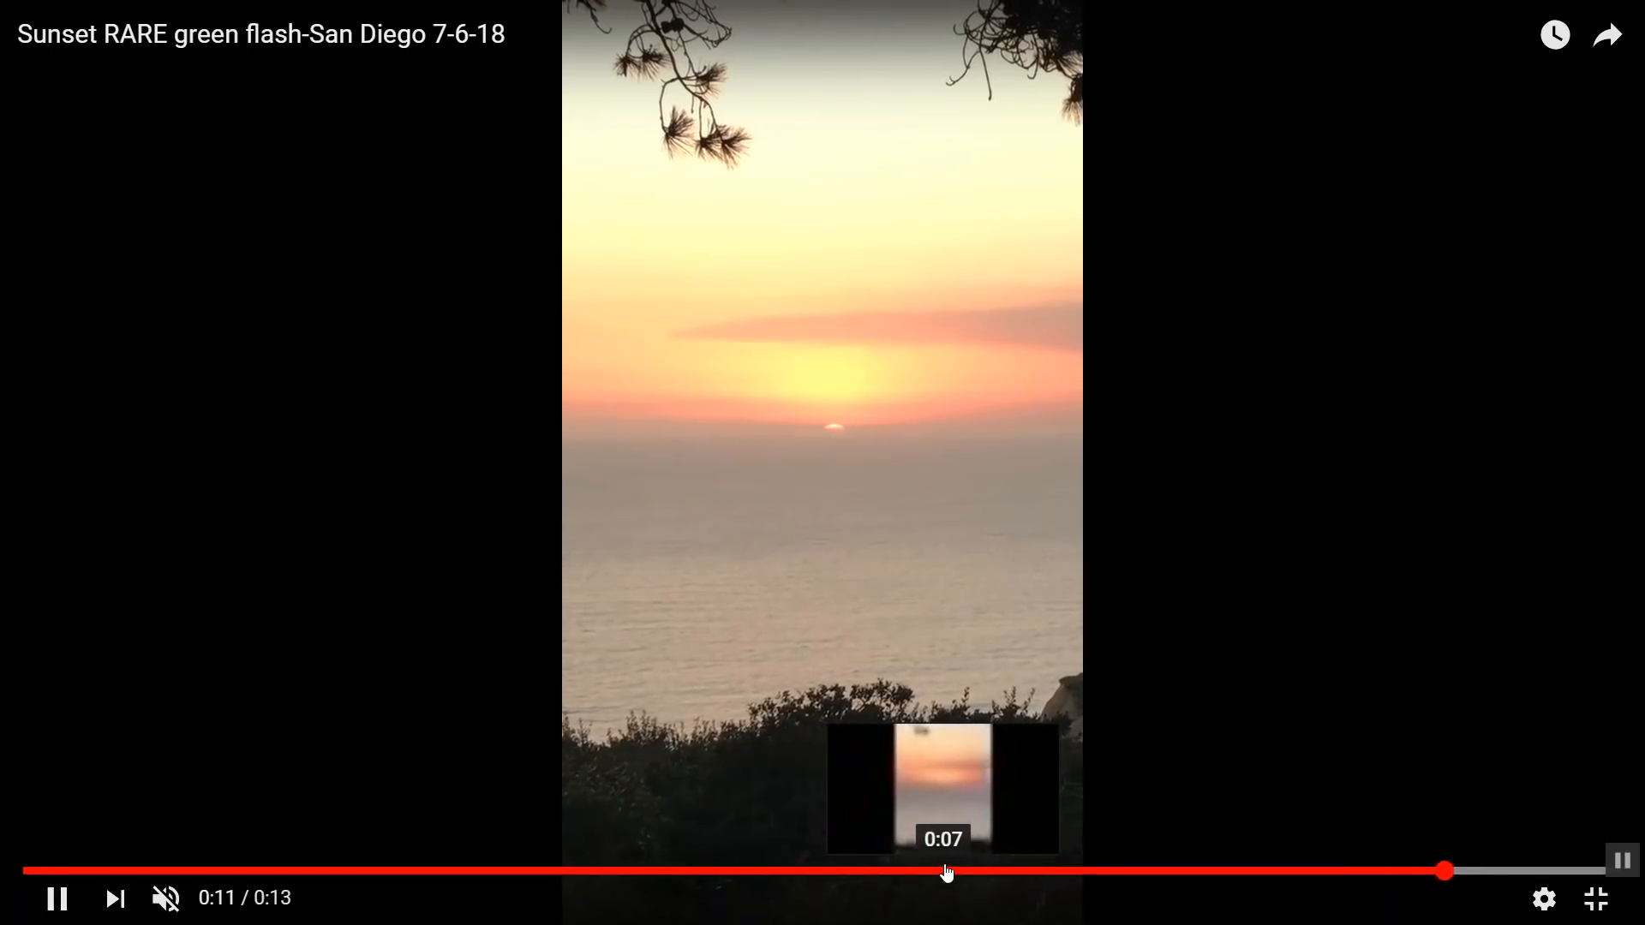
pyautogui.click(944, 871)
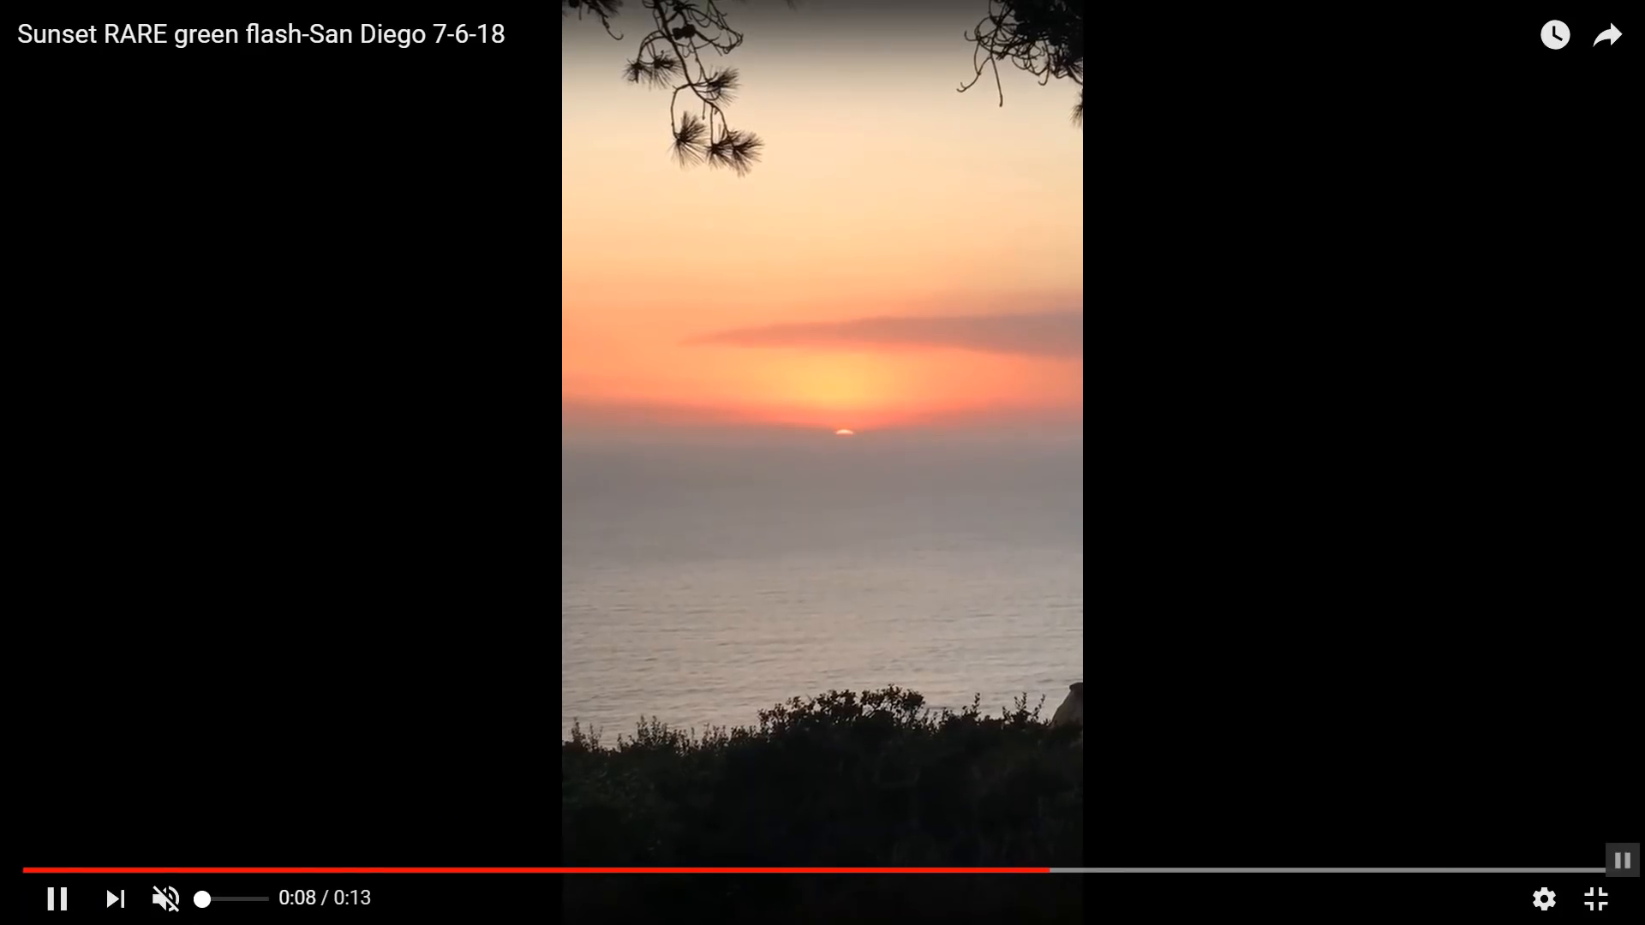
pyautogui.moveTo(1045, 879)
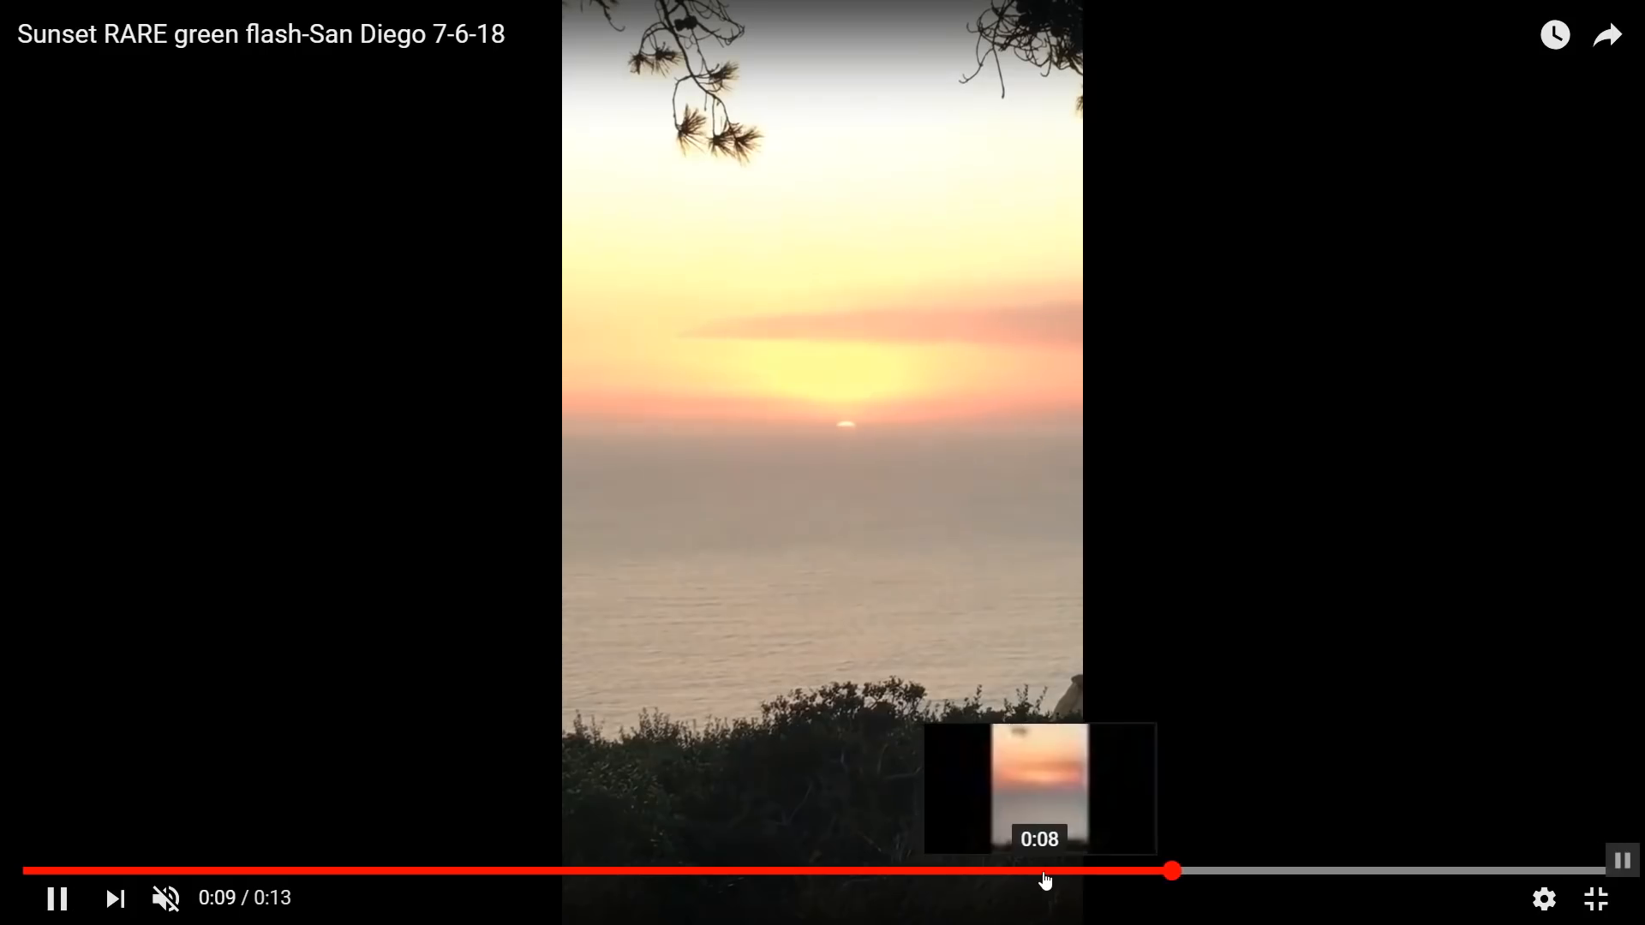
pyautogui.moveTo(1172, 871); pyautogui.dragTo(1102, 870)
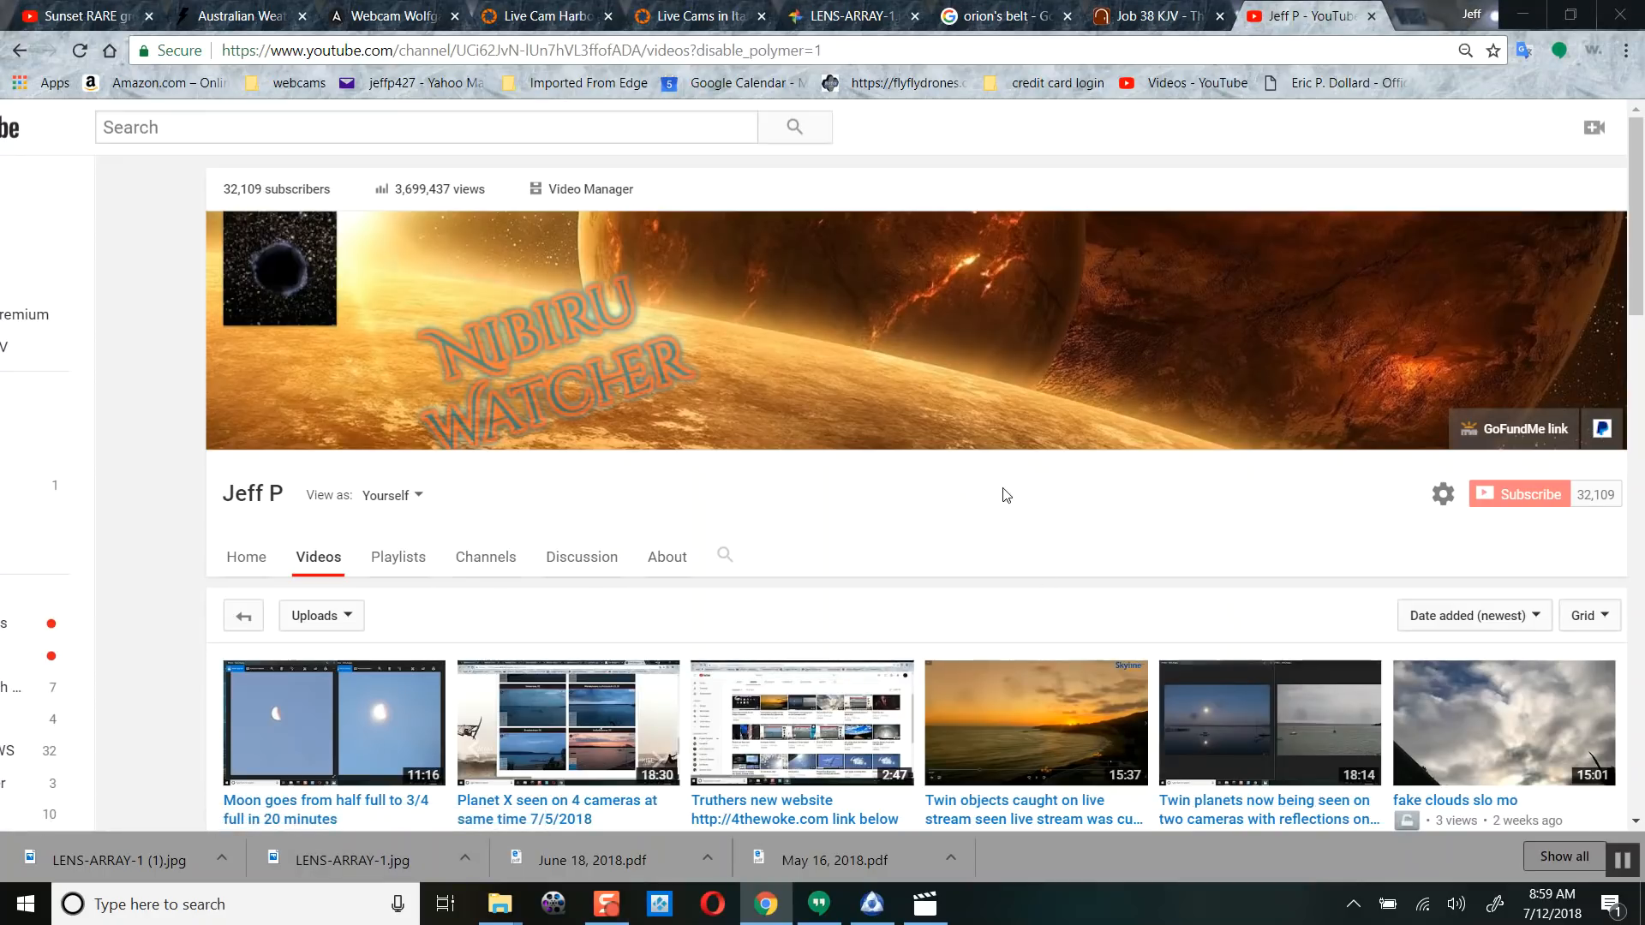
pyautogui.moveTo(1015, 493)
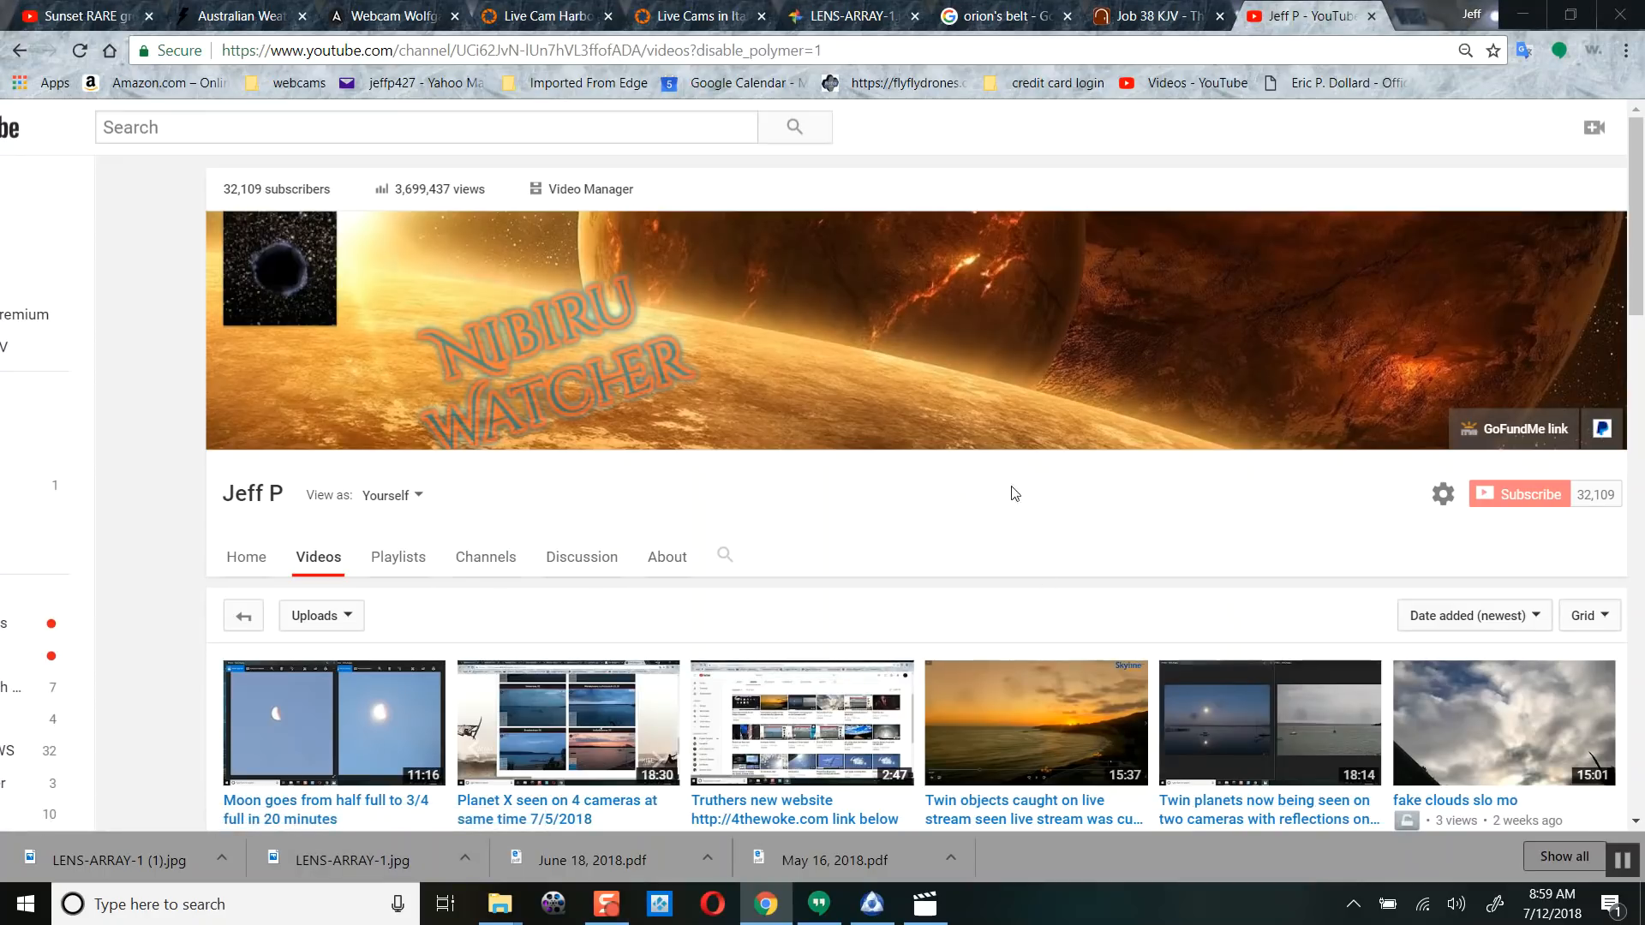
pyautogui.moveTo(1038, 379)
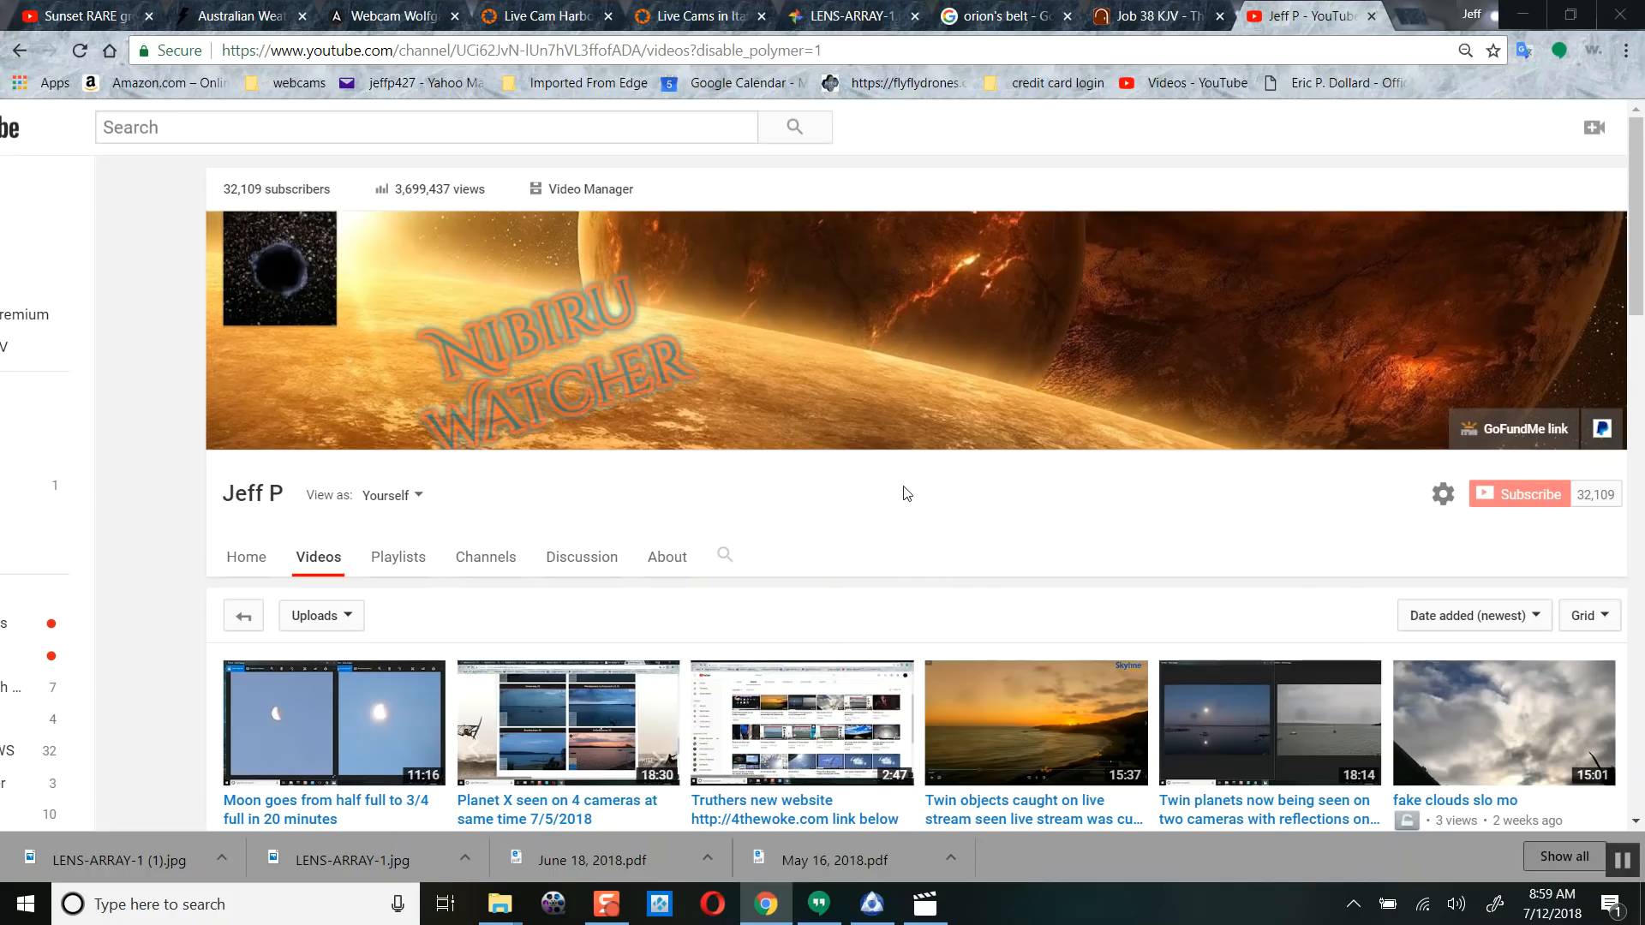
pyautogui.moveTo(897, 516)
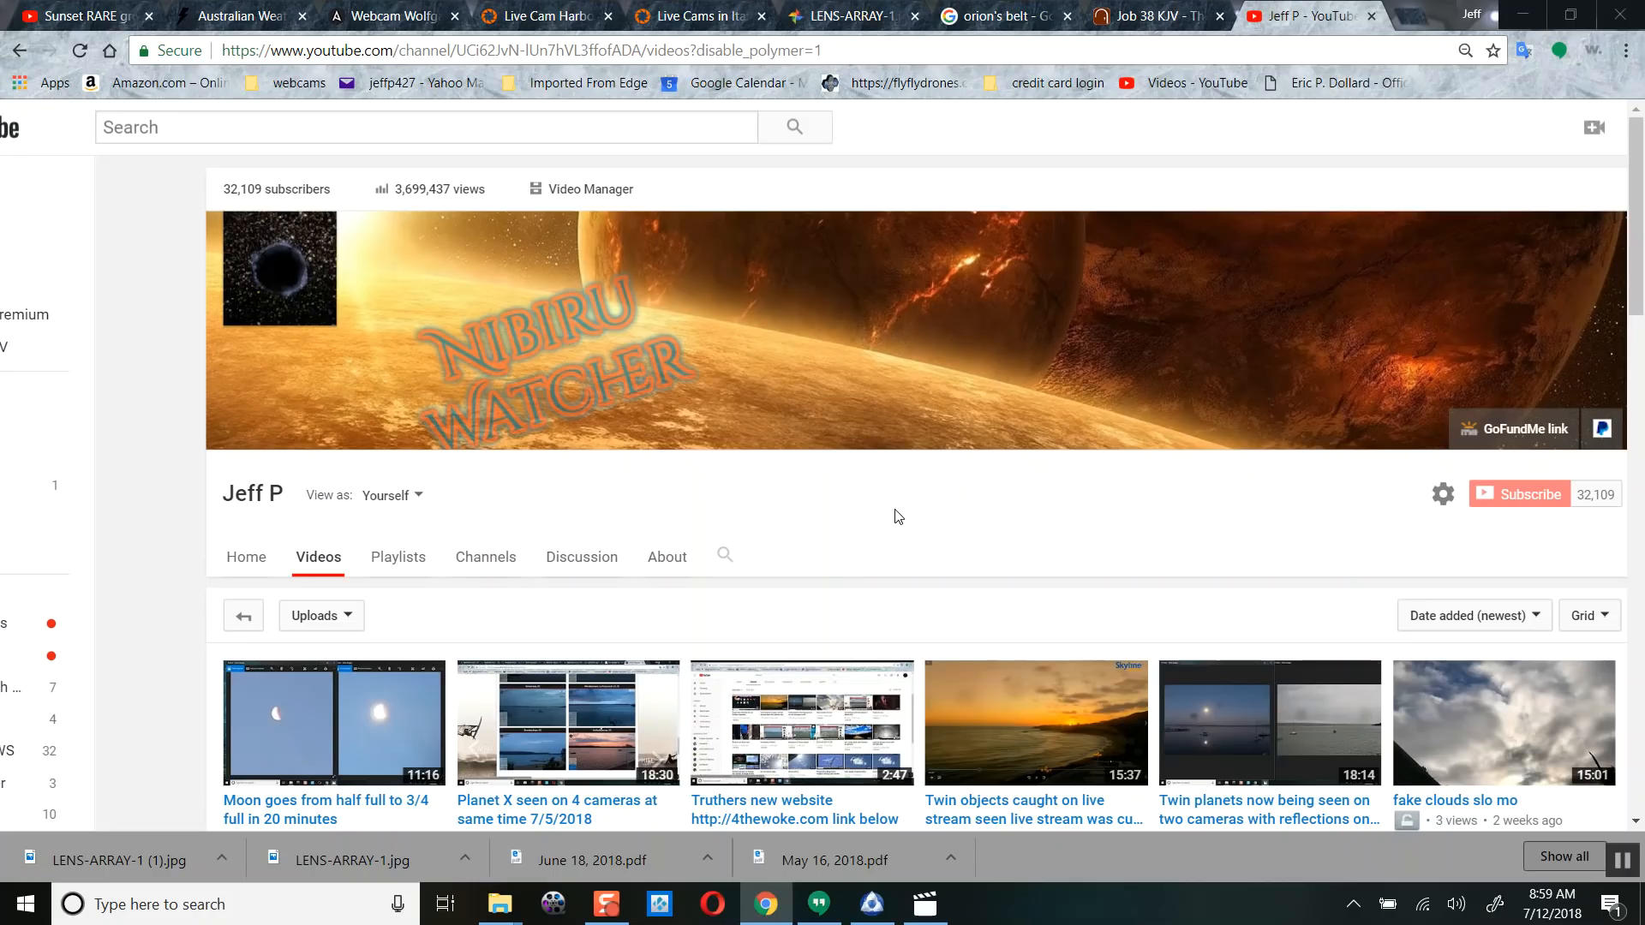
pyautogui.moveTo(910, 500)
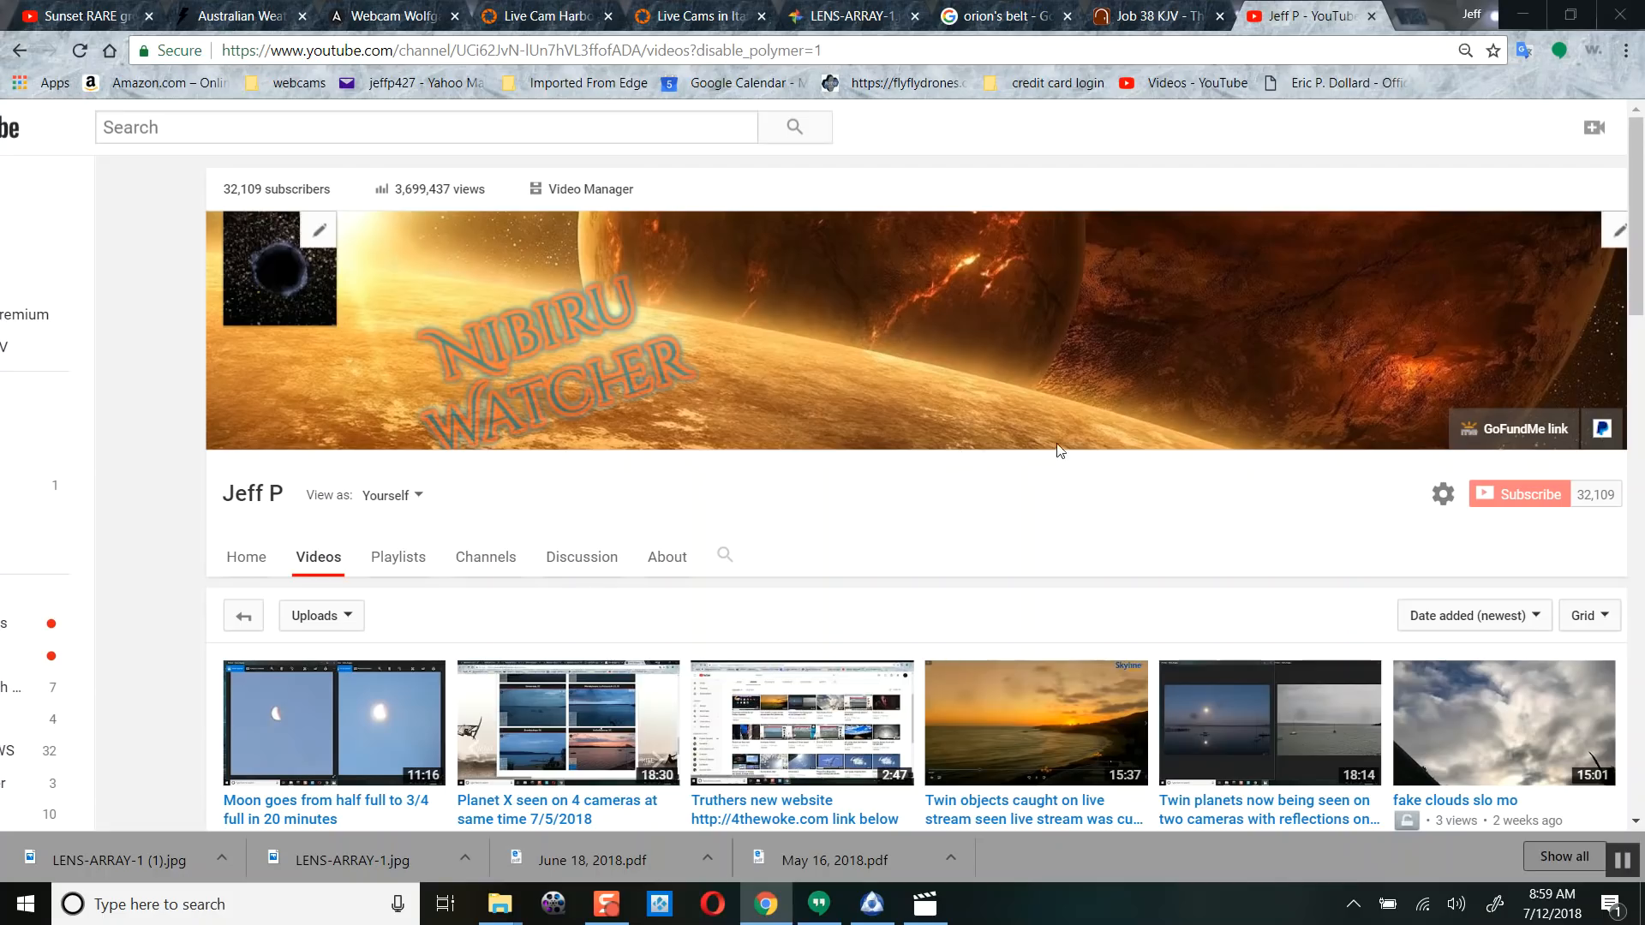
pyautogui.moveTo(896, 399)
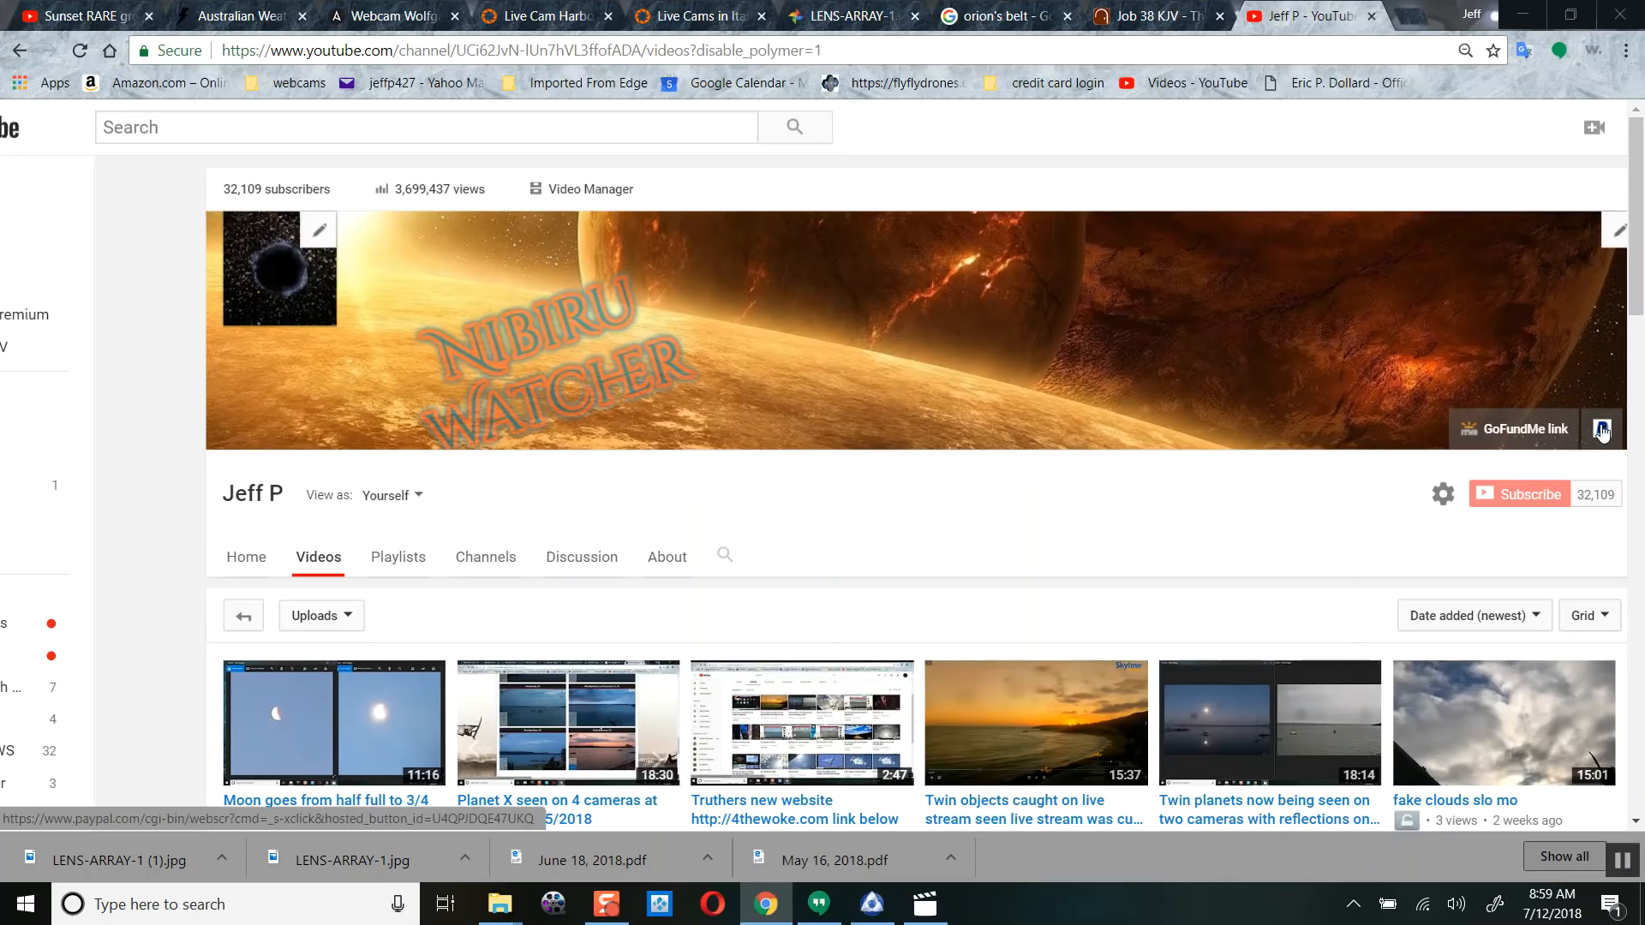
pyautogui.moveTo(1602, 428)
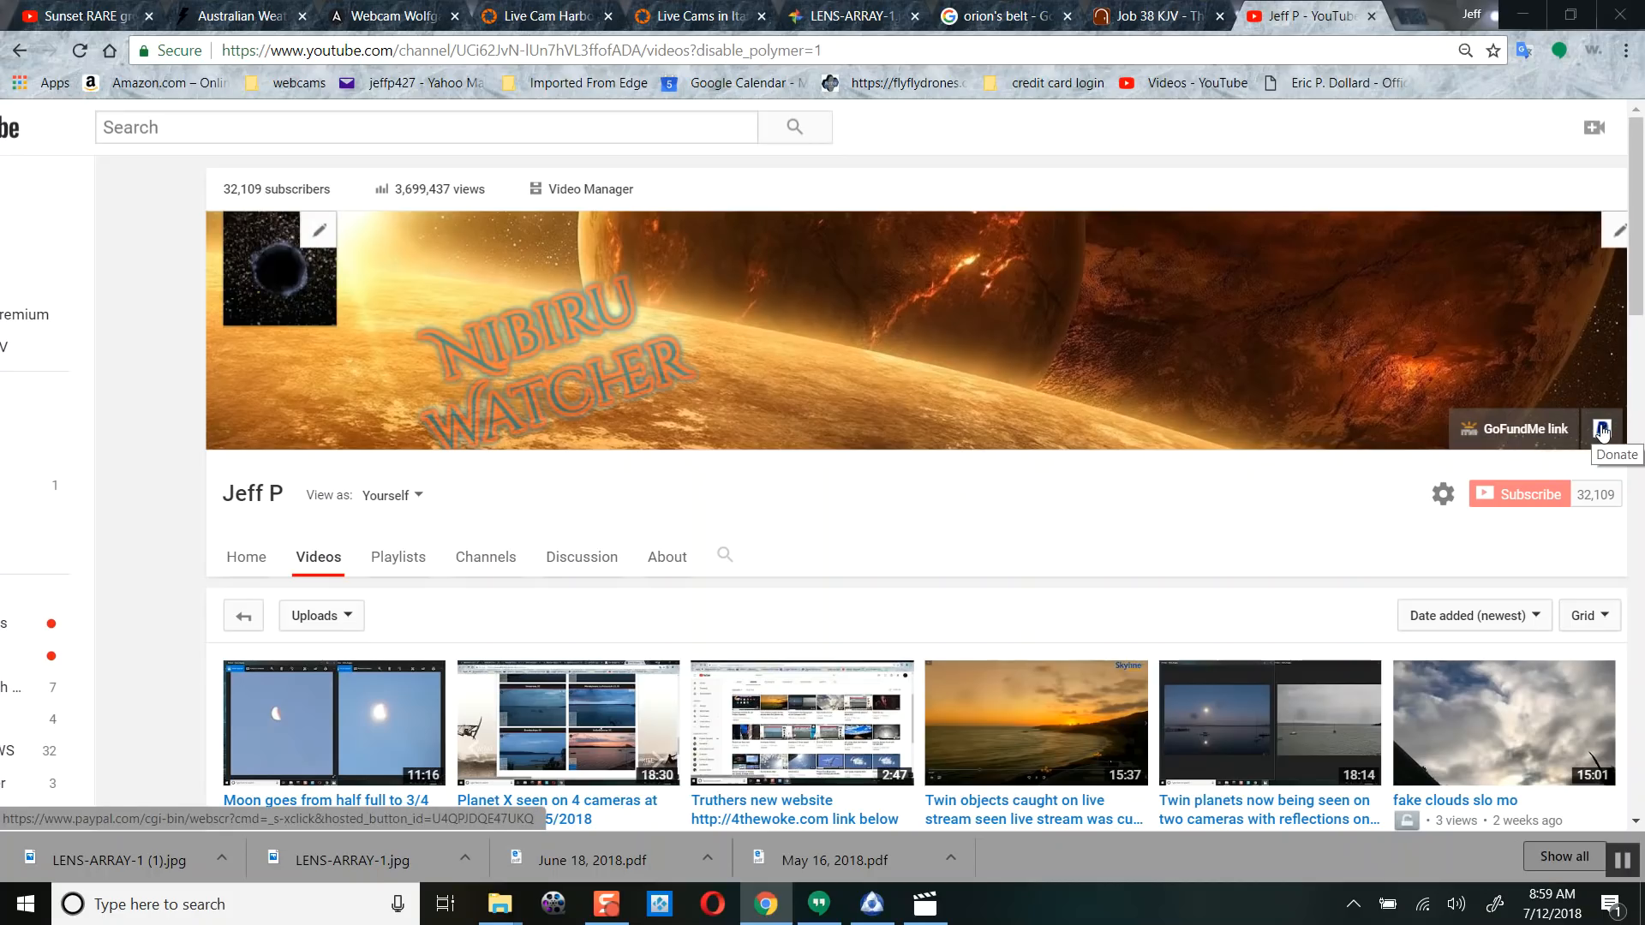